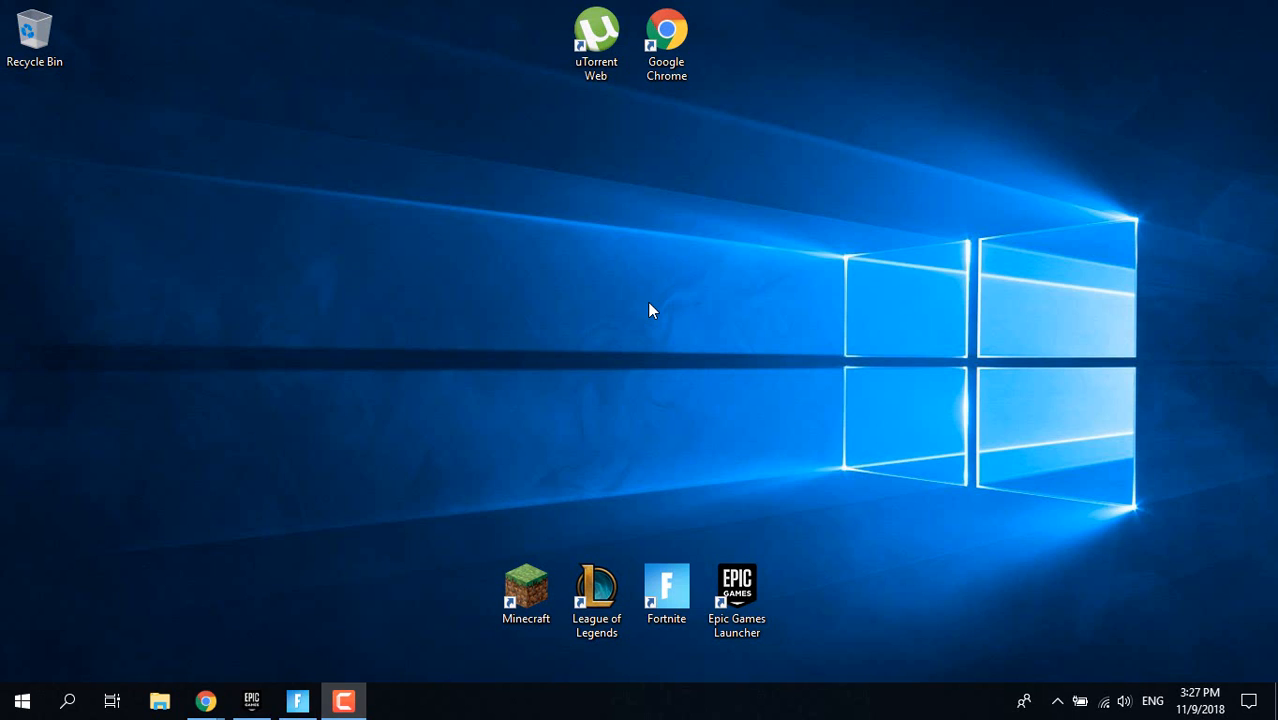
{"action": "mouse_move", "coordinate": [582, 378]}
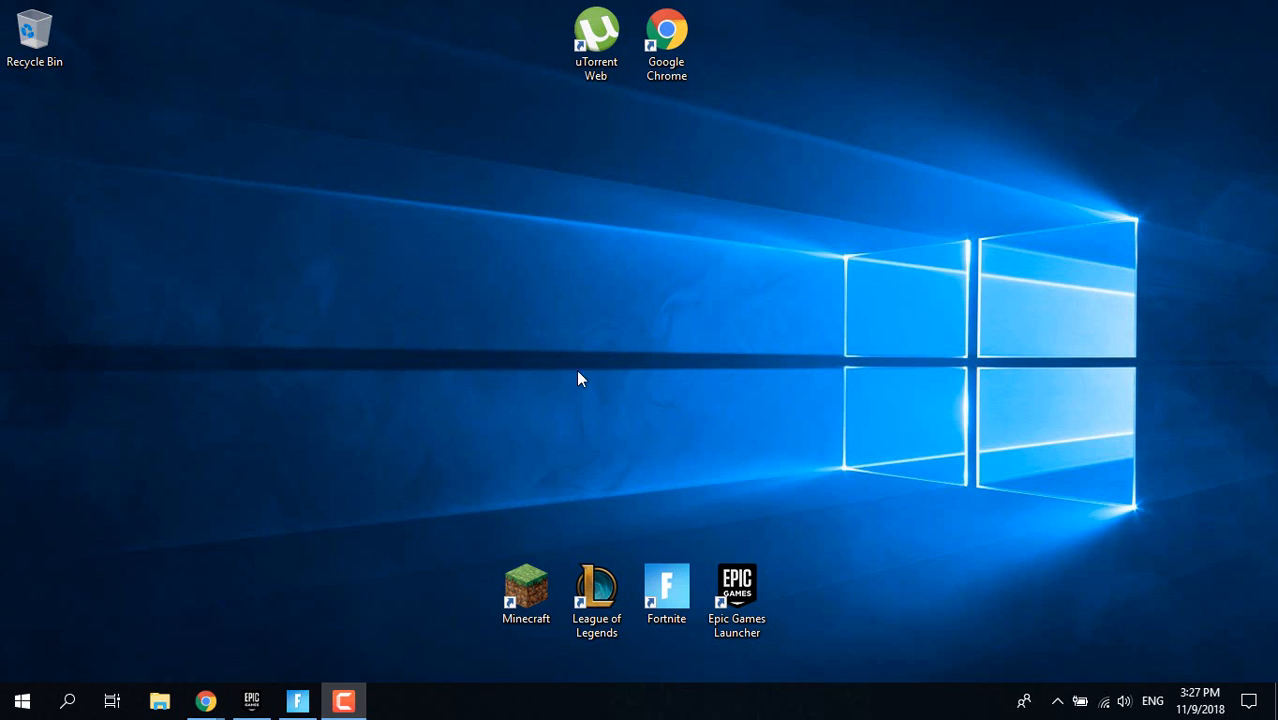
{"action": "mouse_move", "coordinate": [44, 684]}
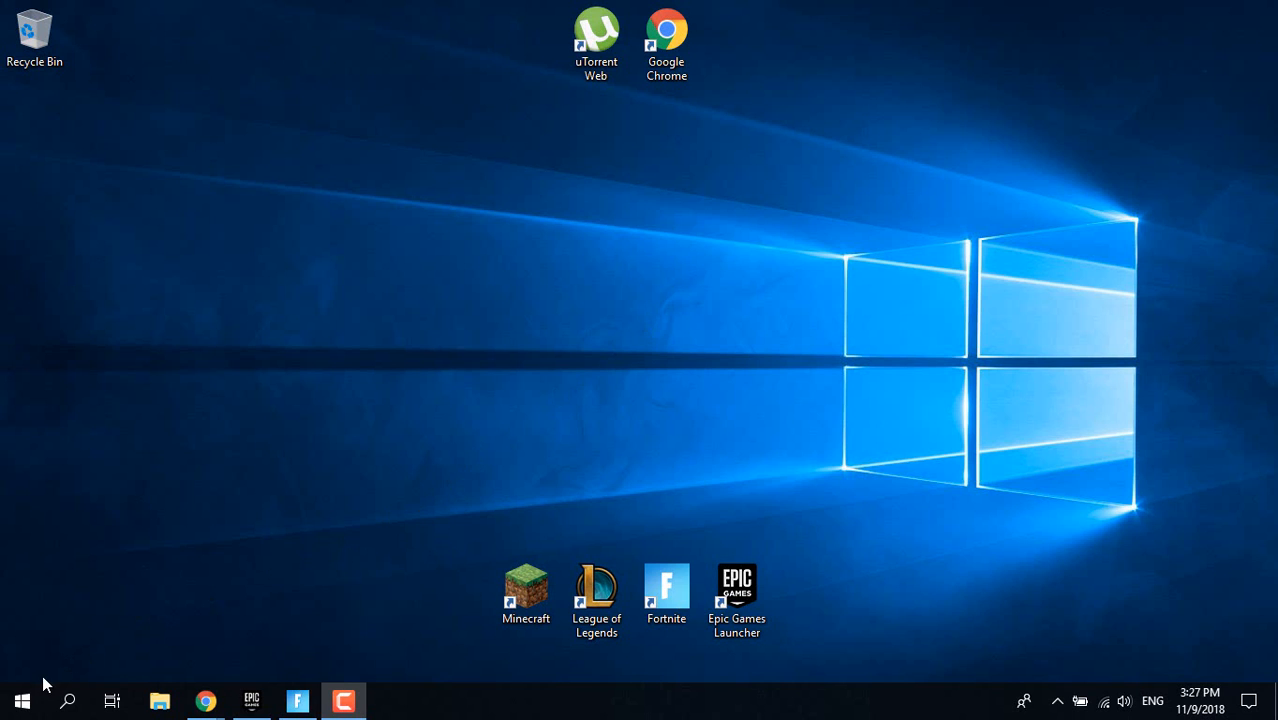
Step: Open This PC in File Explorer from the Start menu search
{"action": "left_click", "coordinate": [22, 700]}
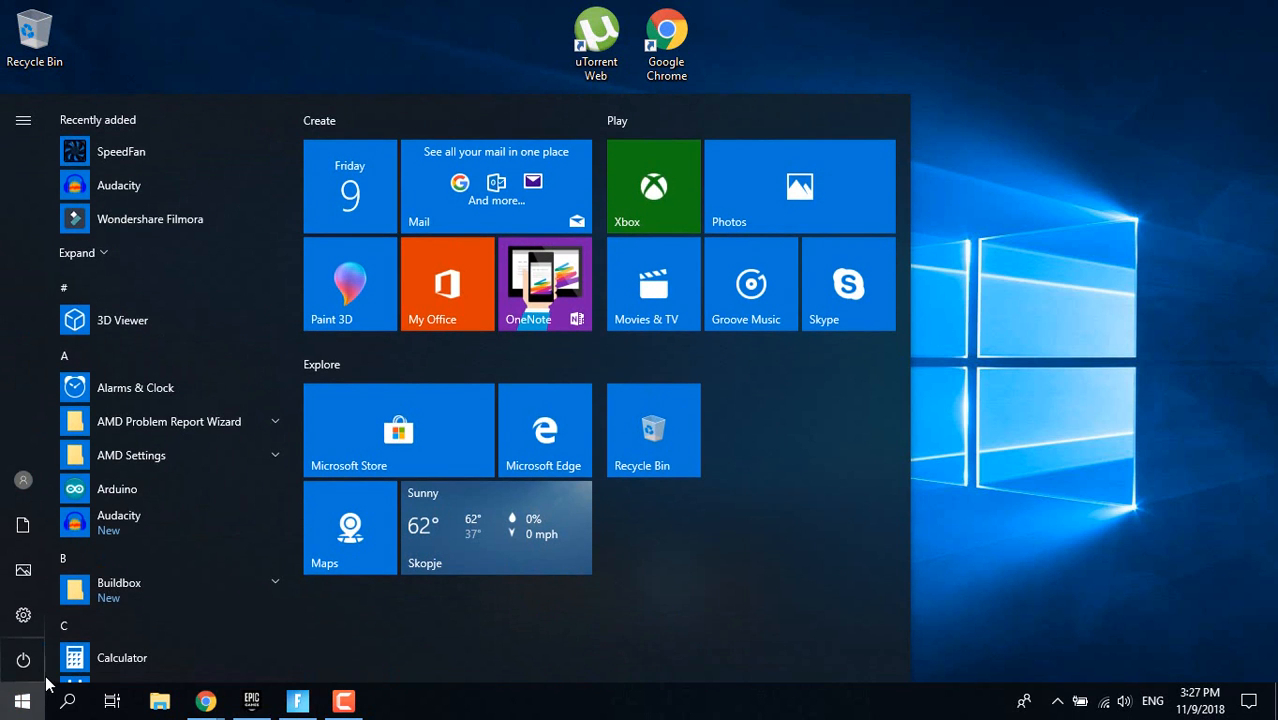
{"action": "left_click", "coordinate": [68, 700]}
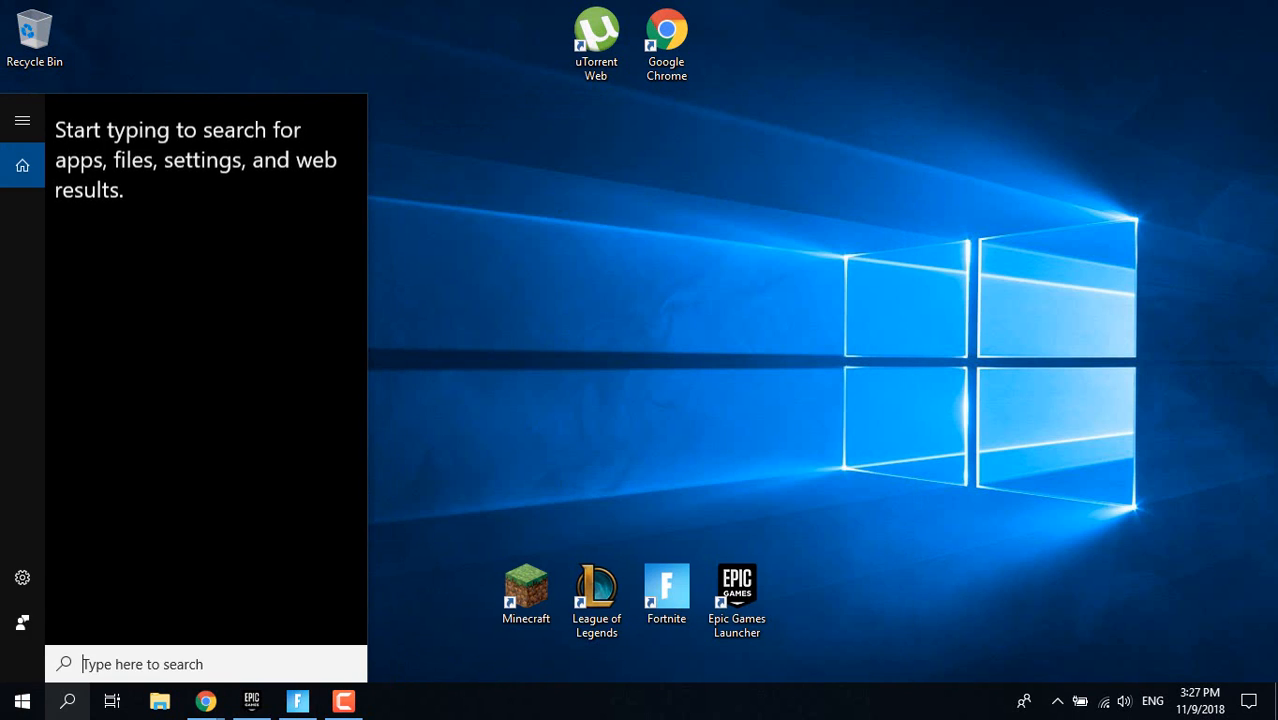
{"action": "type", "text": "This PC"}
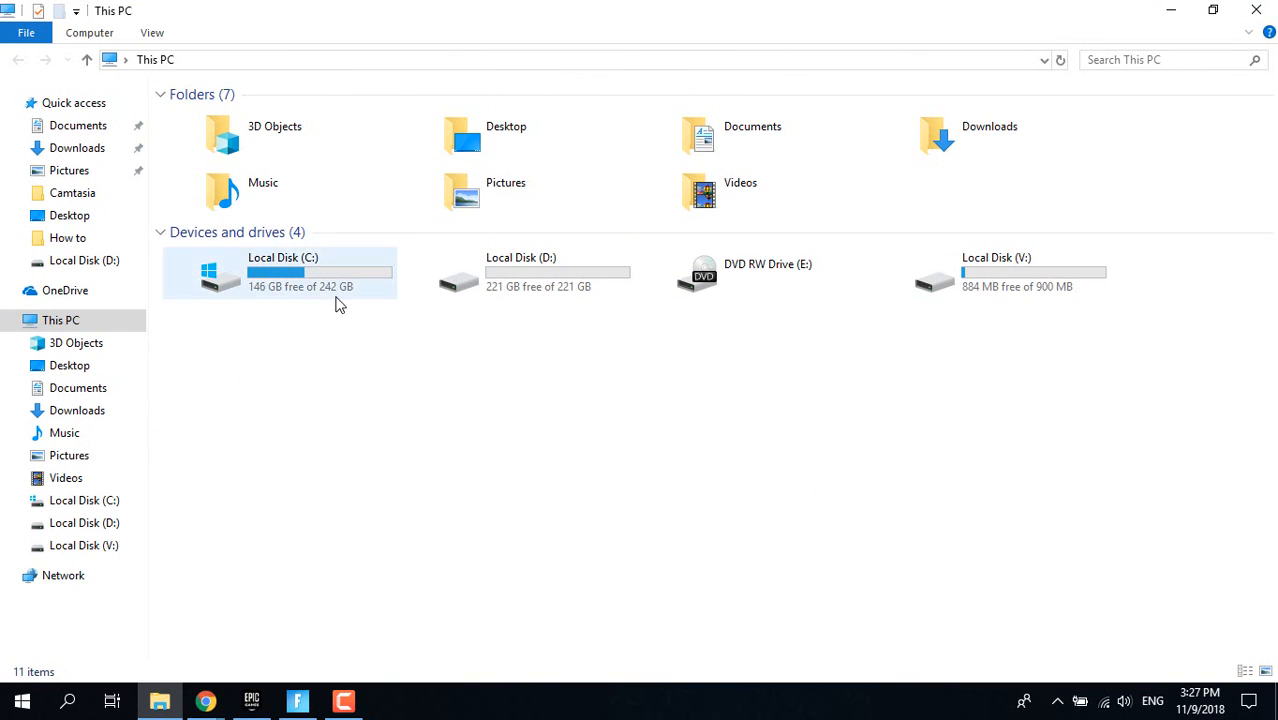
Step: Navigate C: > Program Files > Epic Games > Fortnite > FortniteGame > Binaries > Win64 > BattlEye
{"action": "double_click", "coordinate": [284, 272]}
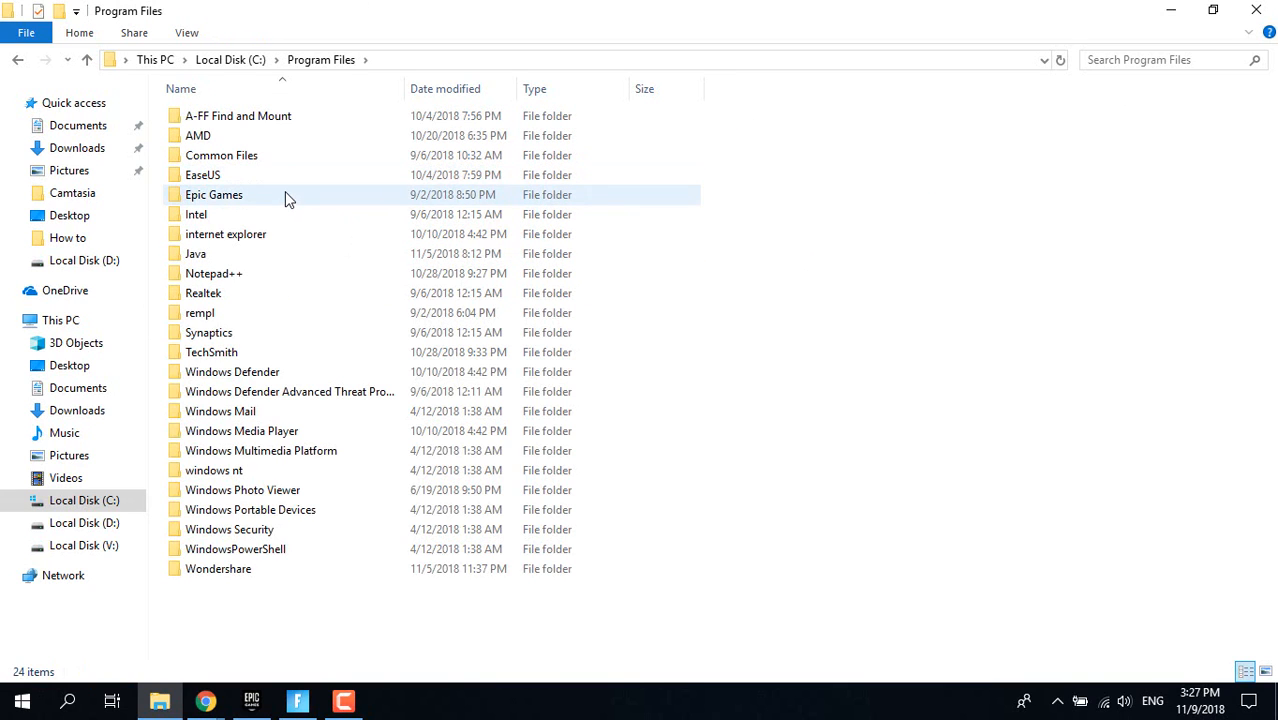
{"action": "double_click", "coordinate": [212, 194]}
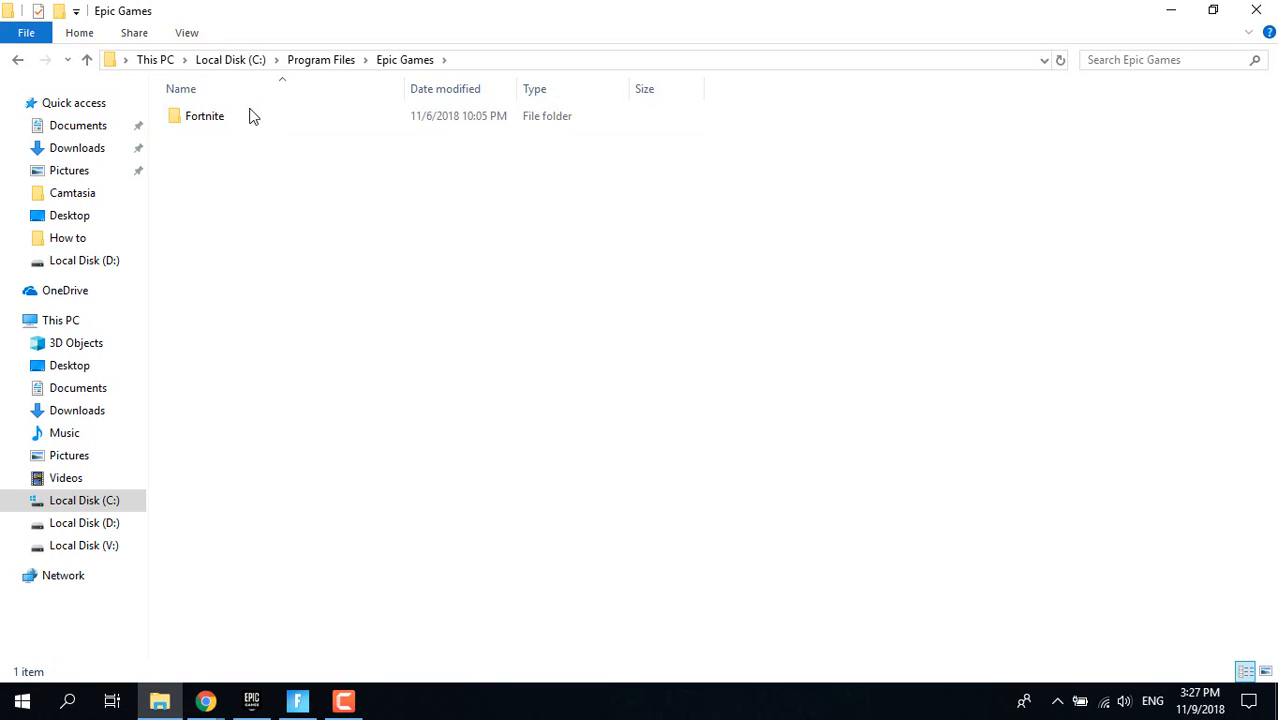
{"action": "double_click", "coordinate": [204, 114]}
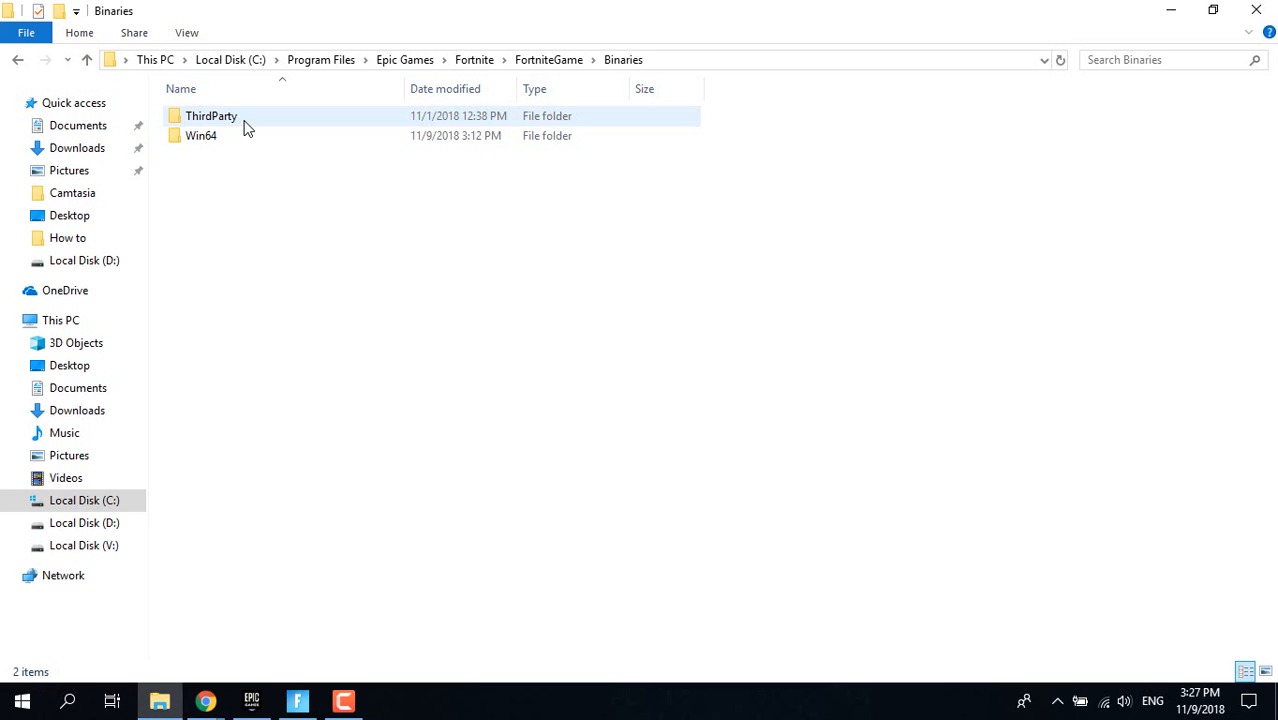
{"action": "mouse_move", "coordinate": [230, 136]}
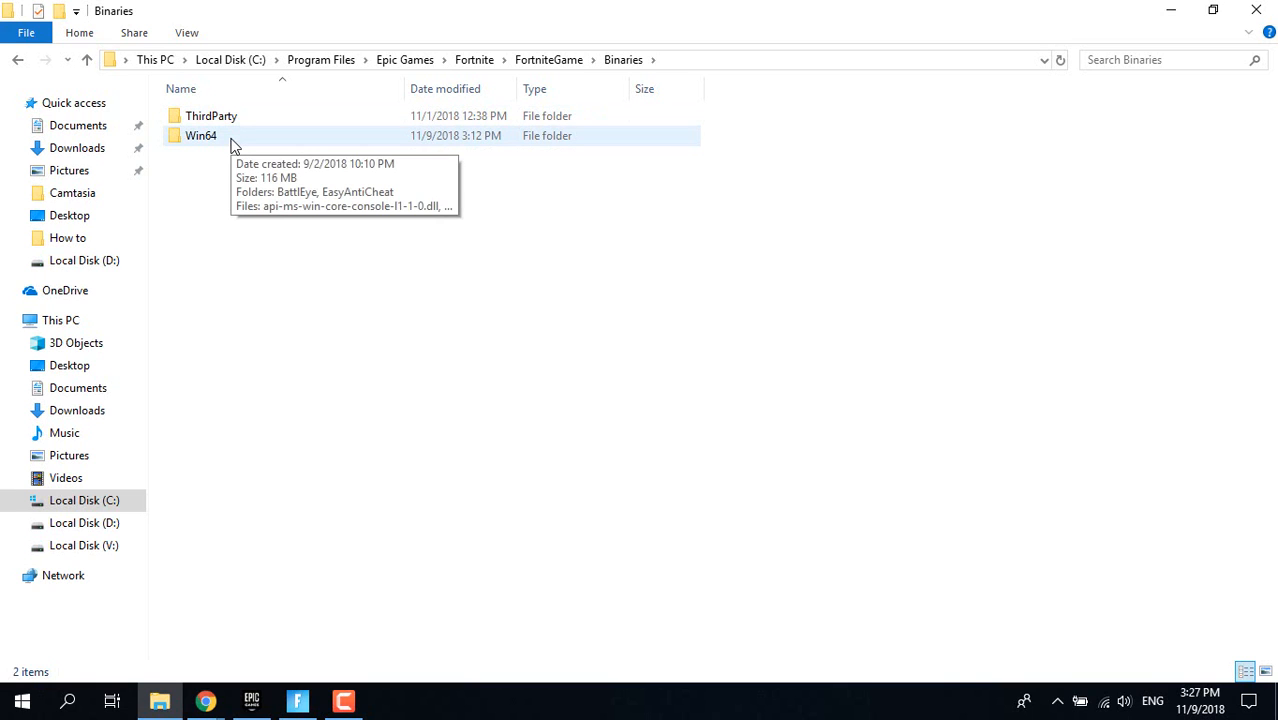
{"action": "double_click", "coordinate": [200, 136]}
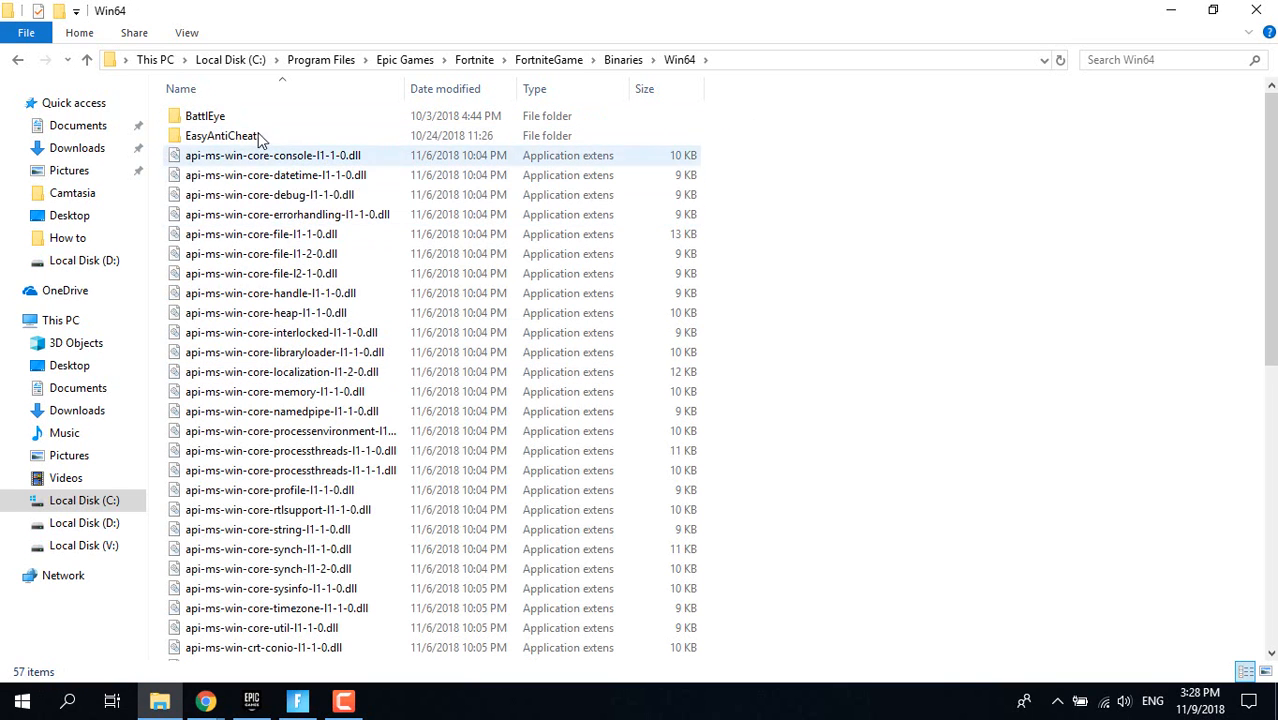
{"action": "mouse_move", "coordinate": [296, 196]}
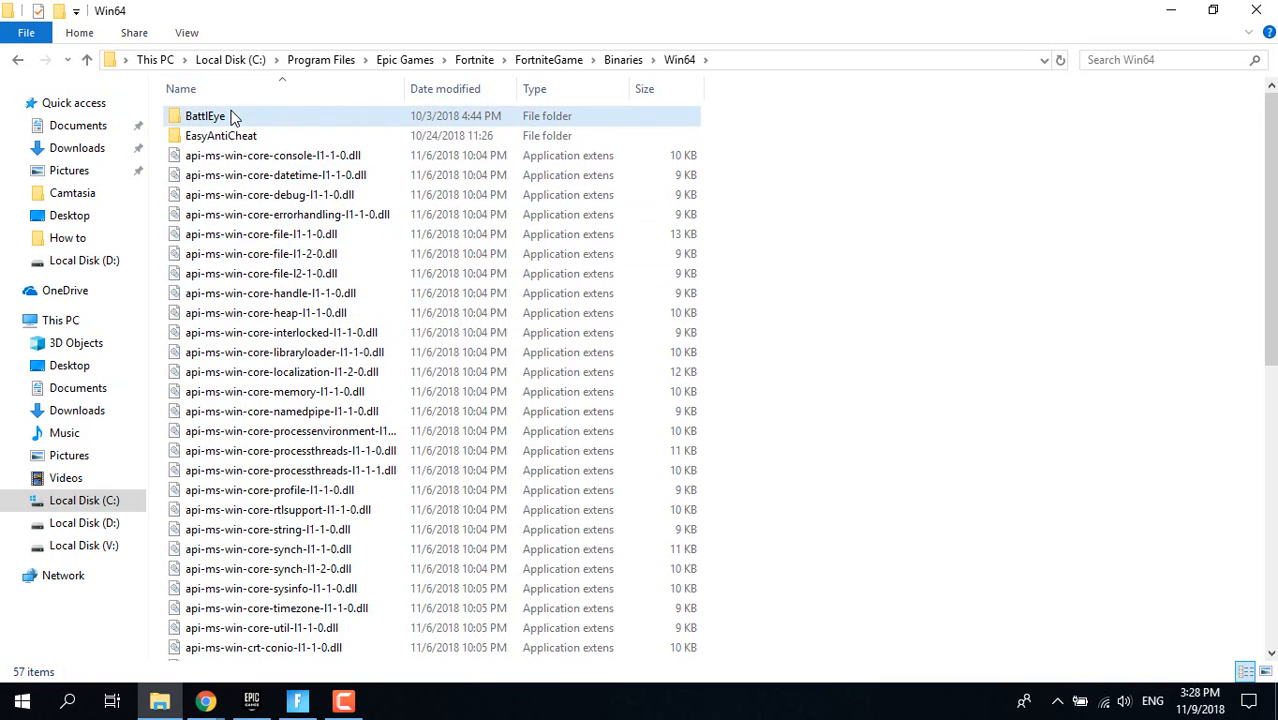
{"action": "double_click", "coordinate": [204, 116]}
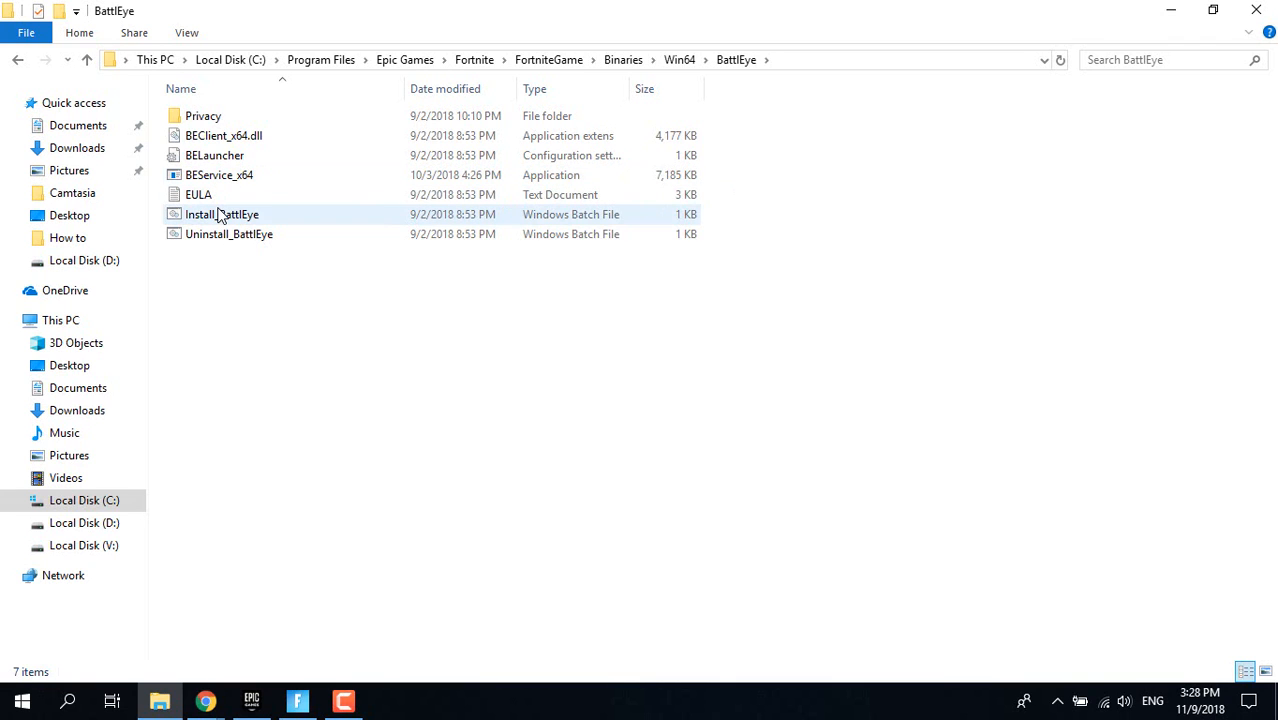
Step: Run Uninstall_BattlEye to remove the BattlEye Service, confirm it, then run the install script
{"action": "left_click", "coordinate": [228, 234]}
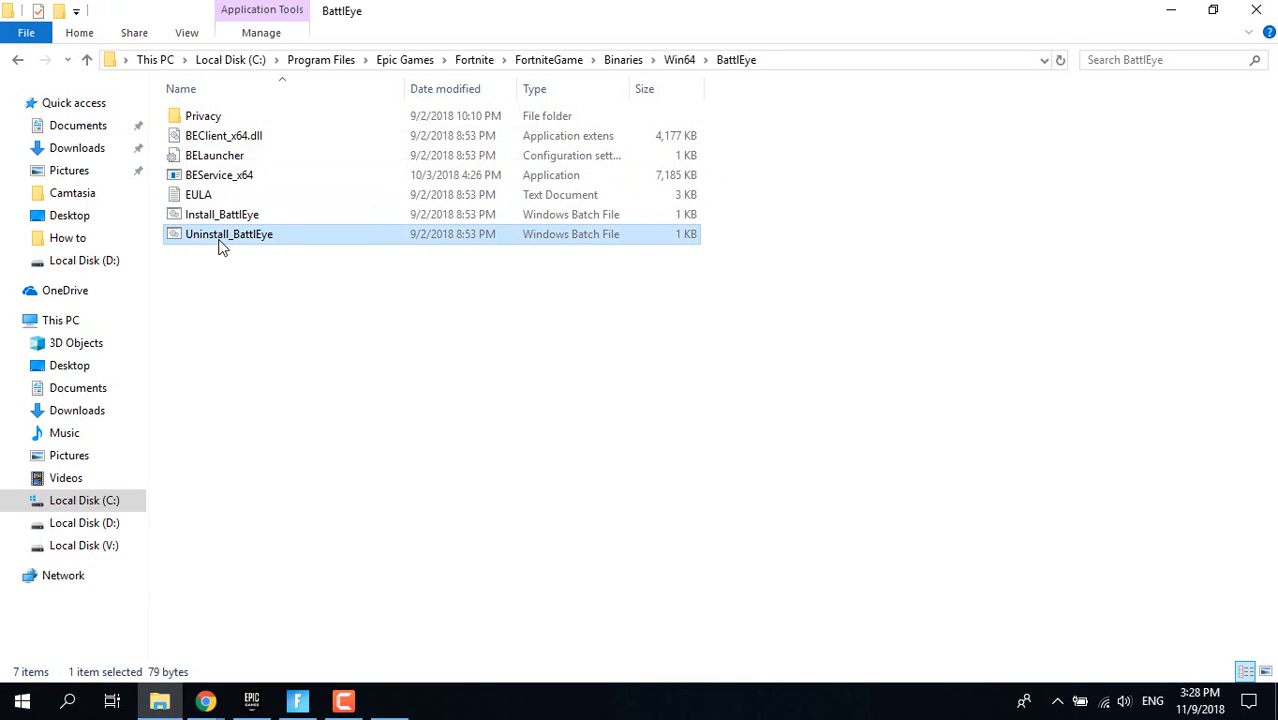
{"action": "double_click", "coordinate": [228, 232]}
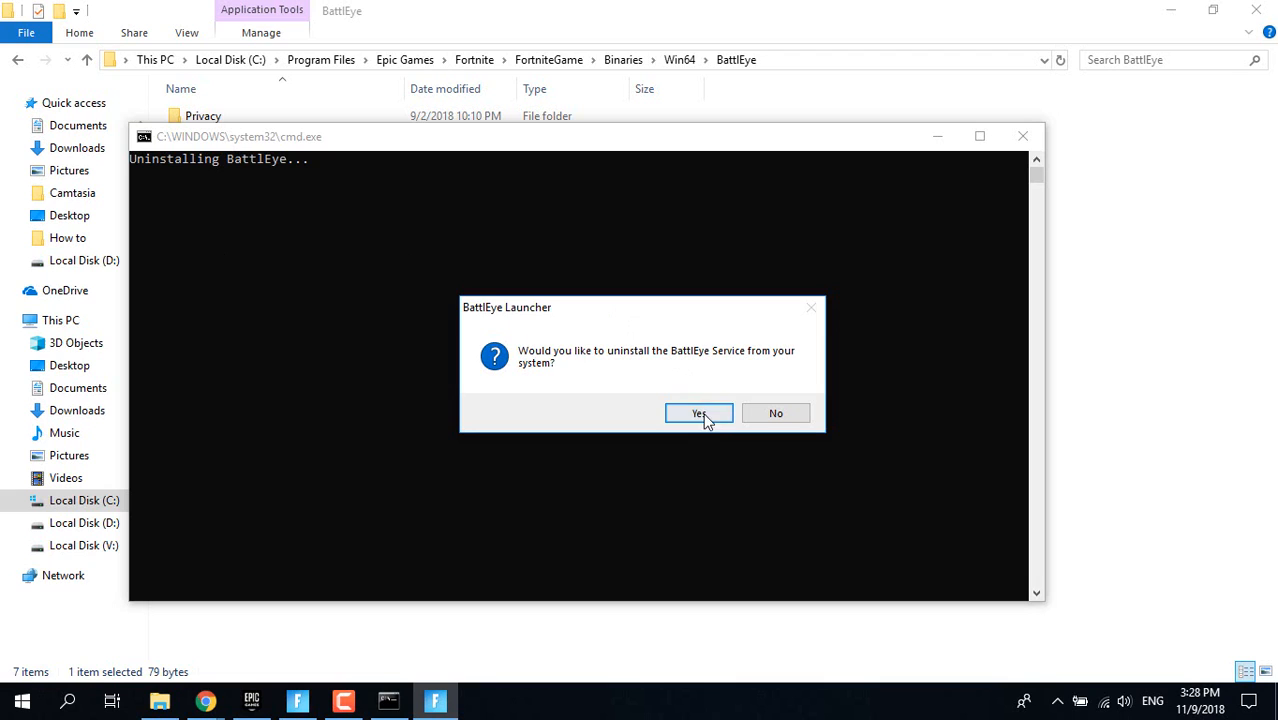
{"action": "left_click", "coordinate": [698, 412]}
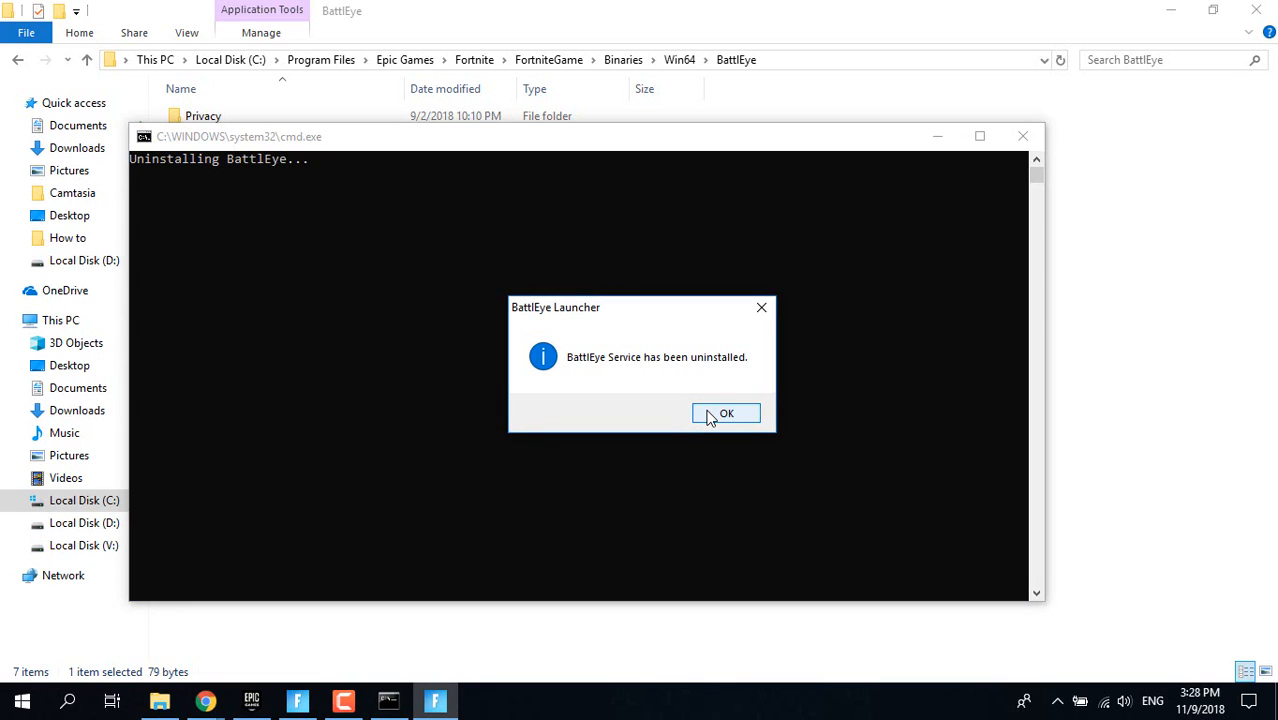
{"action": "left_click", "coordinate": [726, 412]}
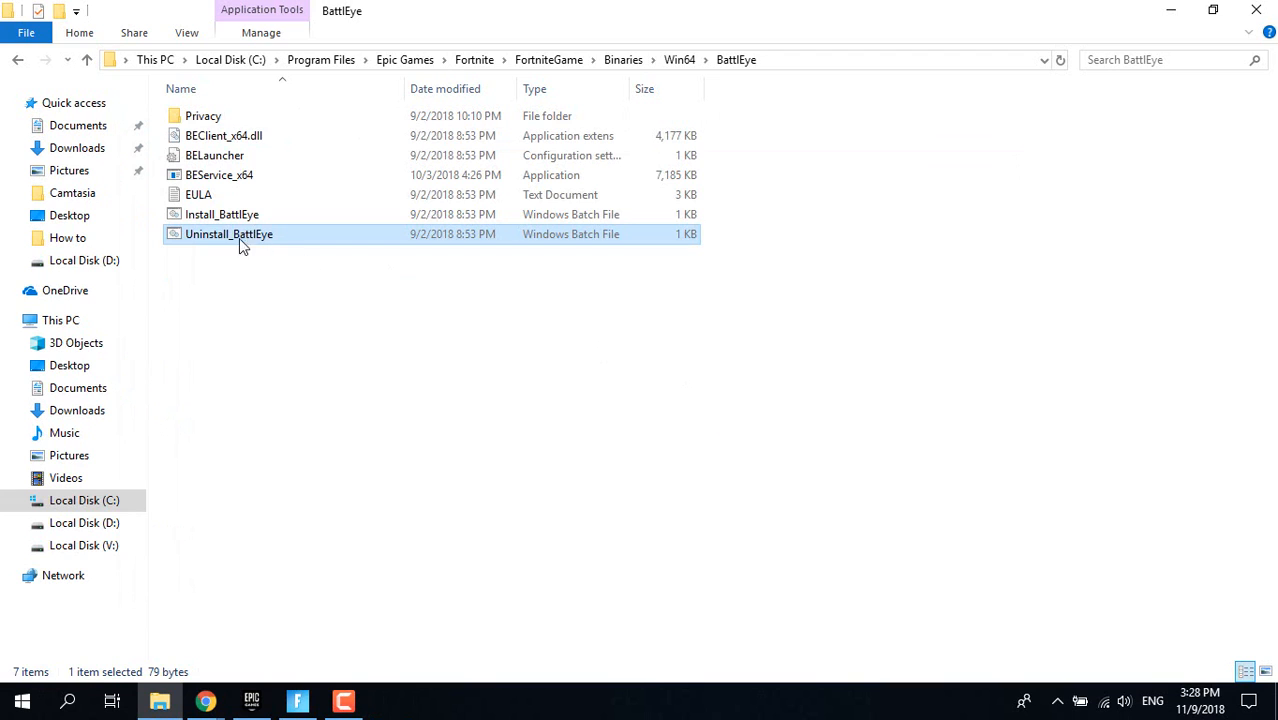
{"action": "double_click", "coordinate": [222, 214]}
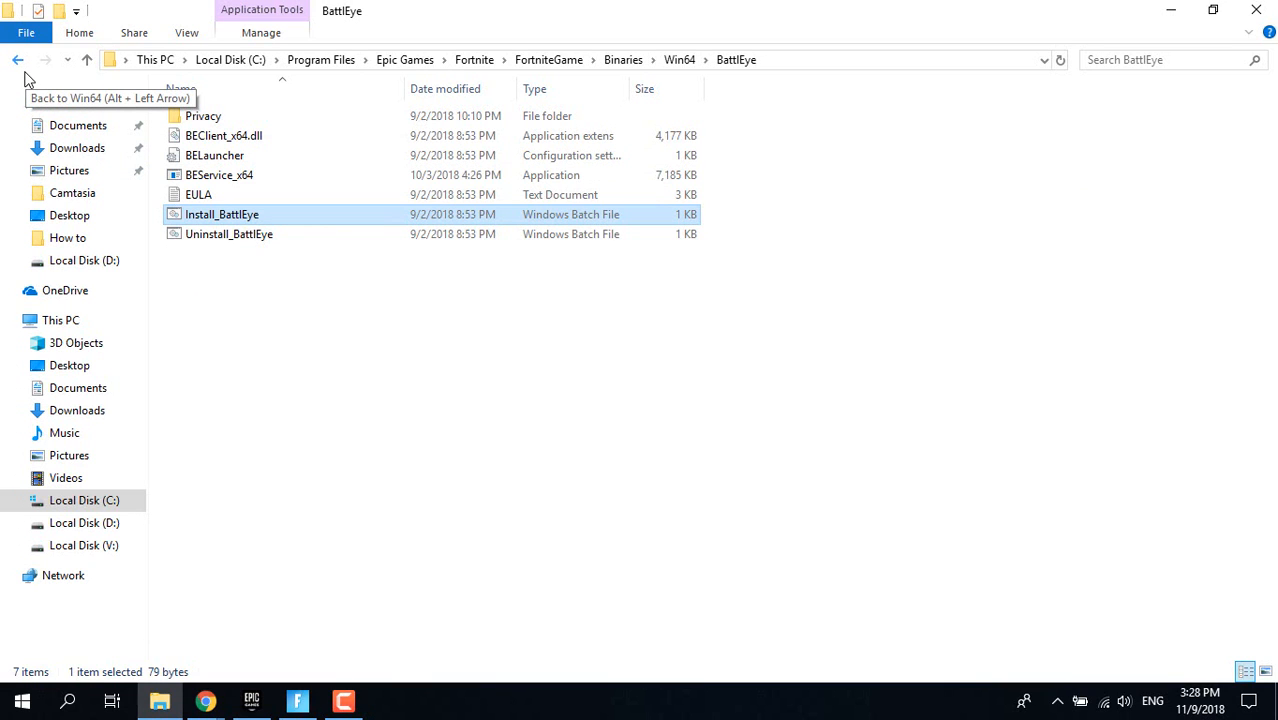
Step: Close the BattlEye folder window to return to the desktop
{"action": "left_click", "coordinate": [16, 60]}
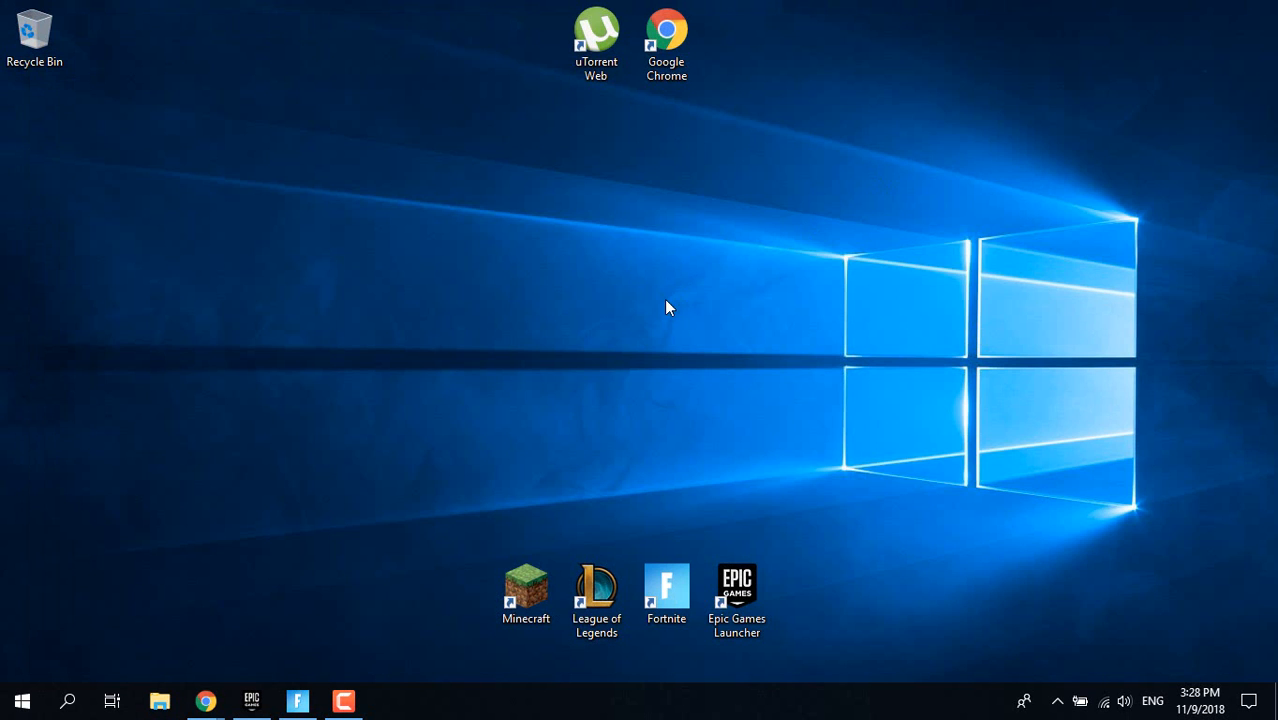
{"action": "mouse_move", "coordinate": [640, 344]}
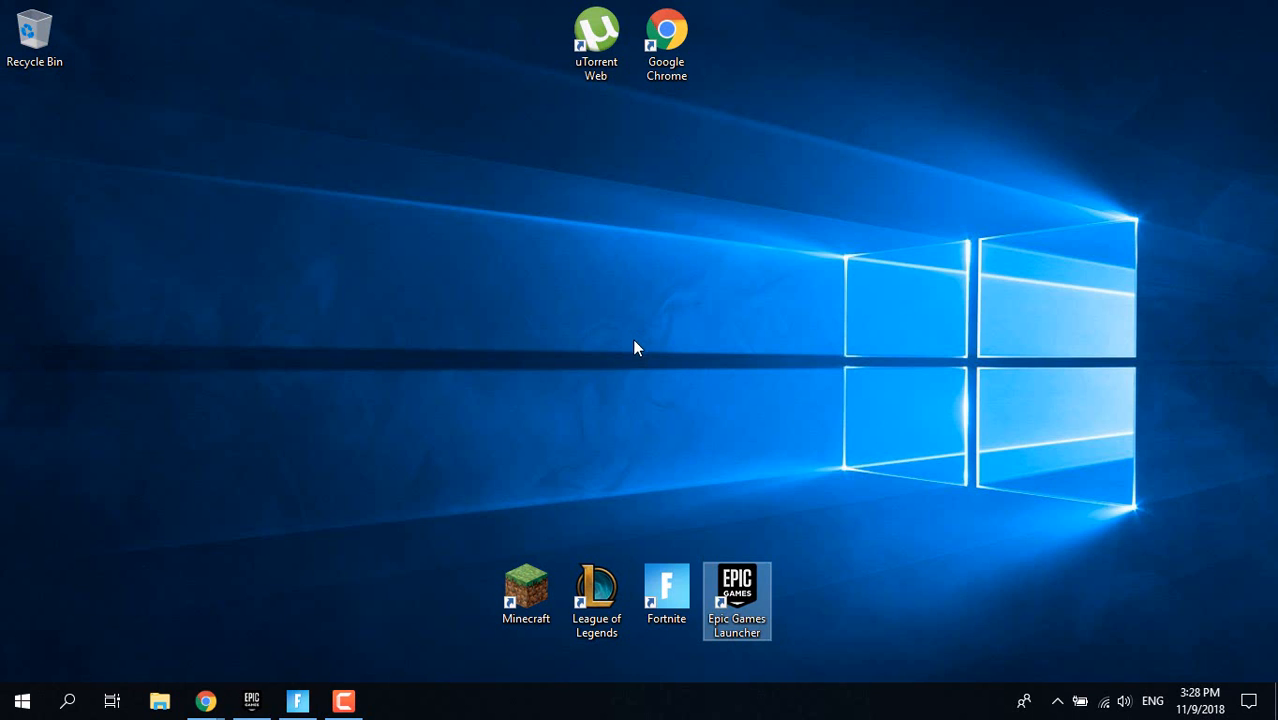
Step: Reopen This PC and navigate to Fortnite's Win64 binaries folder on the C drive
{"action": "left_click", "coordinate": [22, 700]}
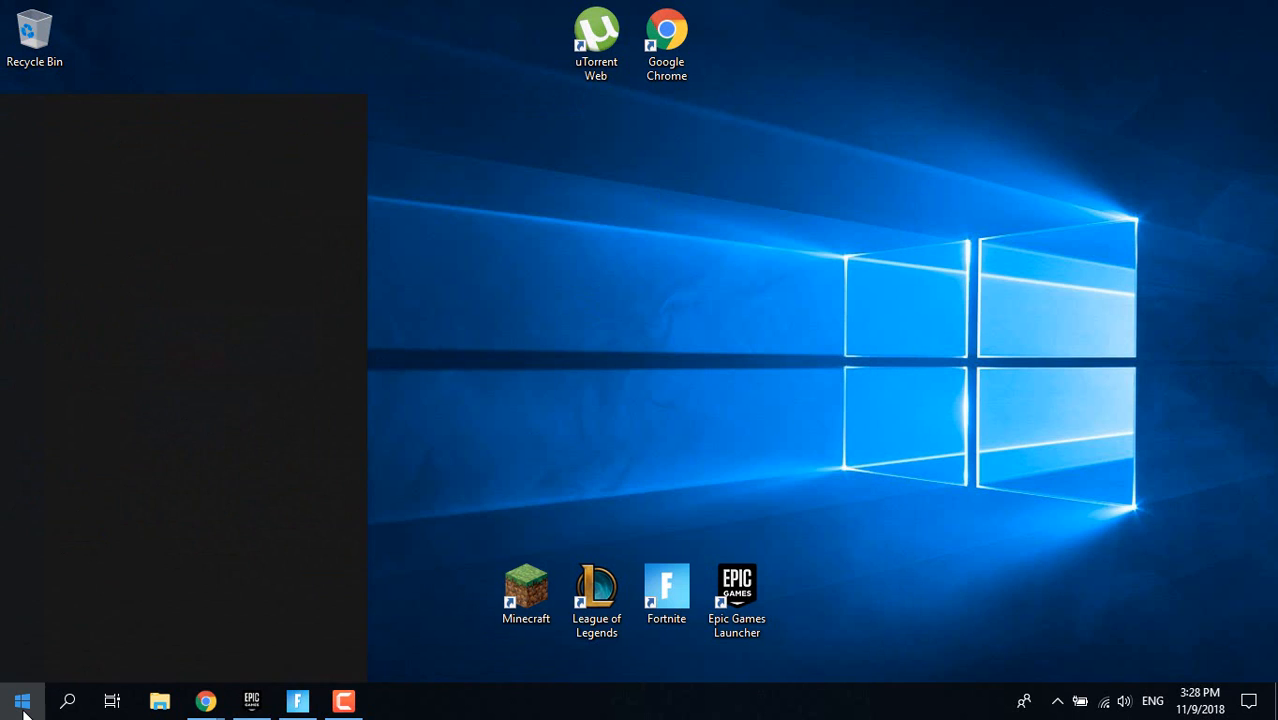
{"action": "left_click", "coordinate": [160, 700]}
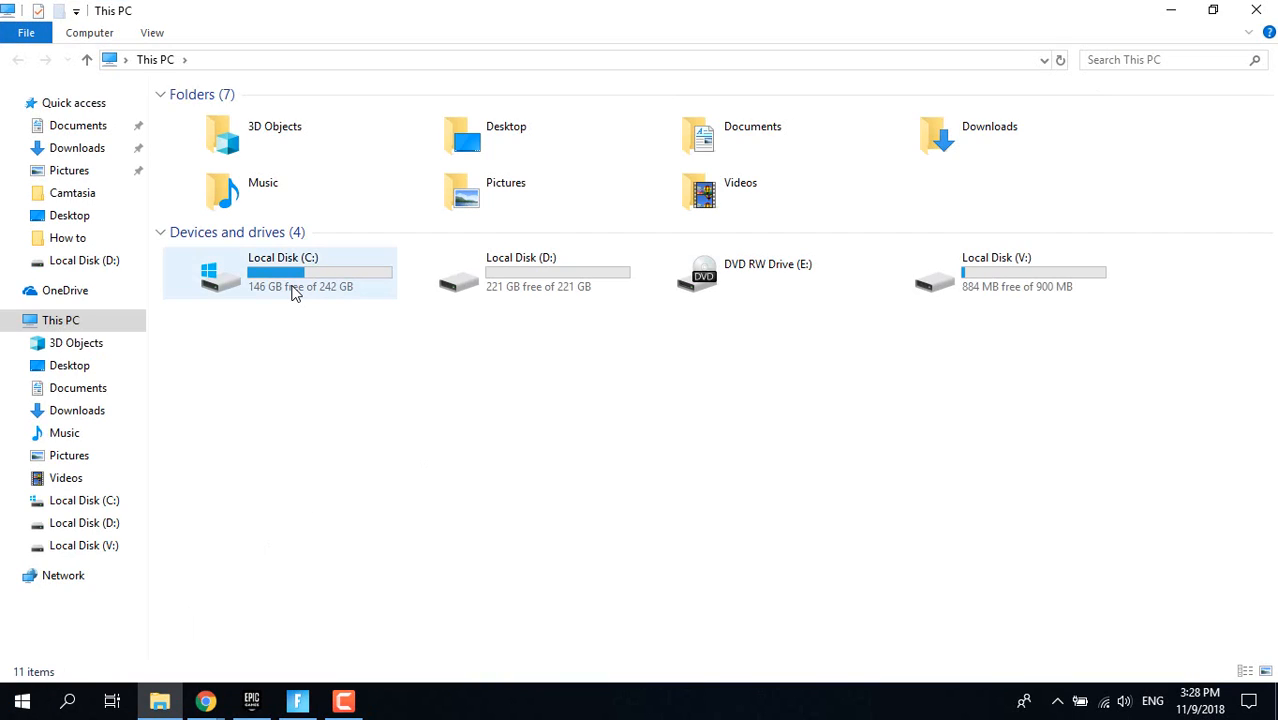
{"action": "double_click", "coordinate": [282, 272]}
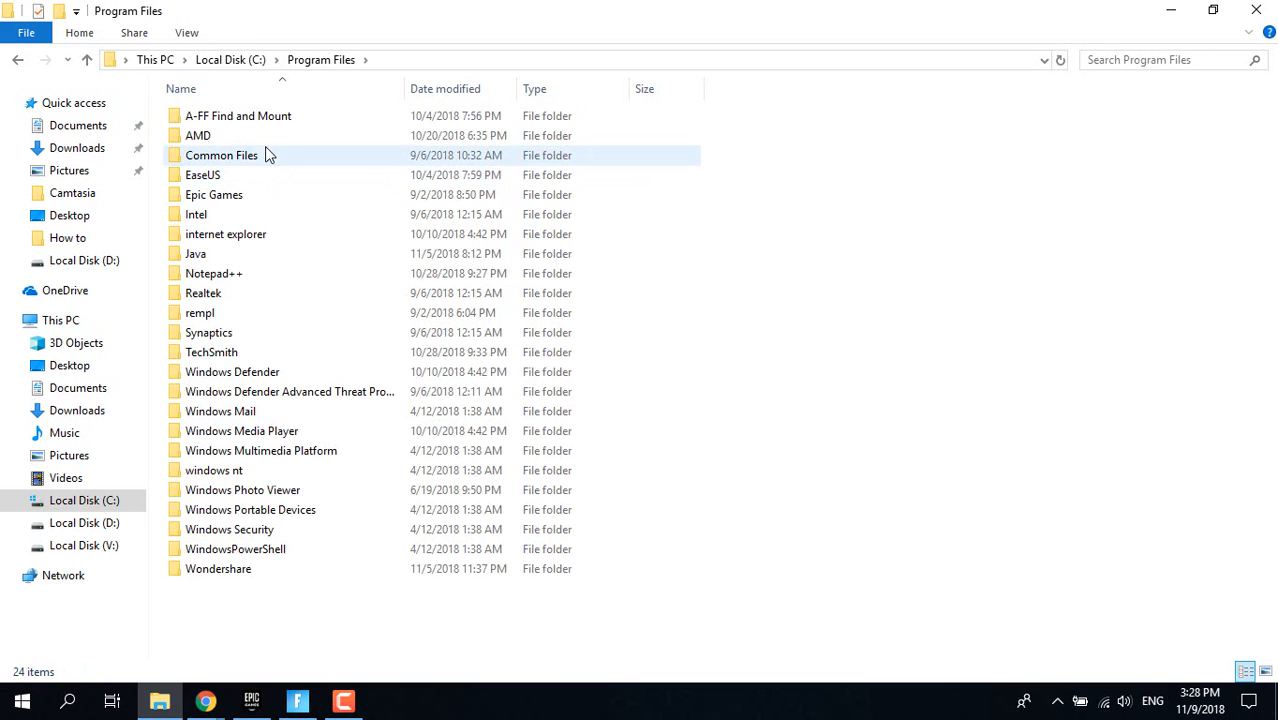
{"action": "double_click", "coordinate": [214, 194]}
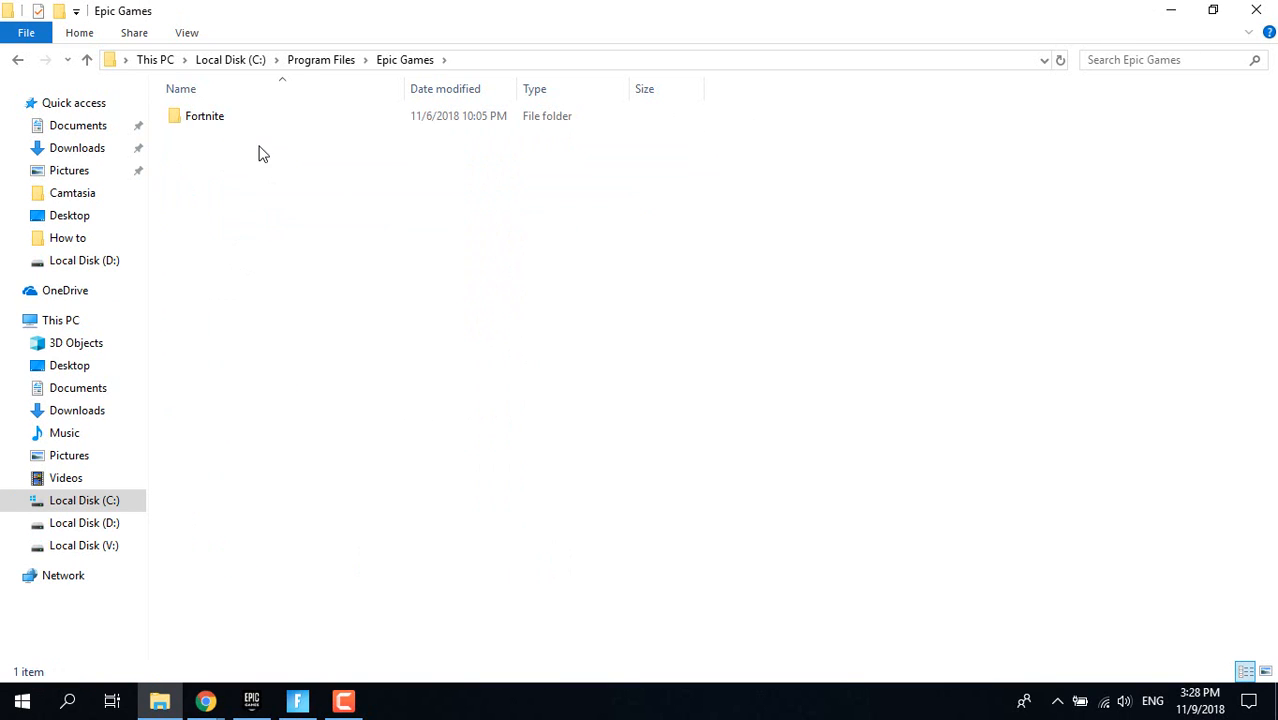
{"action": "double_click", "coordinate": [204, 114]}
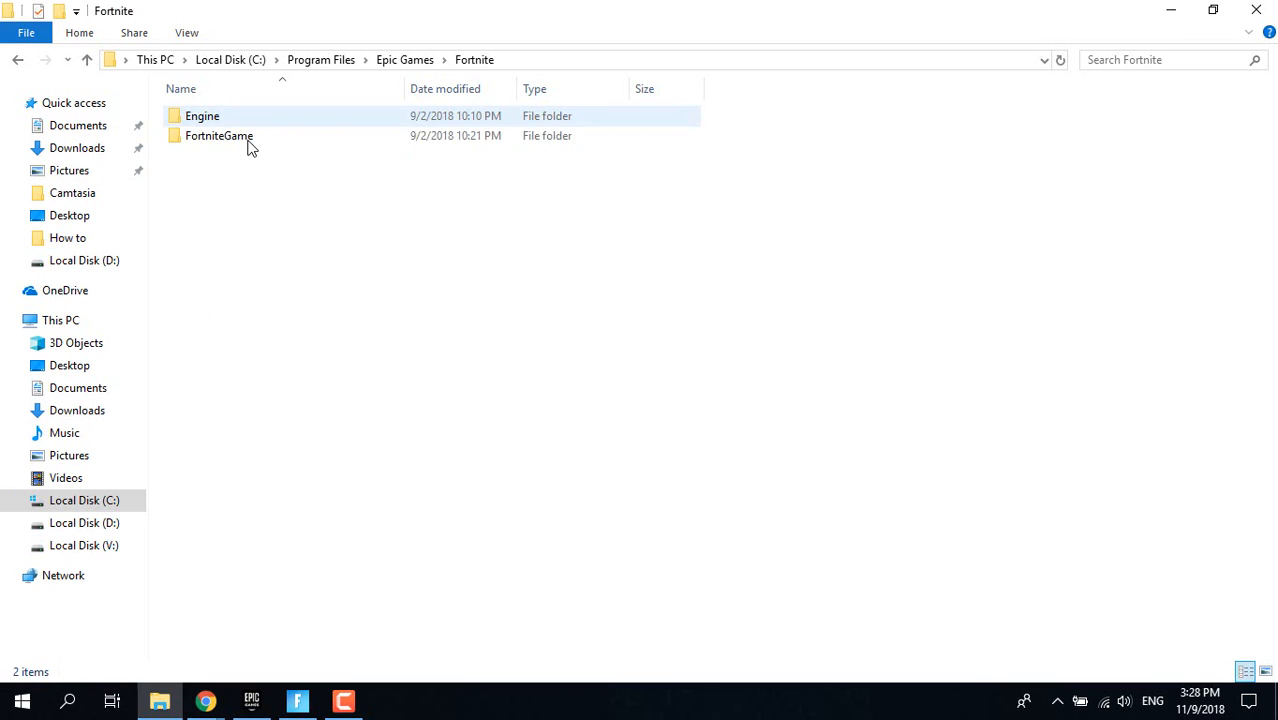
{"action": "double_click", "coordinate": [218, 136]}
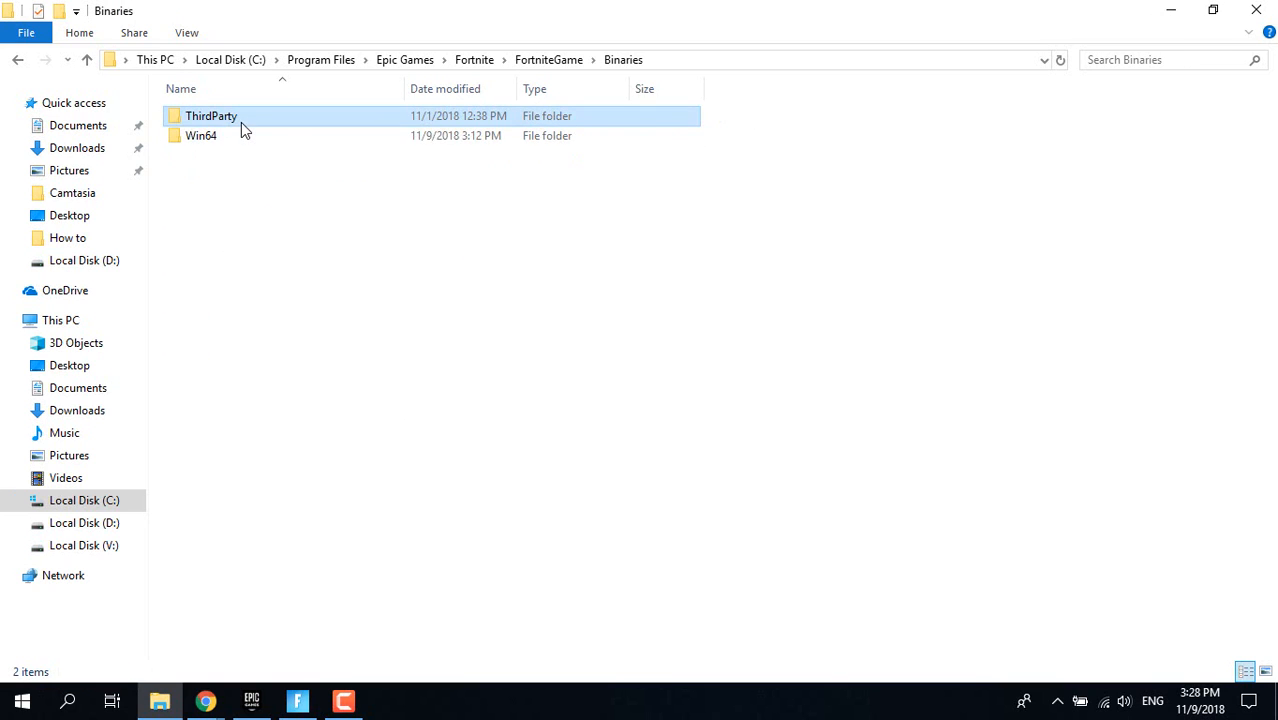
{"action": "double_click", "coordinate": [200, 136]}
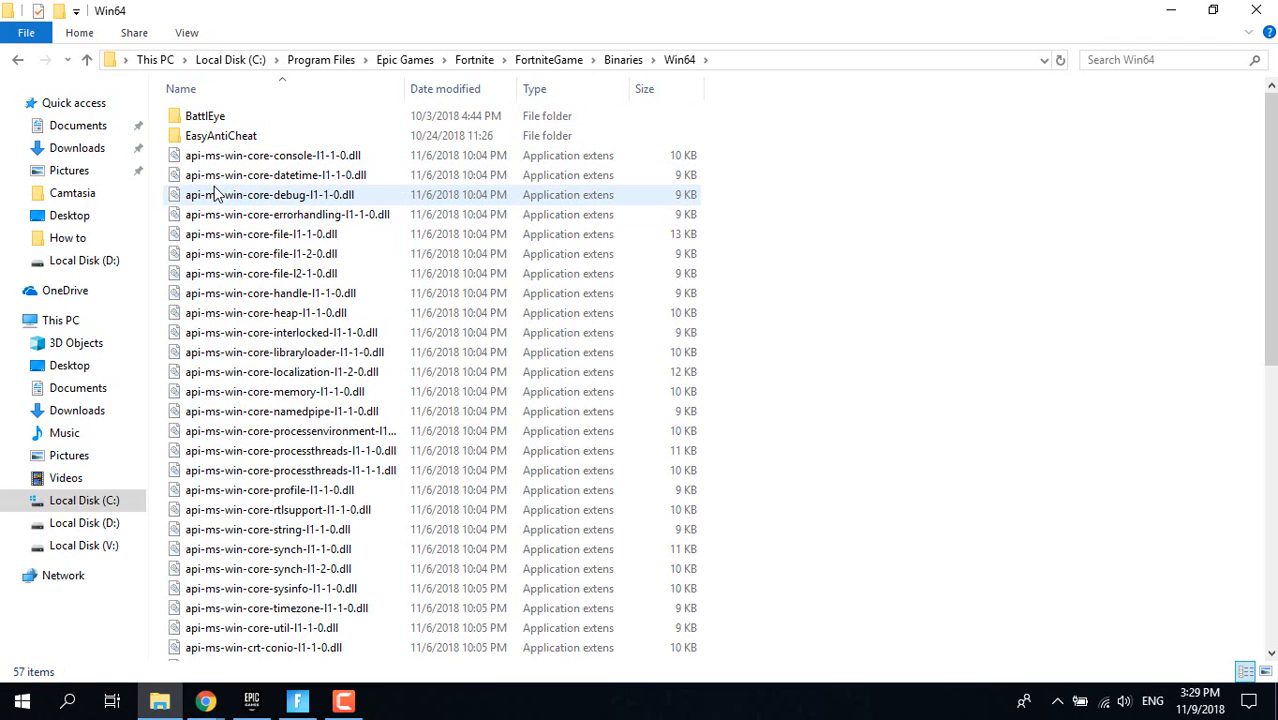
Step: Open the Properties dialog for FortniteClient-Win64-Shipping from its right-click menu
{"action": "scroll", "scroll_direction": "down", "scroll_amount": 3}
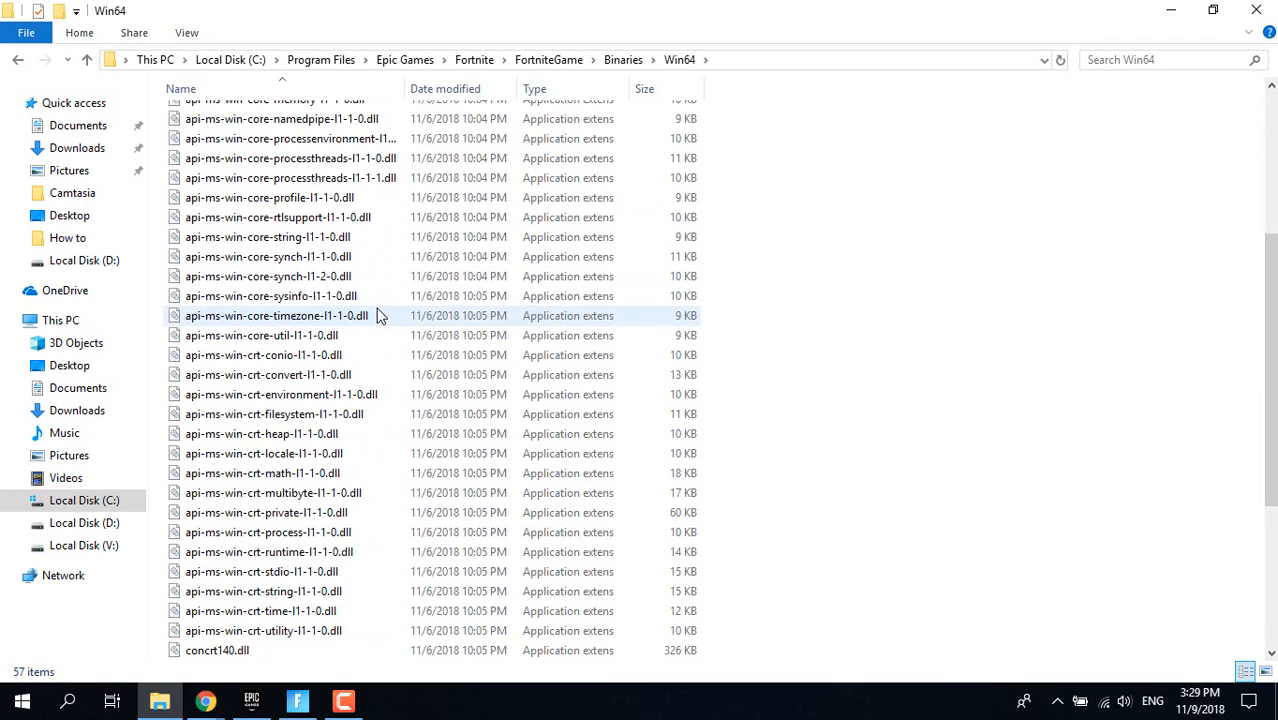
{"action": "scroll", "scroll_direction": "down", "scroll_amount": 3}
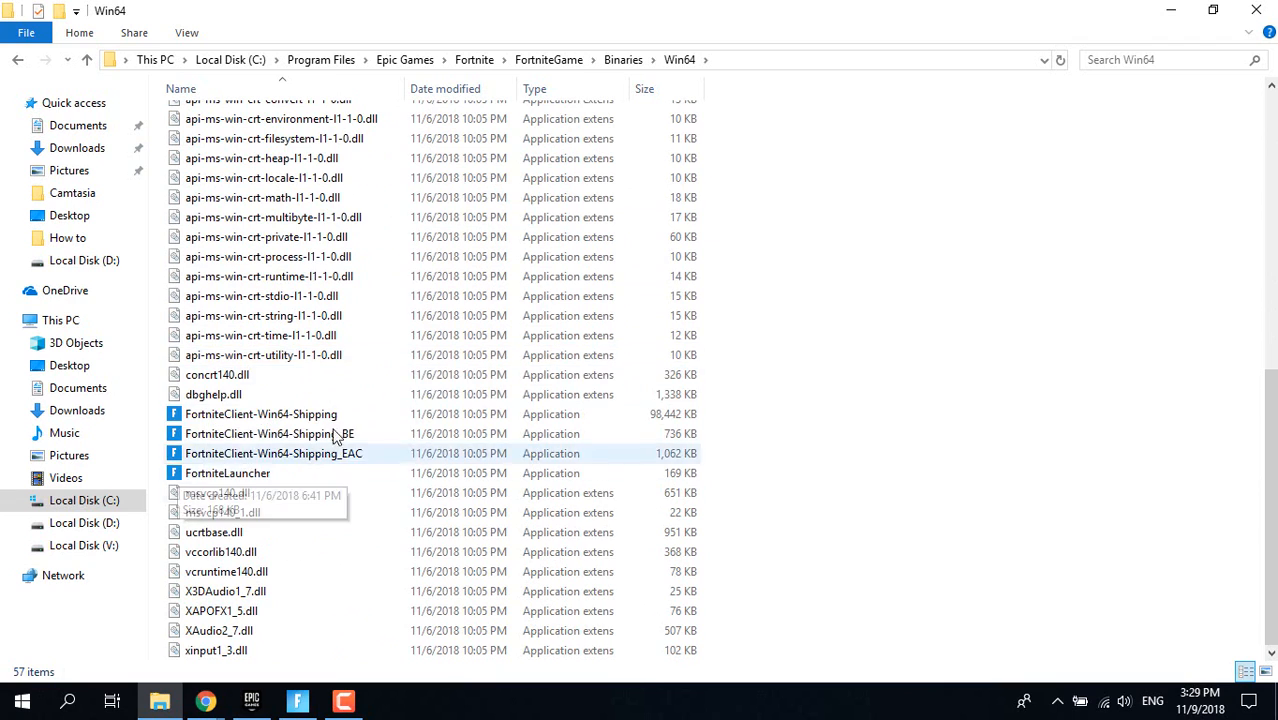
{"action": "left_click", "coordinate": [260, 414]}
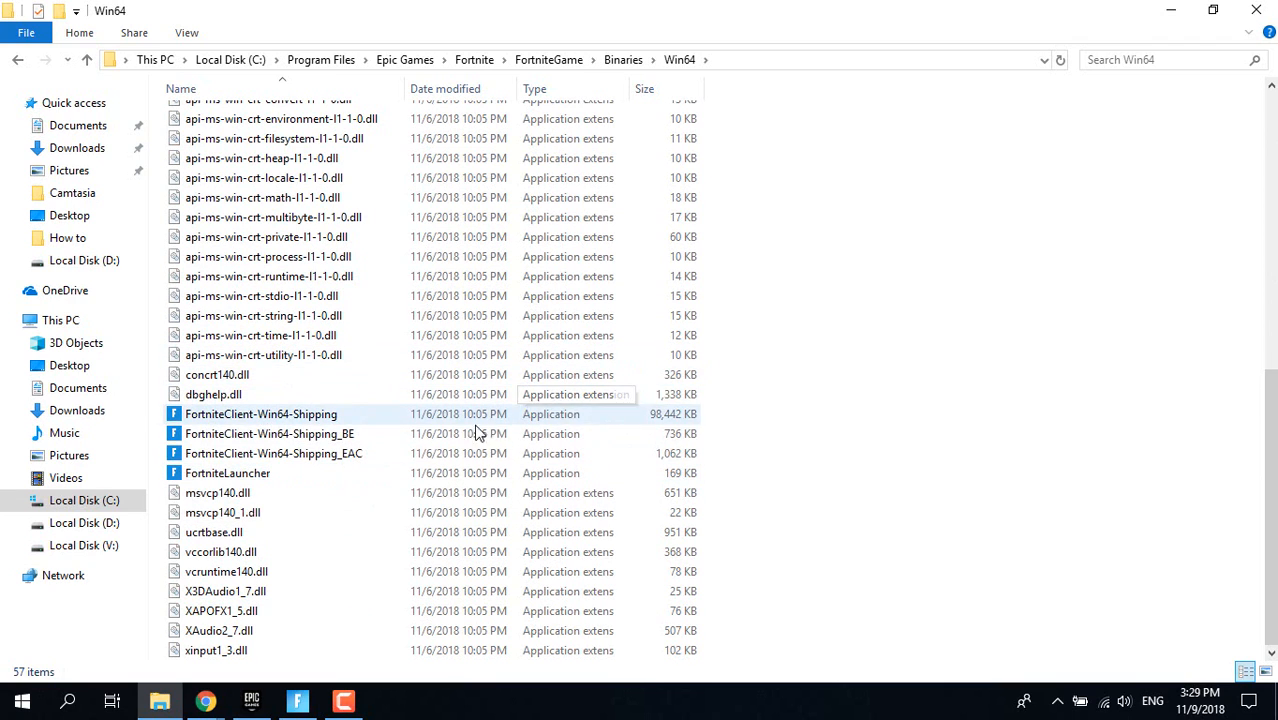
{"action": "left_click", "coordinate": [260, 414]}
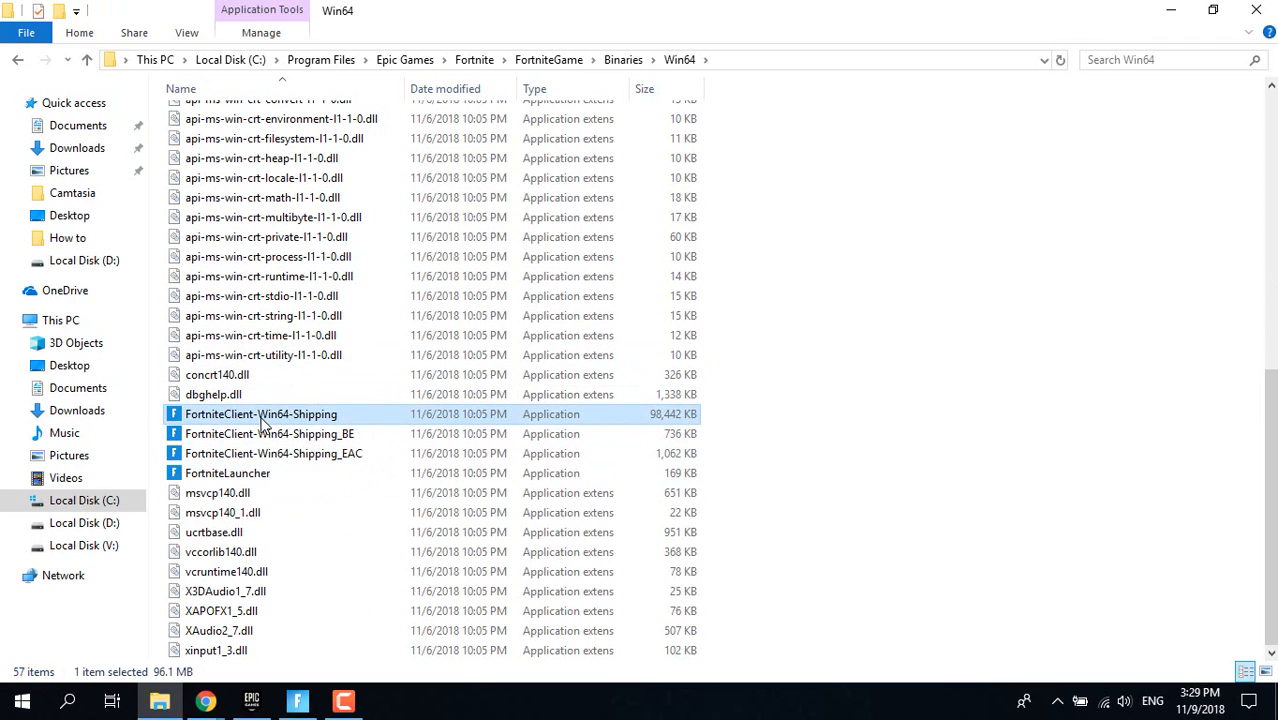
{"action": "right_click", "coordinate": [260, 414]}
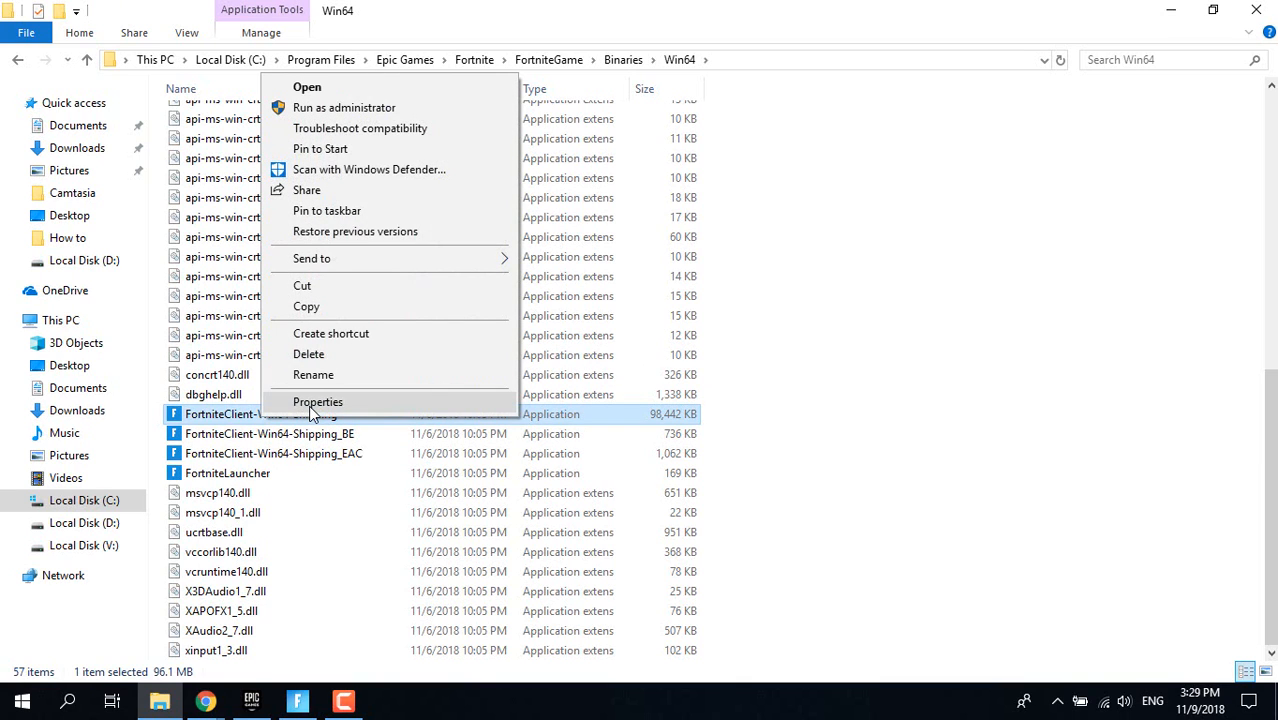
{"action": "left_click", "coordinate": [318, 400]}
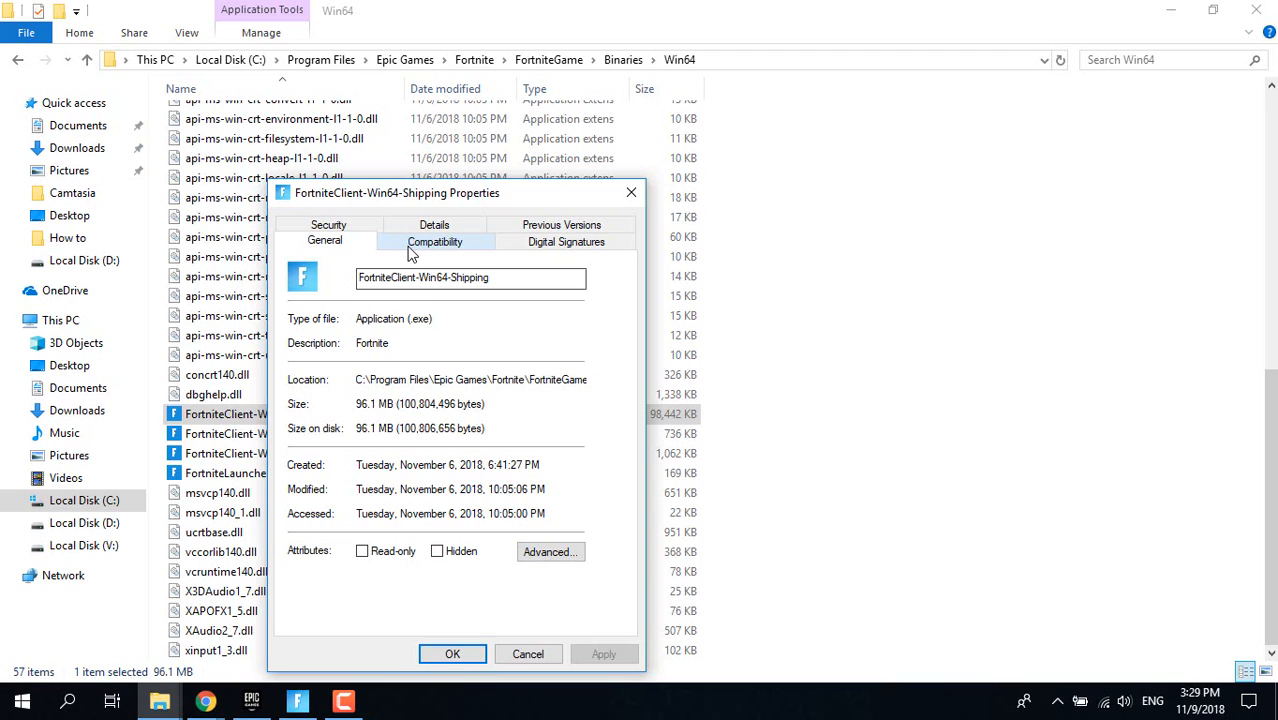
Step: Run the compatibility troubleshooter from the executable's Compatibility settings
{"action": "left_click", "coordinate": [434, 240]}
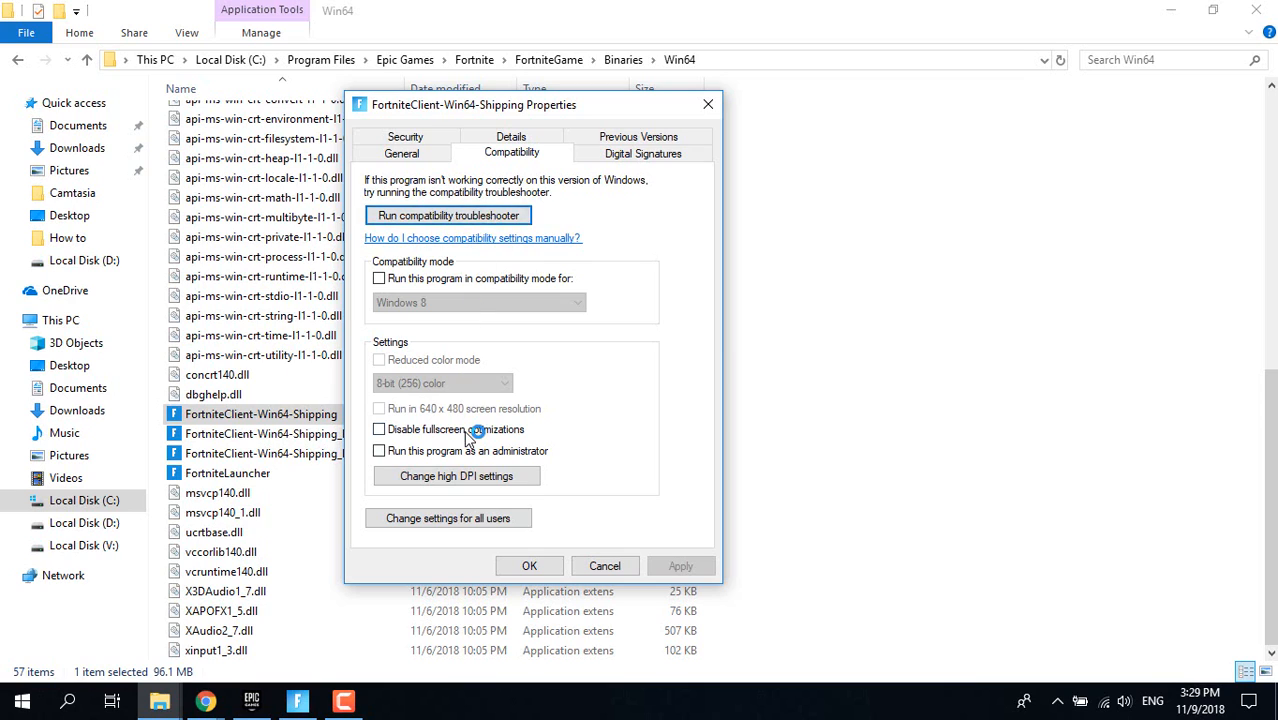
{"action": "left_click", "coordinate": [448, 216]}
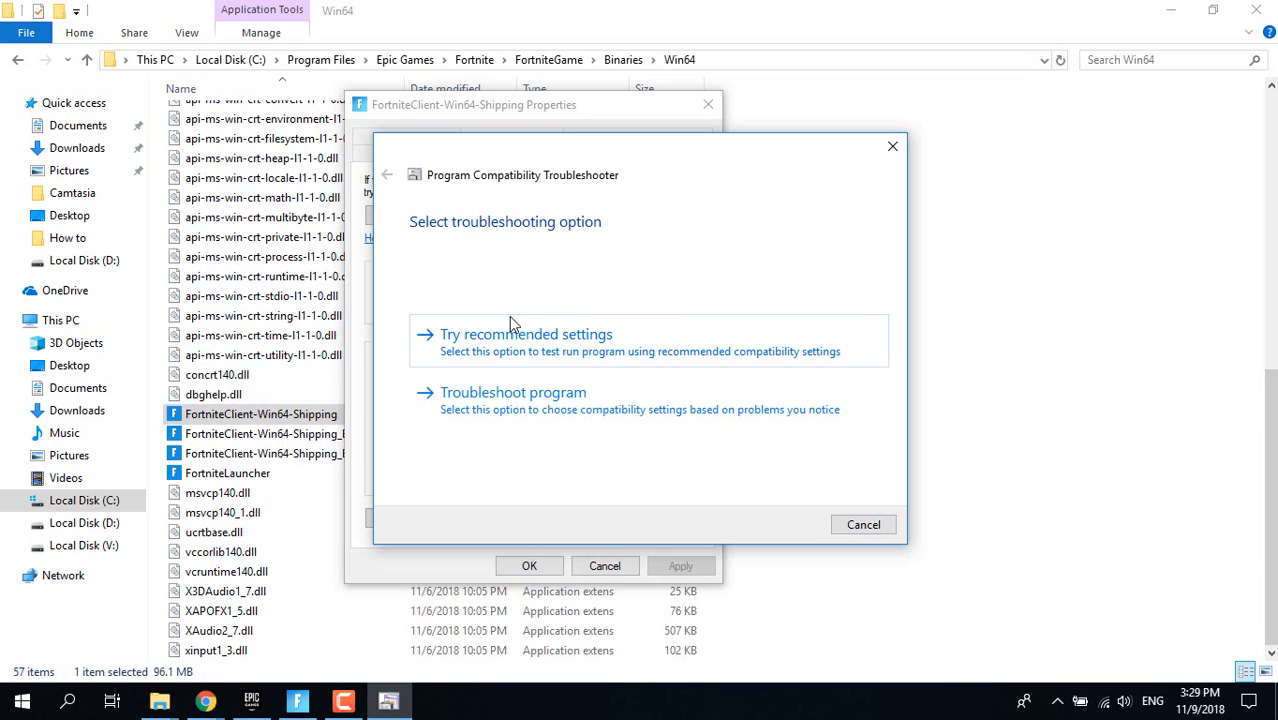
{"action": "mouse_move", "coordinate": [616, 356]}
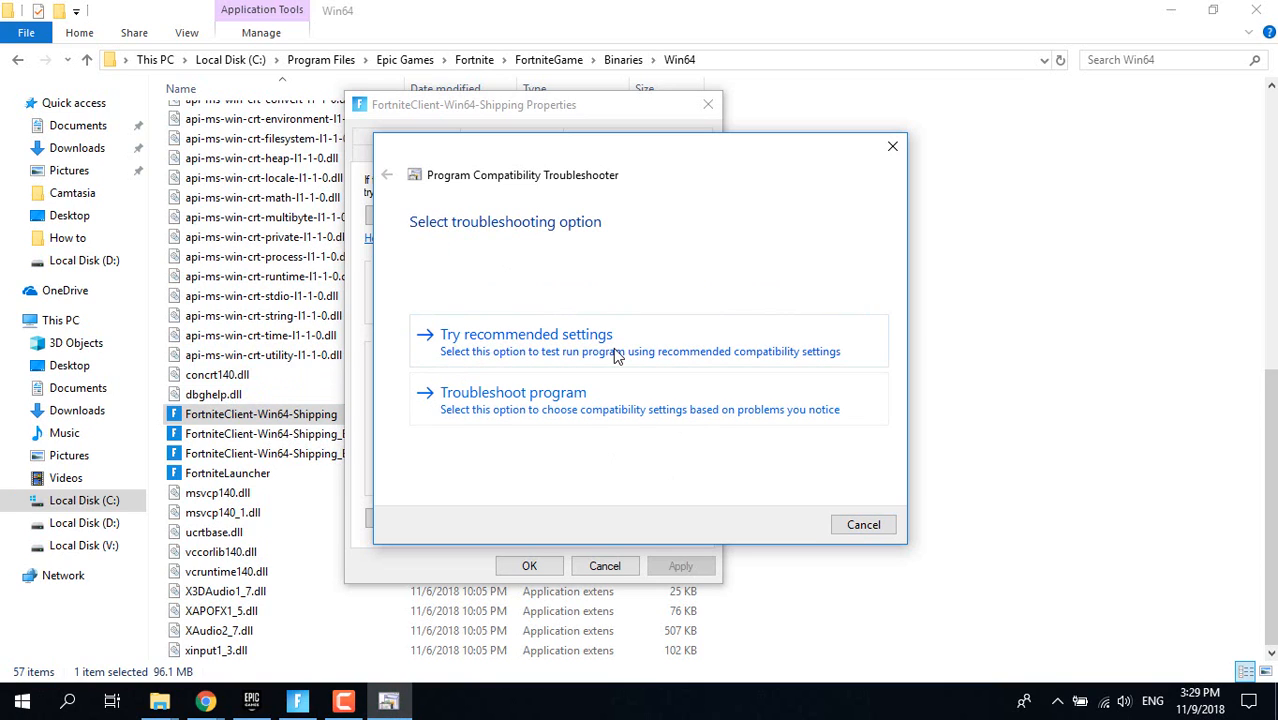
{"action": "mouse_move", "coordinate": [454, 360]}
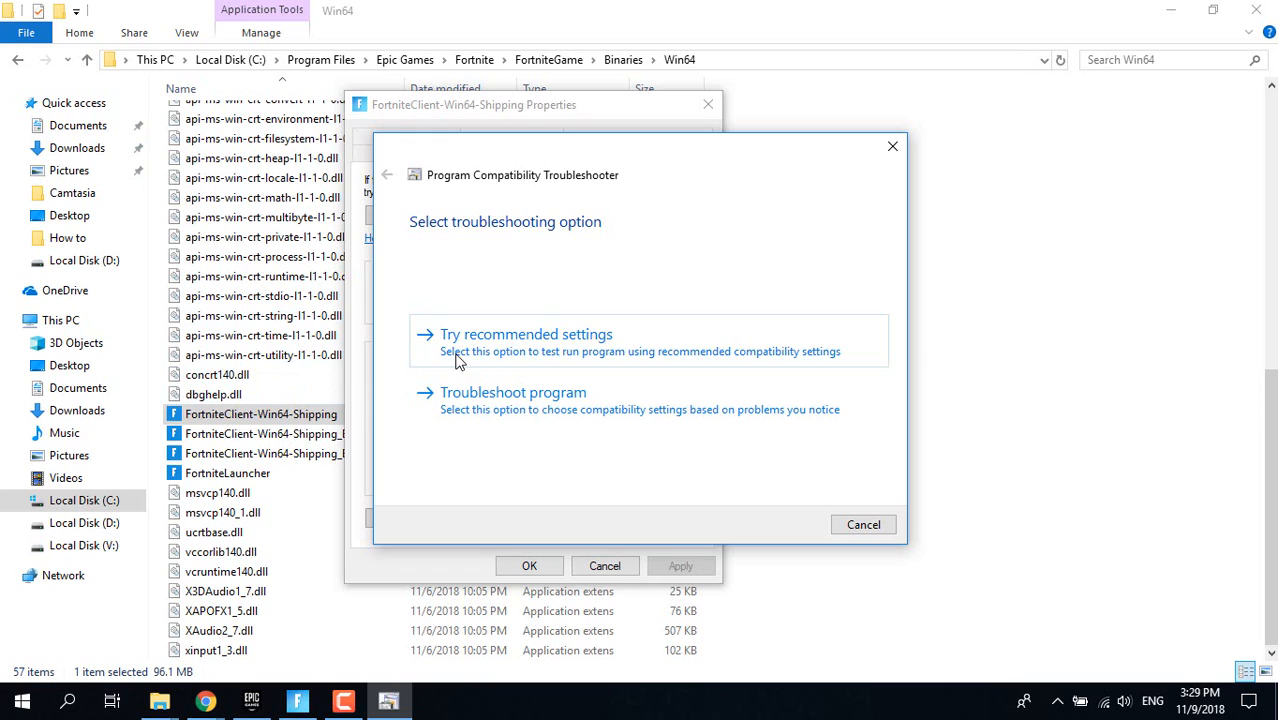
{"action": "mouse_move", "coordinate": [556, 356]}
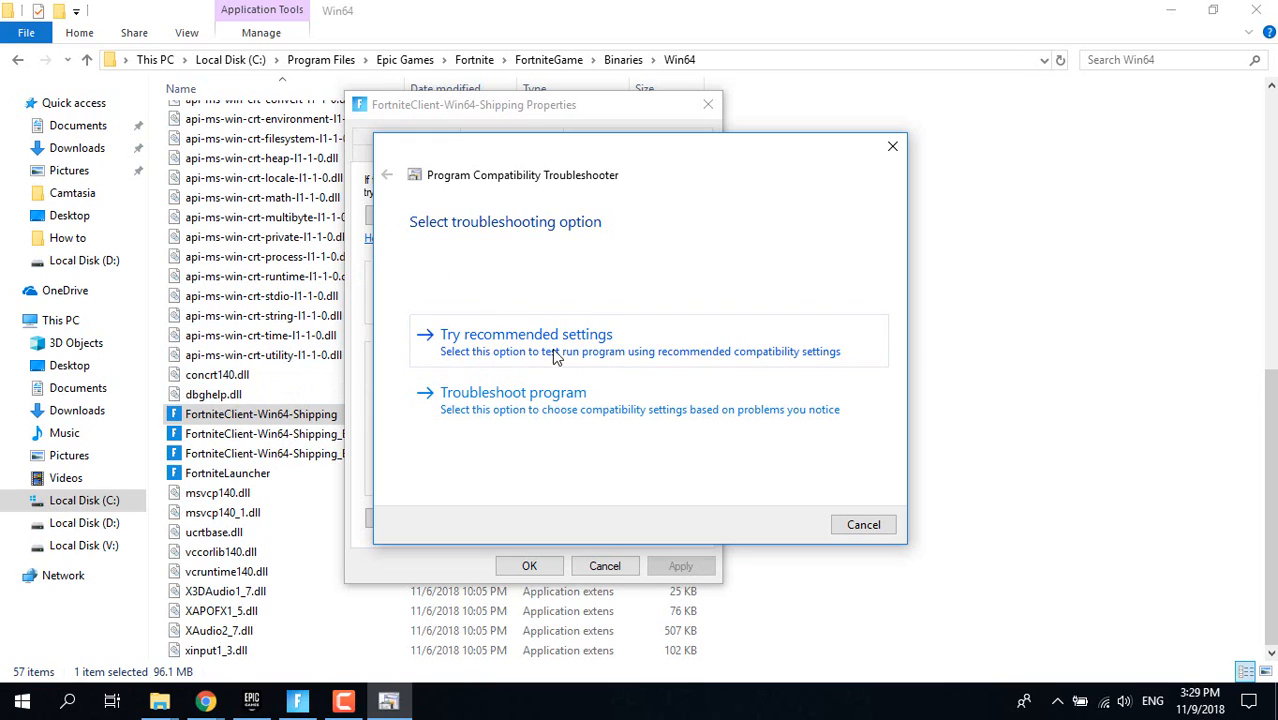
{"action": "mouse_move", "coordinate": [464, 348]}
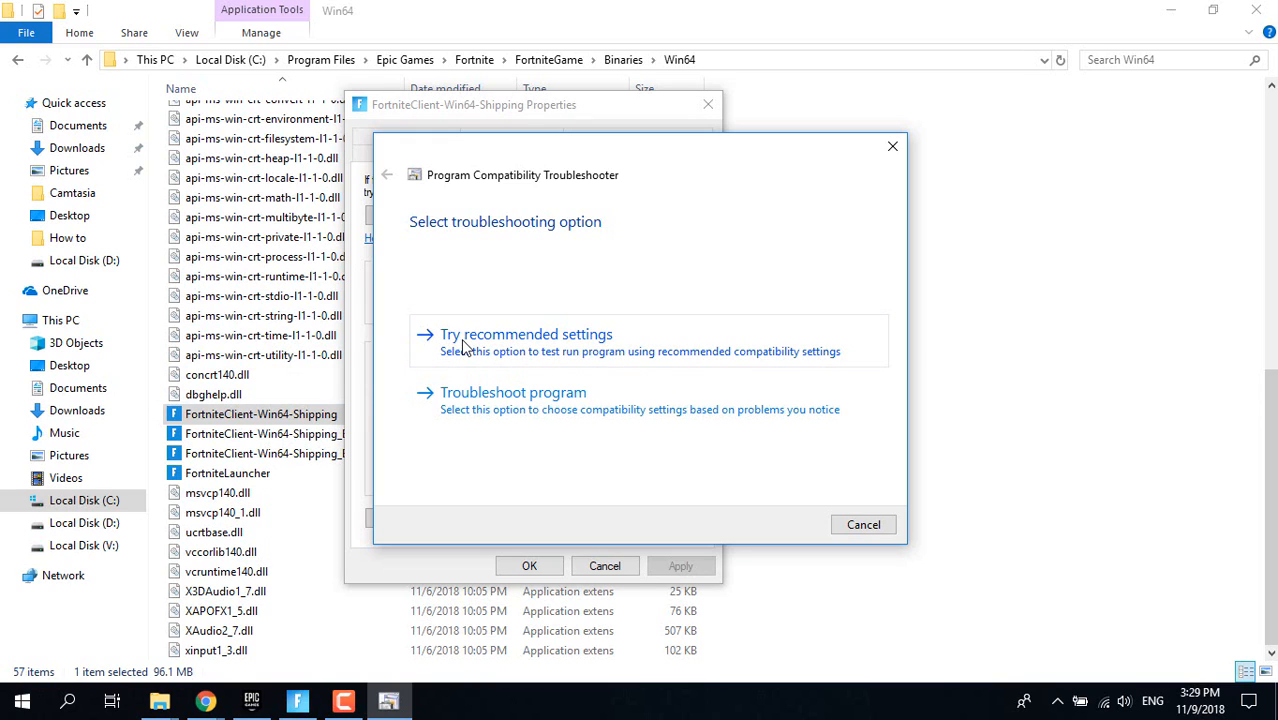
{"action": "mouse_move", "coordinate": [588, 352]}
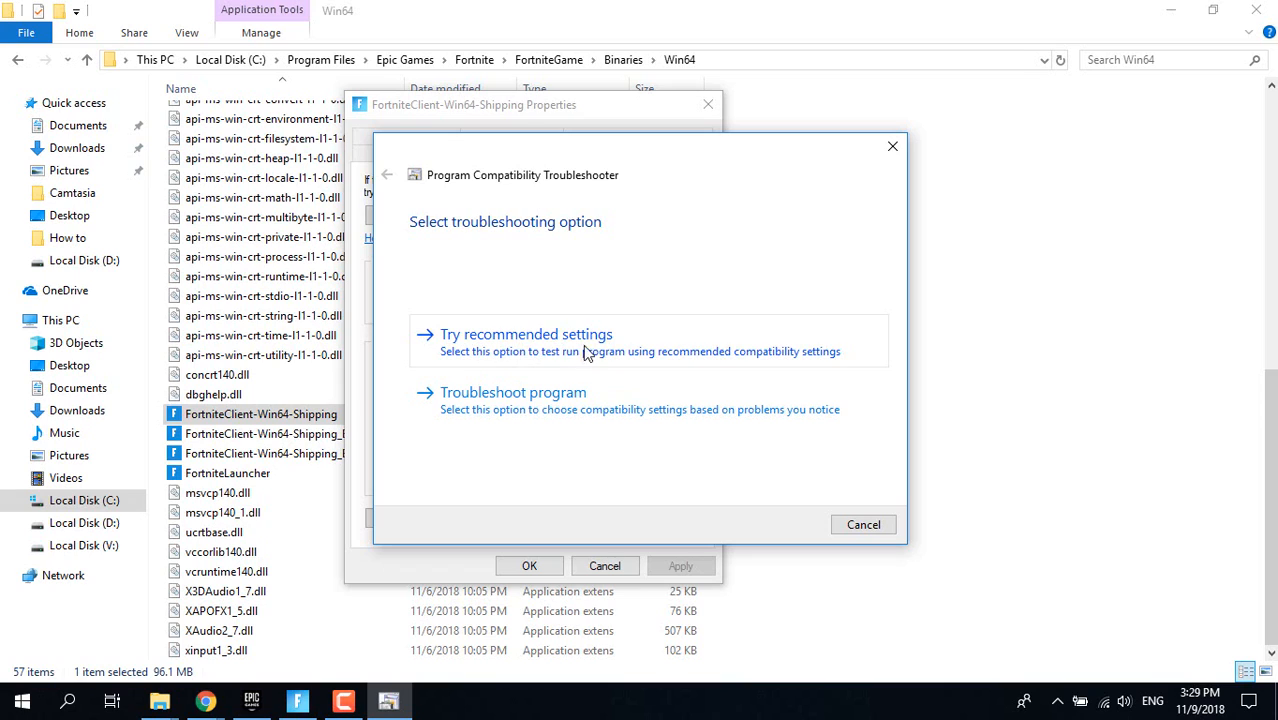
Step: Apply the troubleshooter's recommended settings and return to the properties dialog
{"action": "left_click", "coordinate": [526, 334]}
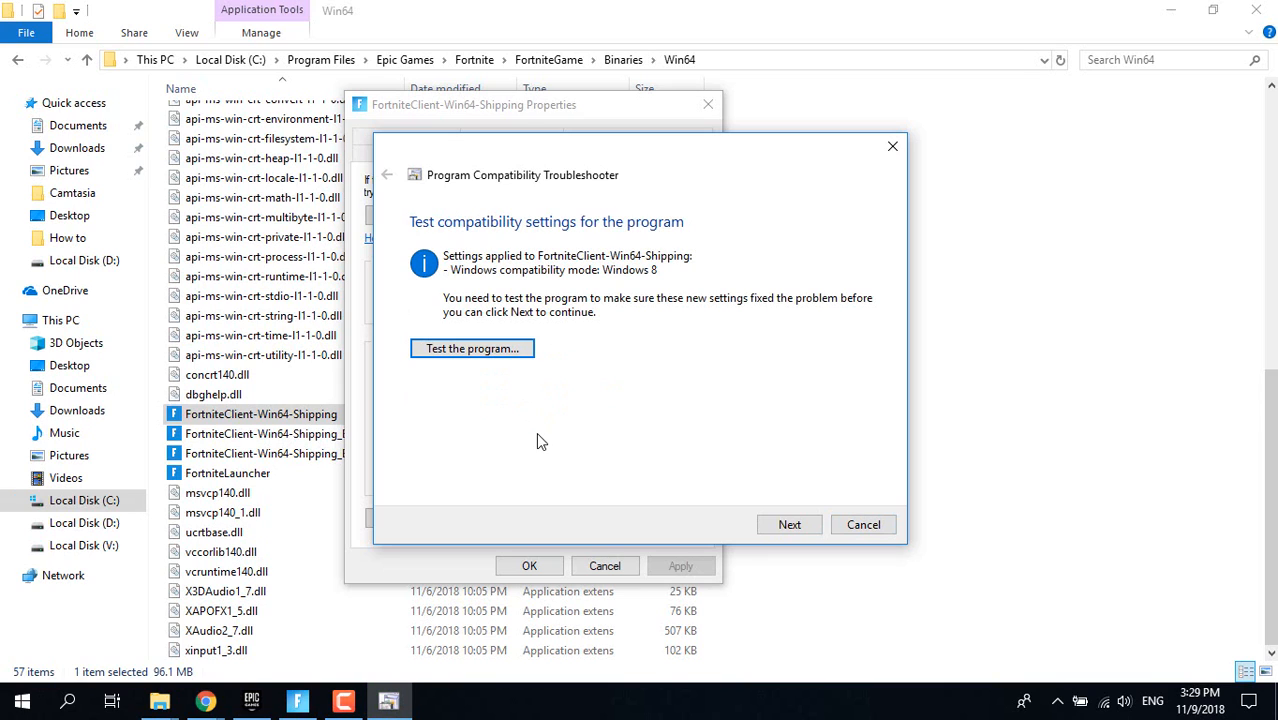
{"action": "mouse_move", "coordinate": [464, 276]}
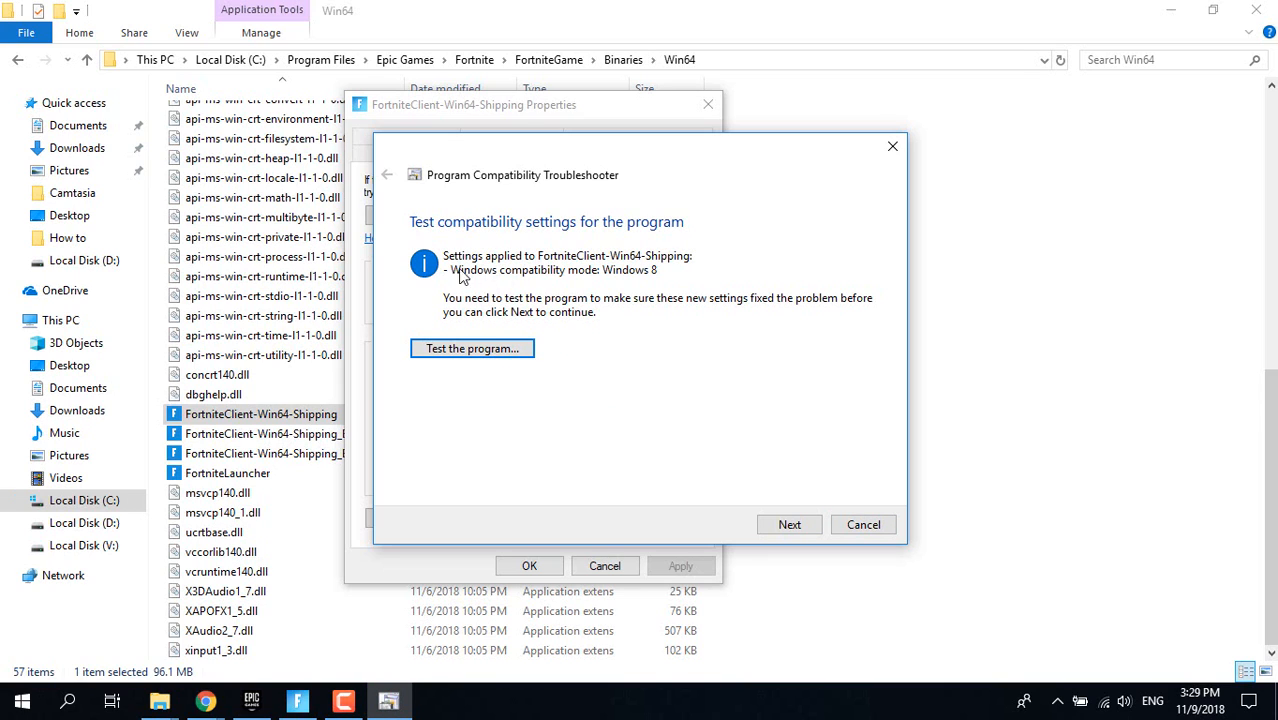
{"action": "mouse_move", "coordinate": [588, 290]}
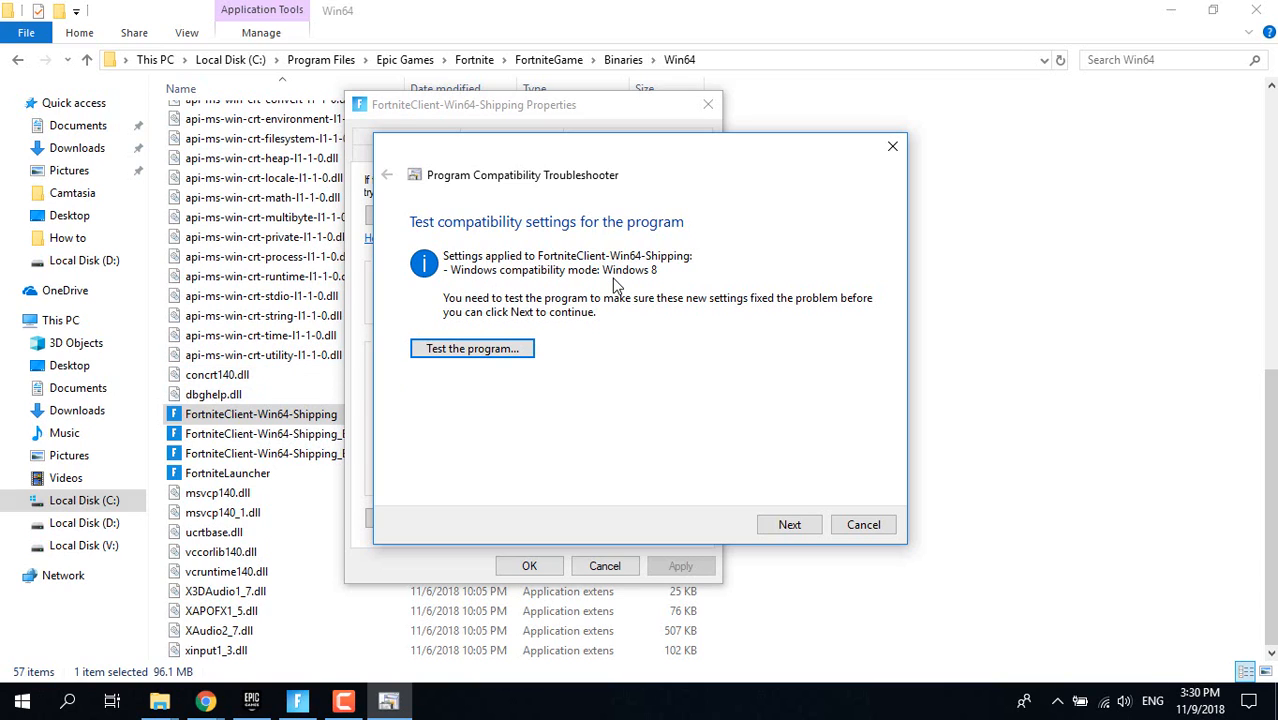
{"action": "mouse_move", "coordinate": [850, 508]}
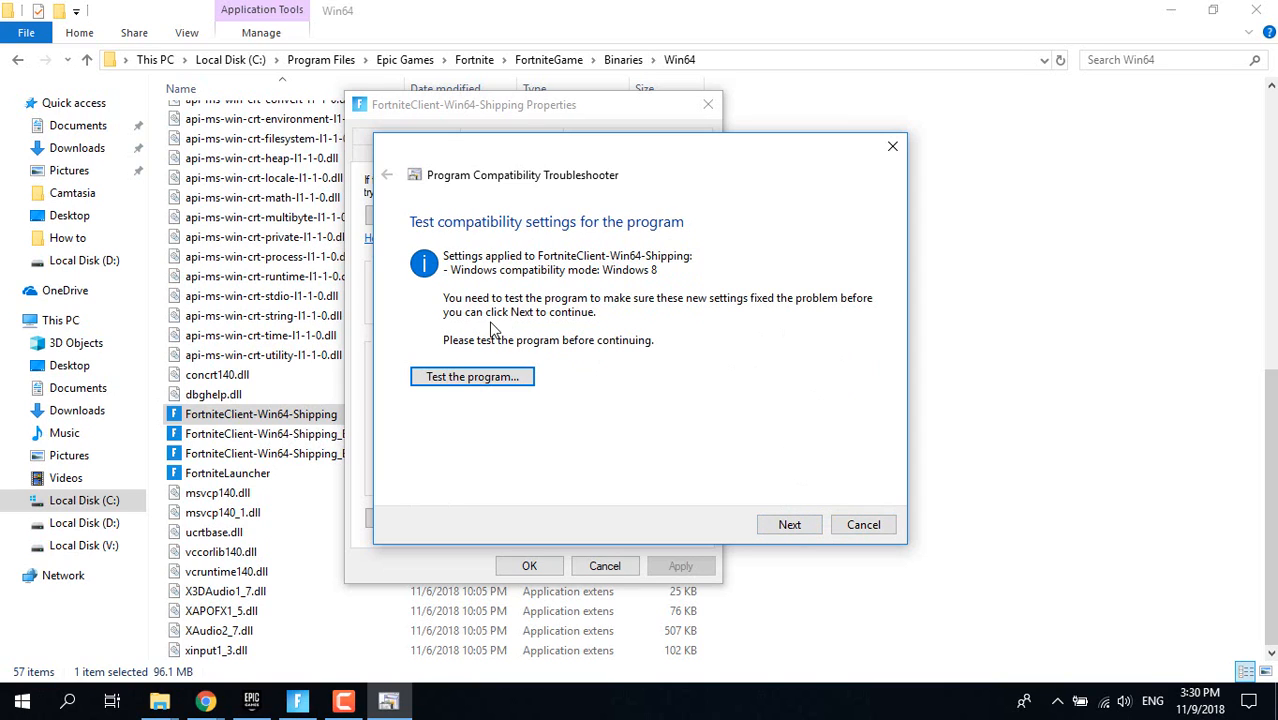
{"action": "mouse_move", "coordinate": [588, 300]}
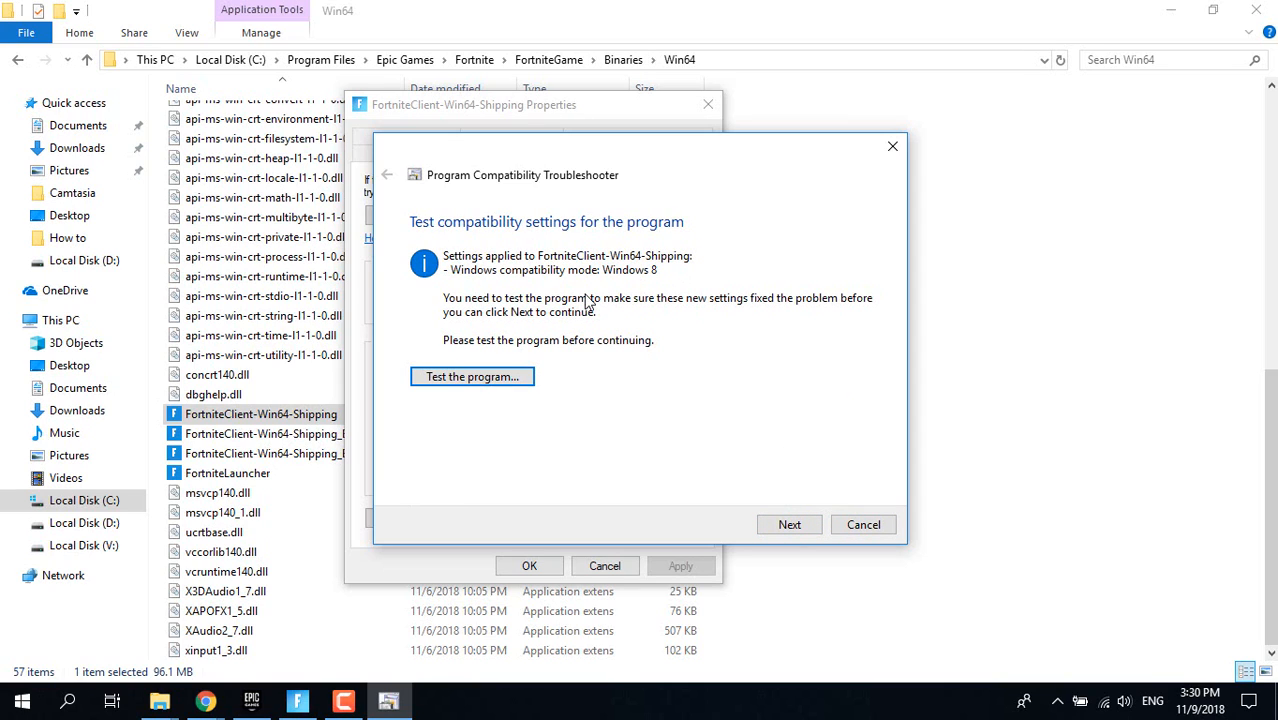
{"action": "mouse_move", "coordinate": [760, 540]}
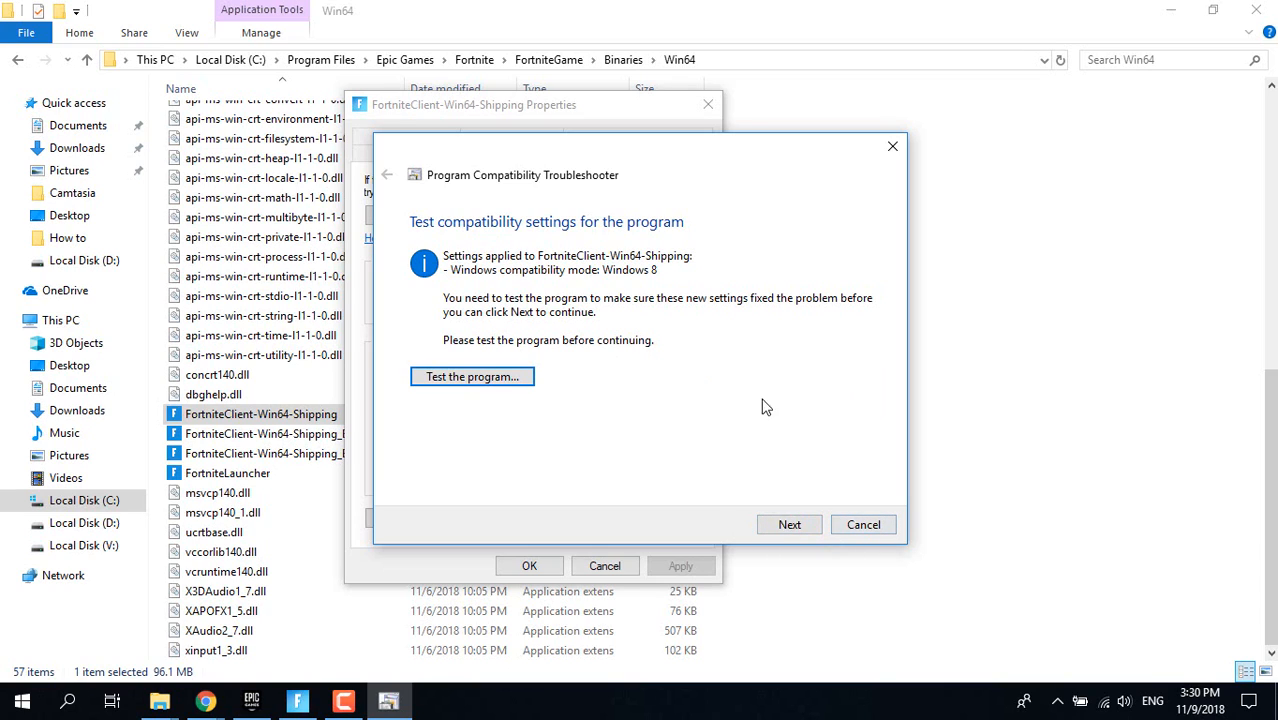
{"action": "left_click", "coordinate": [862, 524]}
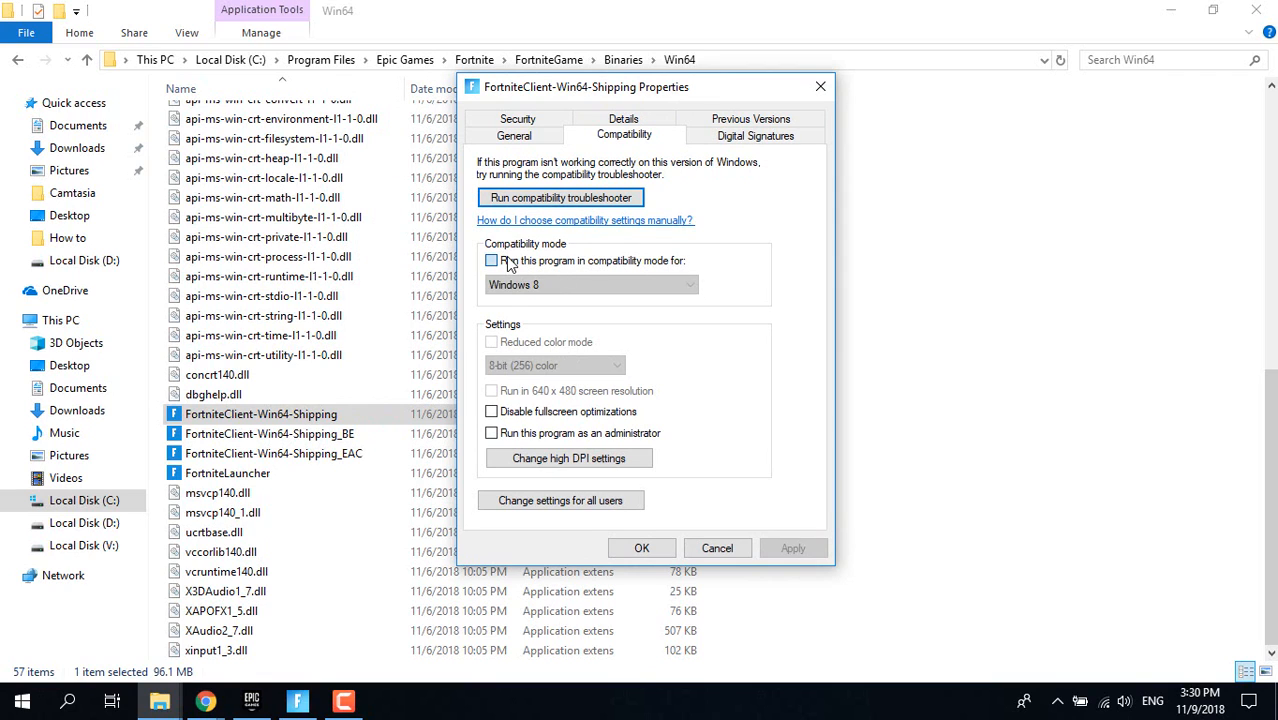
Step: Enable Windows 8 compatibility mode, disable fullscreen optimizations, run as administrator, and save
{"action": "left_click", "coordinate": [492, 260]}
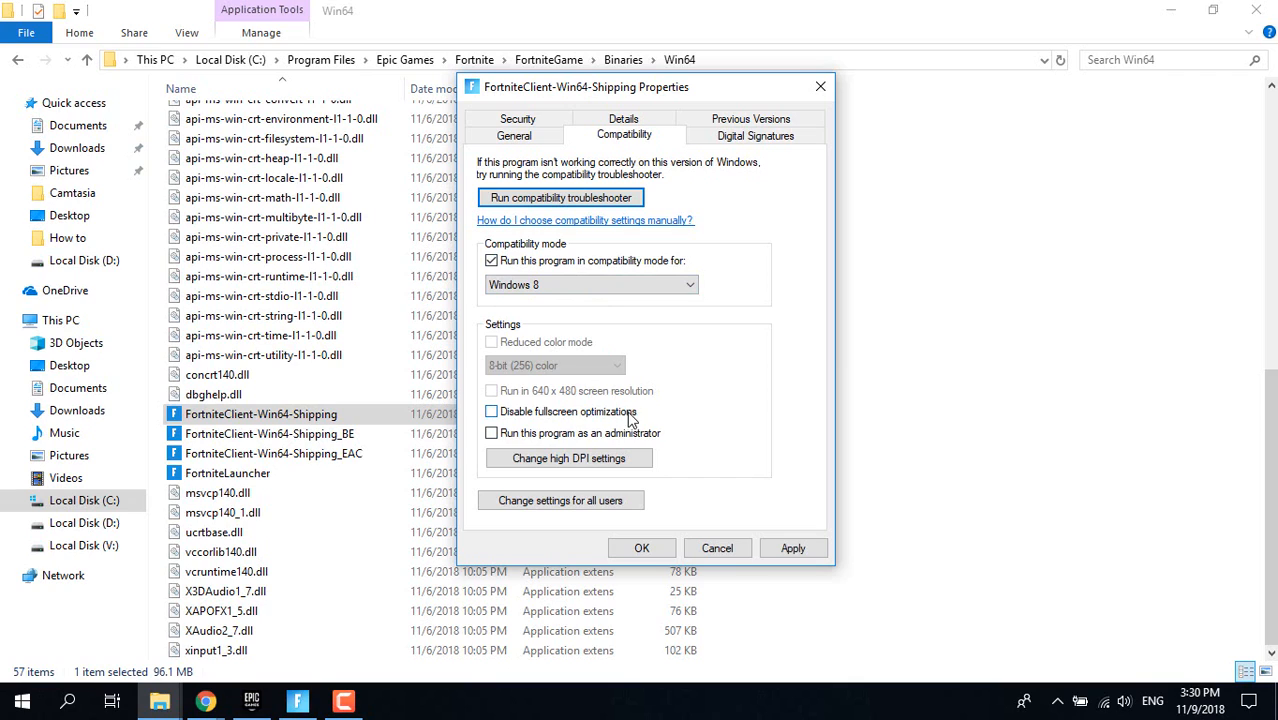
{"action": "left_click", "coordinate": [492, 412]}
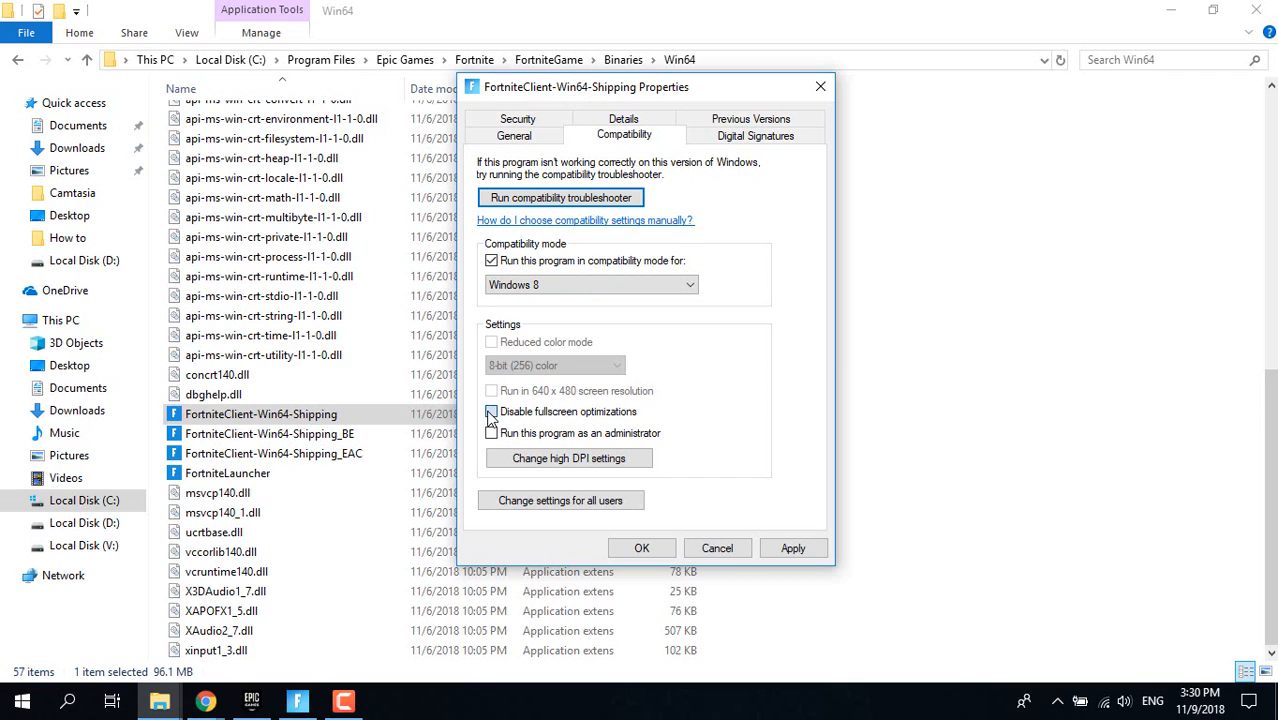
{"action": "left_click", "coordinate": [492, 412]}
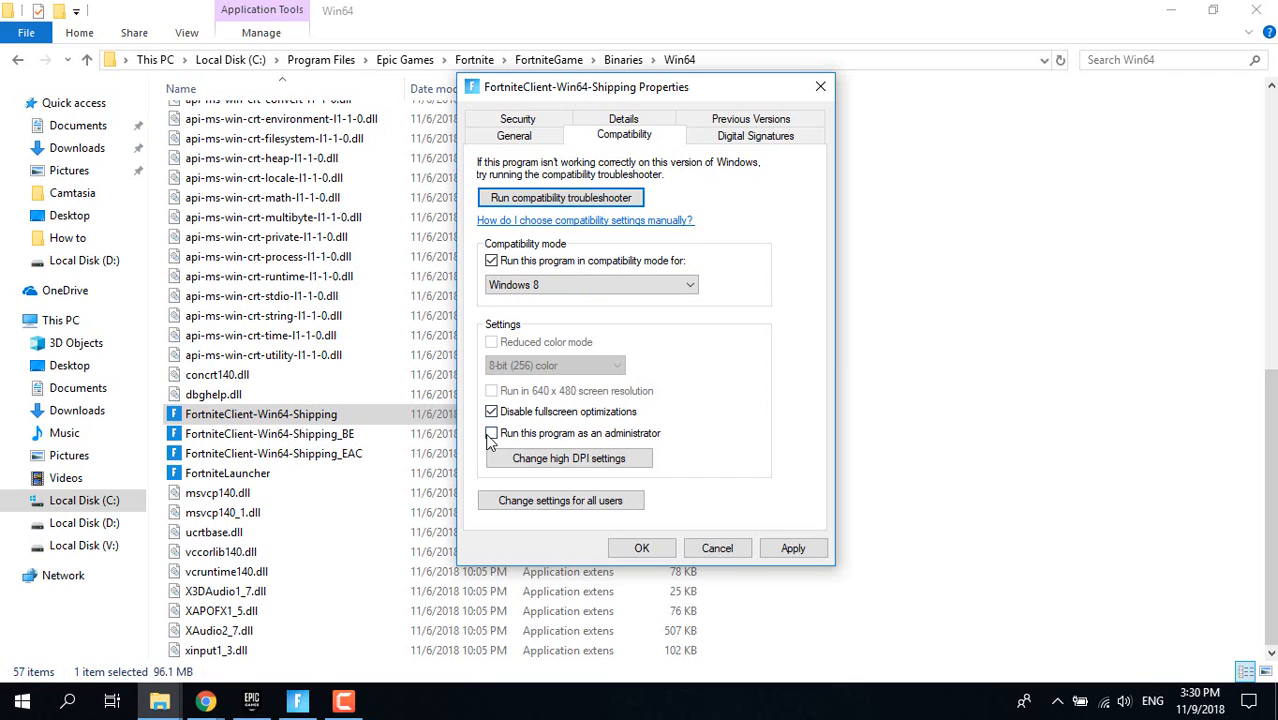
{"action": "left_click", "coordinate": [492, 432]}
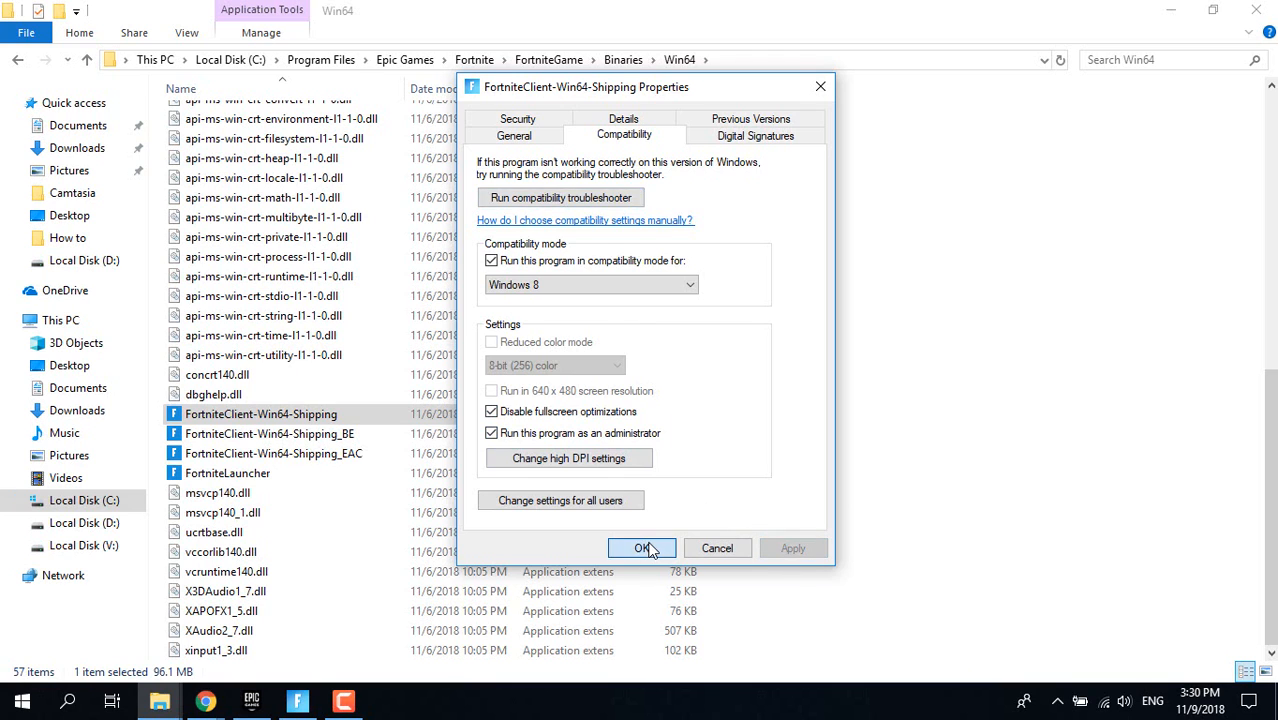
{"action": "left_click", "coordinate": [644, 548]}
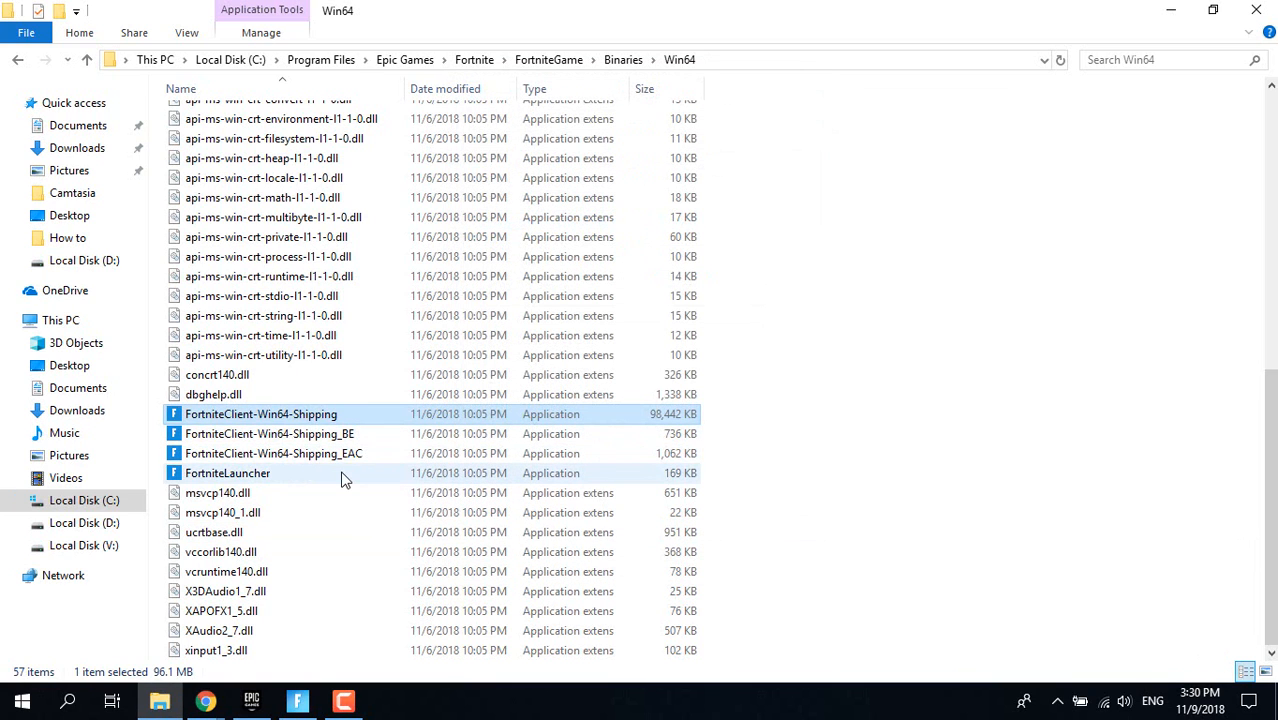
{"action": "mouse_move", "coordinate": [304, 458]}
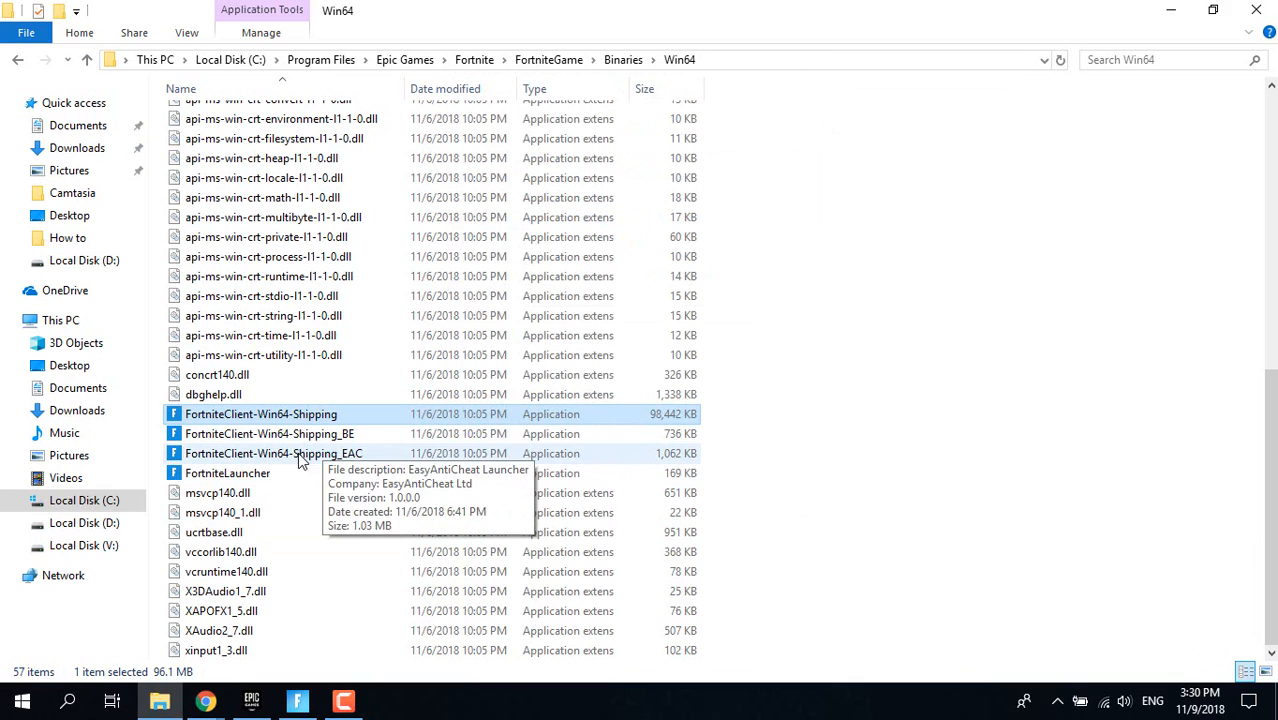
{"action": "mouse_move", "coordinate": [238, 444]}
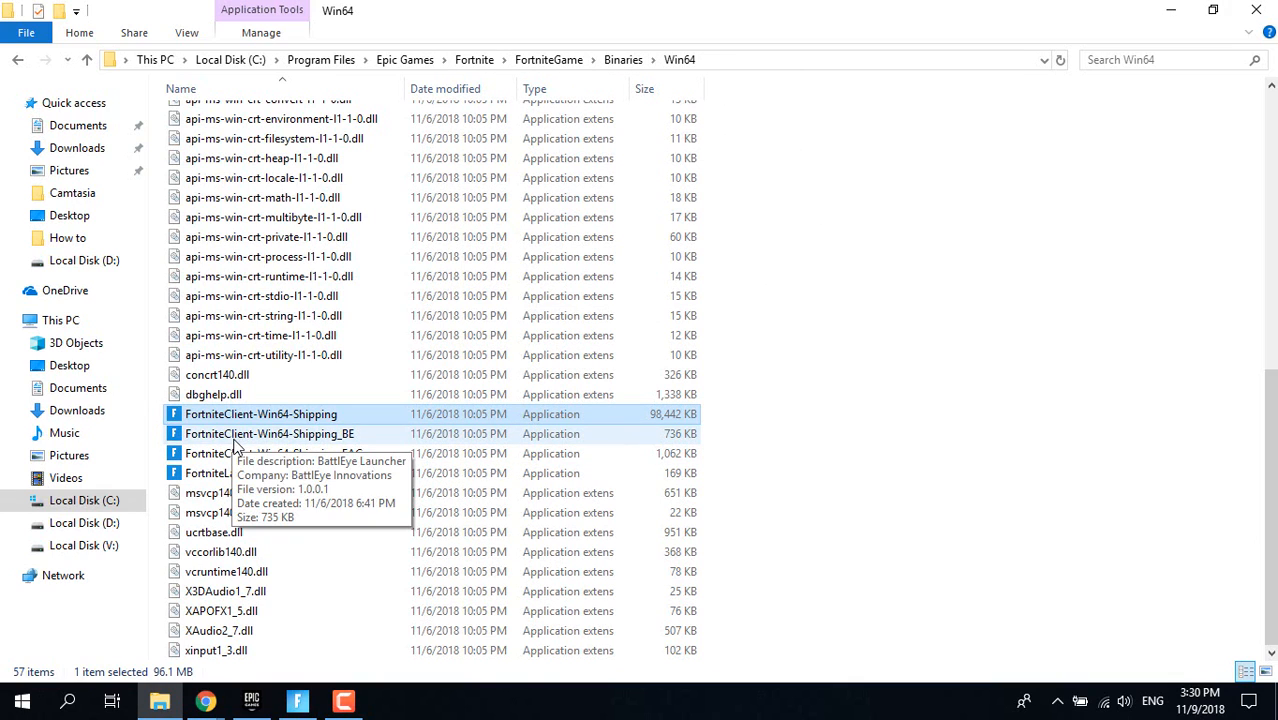
{"action": "mouse_move", "coordinate": [378, 452]}
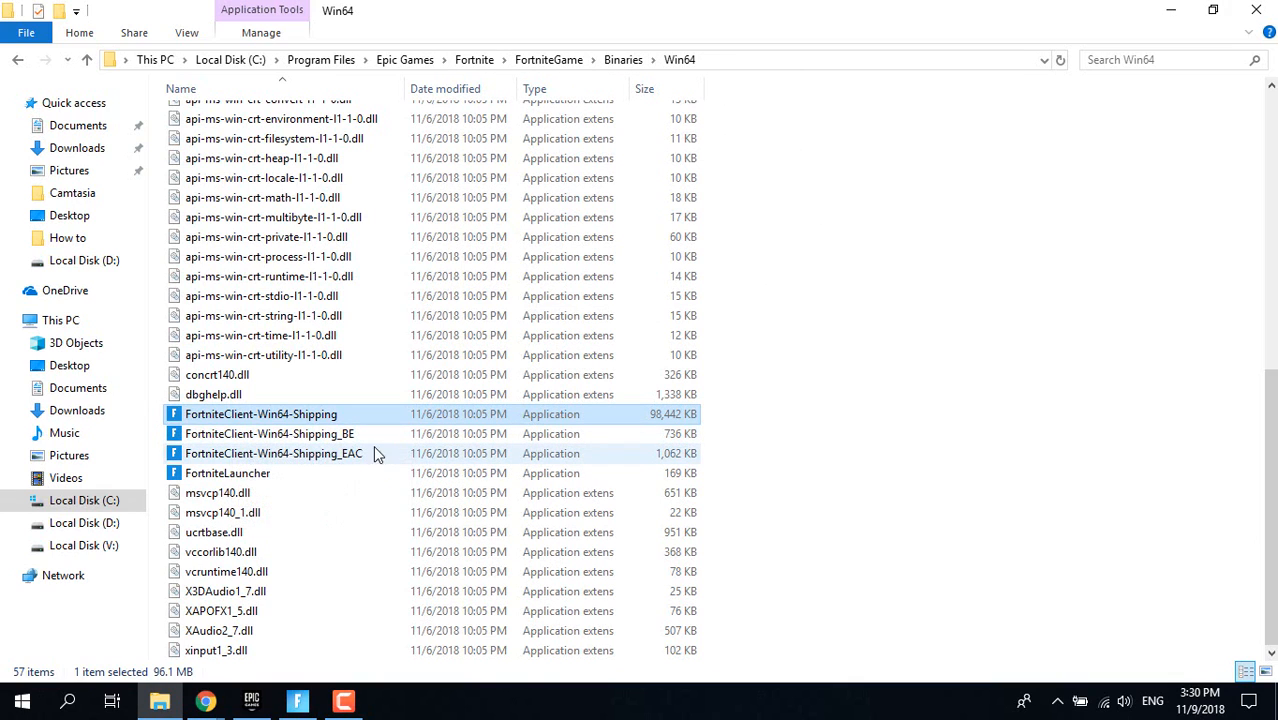
{"action": "mouse_move", "coordinate": [284, 472]}
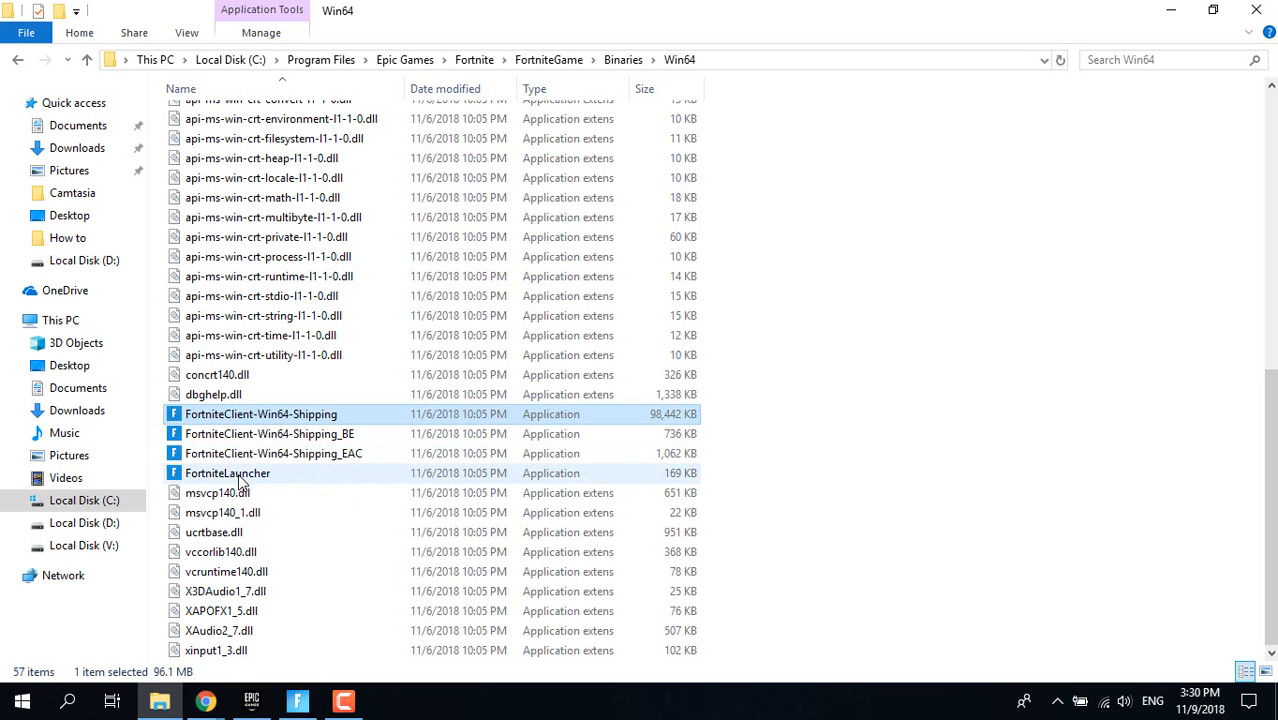
Step: Dismiss the FortniteClient-Win64-Shipping_BE menu, select FortniteLauncher, and close File Explorer
{"action": "right_click", "coordinate": [270, 432]}
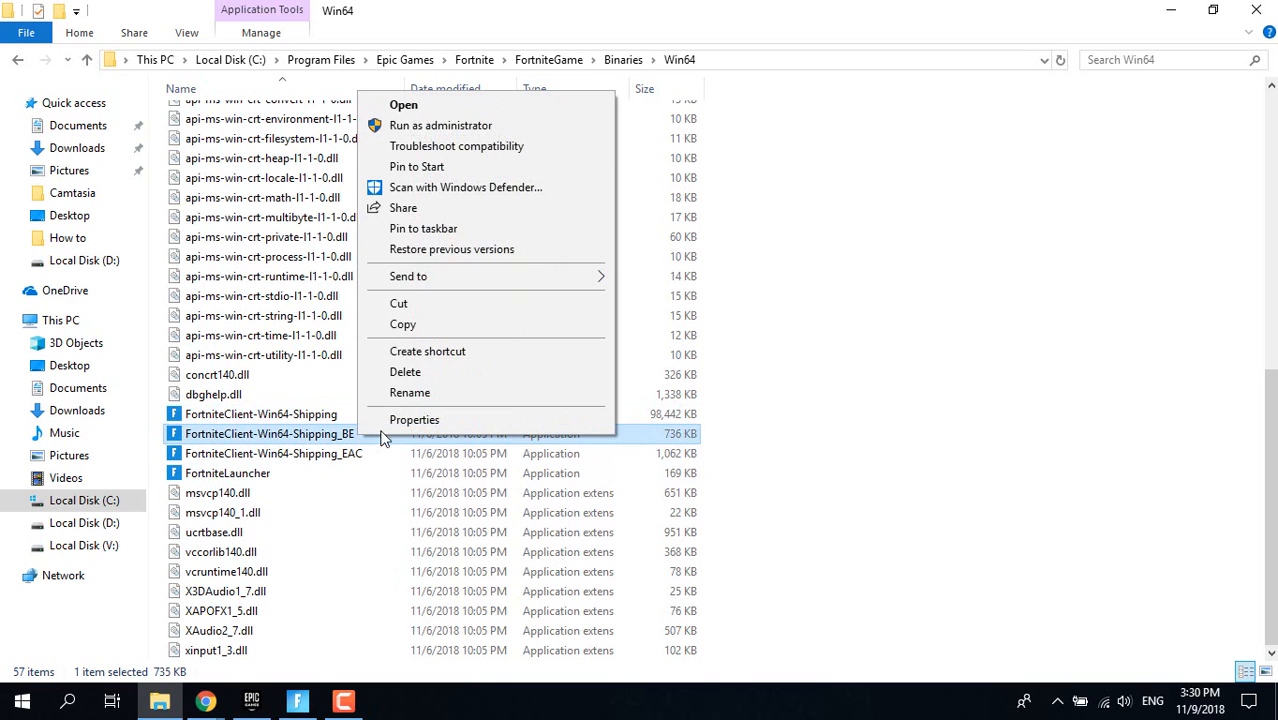
{"action": "left_click", "coordinate": [414, 420]}
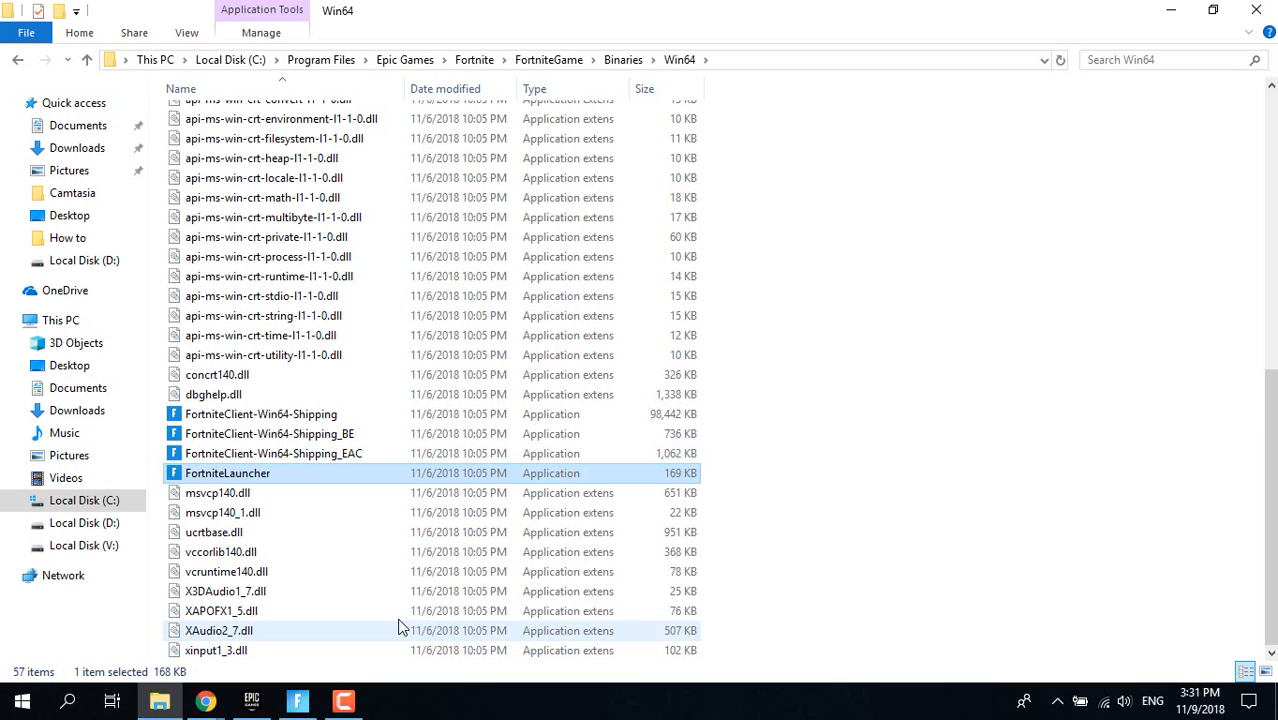
{"action": "mouse_move", "coordinate": [400, 580]}
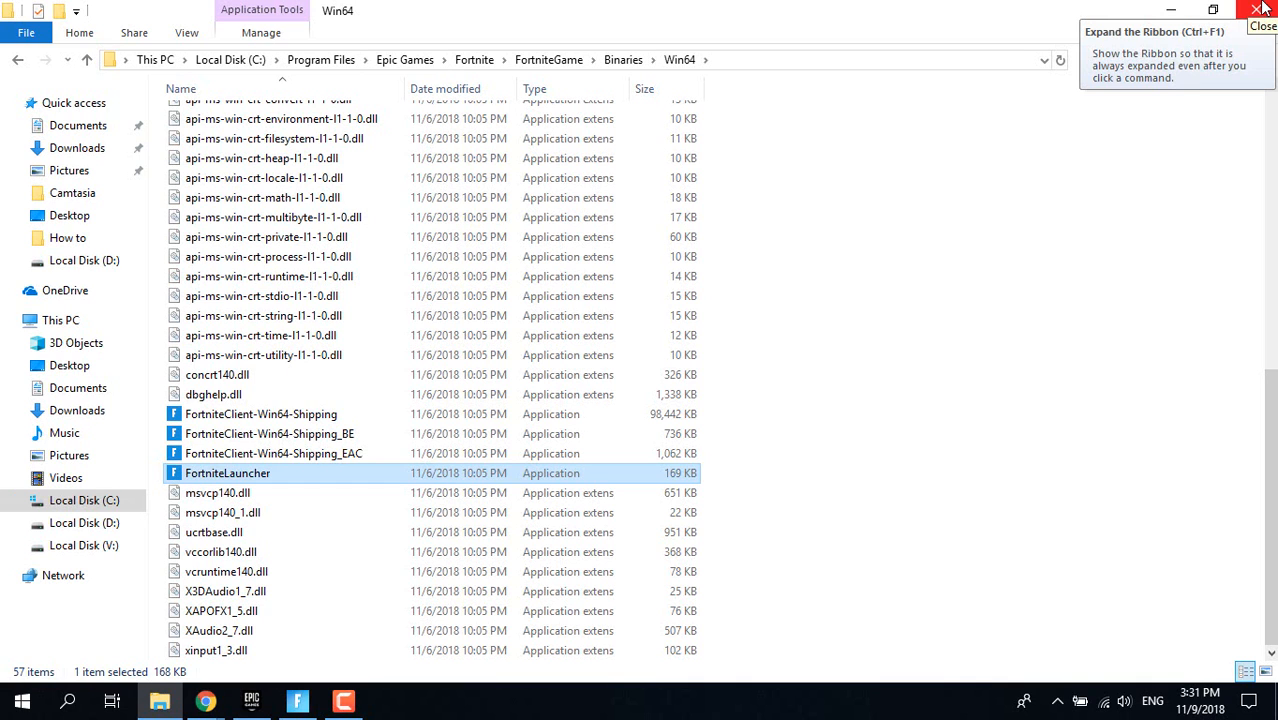
{"action": "left_click", "coordinate": [1260, 8]}
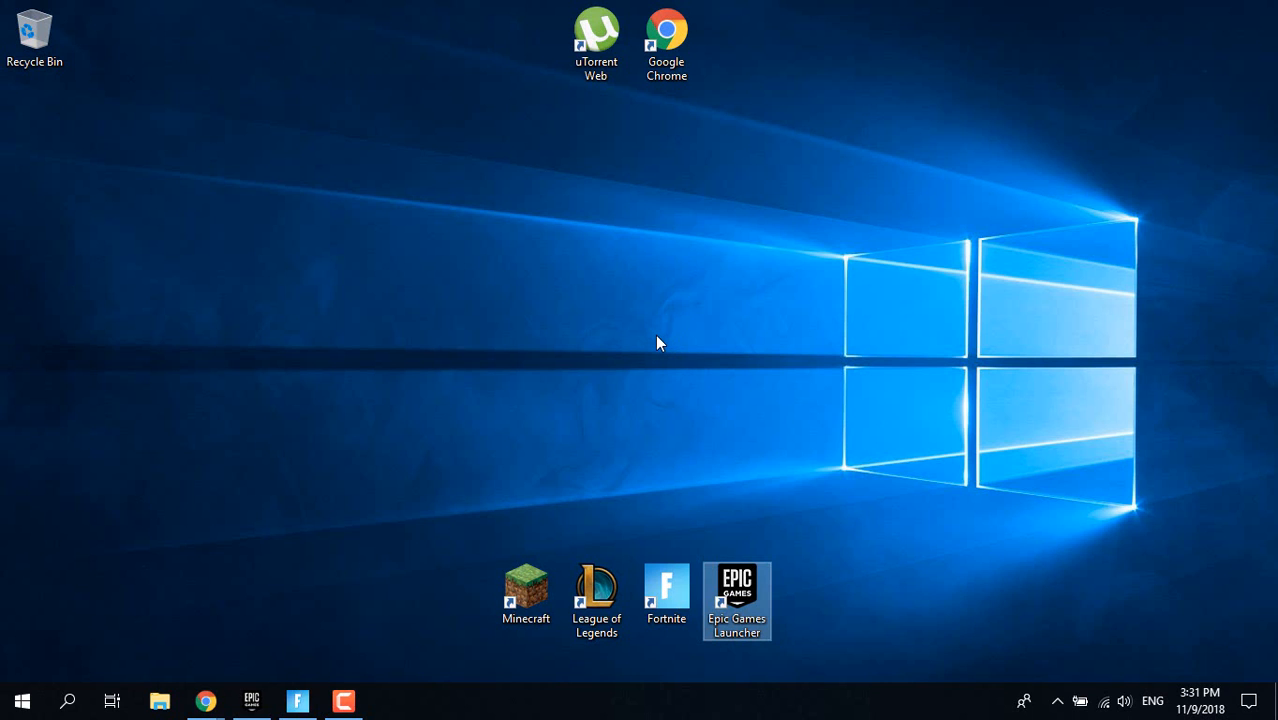
Step: Open File Explorer at This PC and navigate to Fortnite's Win64 binaries folder
{"action": "left_click", "coordinate": [22, 700]}
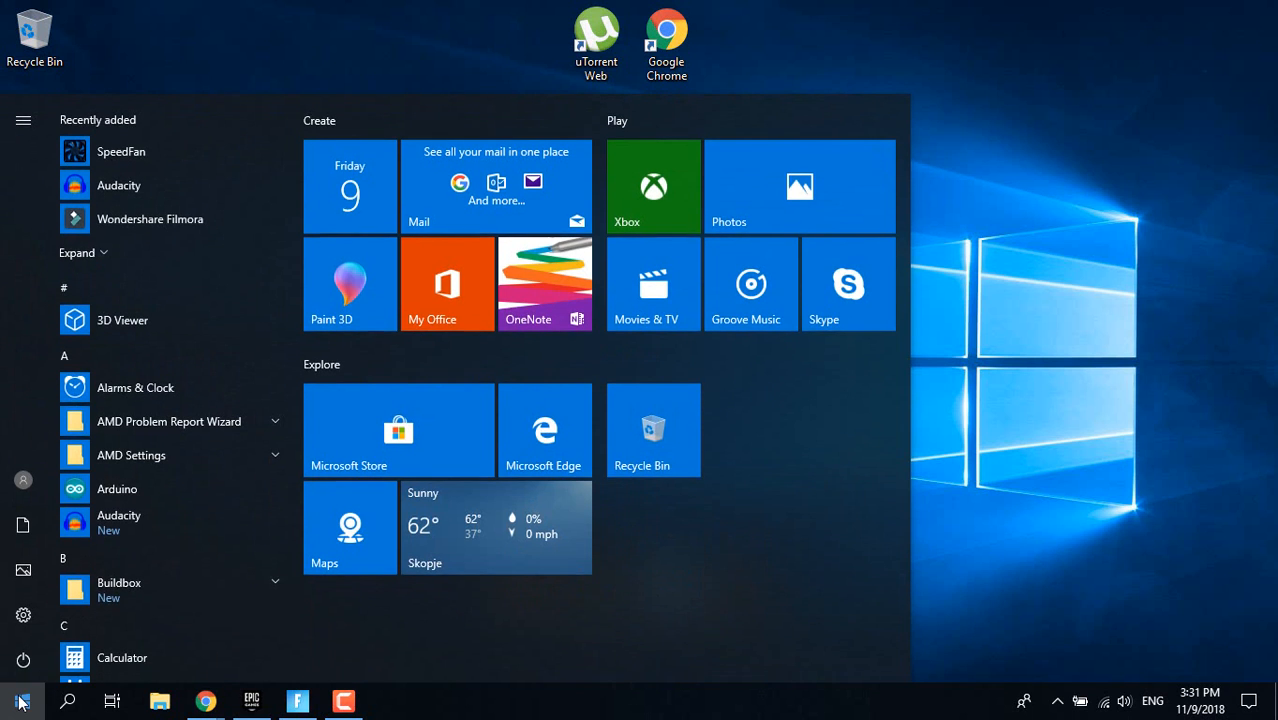
{"action": "left_click", "coordinate": [22, 700]}
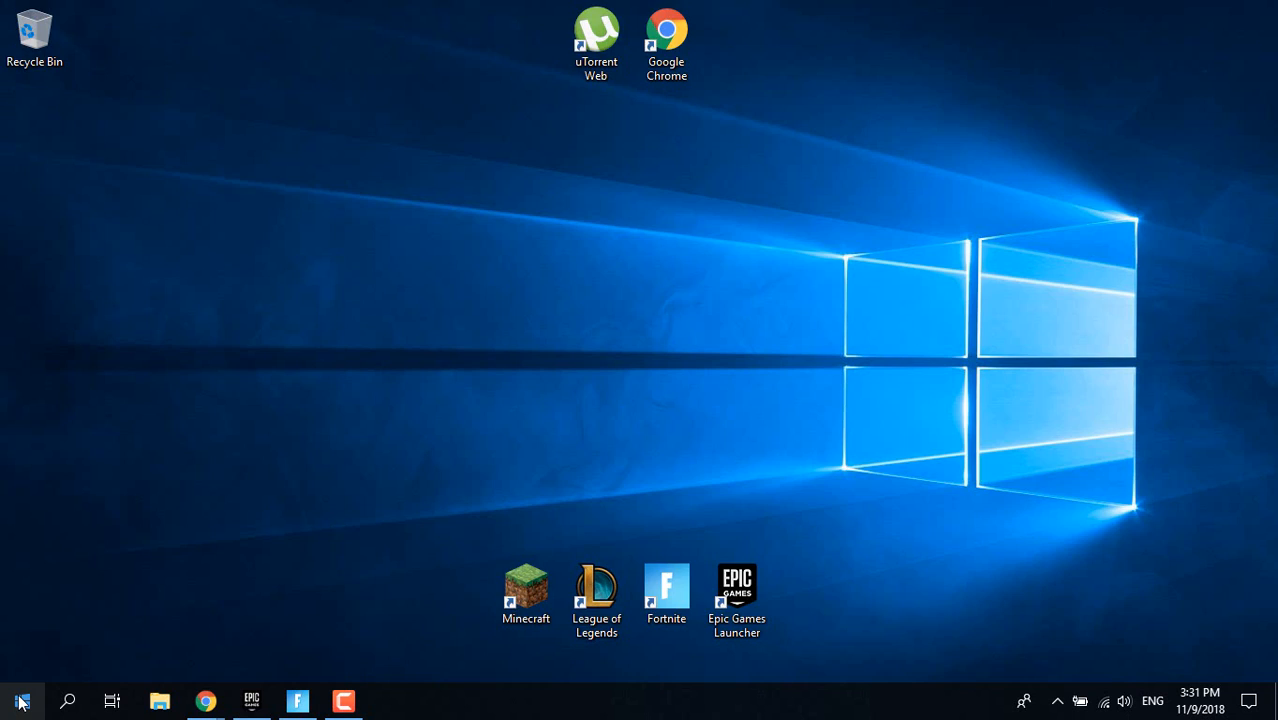
{"action": "left_click", "coordinate": [160, 700]}
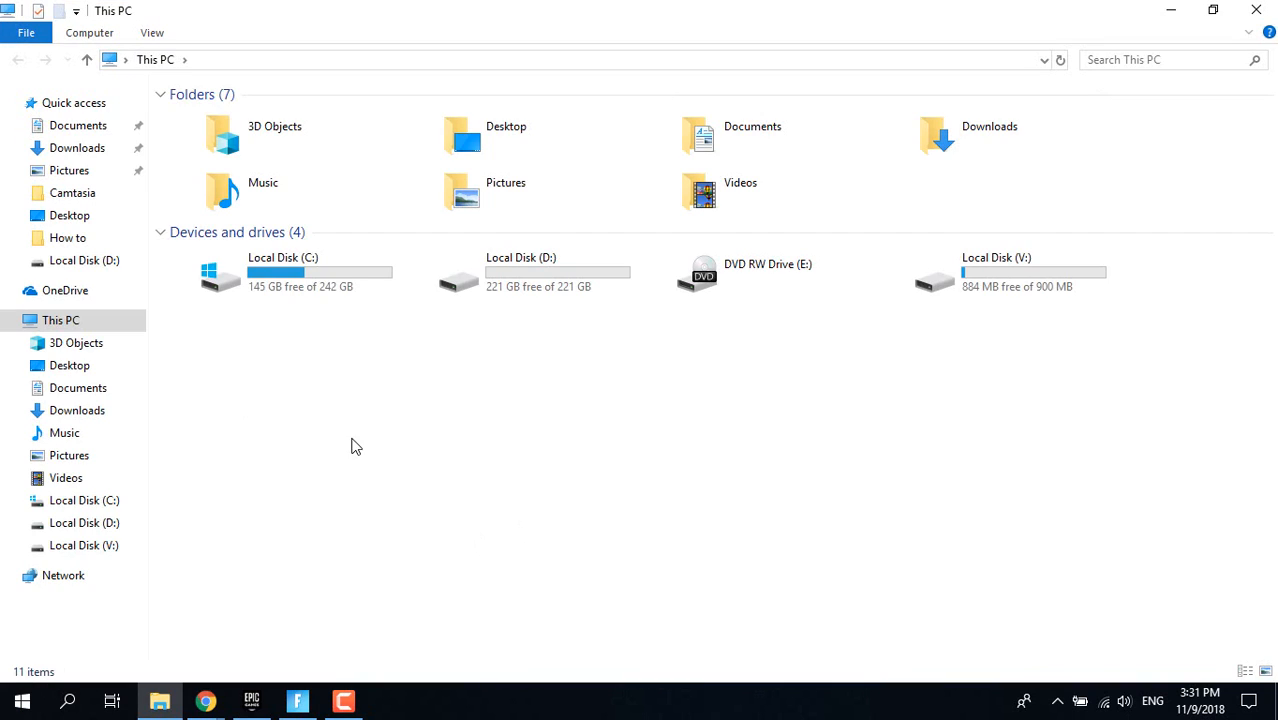
{"action": "mouse_move", "coordinate": [284, 272]}
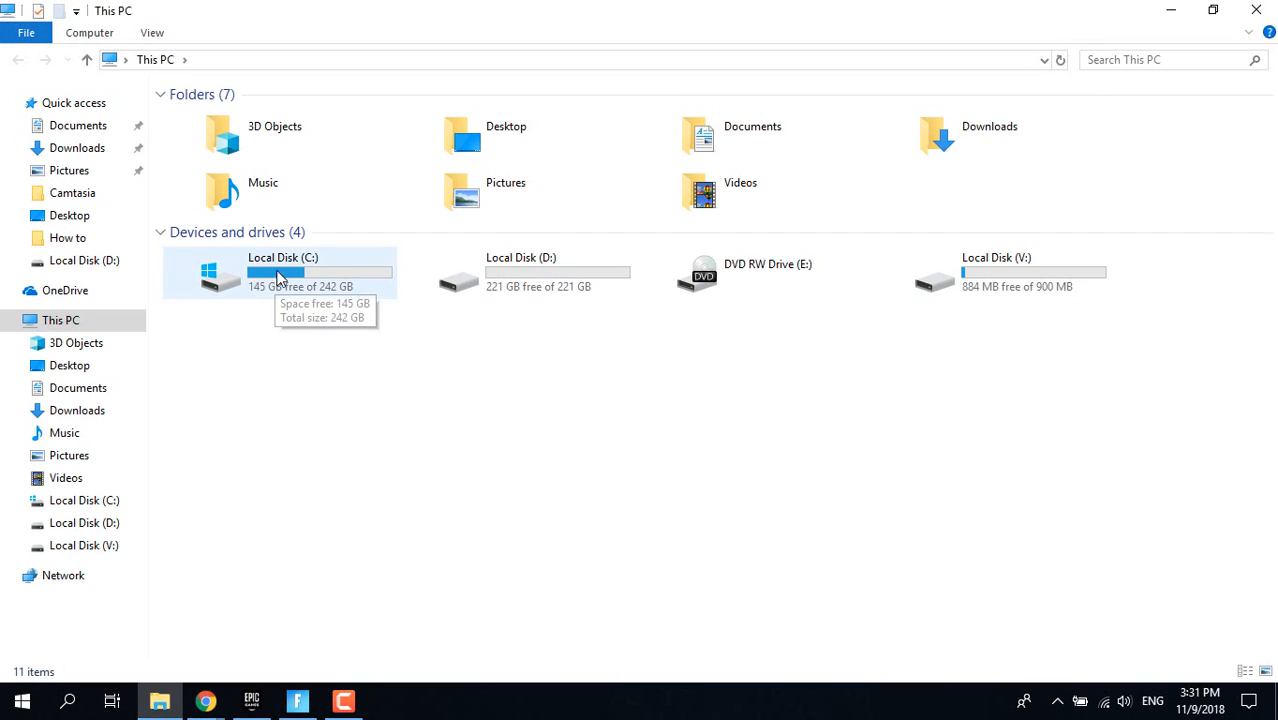
{"action": "double_click", "coordinate": [284, 272]}
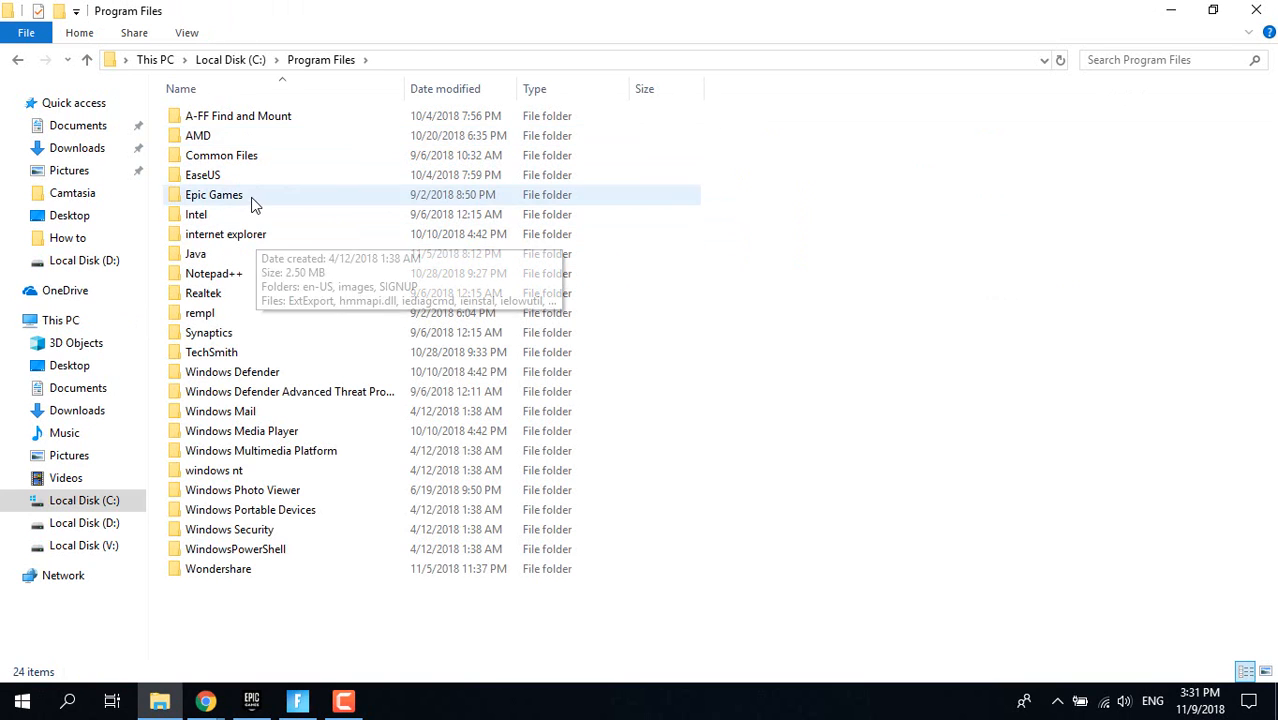
{"action": "double_click", "coordinate": [214, 194]}
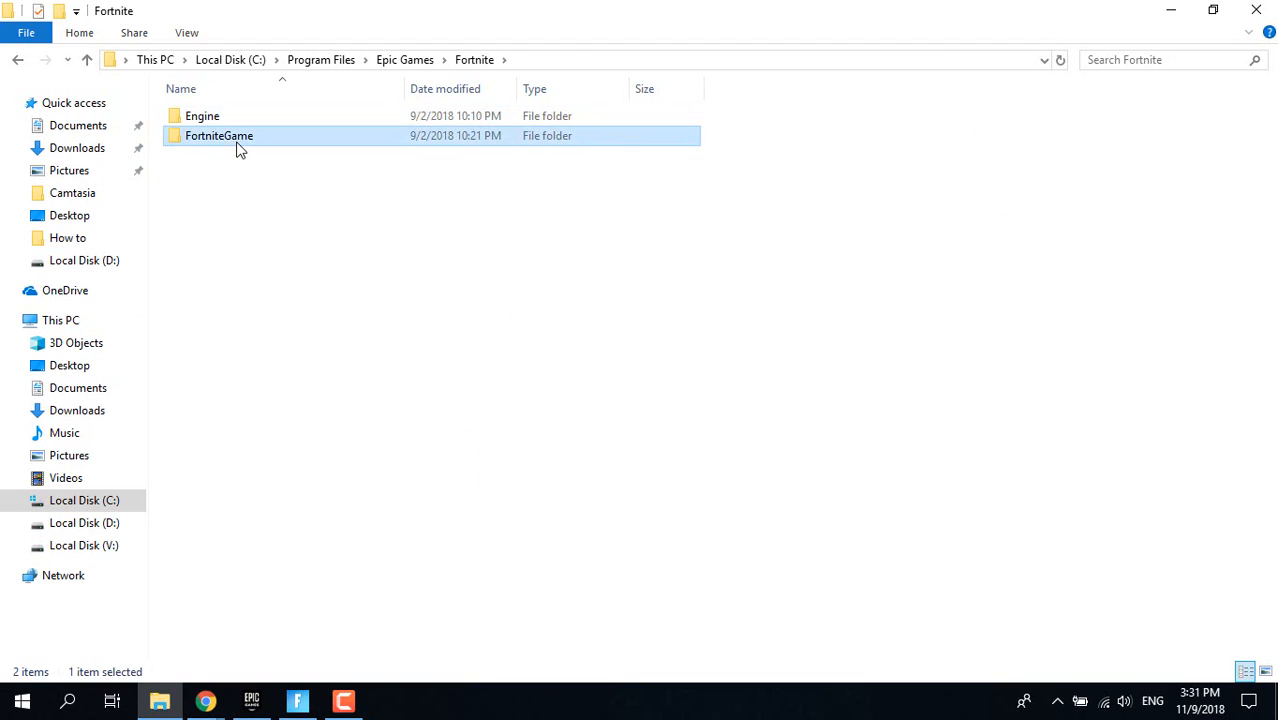
{"action": "double_click", "coordinate": [220, 136]}
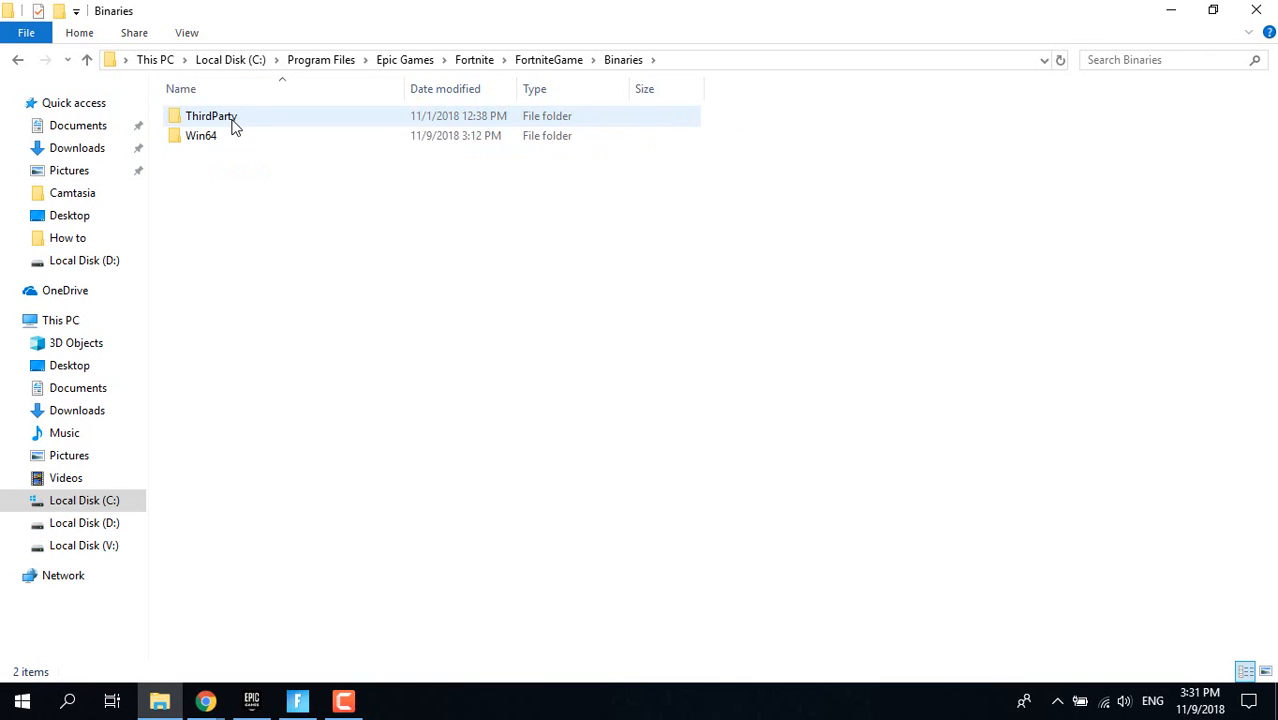
{"action": "mouse_move", "coordinate": [220, 136]}
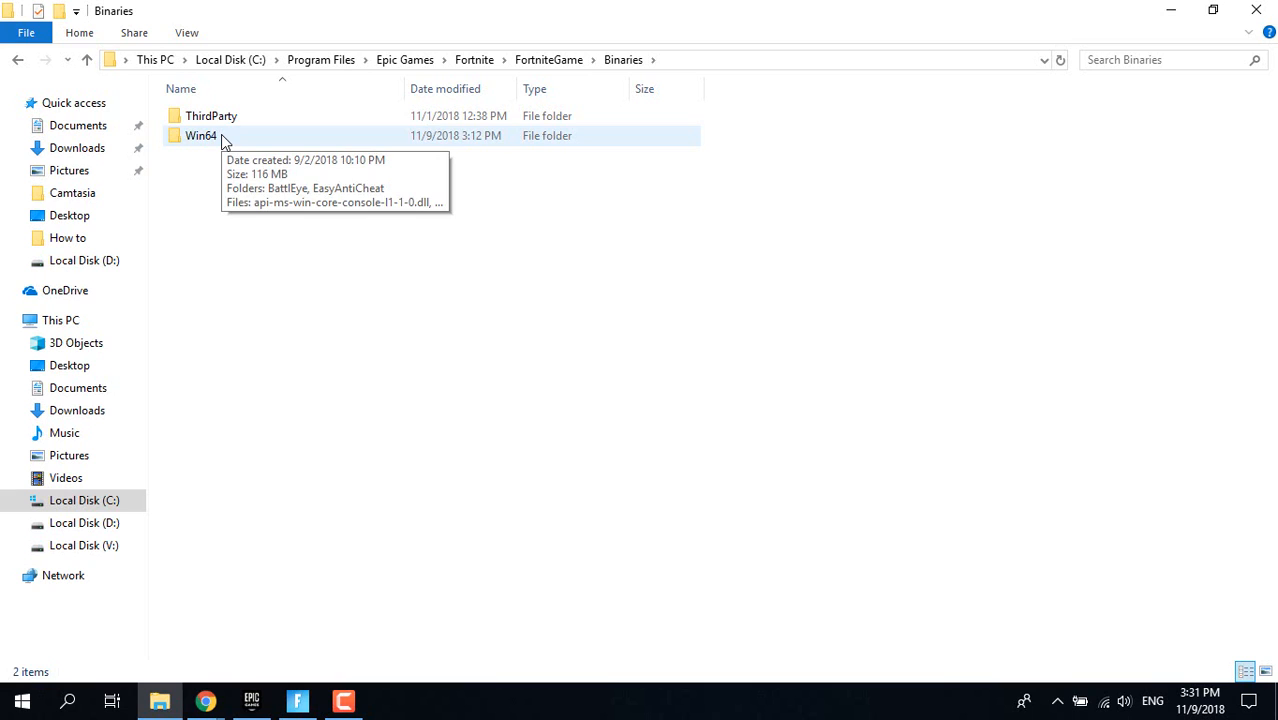
{"action": "double_click", "coordinate": [200, 136]}
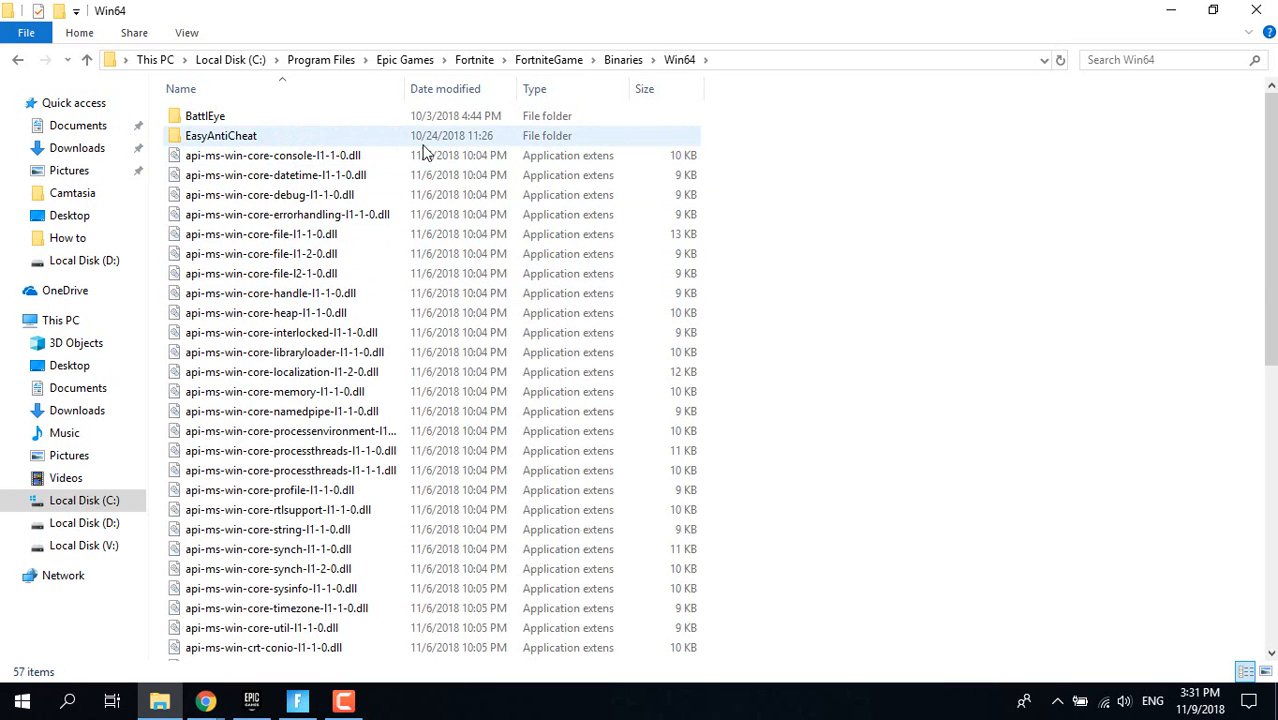
Step: Select items in the Win64 folder listing
{"action": "left_click", "coordinate": [272, 156]}
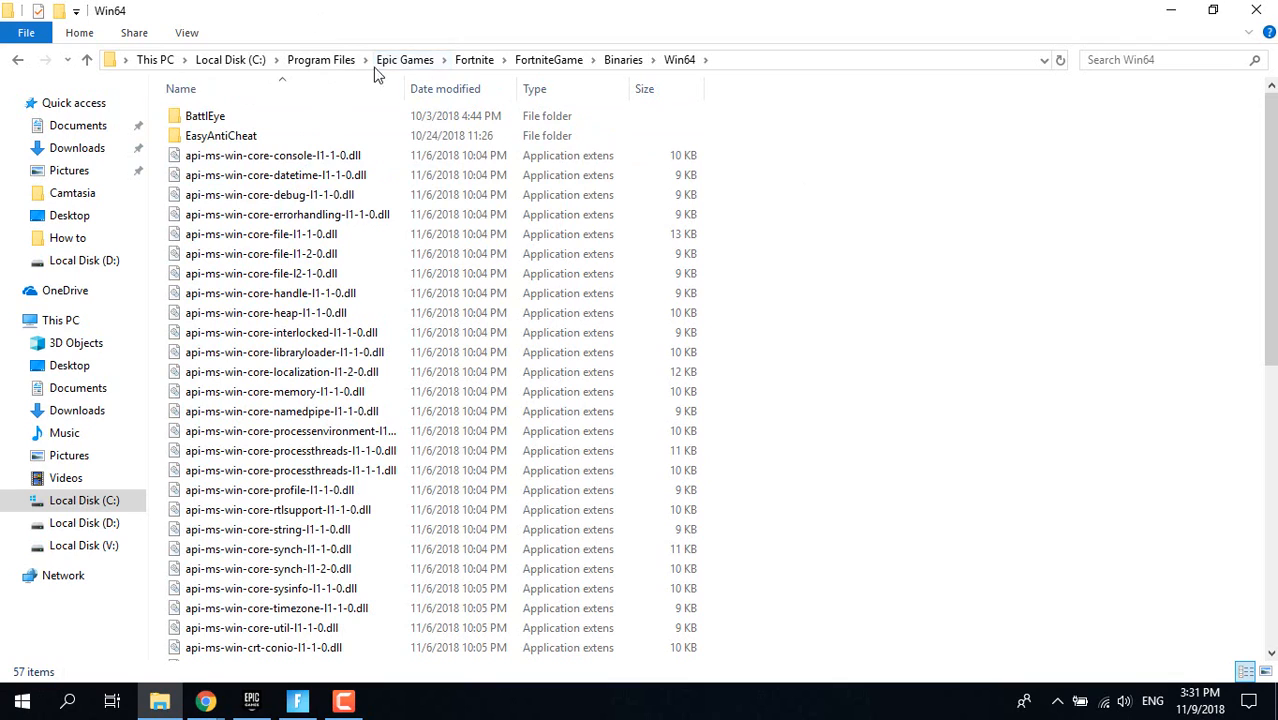
{"action": "mouse_move", "coordinate": [282, 78]}
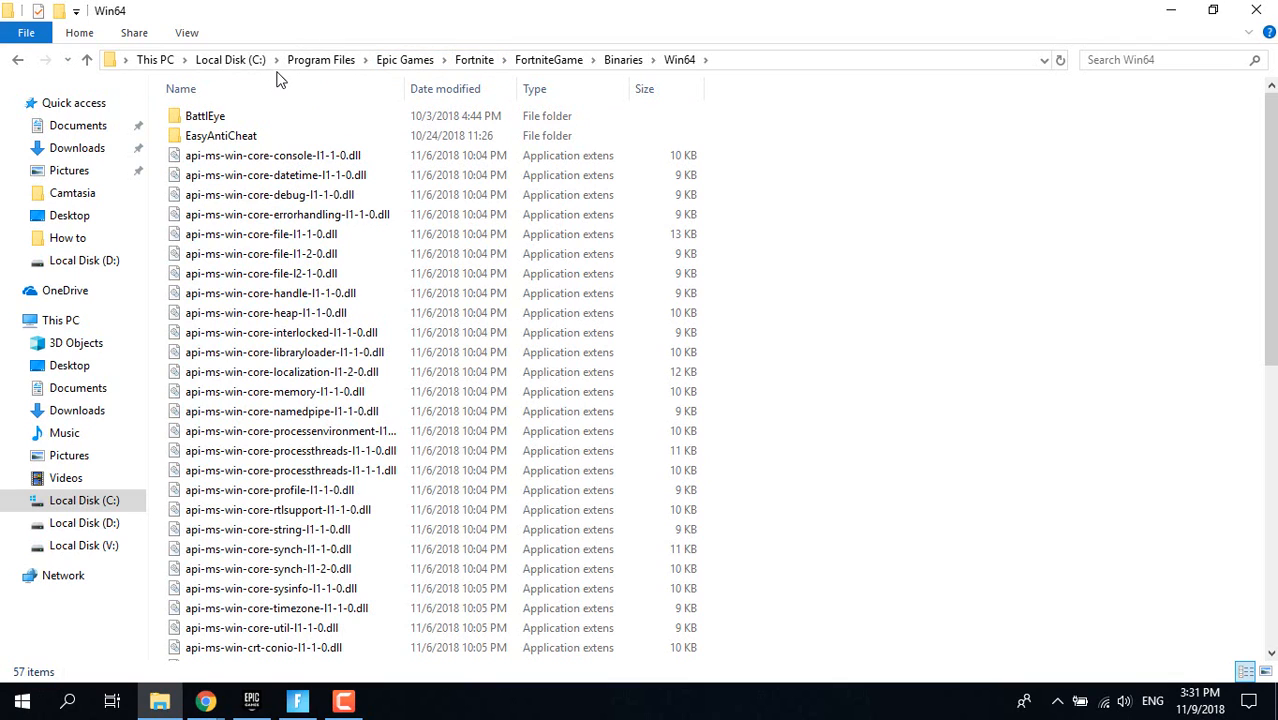
{"action": "mouse_move", "coordinate": [1012, 72]}
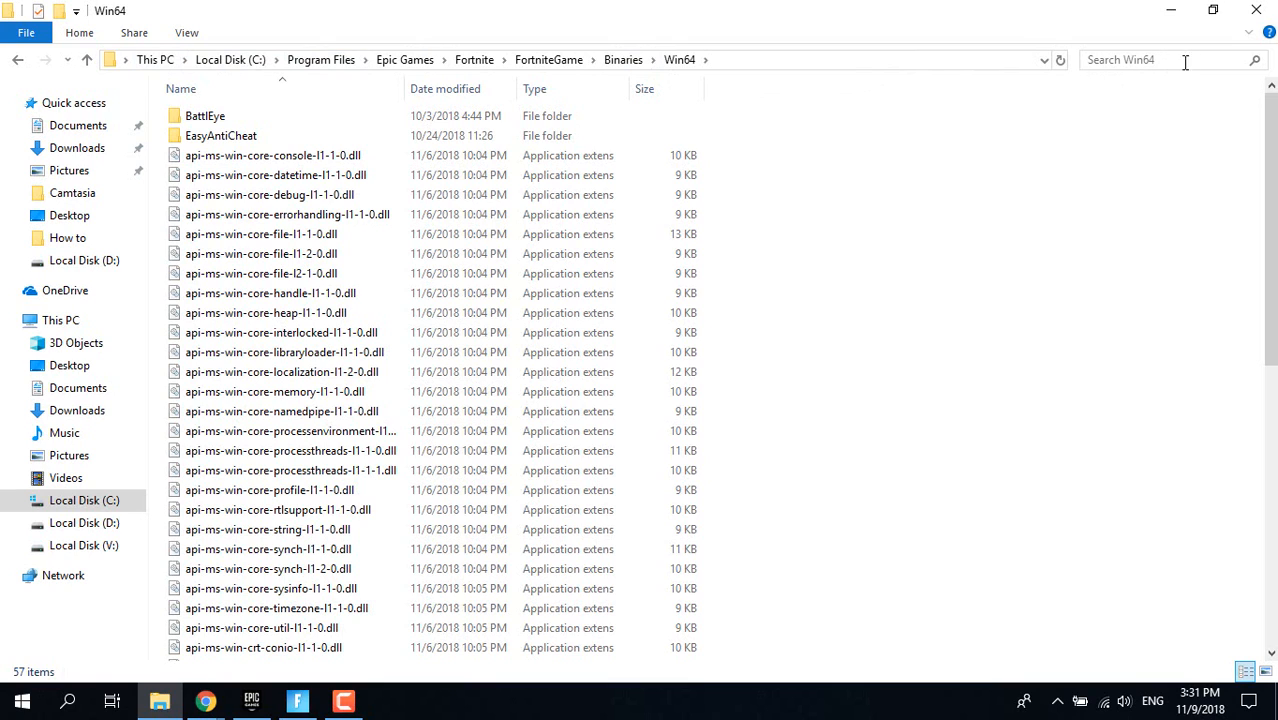
{"action": "left_click", "coordinate": [272, 156]}
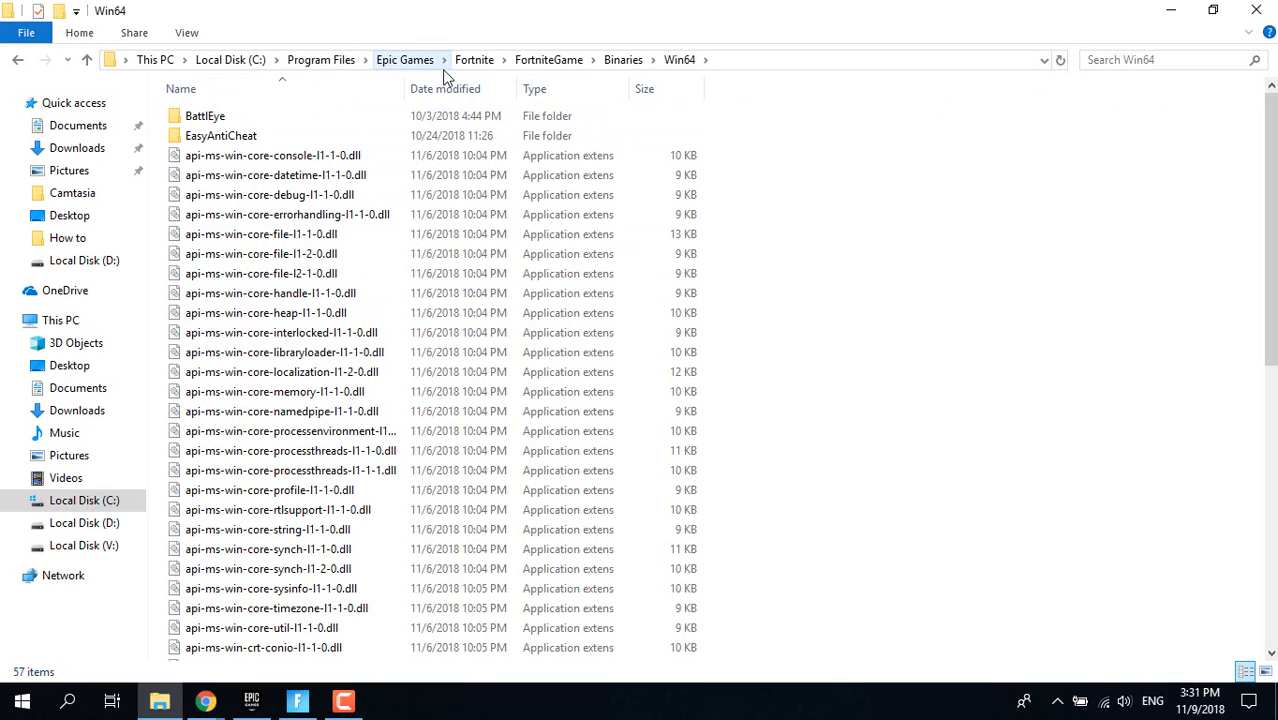
{"action": "left_click", "coordinate": [220, 136]}
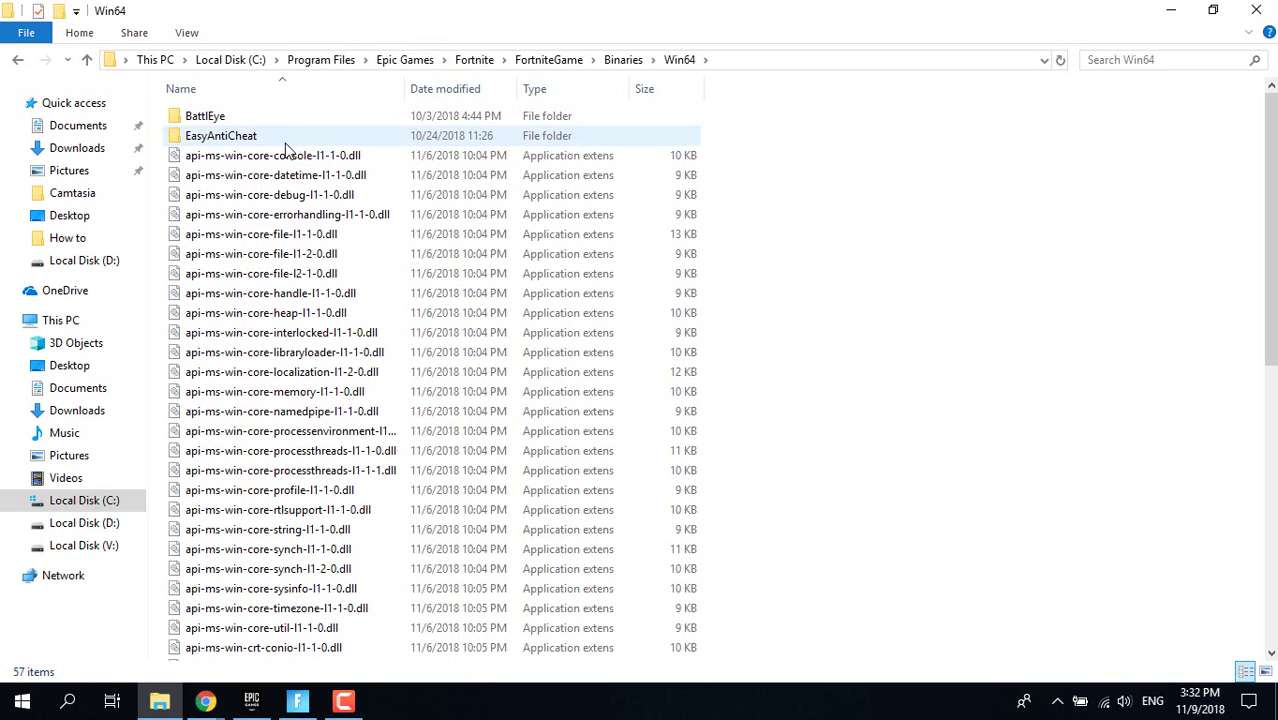
{"action": "mouse_move", "coordinate": [320, 136]}
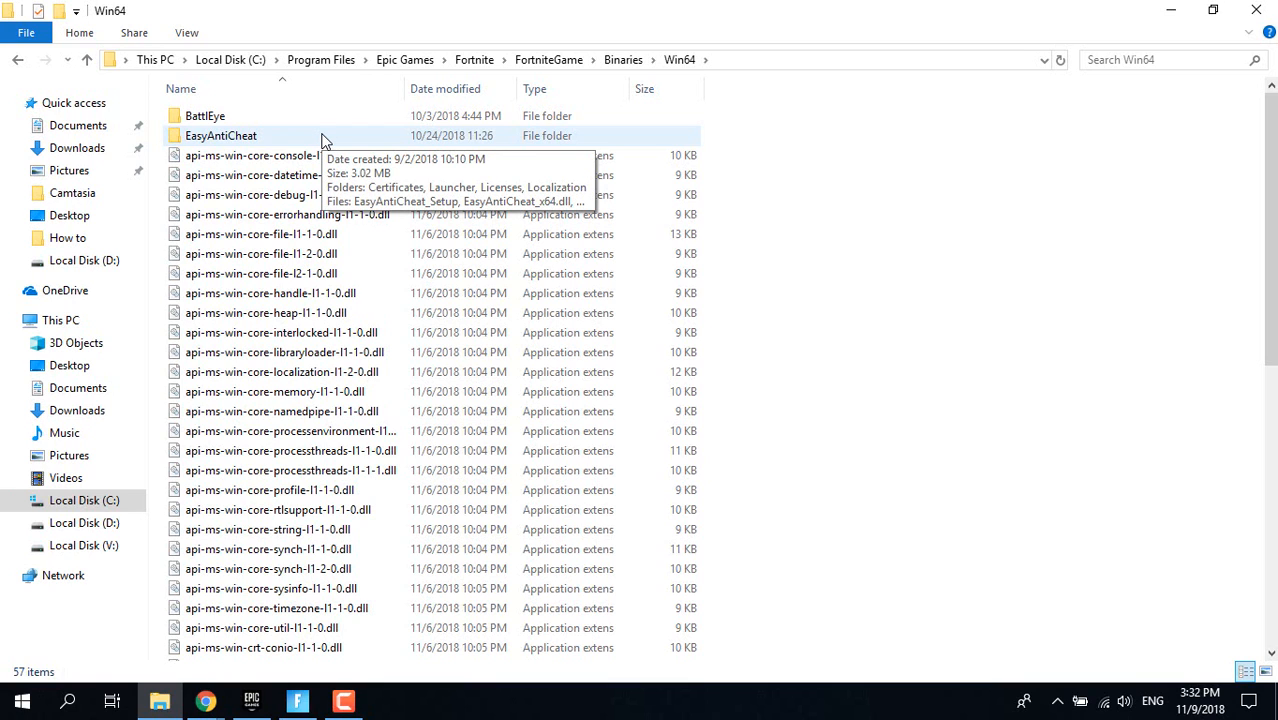
Step: Run EasyAntiCheat_Setup from the EasyAntiCheat folder
{"action": "double_click", "coordinate": [220, 136]}
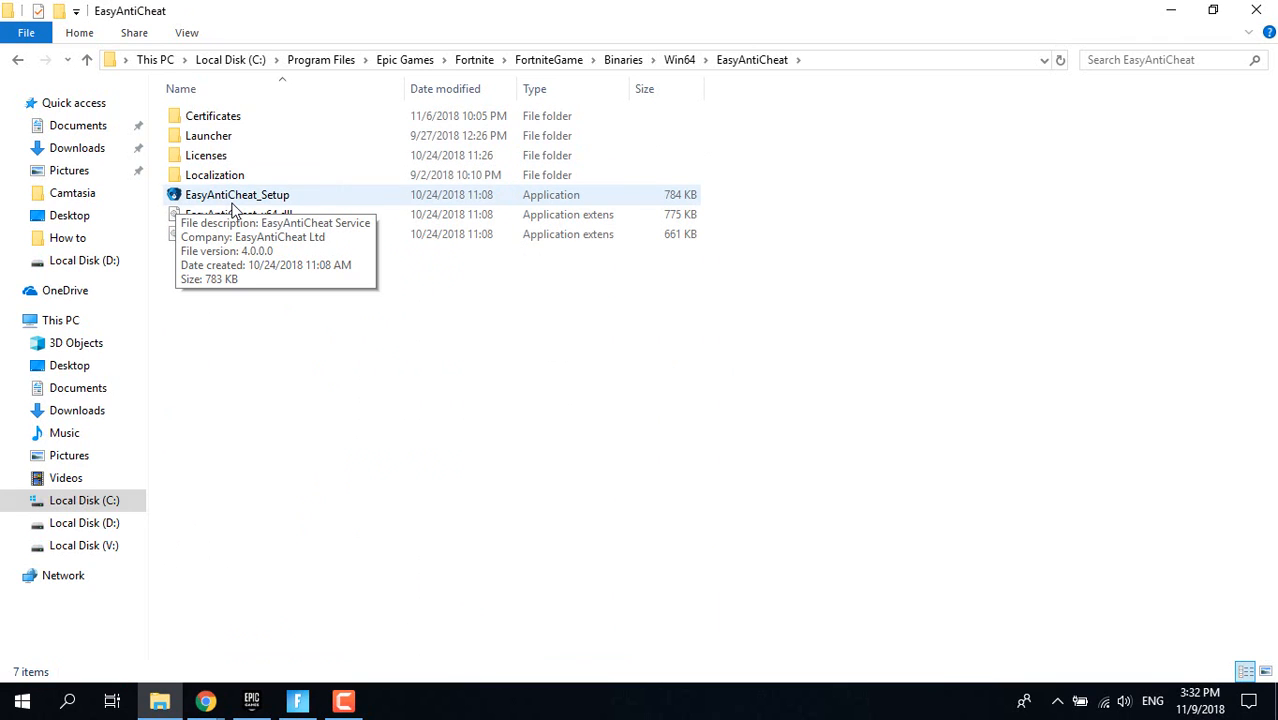
{"action": "left_click", "coordinate": [238, 194]}
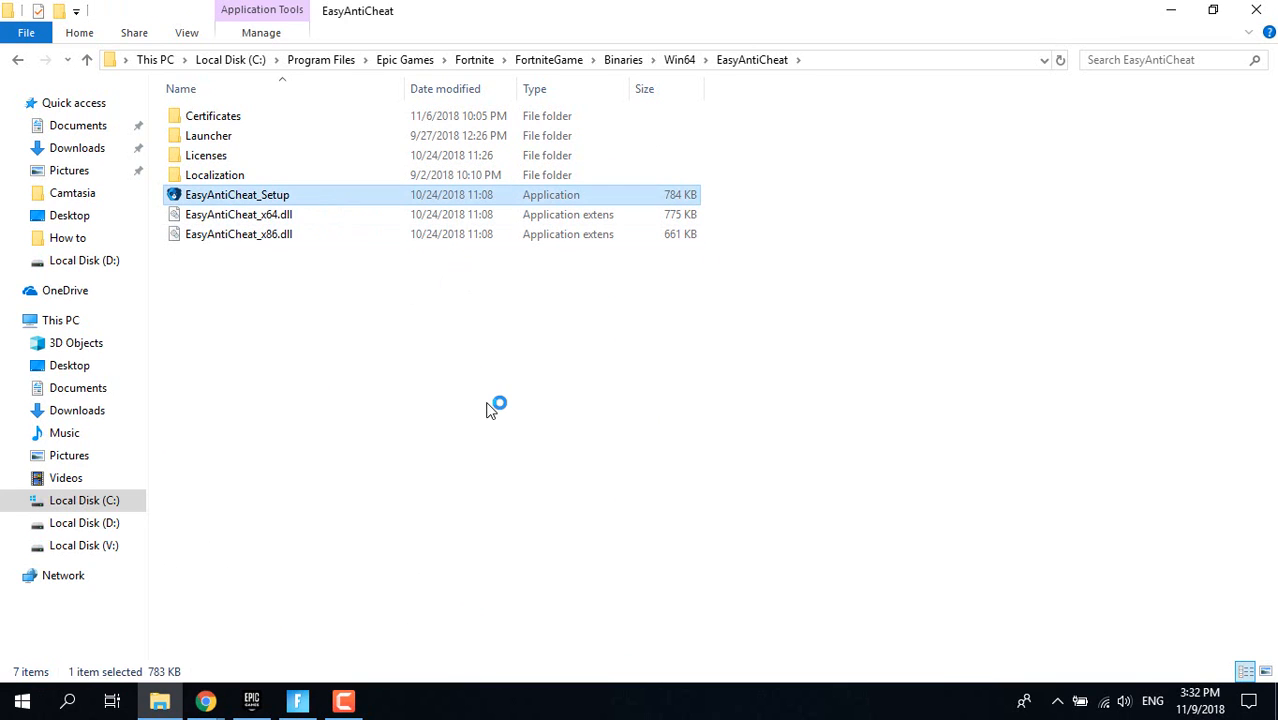
{"action": "double_click", "coordinate": [238, 194]}
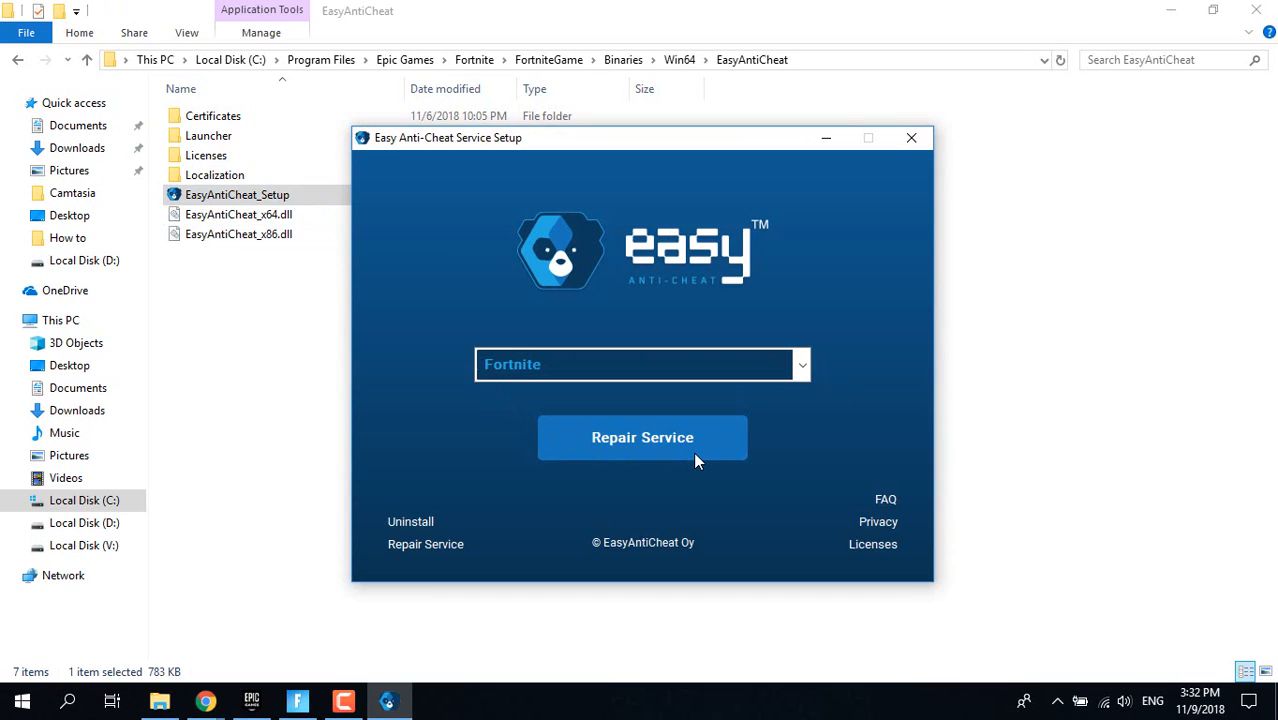
Step: Repair the Easy Anti-Cheat service for Fortnite, finish setup and close the folder window
{"action": "left_click", "coordinate": [642, 436]}
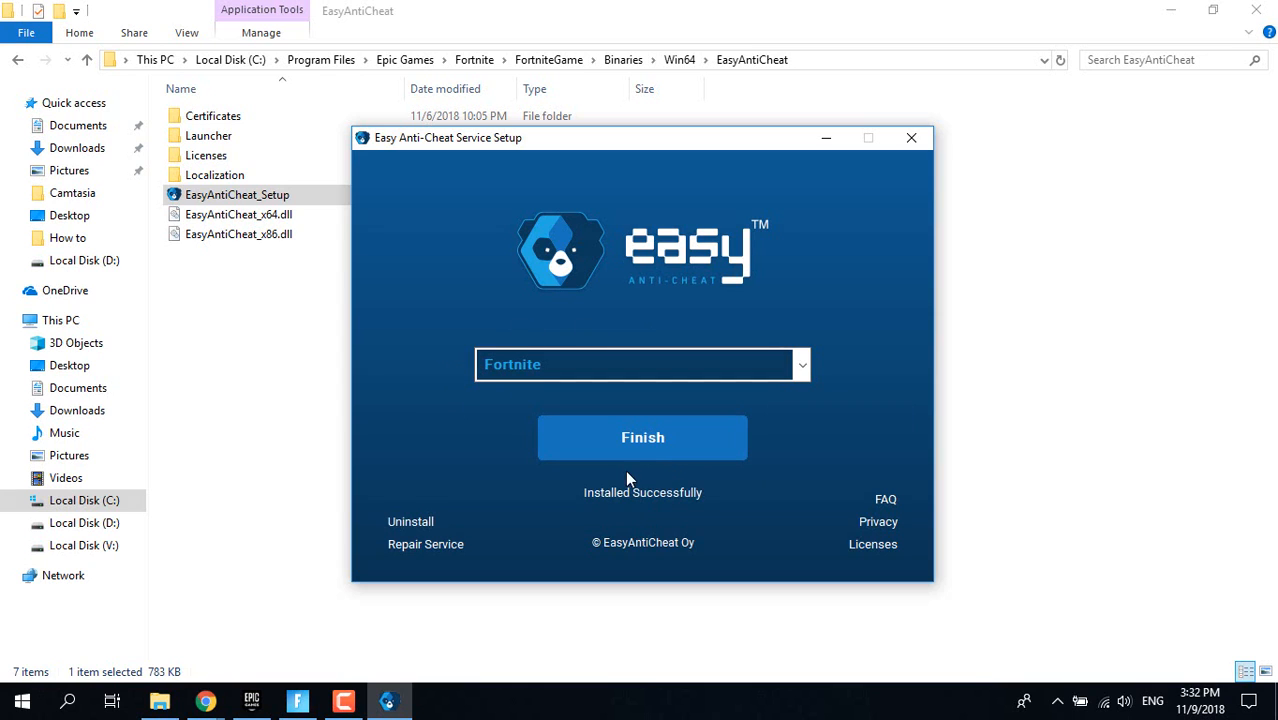
{"action": "left_click", "coordinate": [642, 436]}
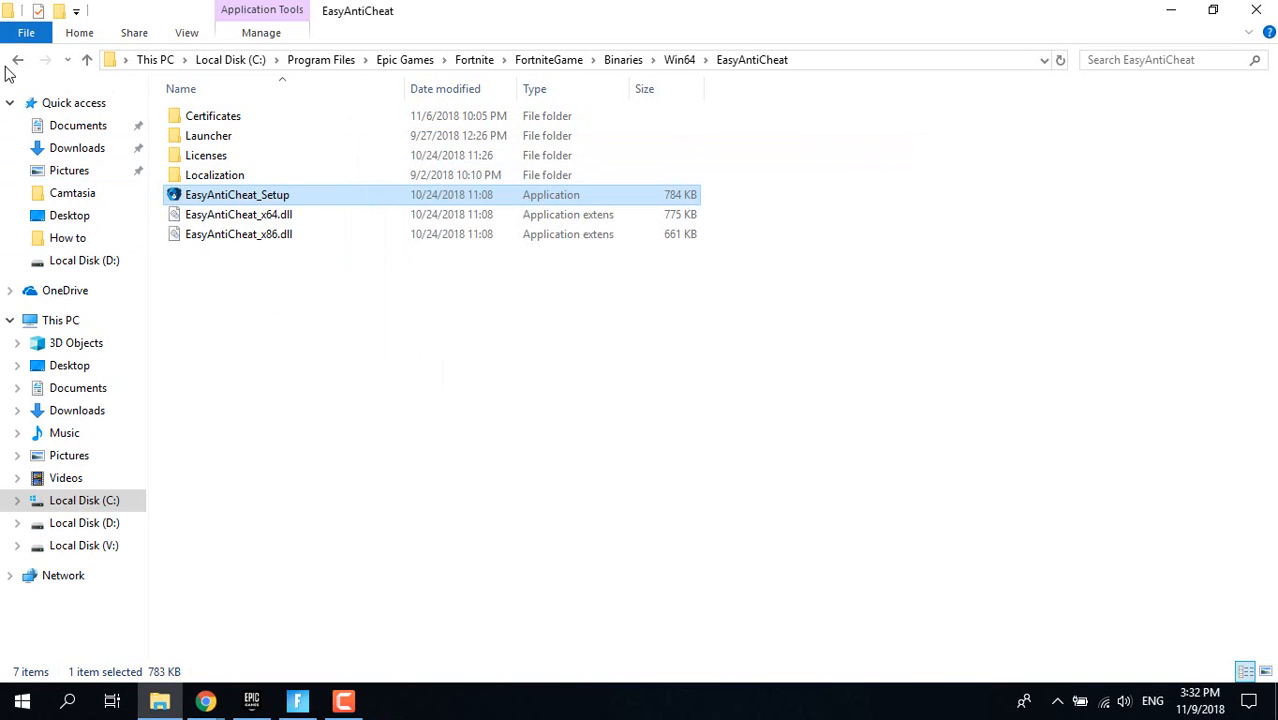
{"action": "mouse_move", "coordinate": [1256, 10]}
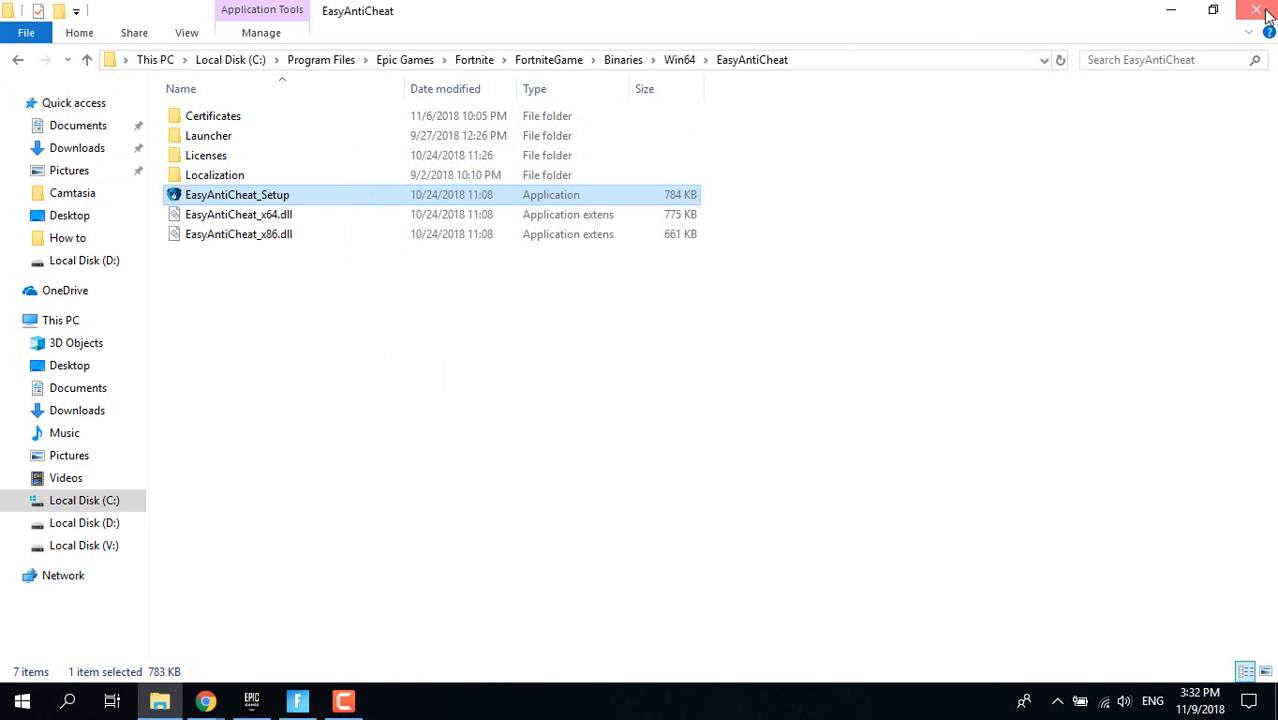
{"action": "left_click", "coordinate": [1256, 10]}
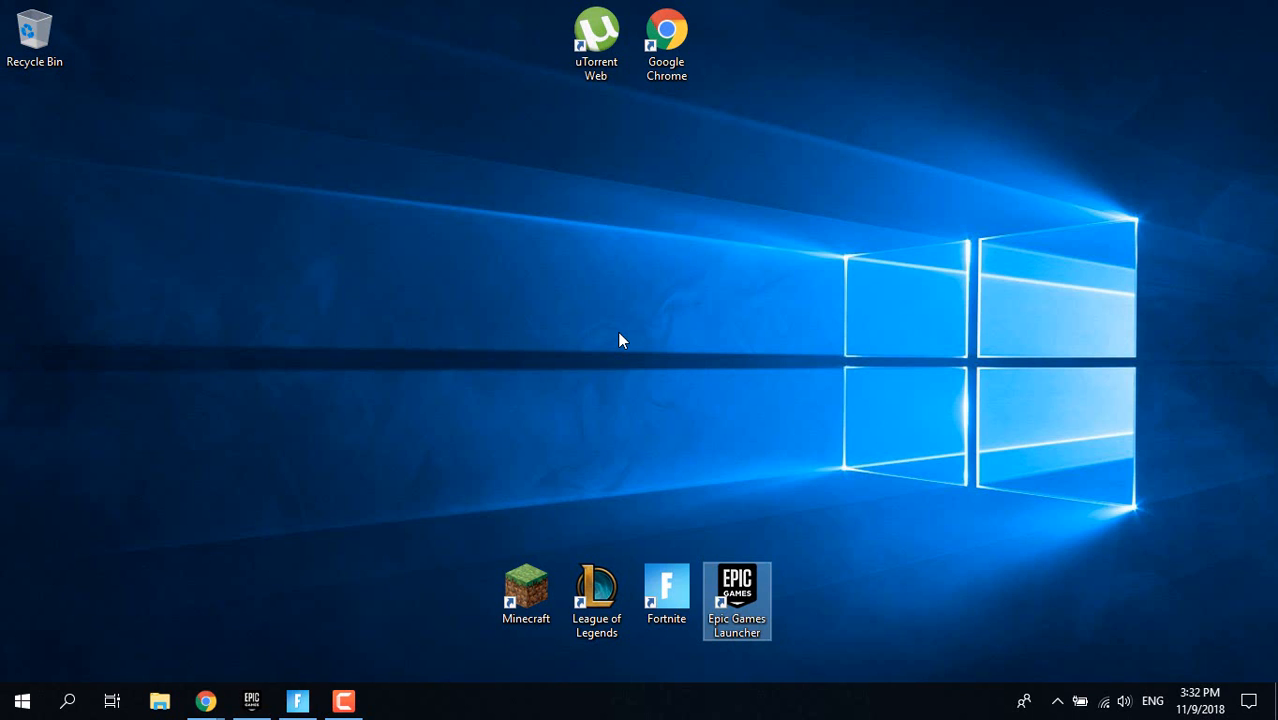
{"action": "mouse_move", "coordinate": [300, 700]}
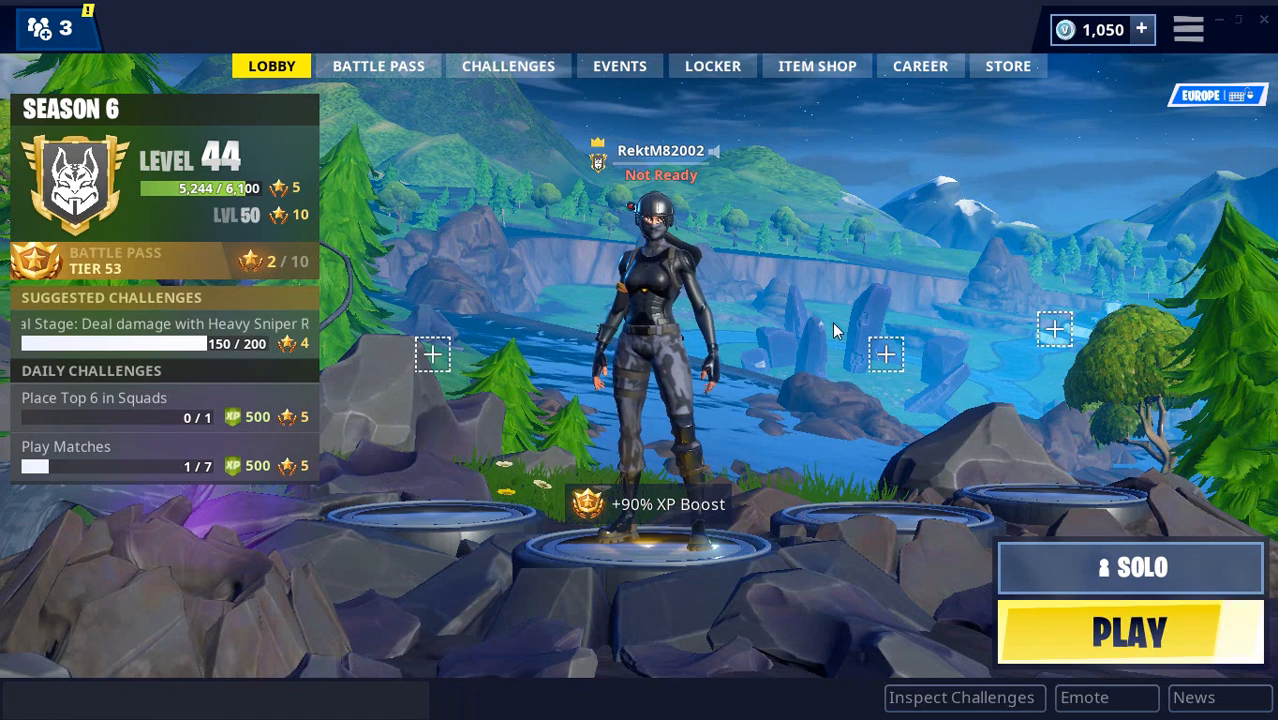
Step: Reach Fortnite's Video settings through the lobby's top-right menu gear
{"action": "left_click", "coordinate": [1188, 30]}
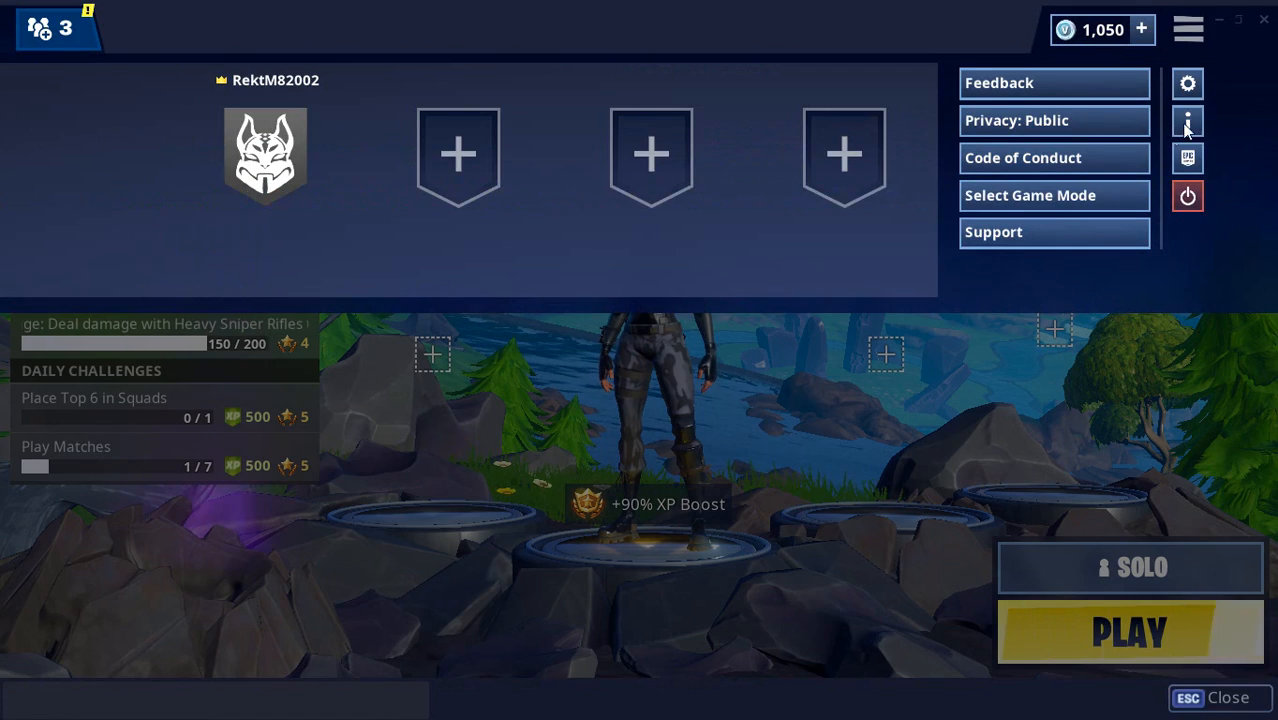
{"action": "left_click", "coordinate": [1188, 84]}
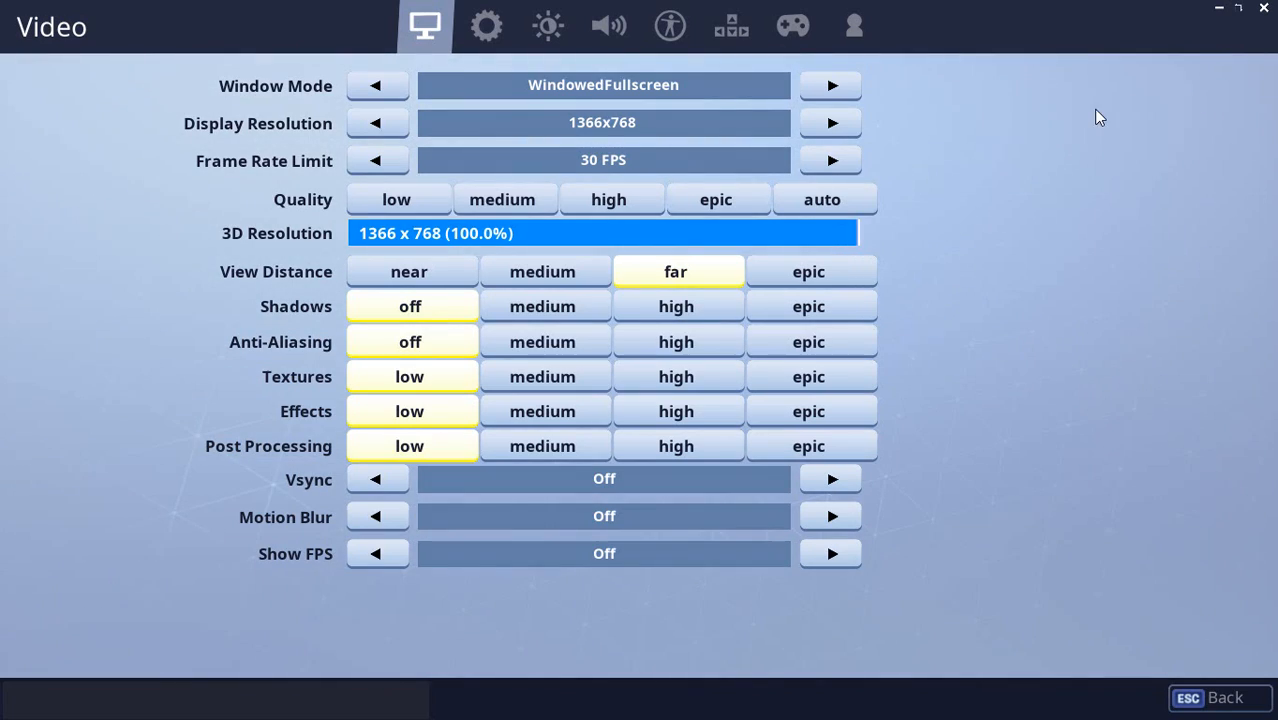
{"action": "mouse_move", "coordinate": [1008, 236]}
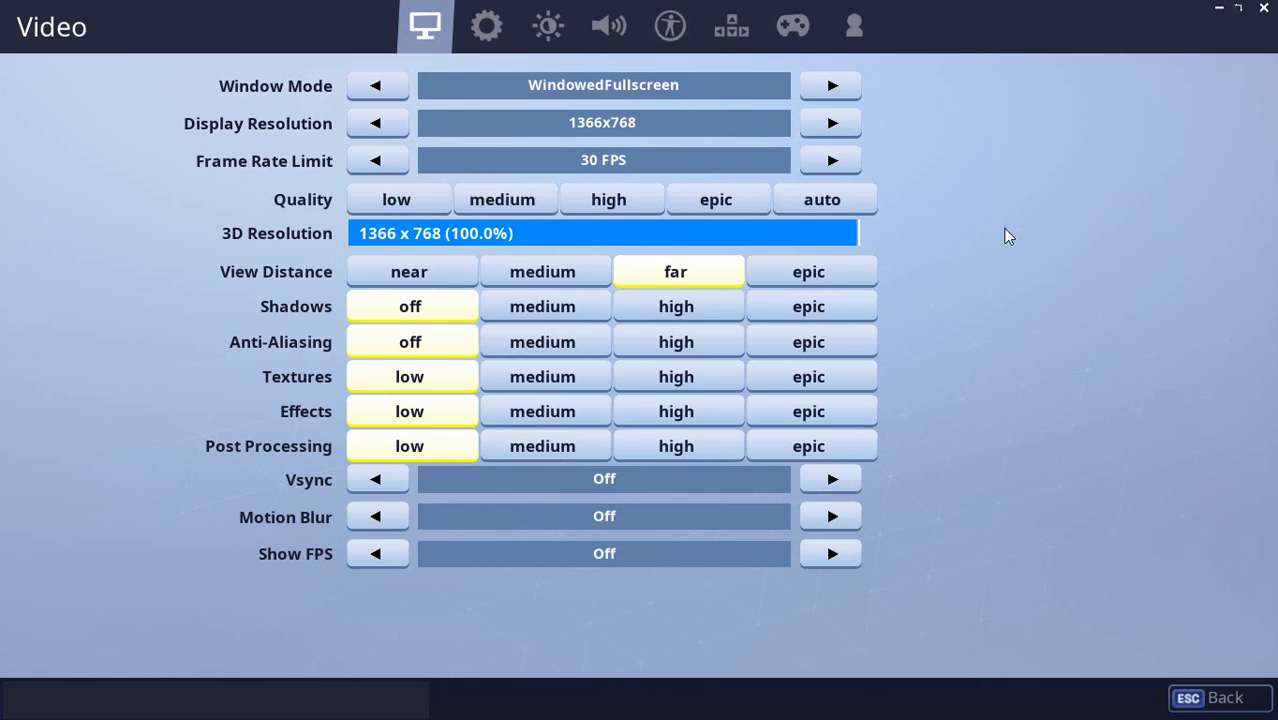
Step: Adjust the view distance setting in the Video tab
{"action": "left_click", "coordinate": [408, 272]}
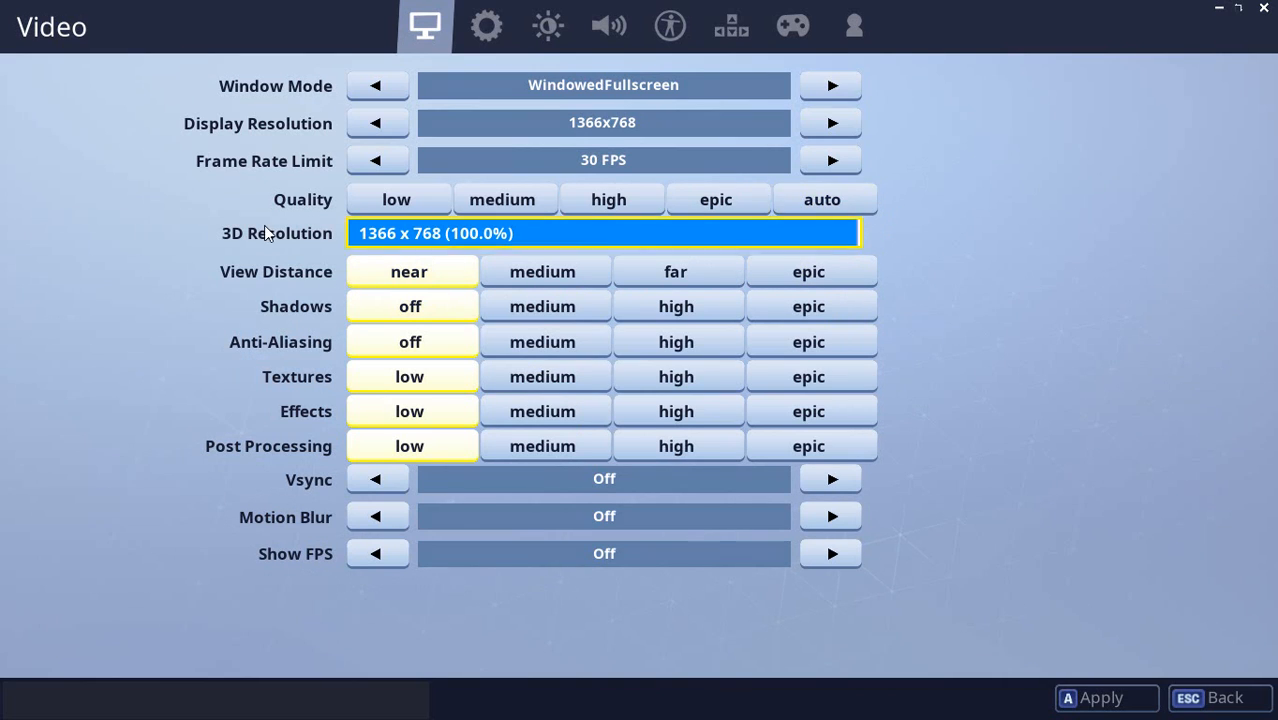
{"action": "left_click", "coordinate": [542, 272]}
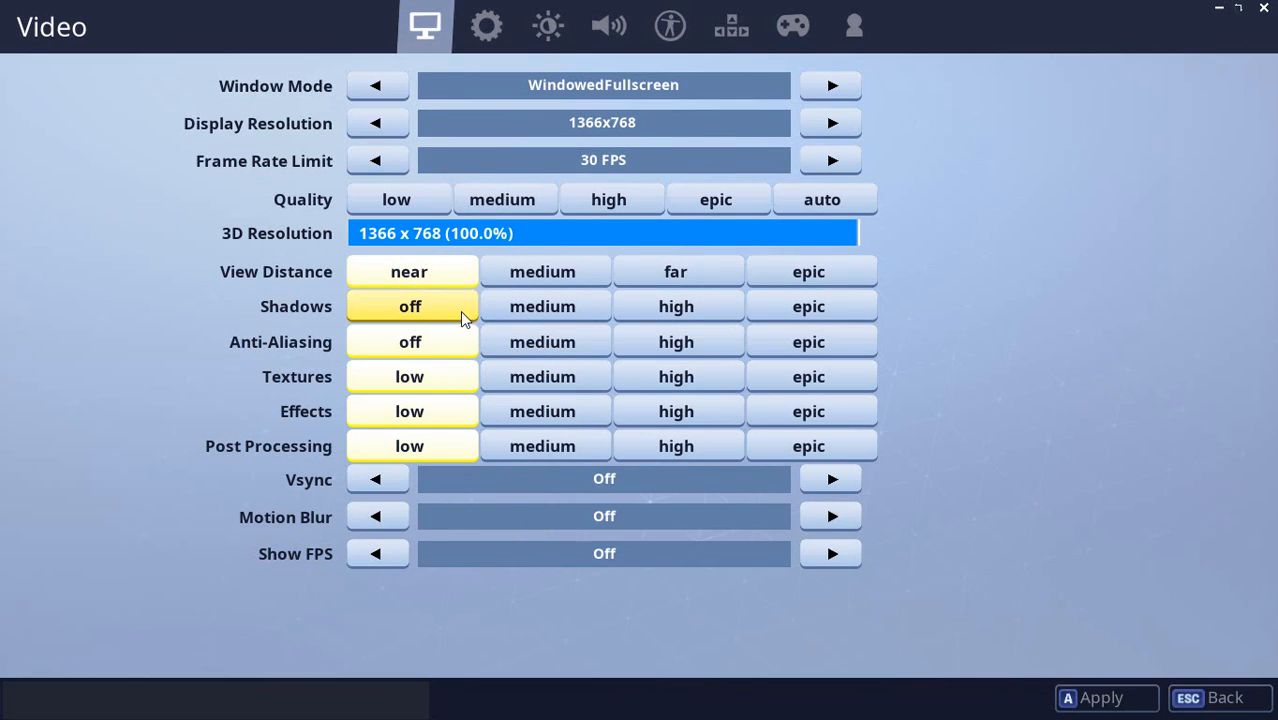
{"action": "mouse_move", "coordinate": [408, 412]}
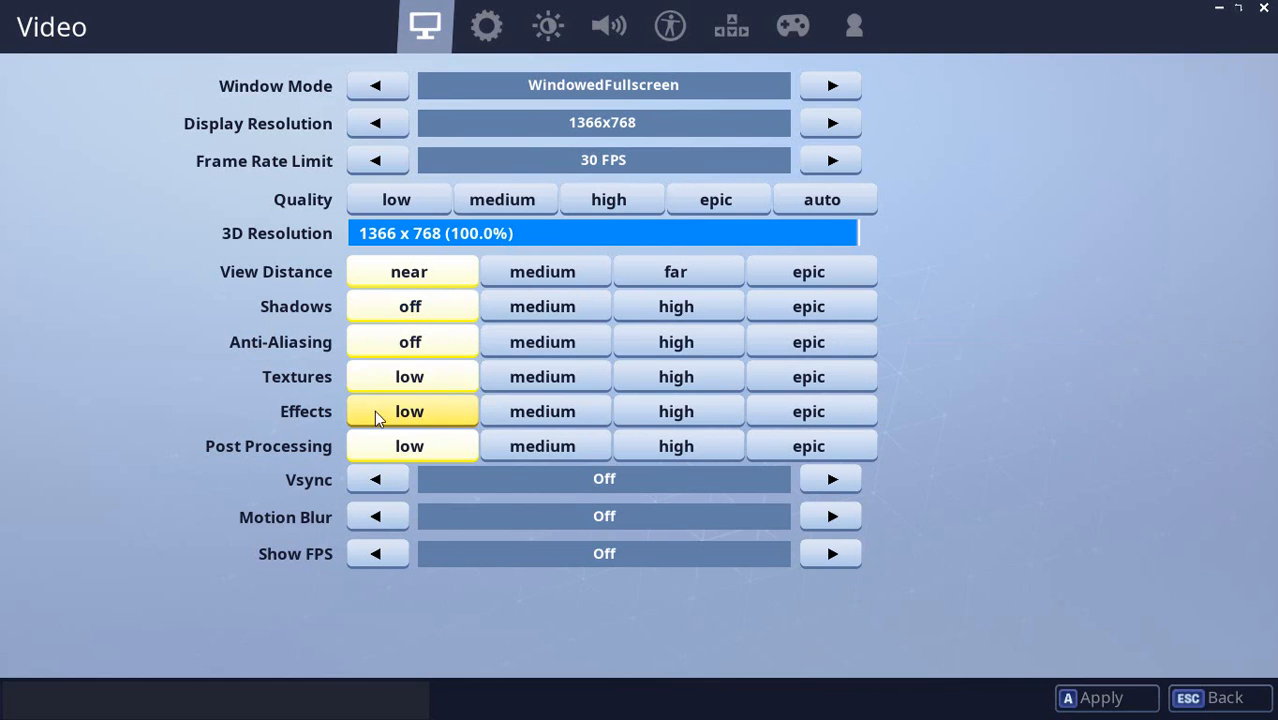
{"action": "mouse_move", "coordinate": [310, 360]}
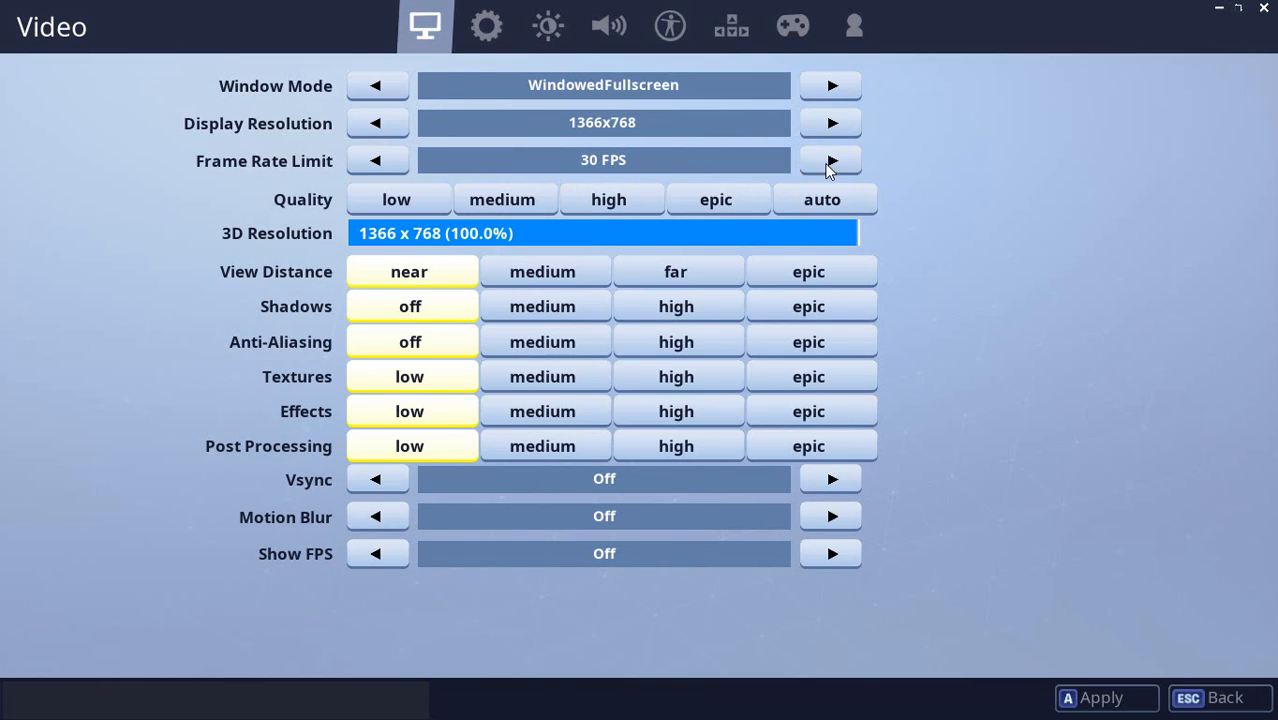
Step: Cycle the frame rate limit through 120 and 165 back to 60 FPS and turn Vsync on
{"action": "left_click", "coordinate": [830, 160]}
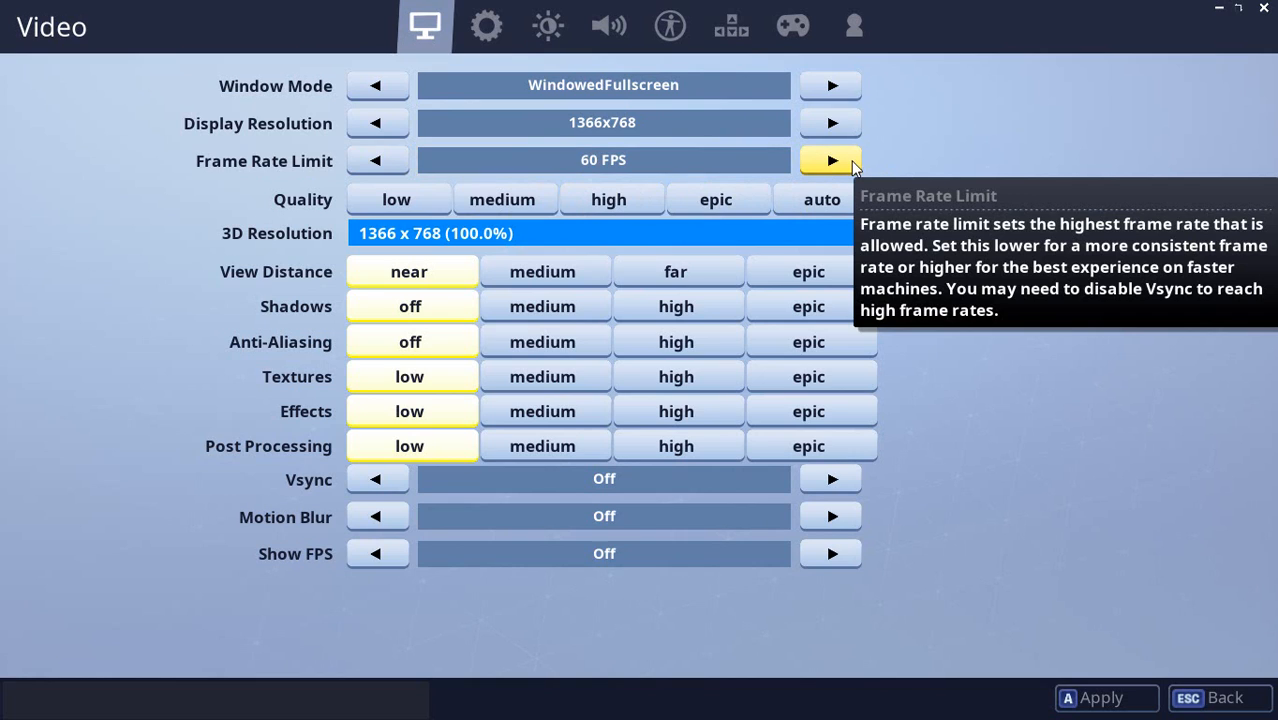
{"action": "left_click", "coordinate": [830, 160]}
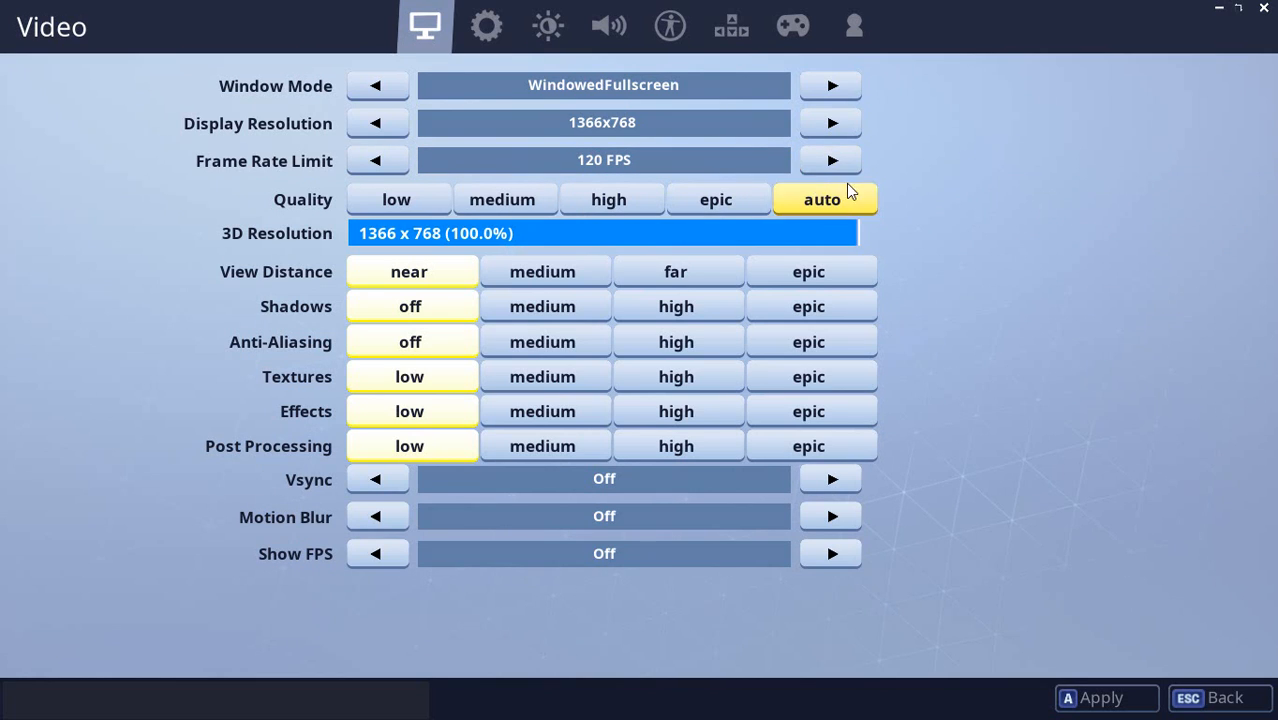
{"action": "left_click", "coordinate": [830, 160]}
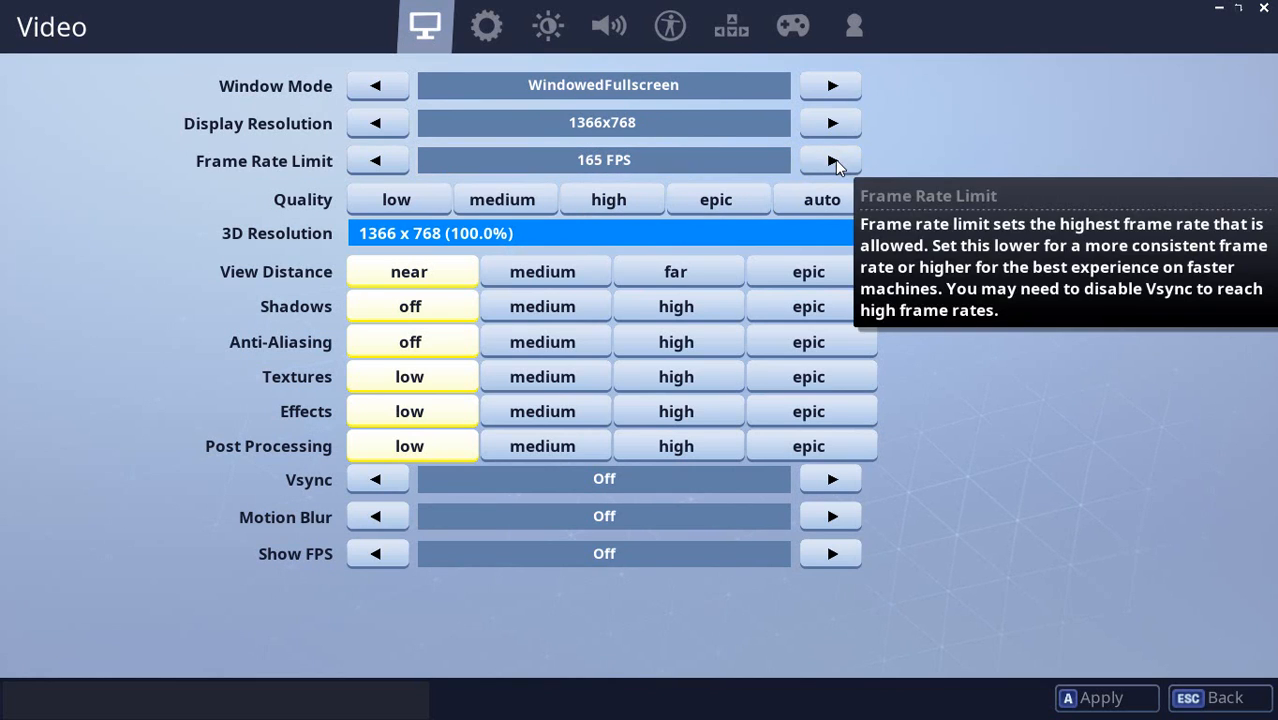
{"action": "left_click", "coordinate": [830, 160]}
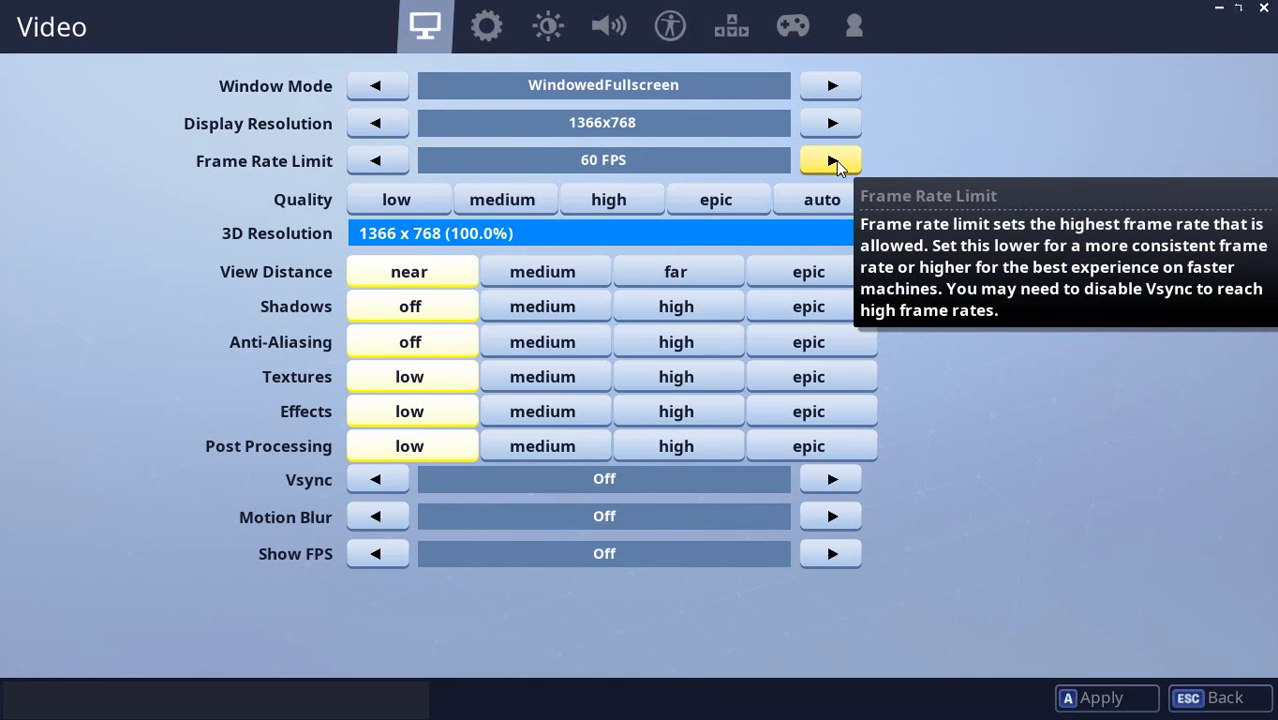
{"action": "mouse_move", "coordinate": [310, 488]}
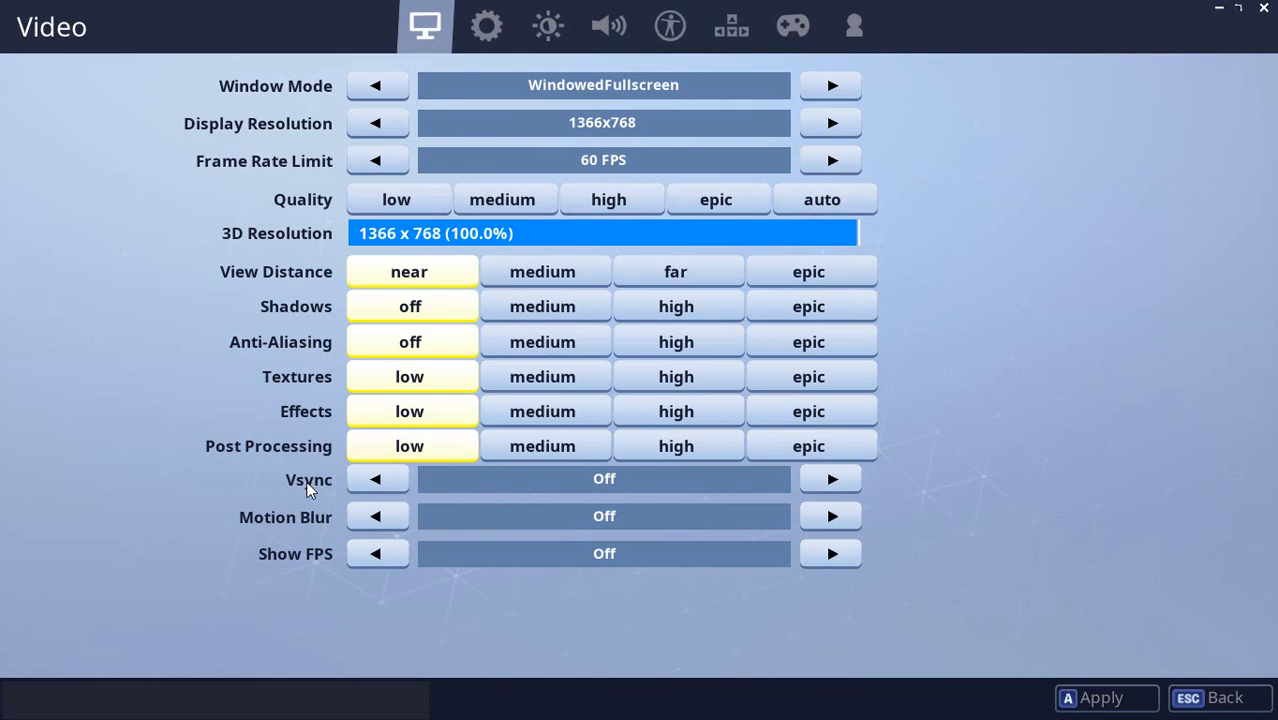
{"action": "left_click", "coordinate": [830, 478]}
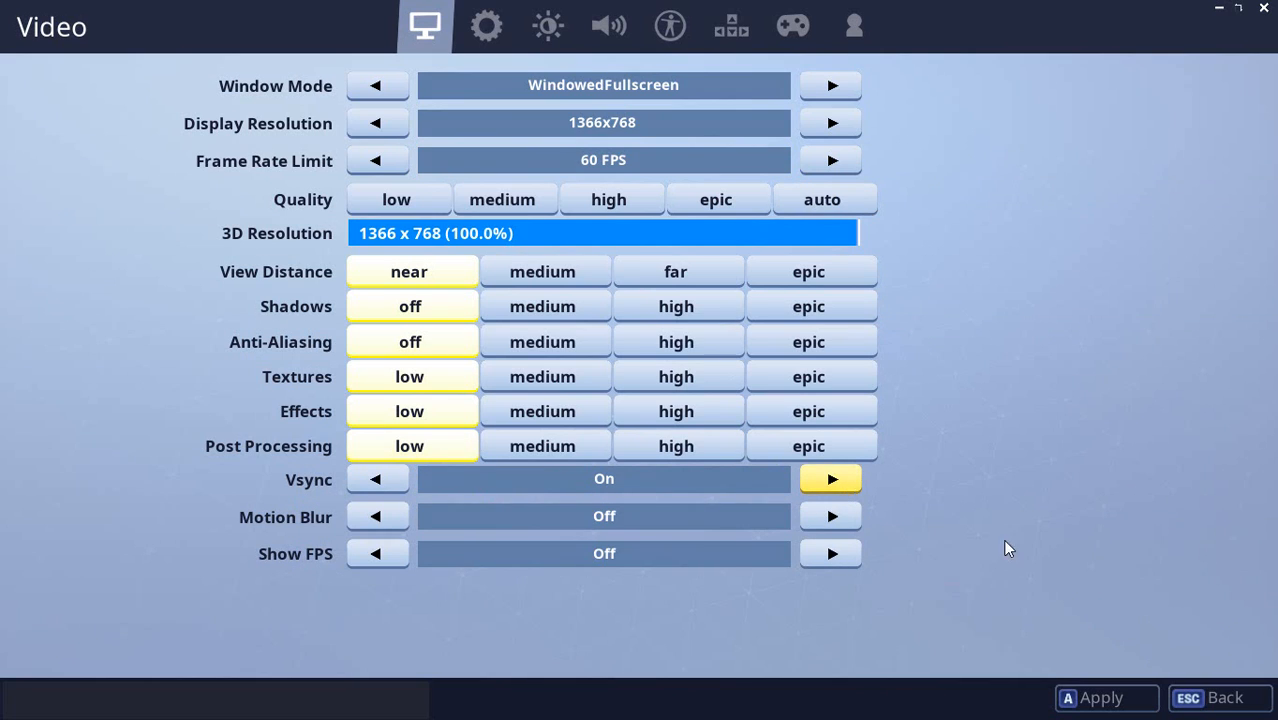
{"action": "mouse_move", "coordinate": [716, 258]}
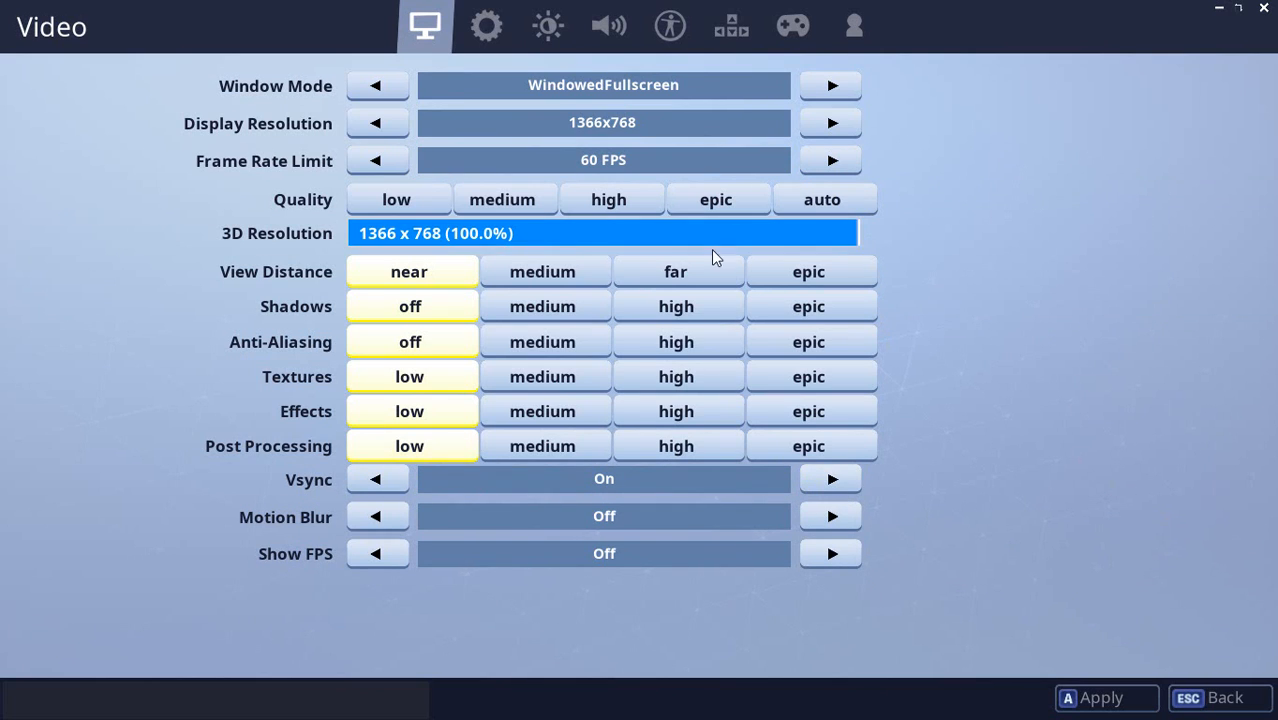
{"action": "mouse_move", "coordinate": [312, 276]}
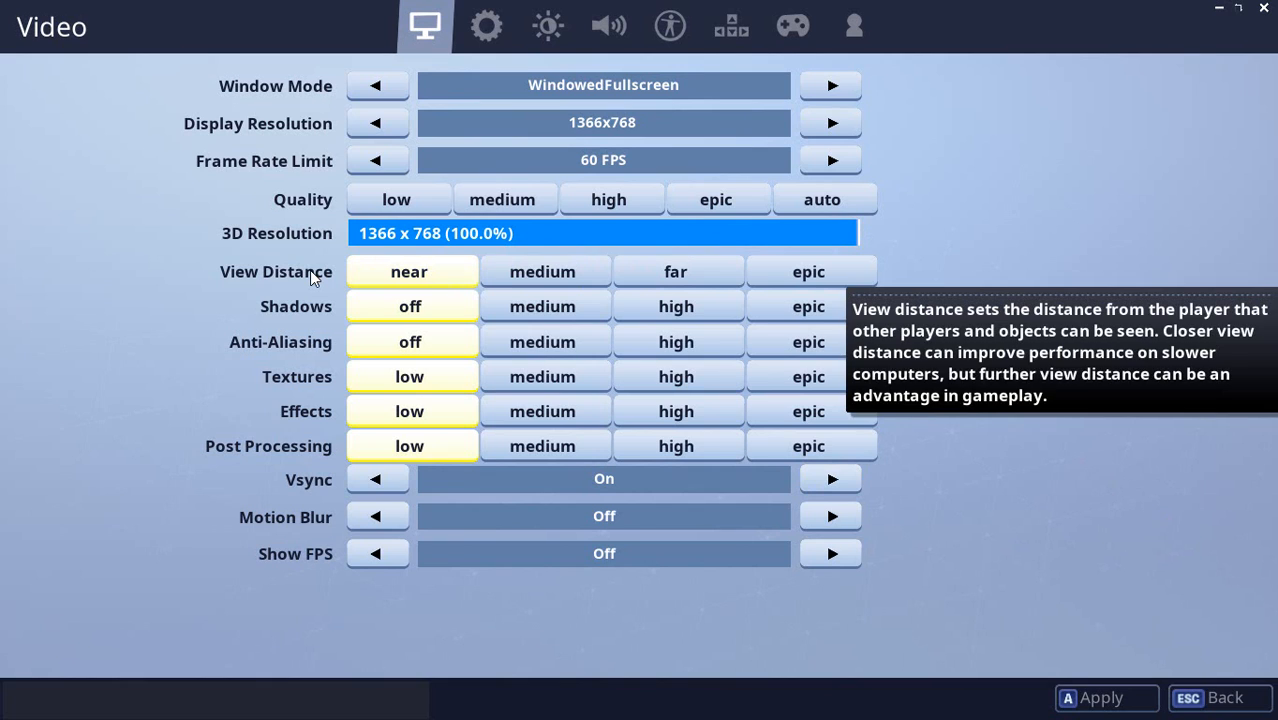
{"action": "mouse_move", "coordinate": [358, 242]}
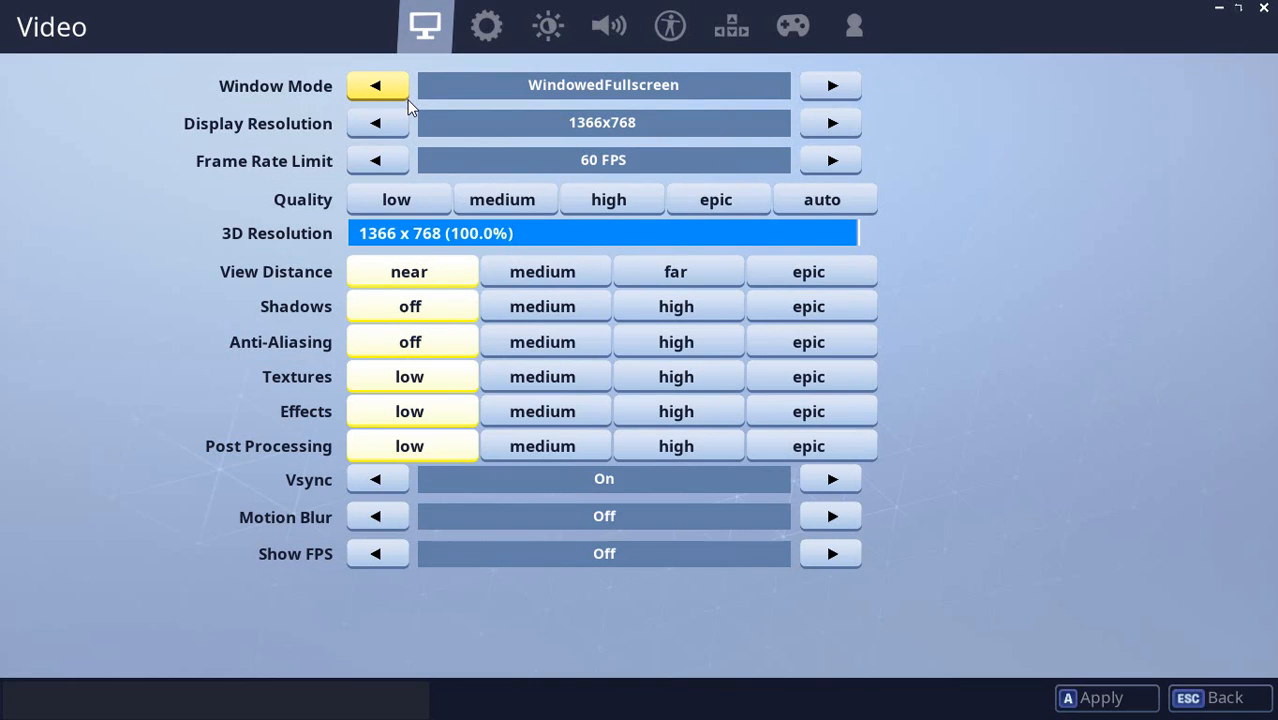
{"action": "mouse_move", "coordinate": [1120, 710]}
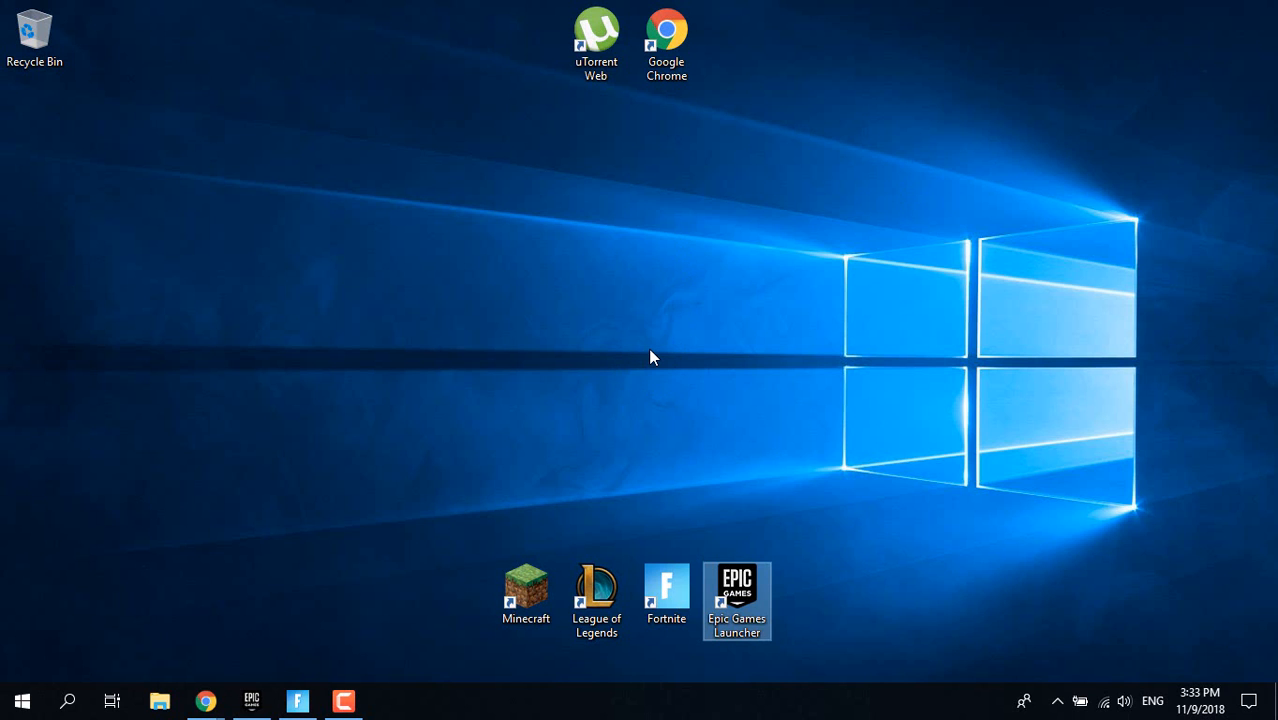
{"action": "mouse_move", "coordinate": [532, 288]}
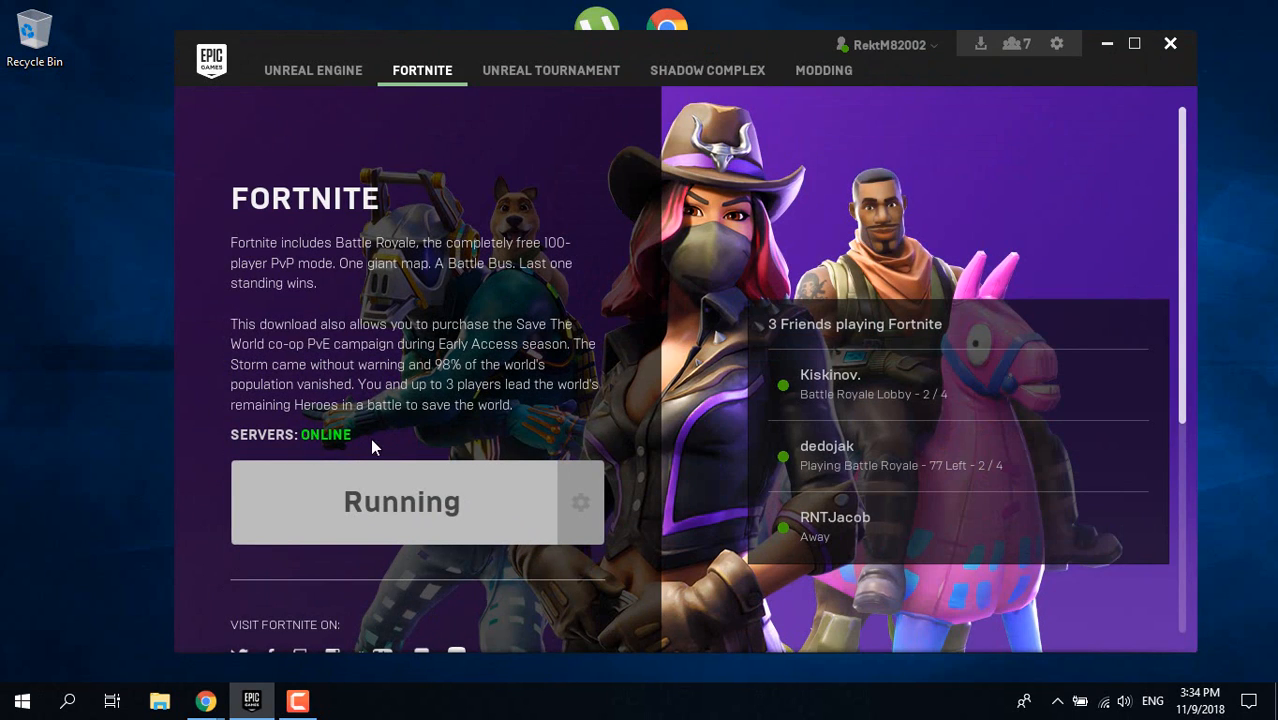
{"action": "mouse_move", "coordinate": [428, 468]}
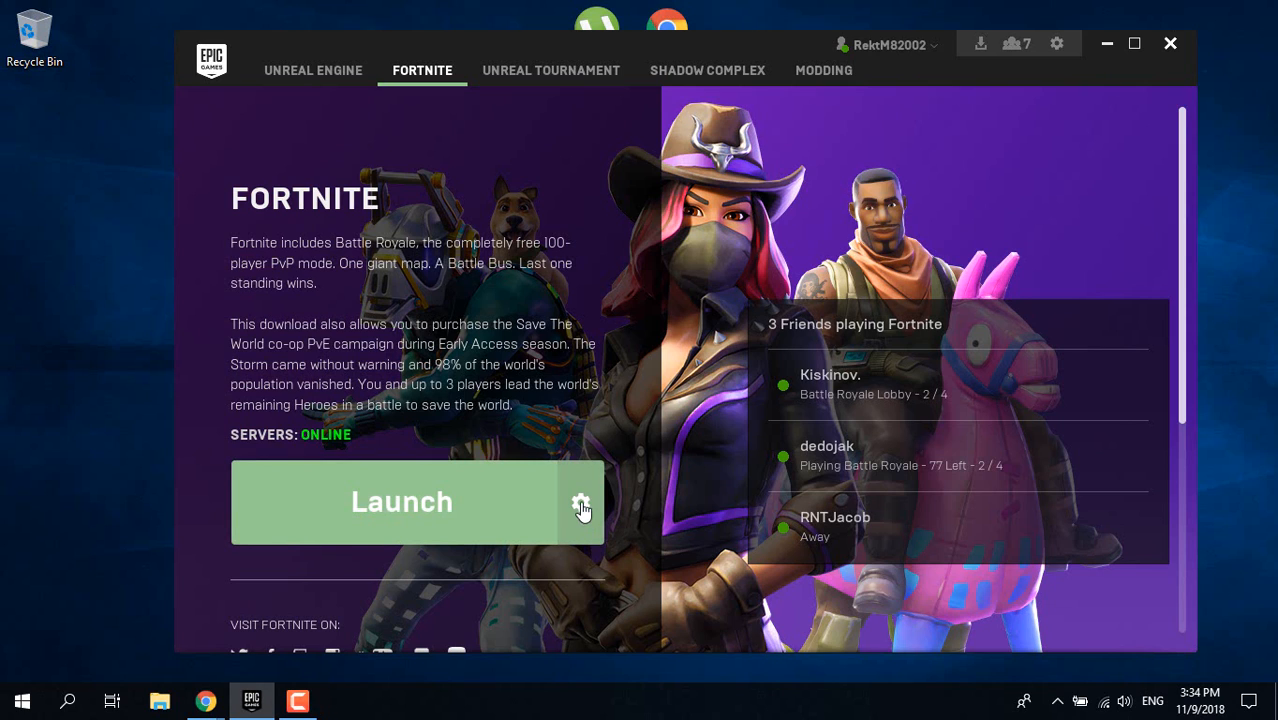
Step: Show Fortnite's game options list next to Launch in the Epic Games Launcher
{"action": "left_click", "coordinate": [580, 502]}
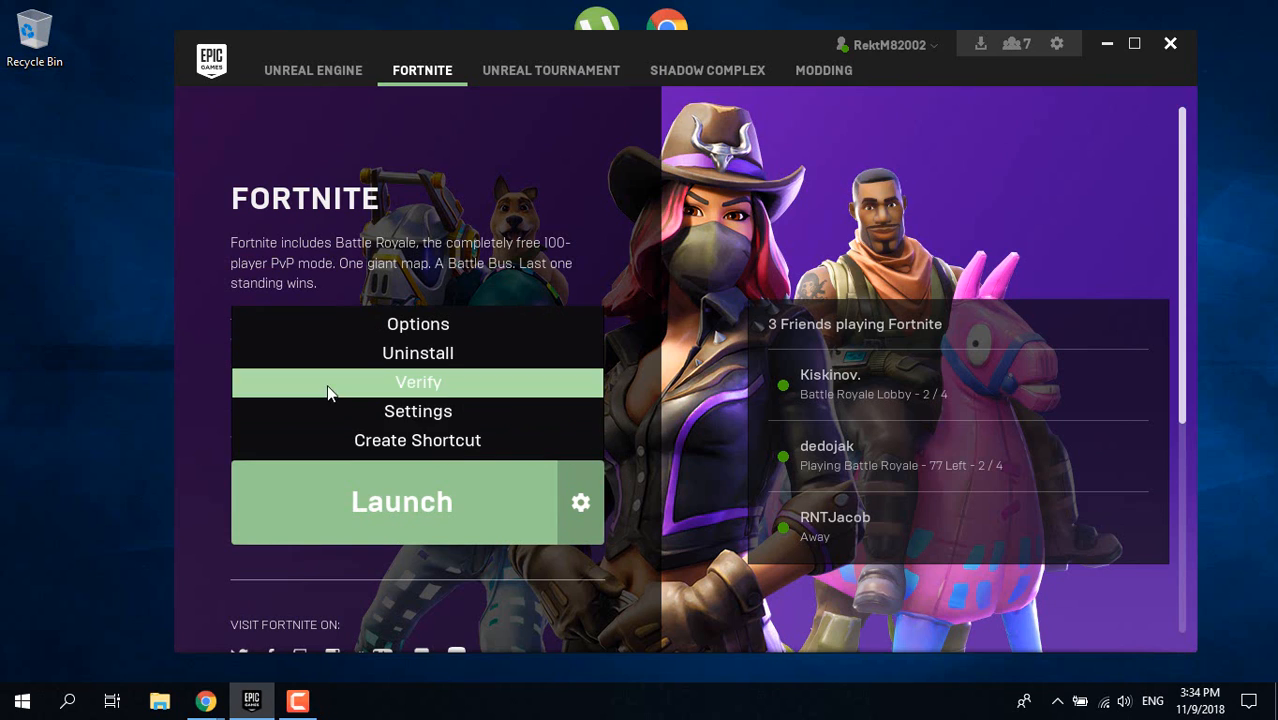
{"action": "mouse_move", "coordinate": [1108, 44]}
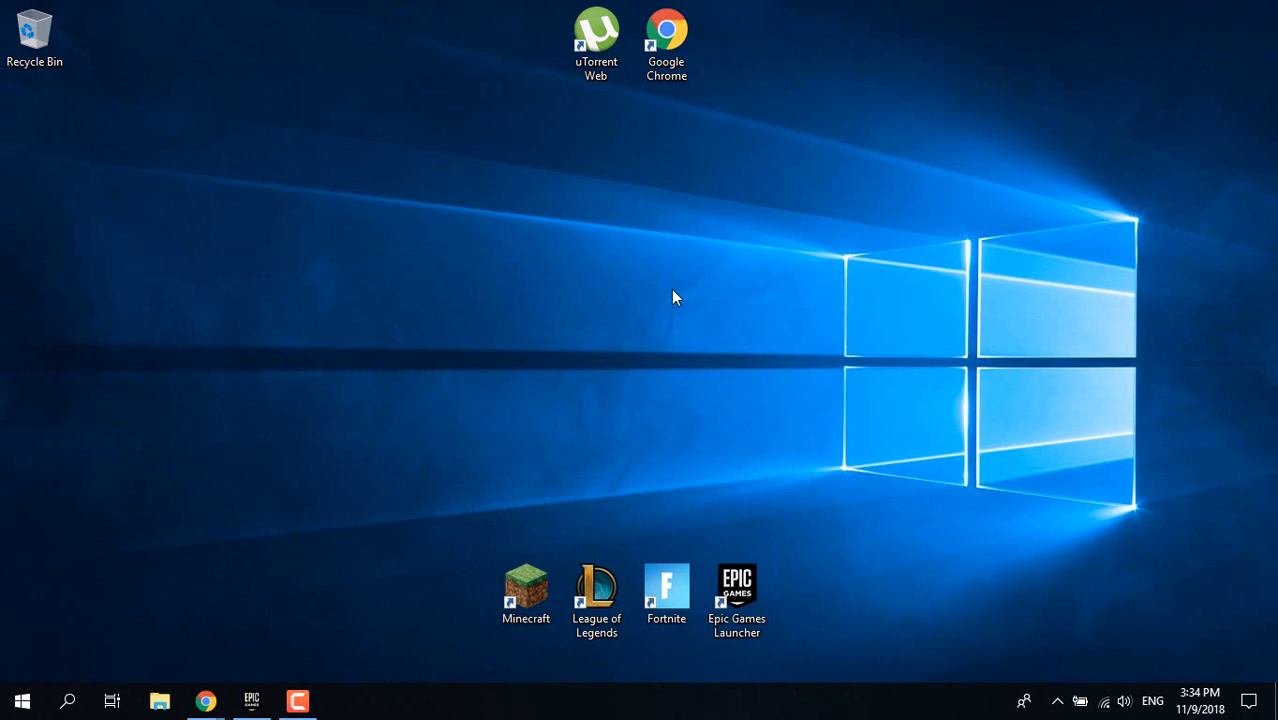
{"action": "mouse_move", "coordinate": [670, 310]}
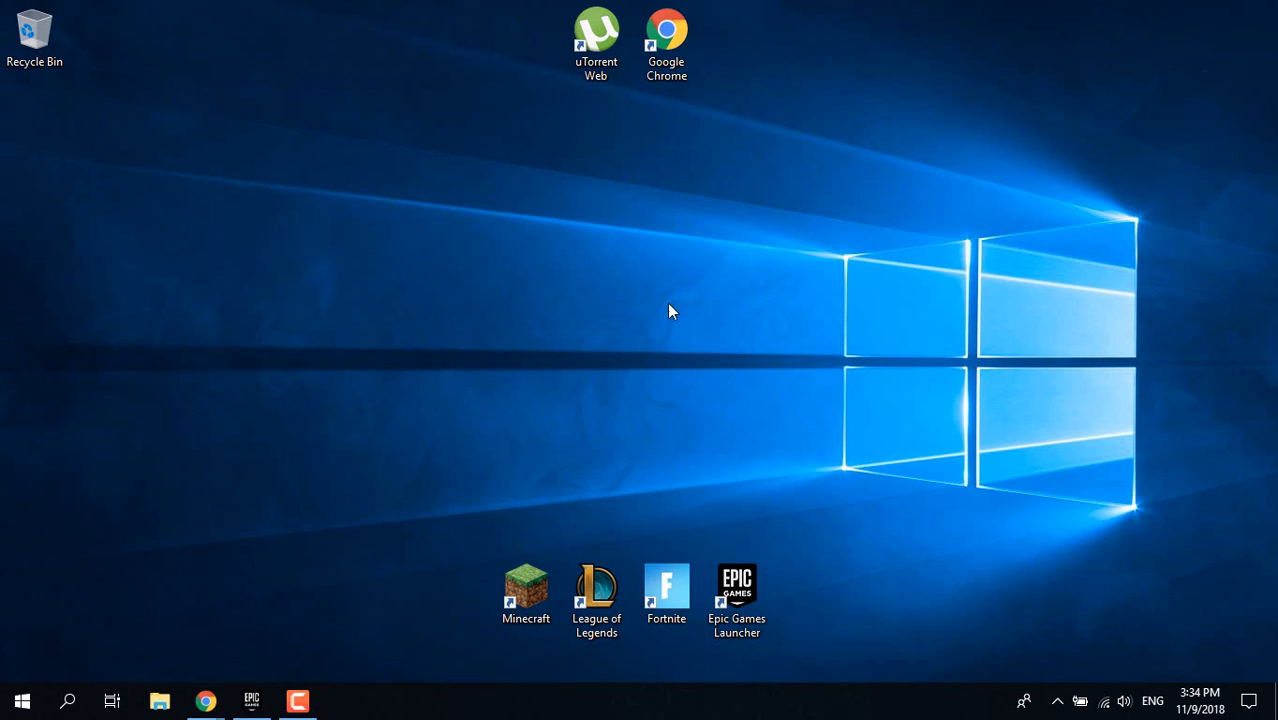
{"action": "mouse_move", "coordinate": [172, 582]}
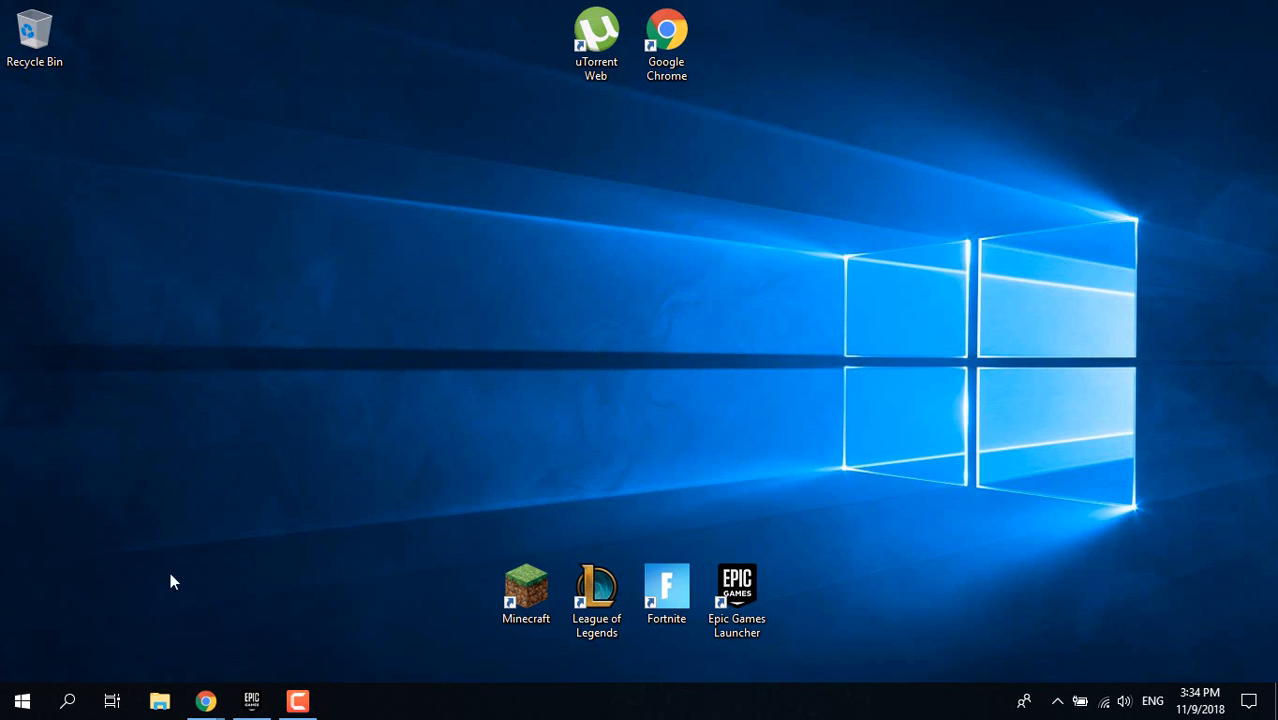
Step: Search the taskbar for regedit to launch the Registry Editor
{"action": "left_click", "coordinate": [68, 700]}
{"action": "type", "text": "r"}
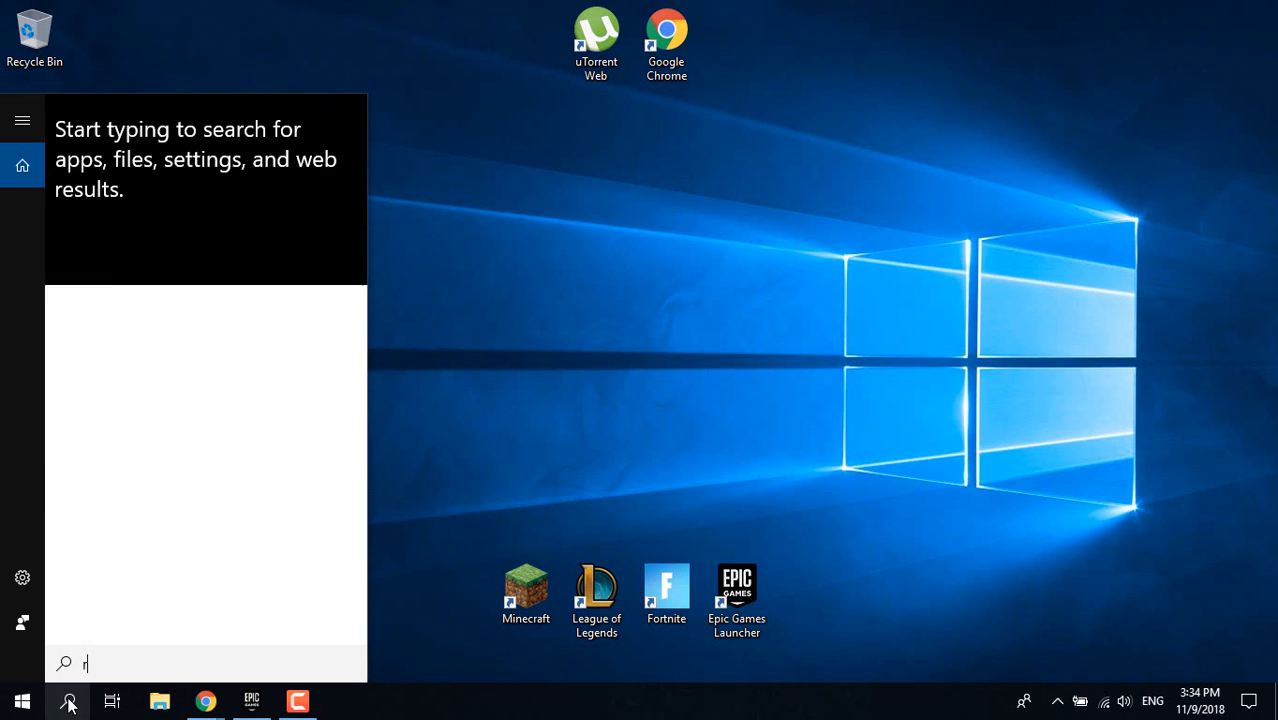
{"action": "type", "text": "eged"}
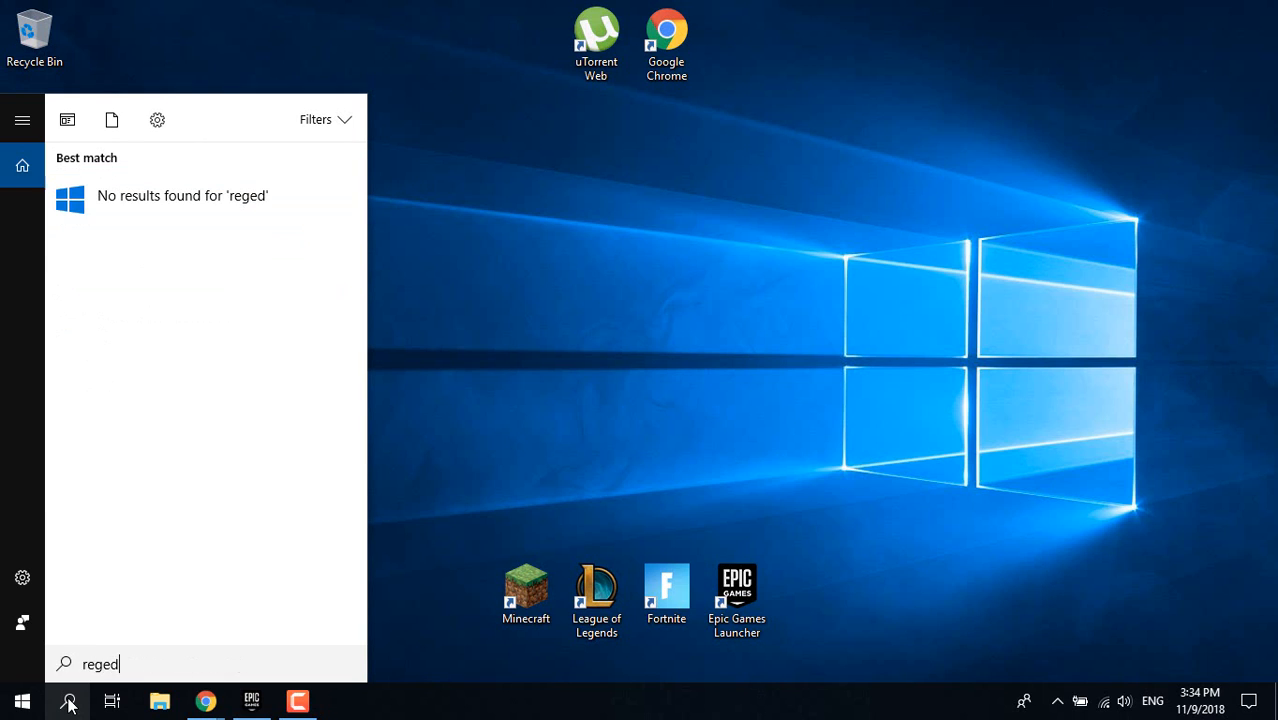
{"action": "type", "text": "it"}
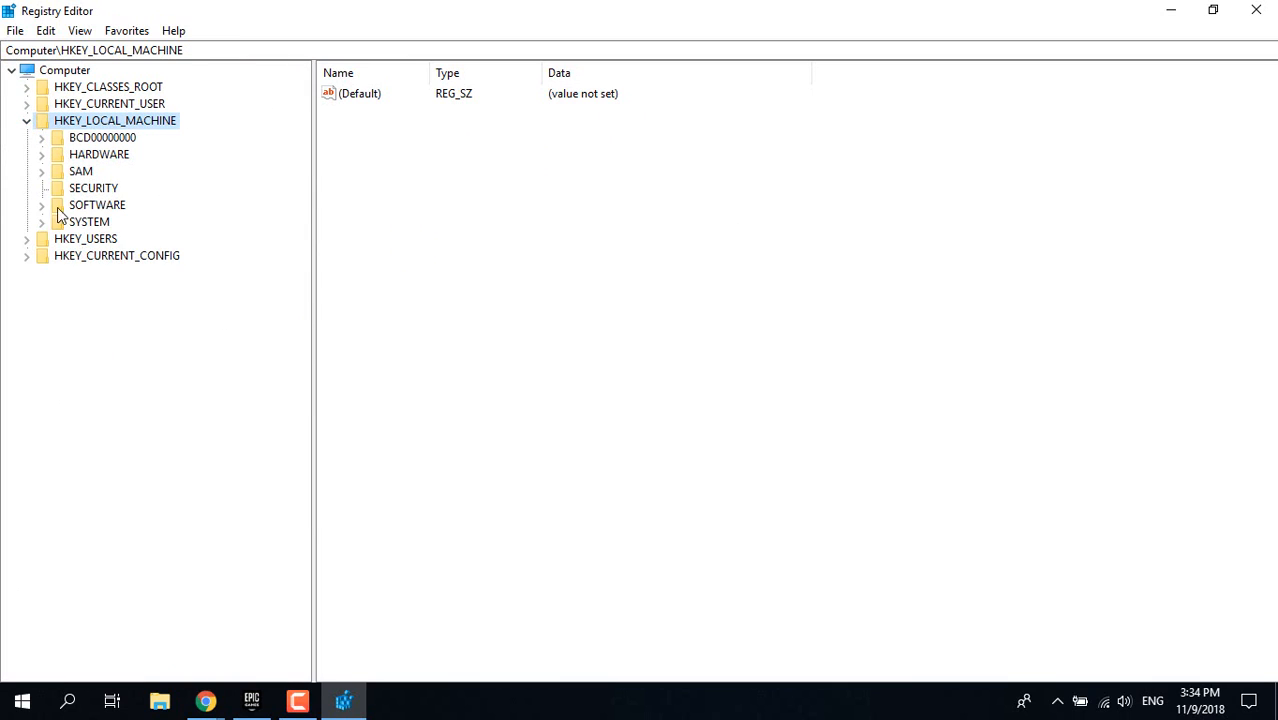
Step: Expand SYSTEM\CurrentControlSet\Control to GraphicsDrivers and confirm deleting its TdrLevel value
{"action": "left_click", "coordinate": [42, 220]}
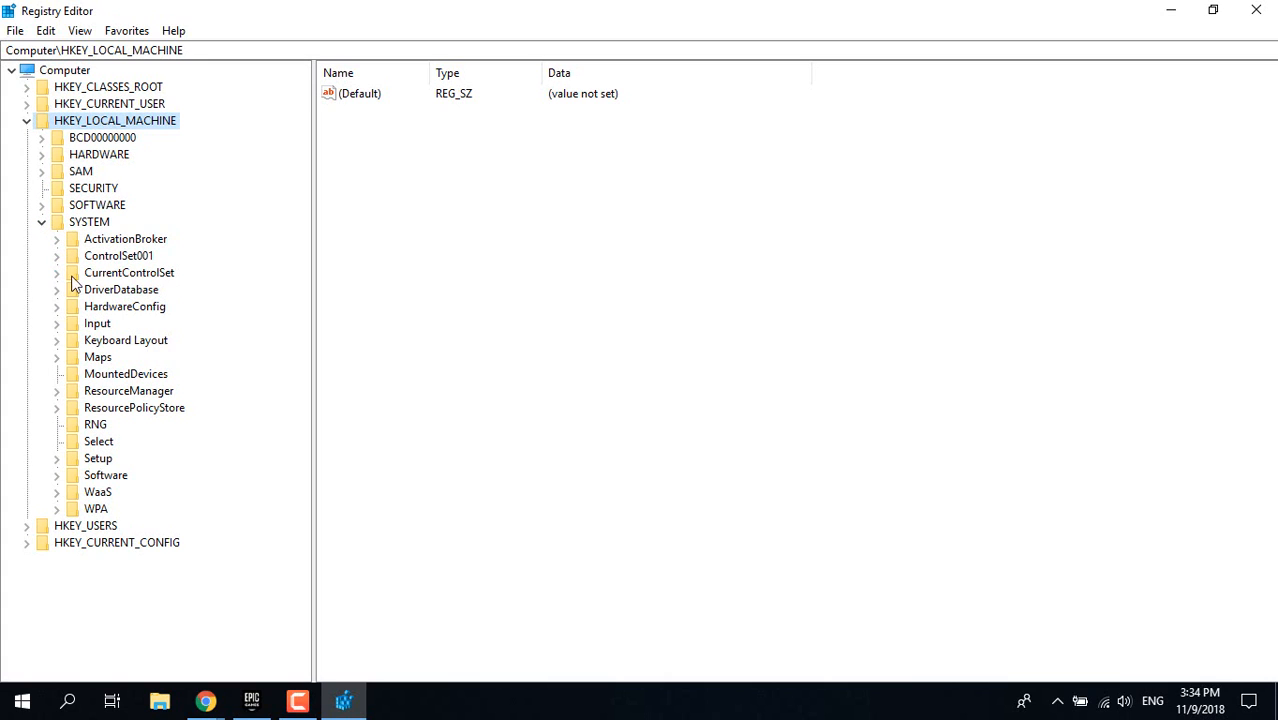
{"action": "left_click", "coordinate": [56, 272]}
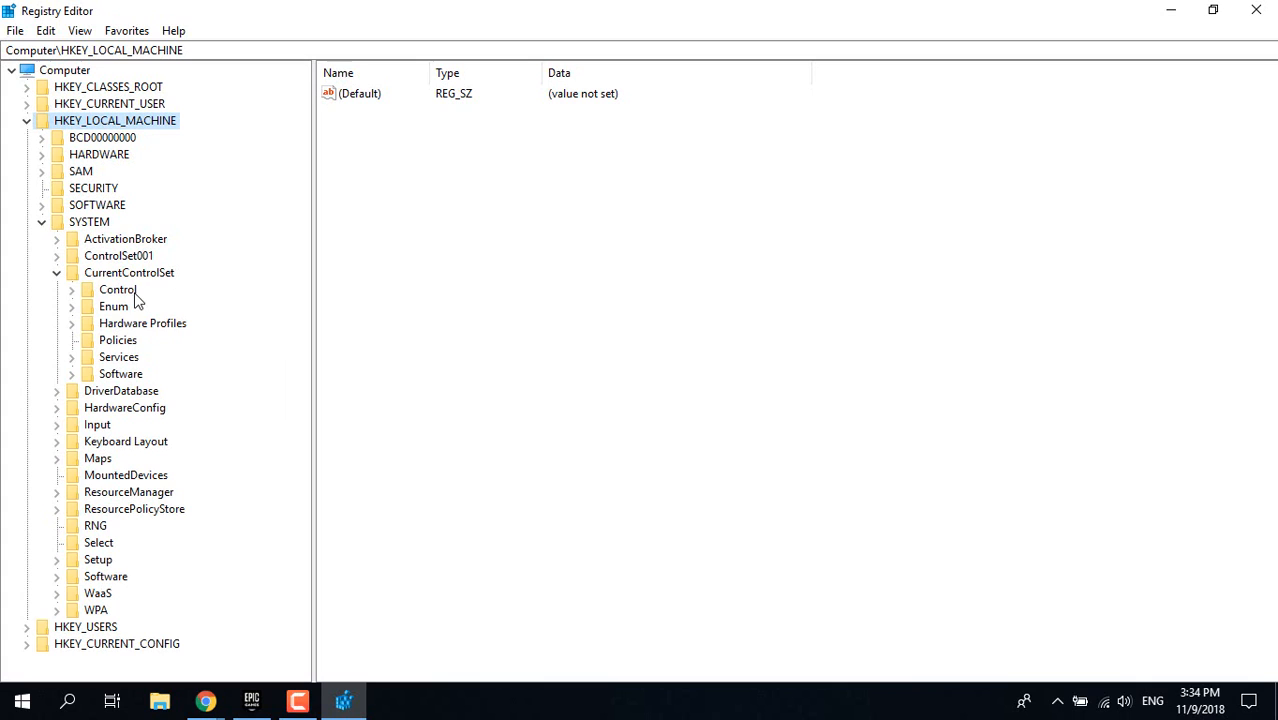
{"action": "left_click", "coordinate": [72, 288]}
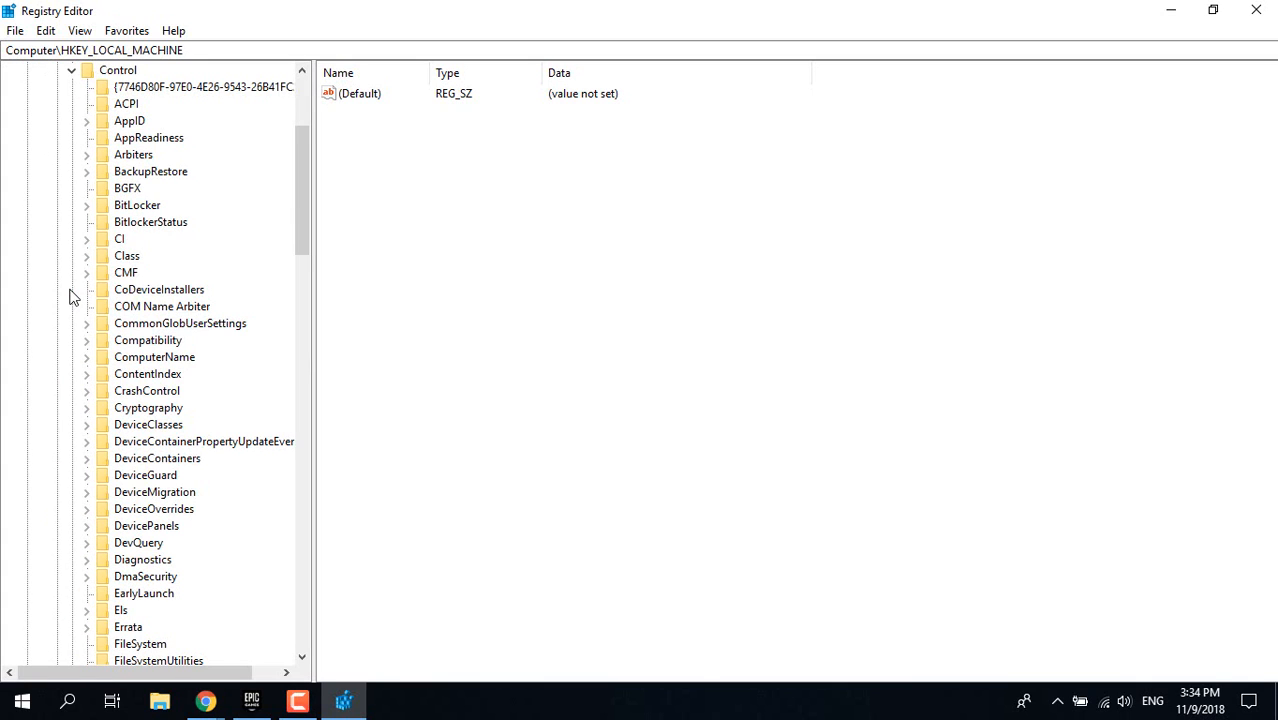
{"action": "scroll", "scroll_direction": "down", "scroll_amount": 3}
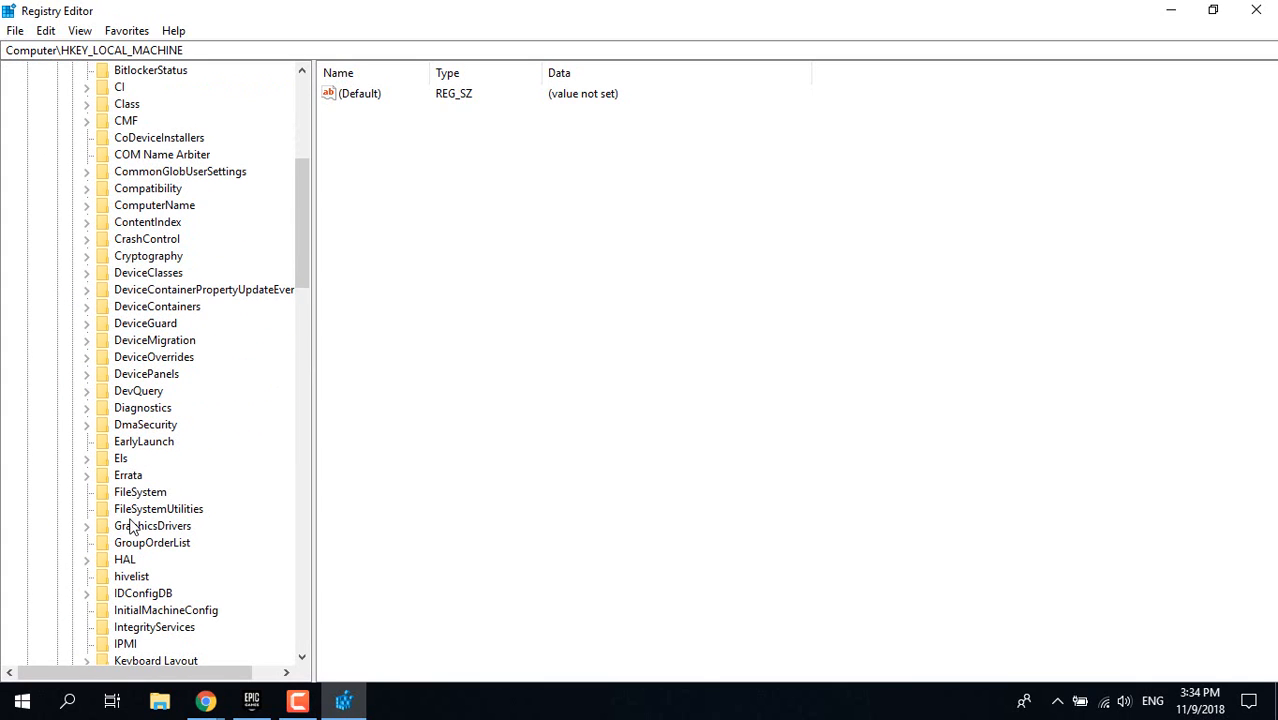
{"action": "left_click", "coordinate": [152, 524]}
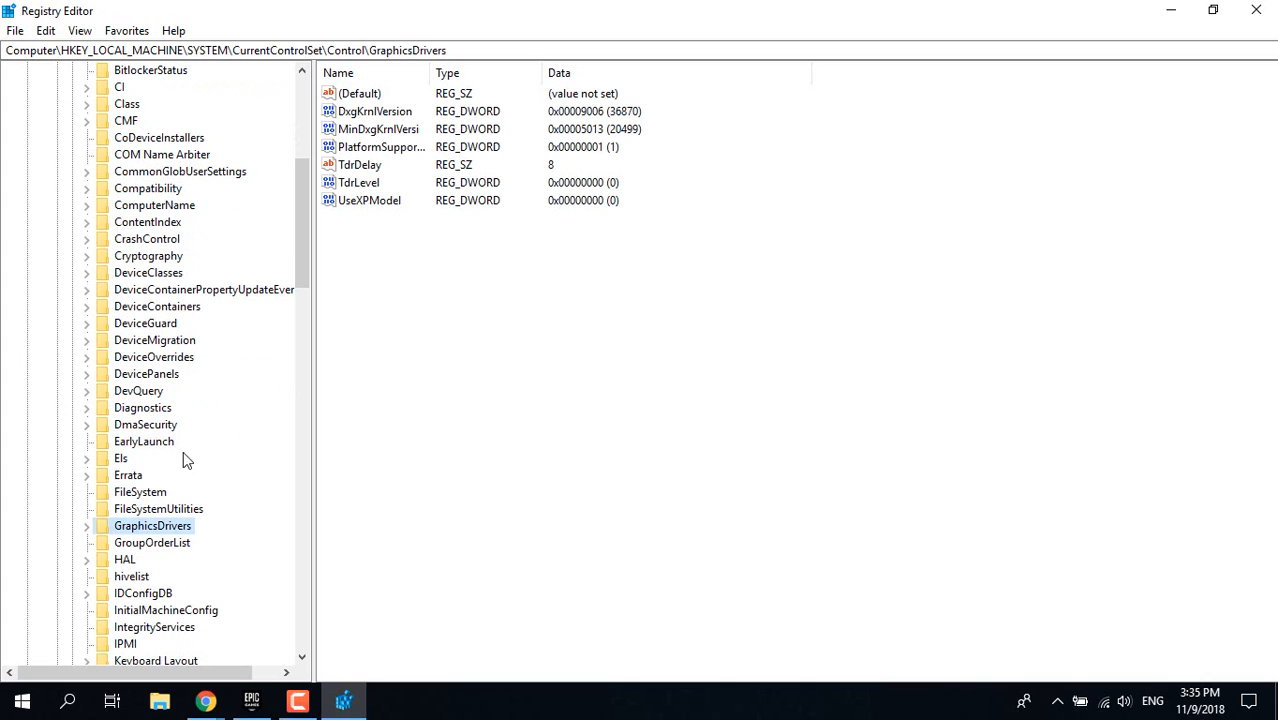
{"action": "mouse_move", "coordinate": [390, 204]}
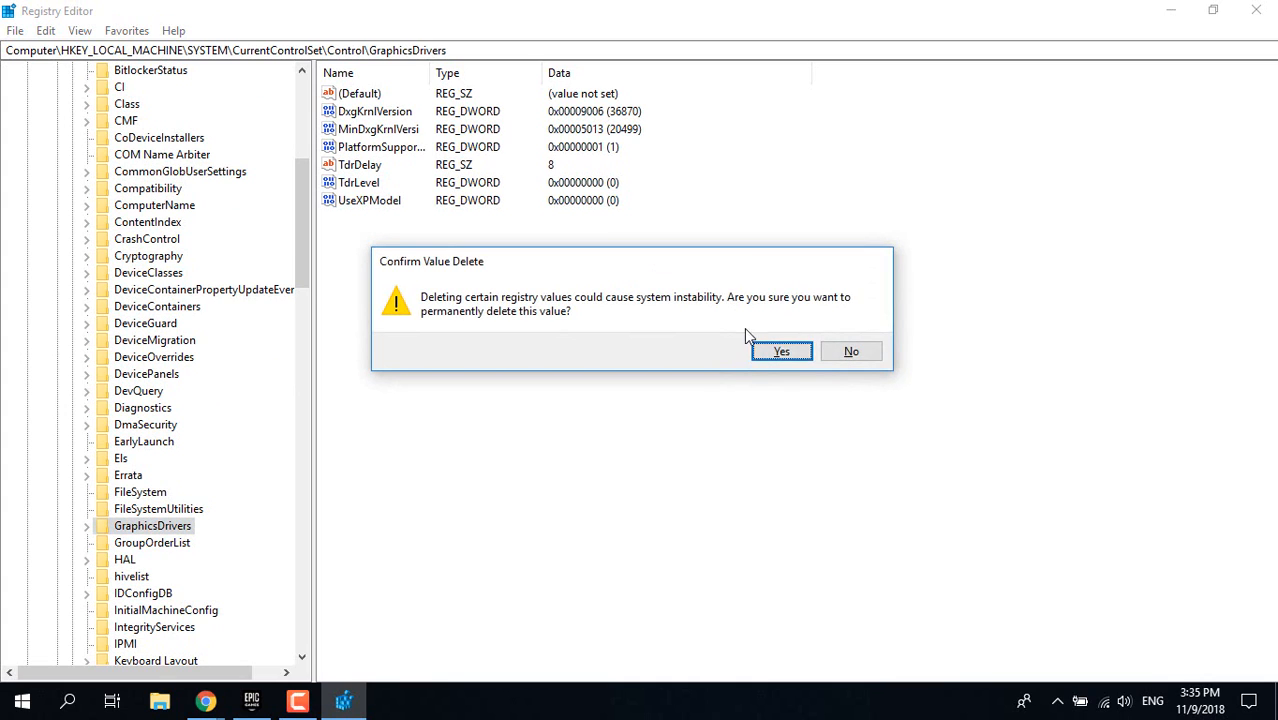
{"action": "left_click", "coordinate": [782, 352]}
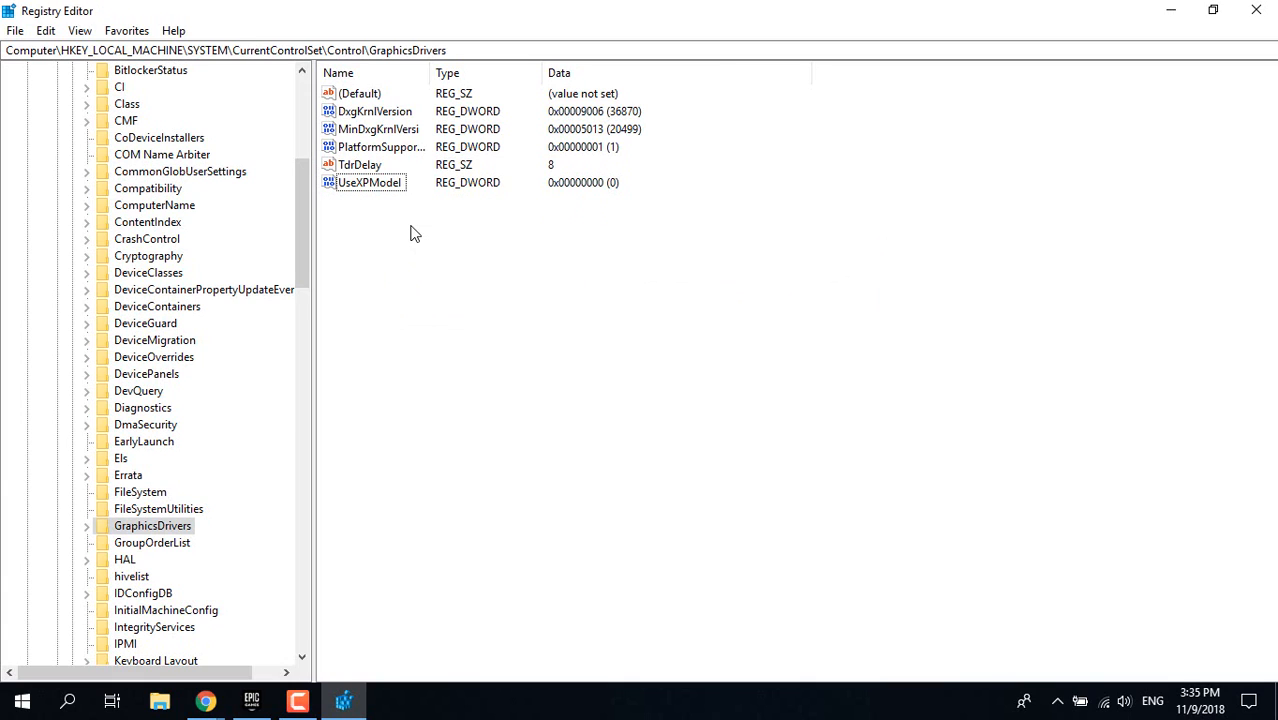
Step: Create a new DWORD (32-bit) value named TdrLevel under GraphicsDrivers
{"action": "right_click", "coordinate": [416, 232]}
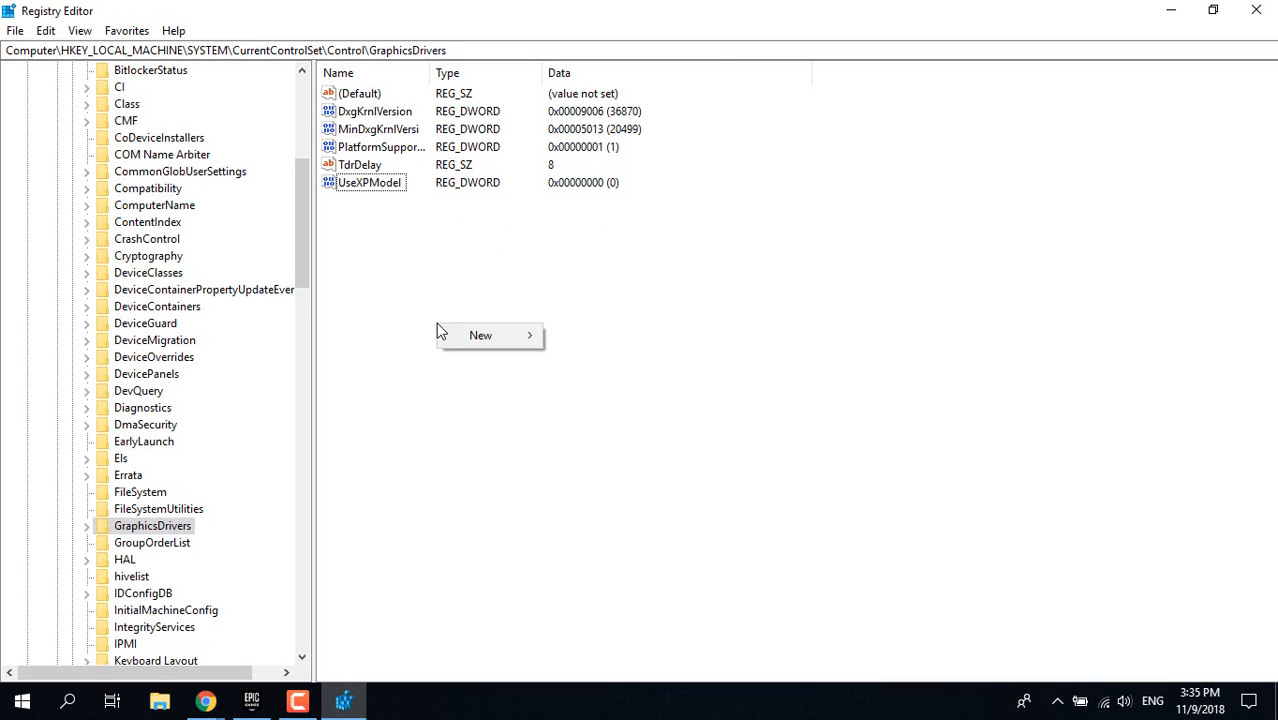
{"action": "mouse_move", "coordinate": [220, 472]}
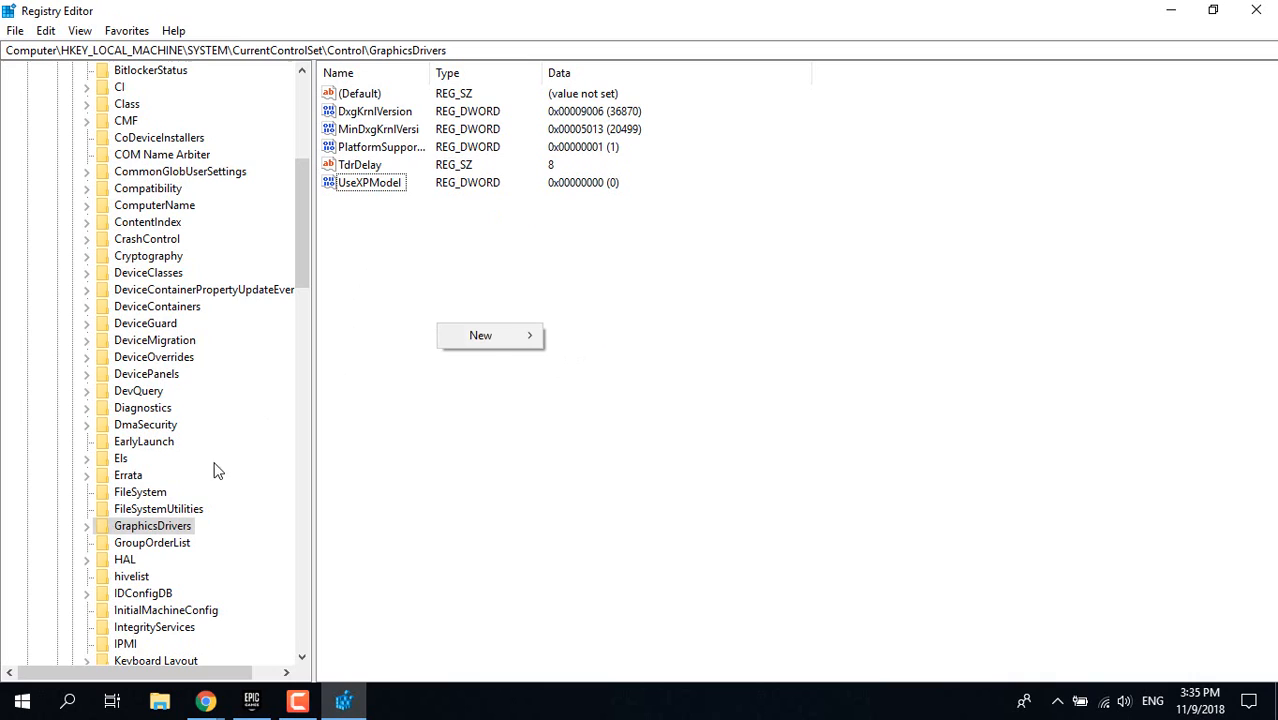
{"action": "mouse_move", "coordinate": [490, 336]}
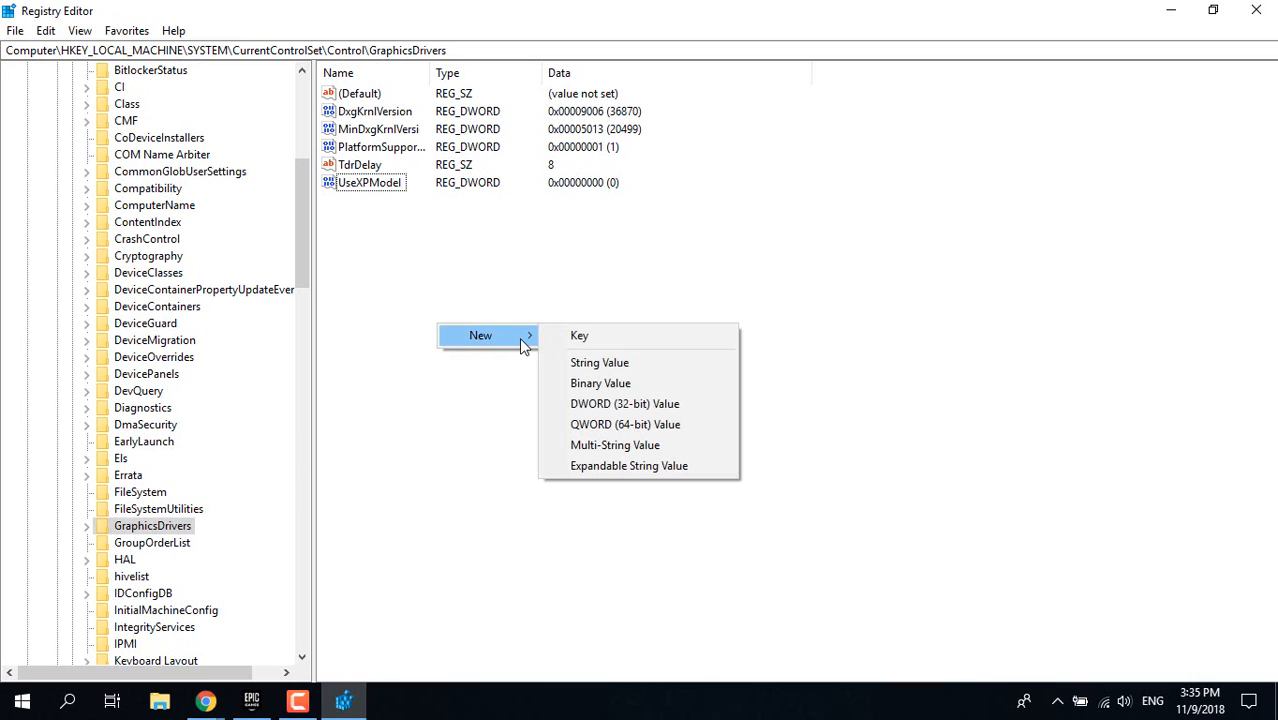
{"action": "mouse_move", "coordinate": [624, 404]}
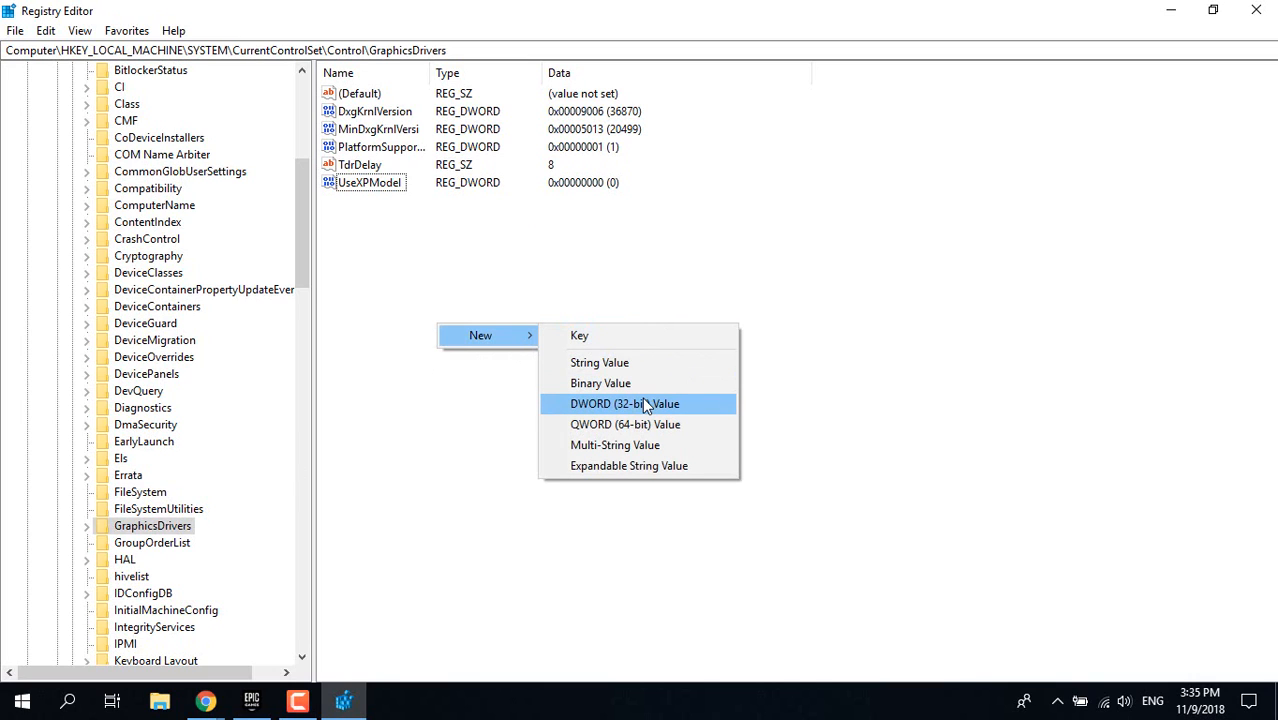
{"action": "left_click", "coordinate": [624, 404]}
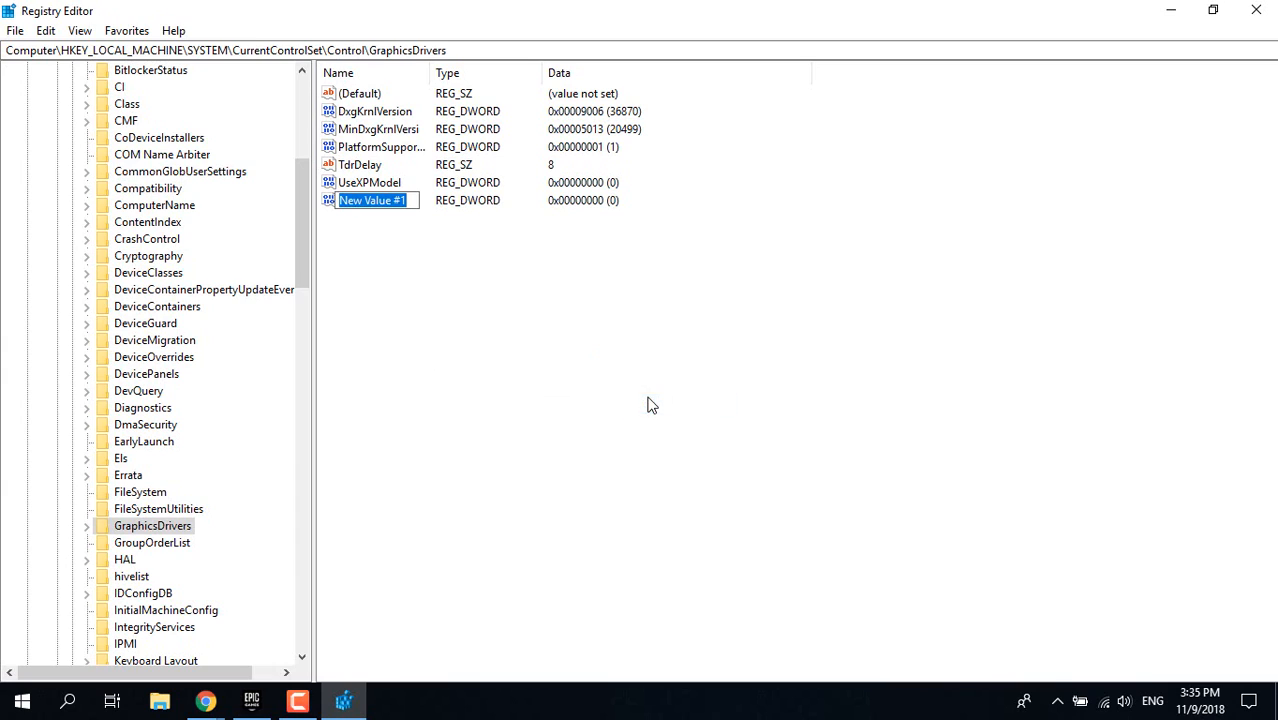
{"action": "mouse_move", "coordinate": [672, 382]}
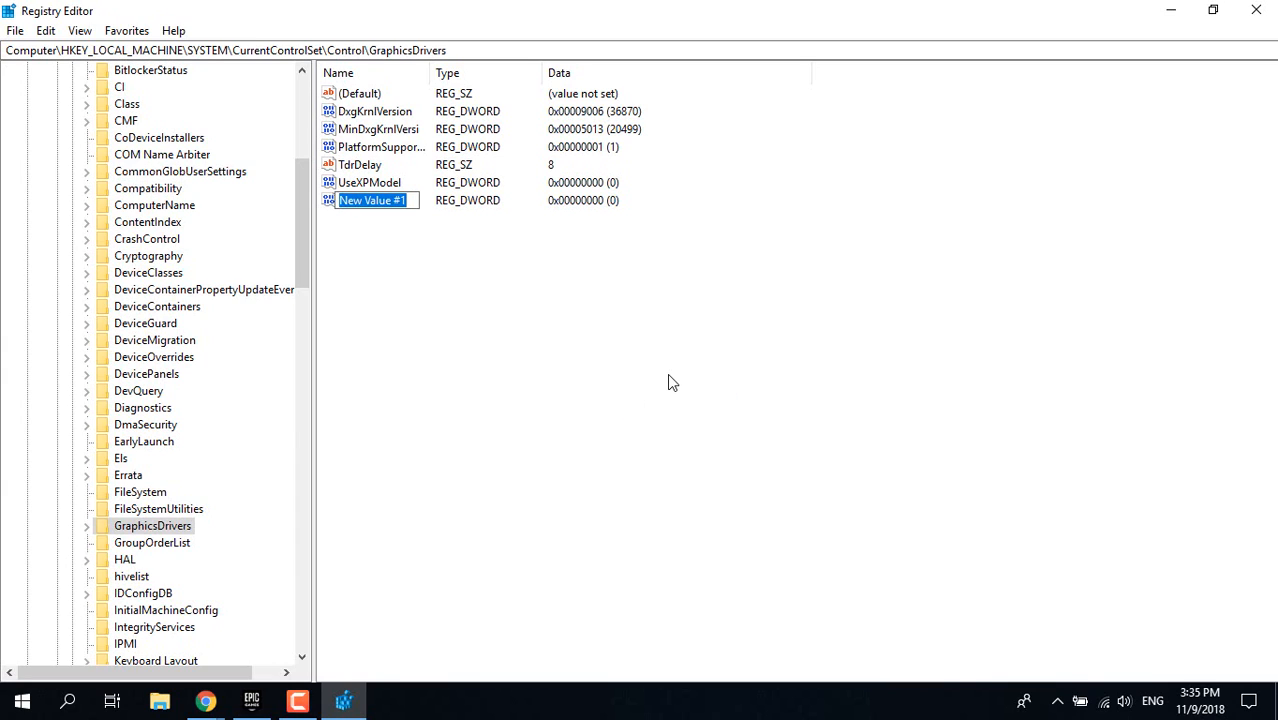
{"action": "type", "text": "TdrL"}
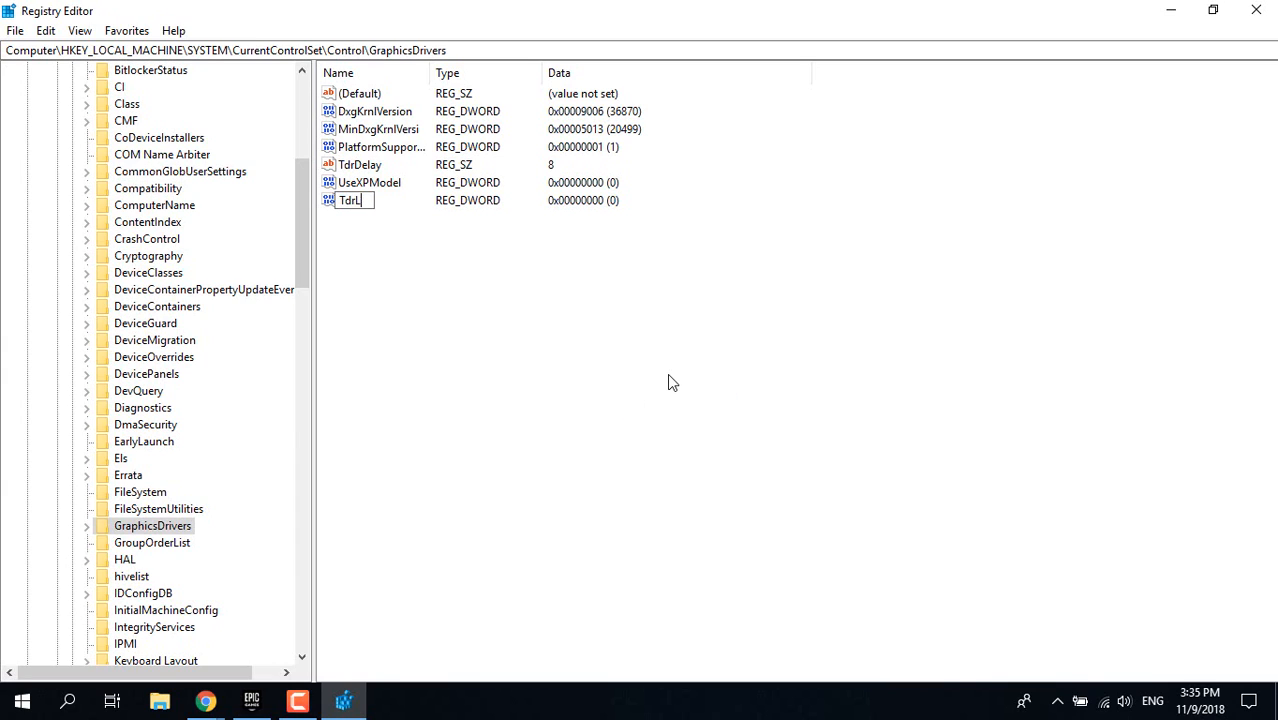
{"action": "key", "text": "Return"}
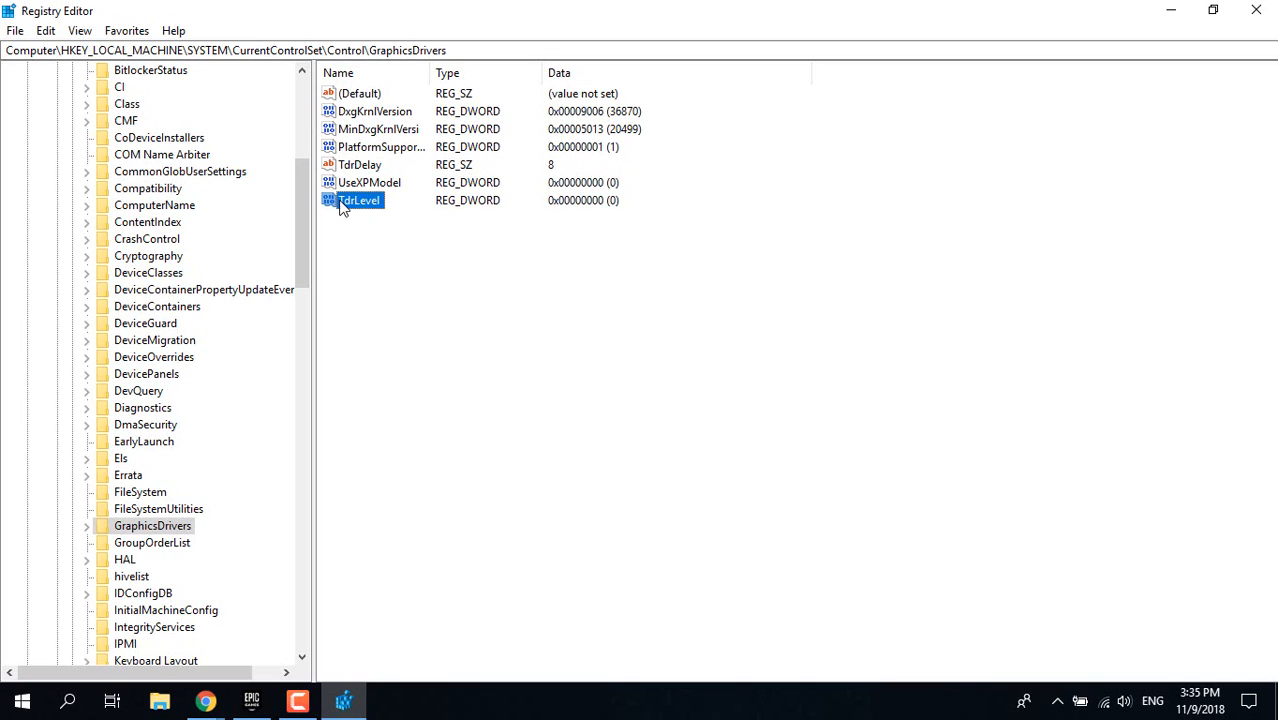
Step: Set TdrLevel's data to 0, save it and close Registry Editor
{"action": "double_click", "coordinate": [360, 200]}
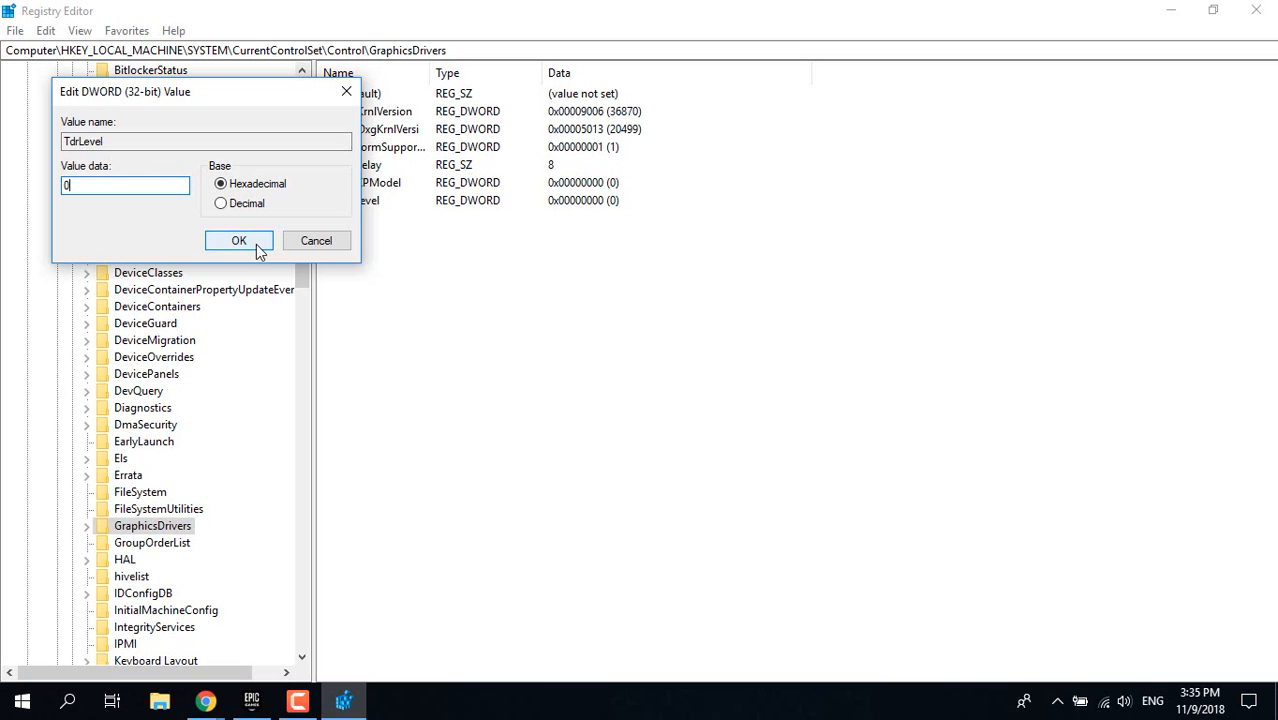
{"action": "left_click", "coordinate": [238, 240]}
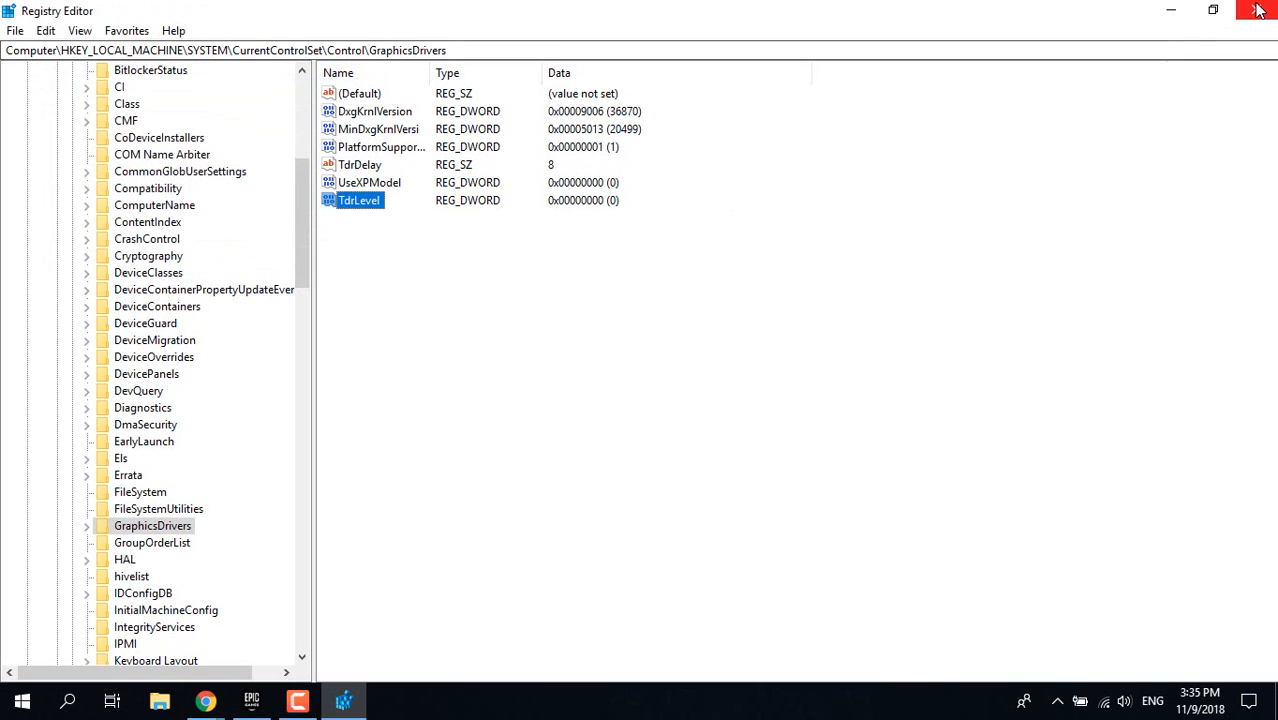
{"action": "left_click", "coordinate": [1260, 8]}
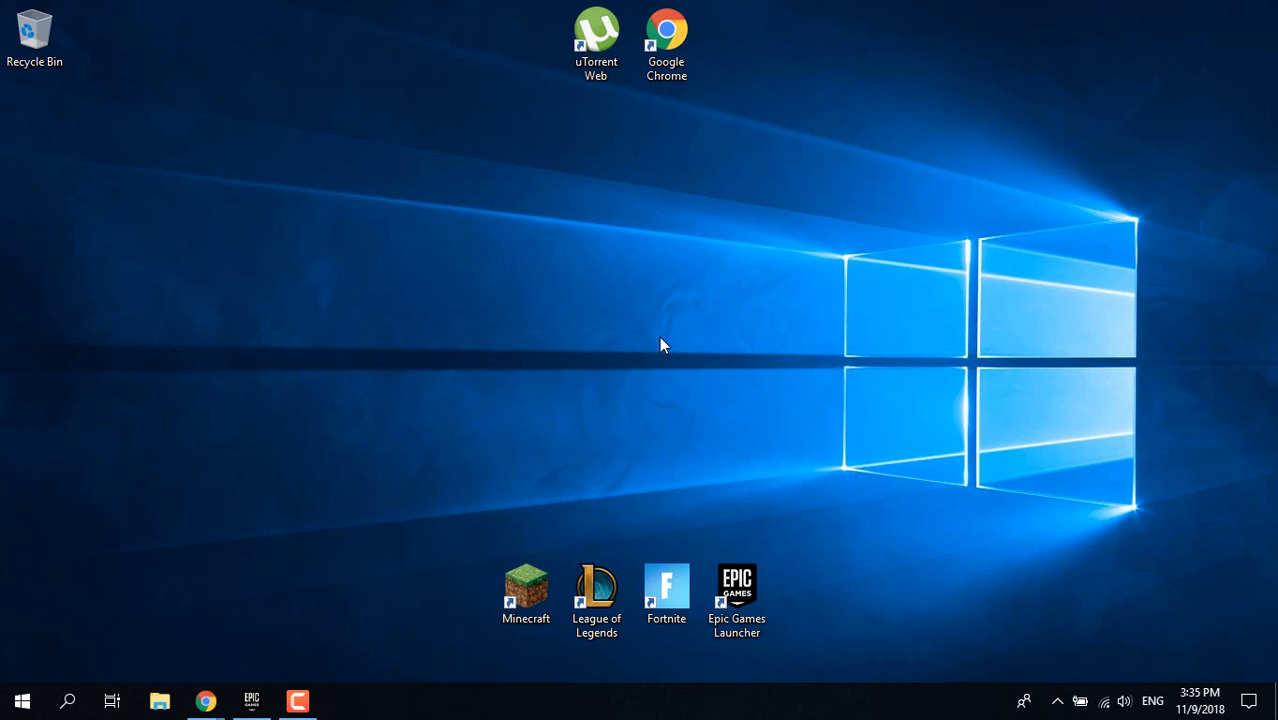
Step: Launch Device Manager via search and select the AMD Radeon R9 M200X Series display adapter
{"action": "left_click", "coordinate": [68, 700]}
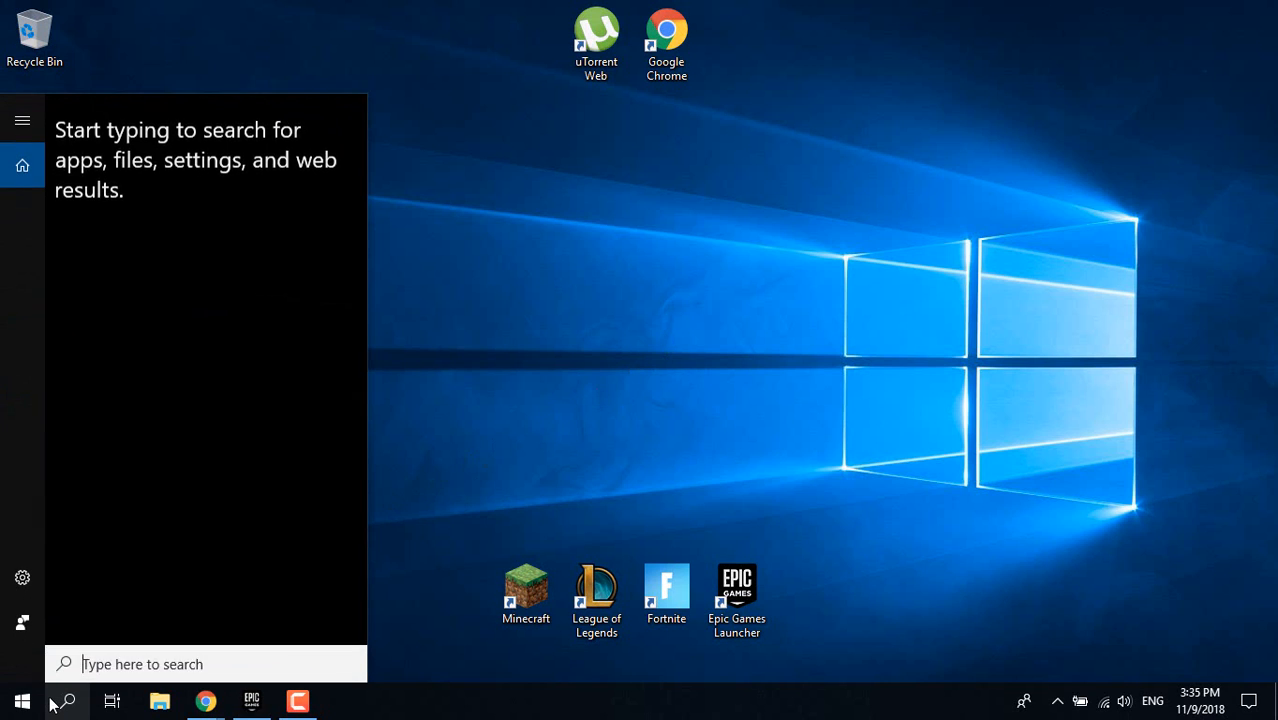
{"action": "type", "text": "Device manager"}
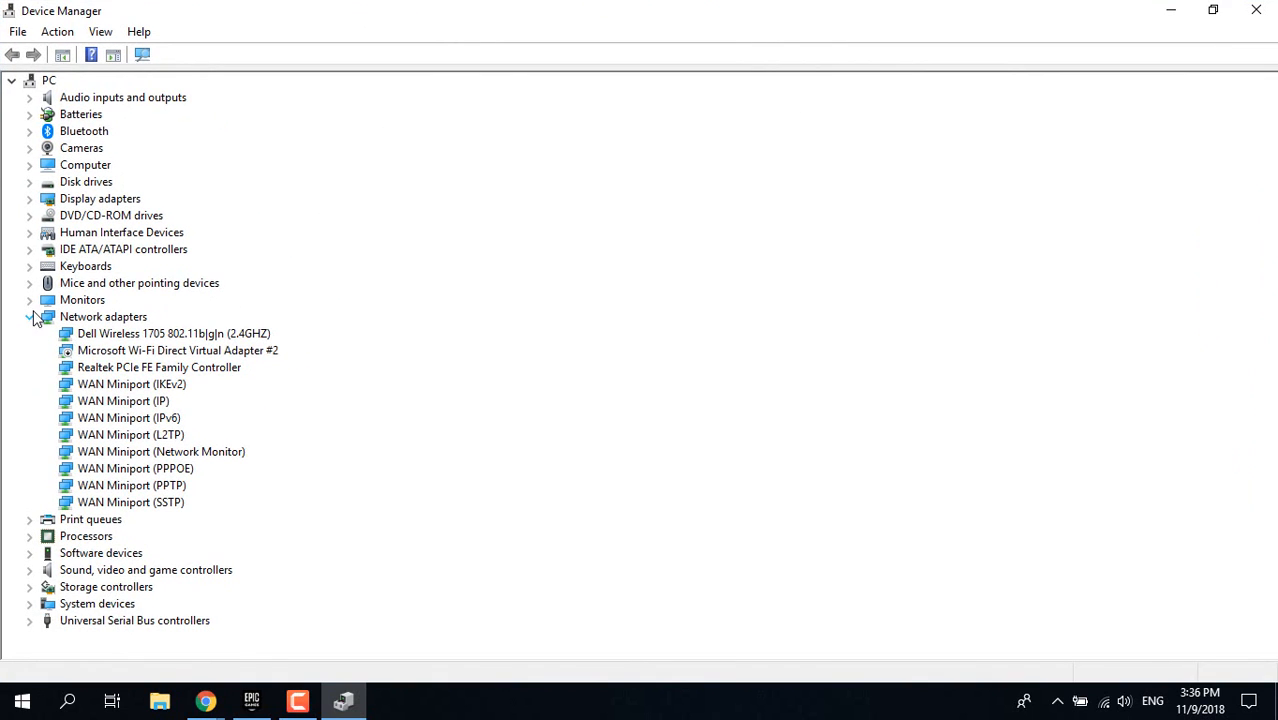
{"action": "left_click", "coordinate": [30, 316]}
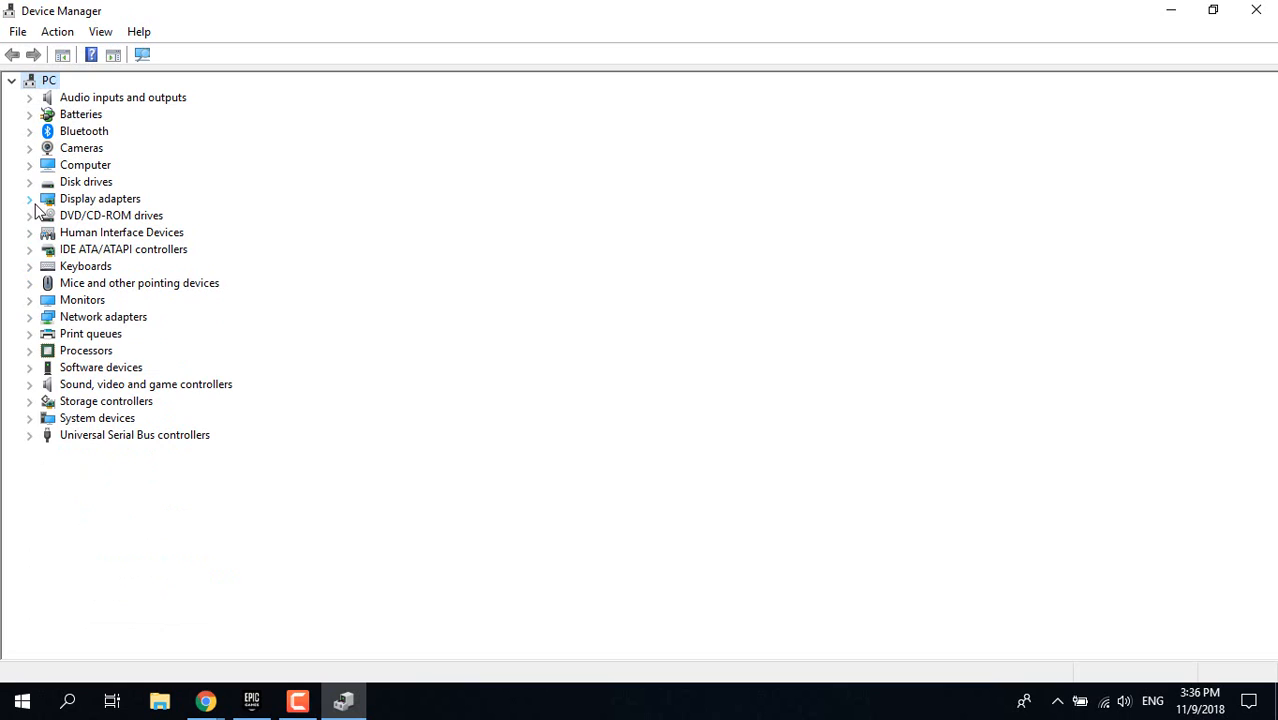
{"action": "left_click", "coordinate": [28, 198]}
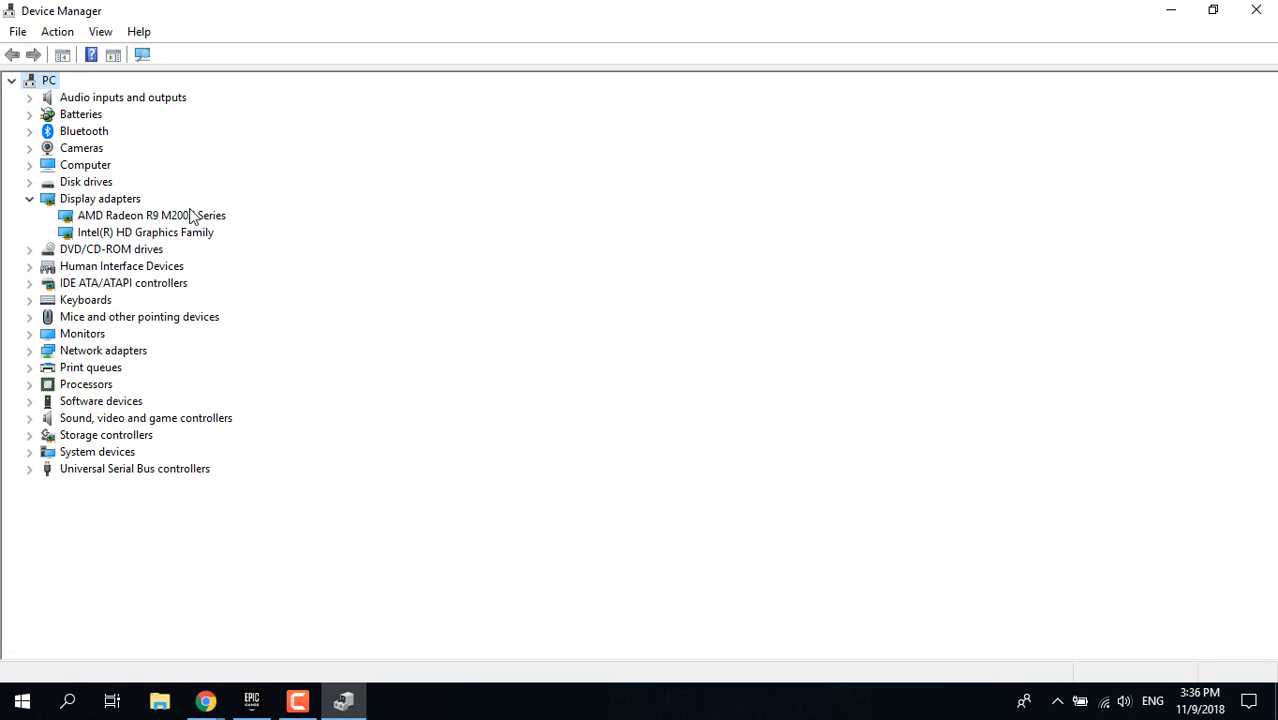
{"action": "left_click", "coordinate": [152, 216]}
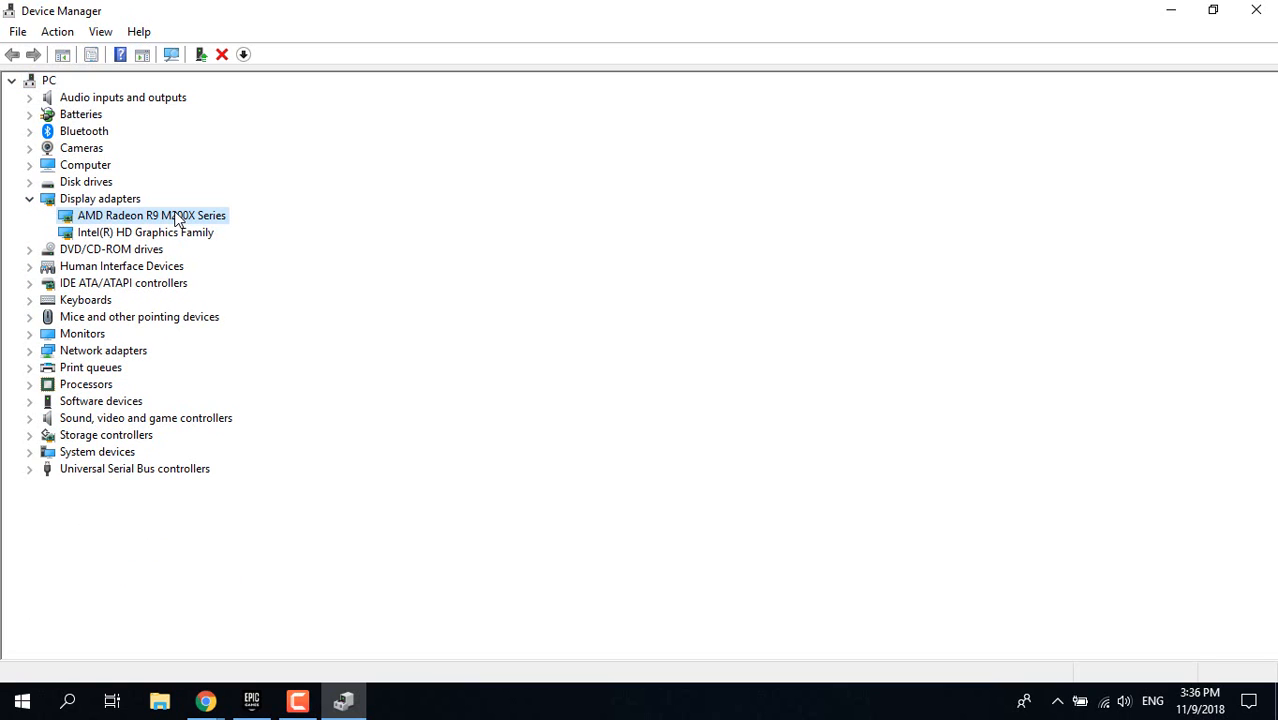
{"action": "mouse_move", "coordinate": [198, 232]}
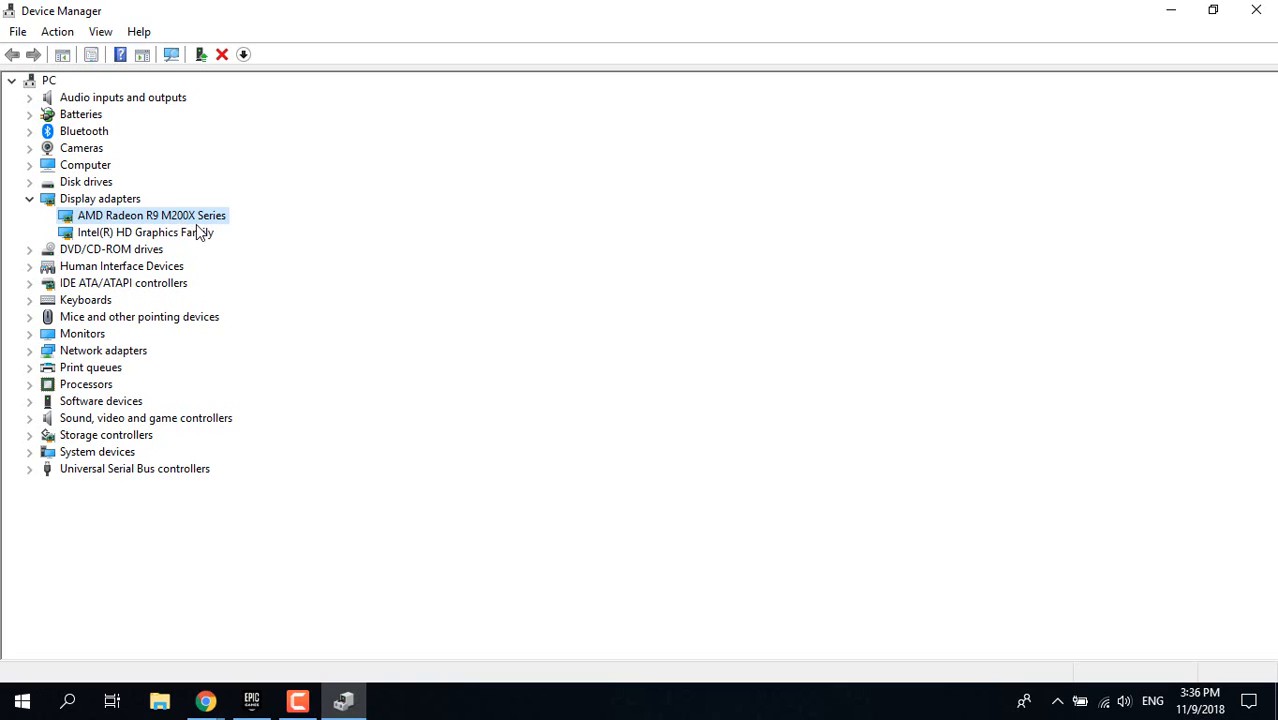
{"action": "mouse_move", "coordinate": [212, 246]}
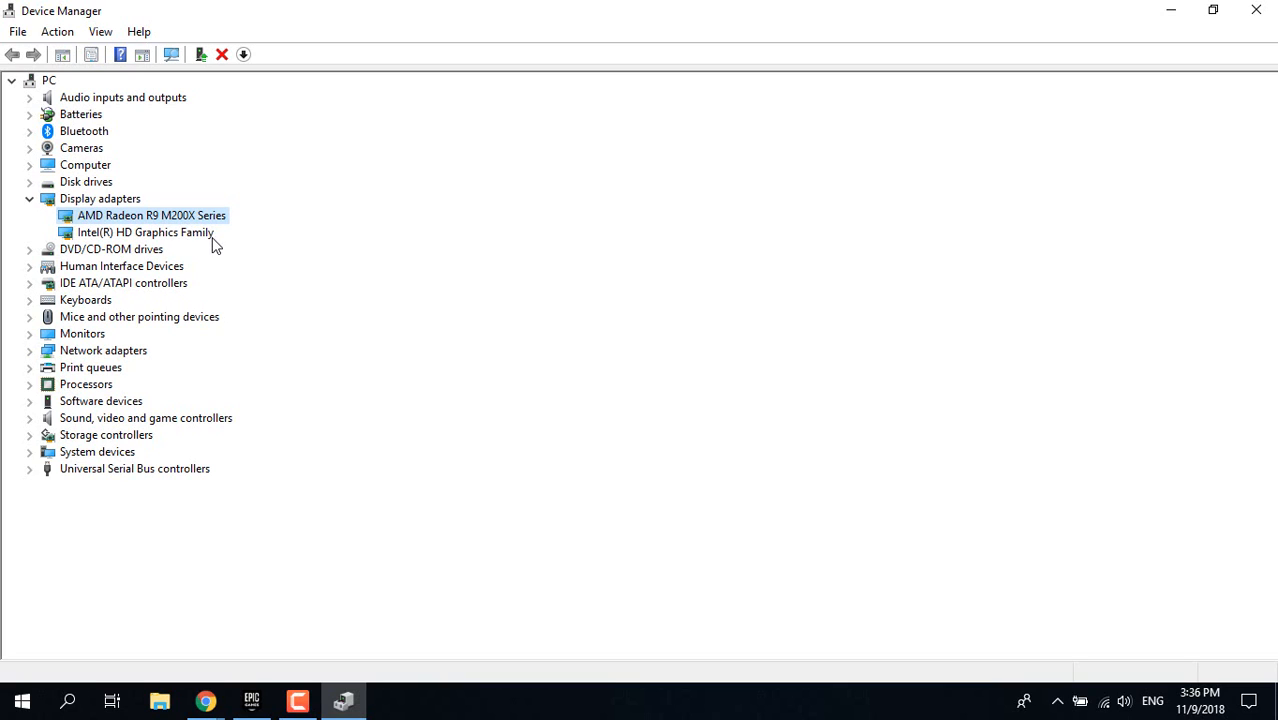
Step: Update the AMD adapter's driver, letting Windows search automatically for newer software
{"action": "right_click", "coordinate": [152, 216]}
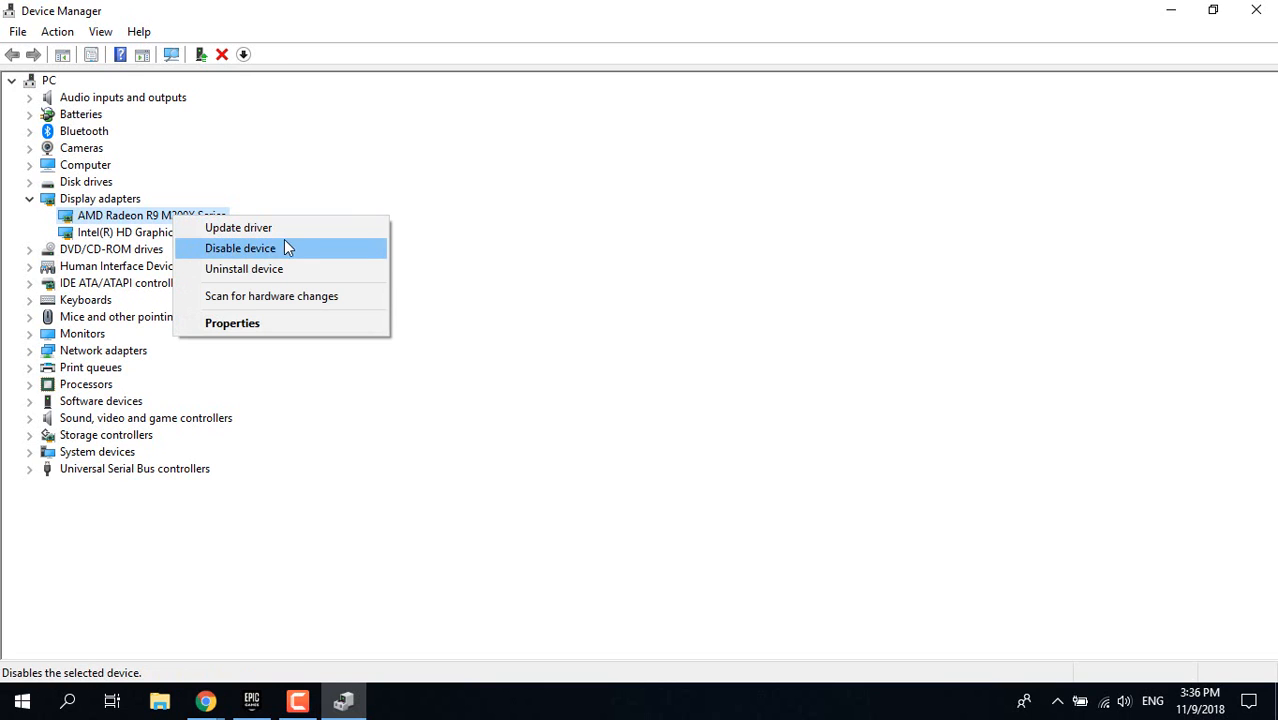
{"action": "left_click", "coordinate": [238, 228]}
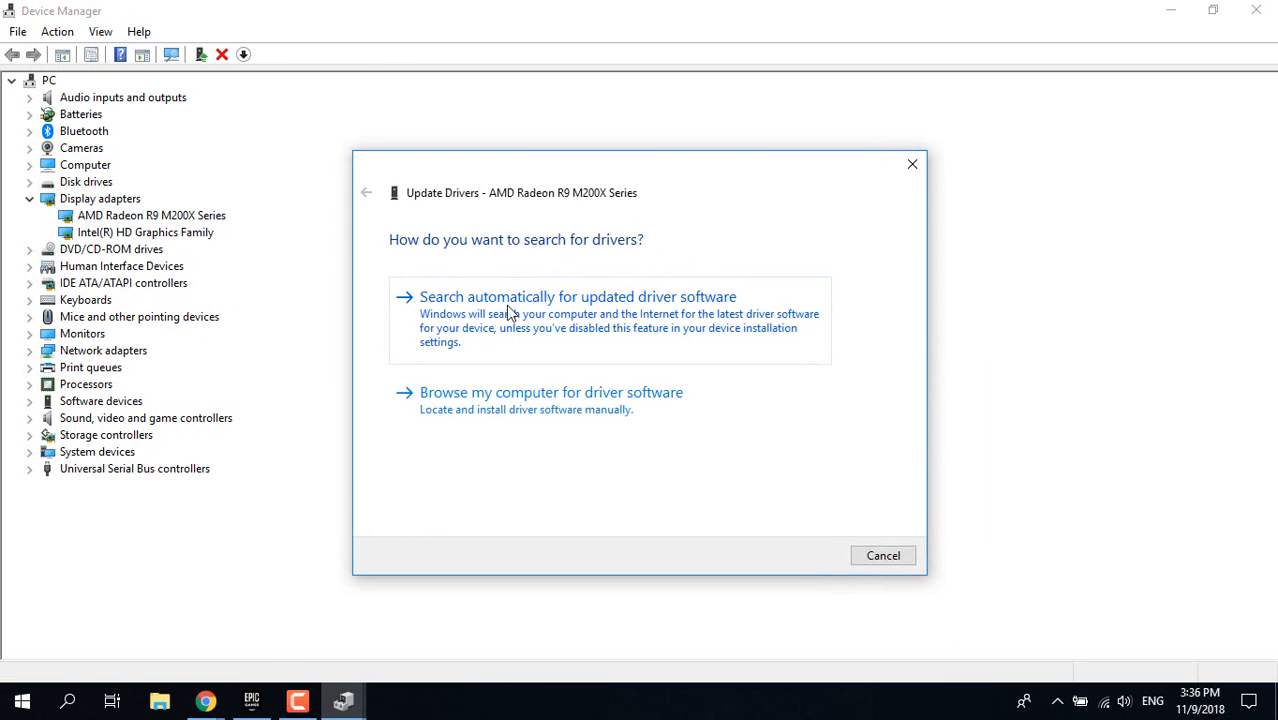
{"action": "mouse_move", "coordinate": [630, 304]}
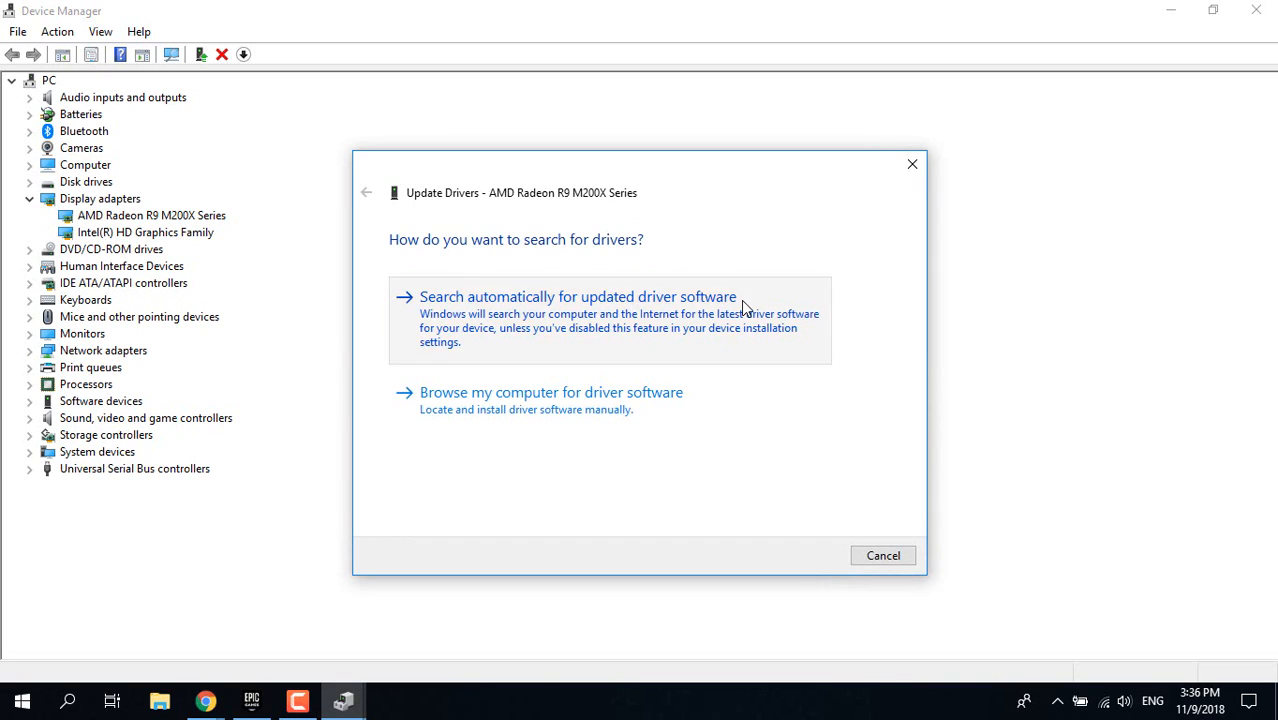
{"action": "left_click", "coordinate": [578, 296]}
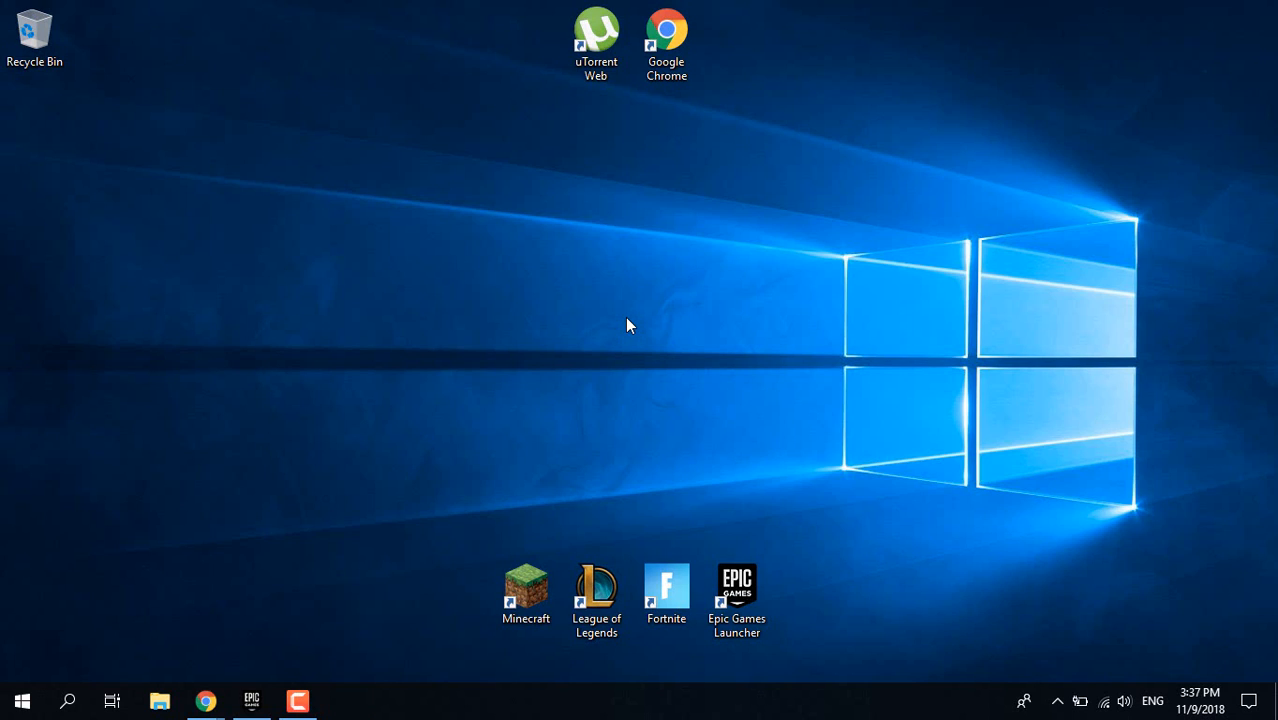
Step: Bring up the Epic Games Launcher shortcut's properties and move to the end of its Target path
{"action": "right_click", "coordinate": [736, 596]}
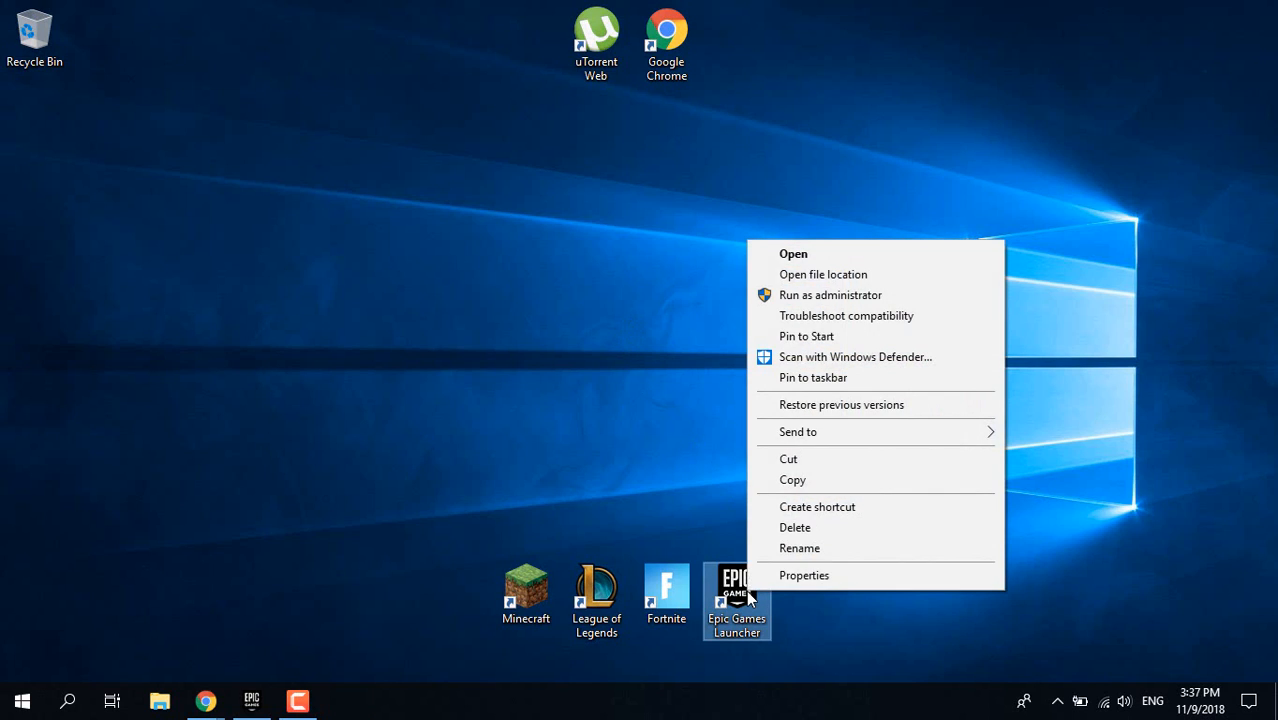
{"action": "left_click", "coordinate": [804, 576]}
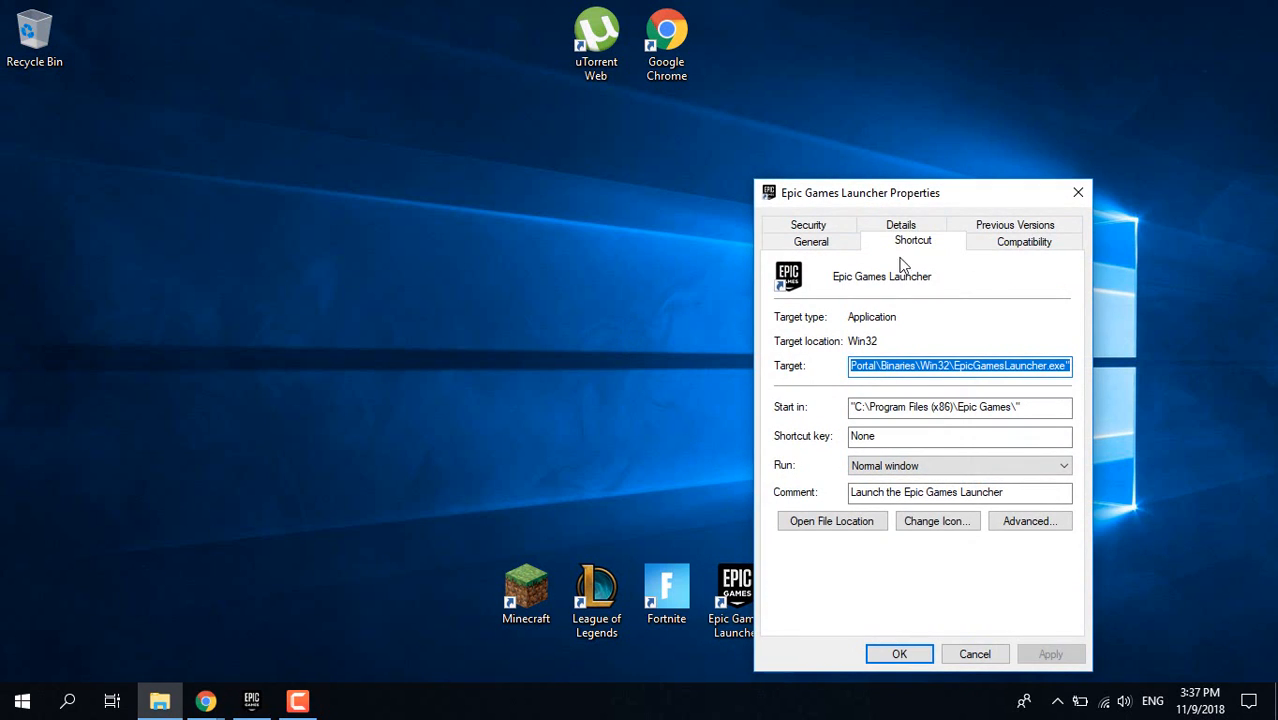
{"action": "left_click_drag", "start_coordinate": [922, 192], "coordinate": [716, 122]}
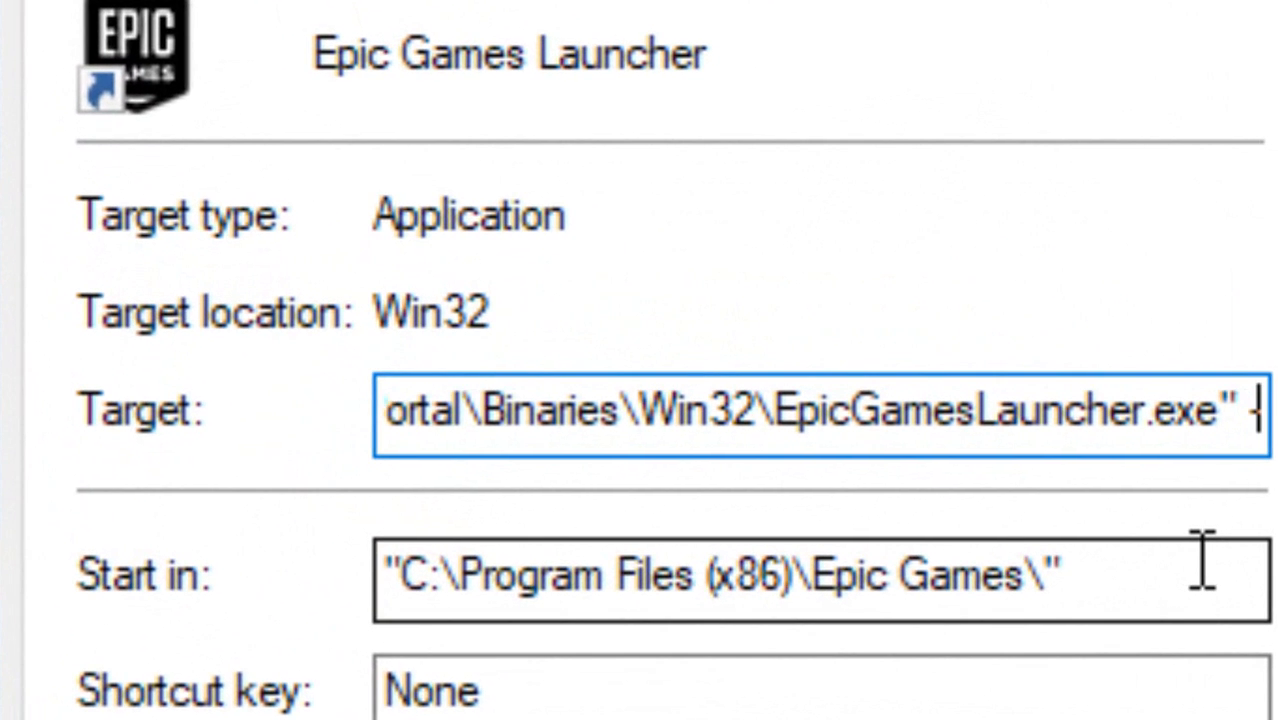
Step: Append -http=wininet -OpenGL to the shortcut's target
{"action": "type", "text": "-http"}
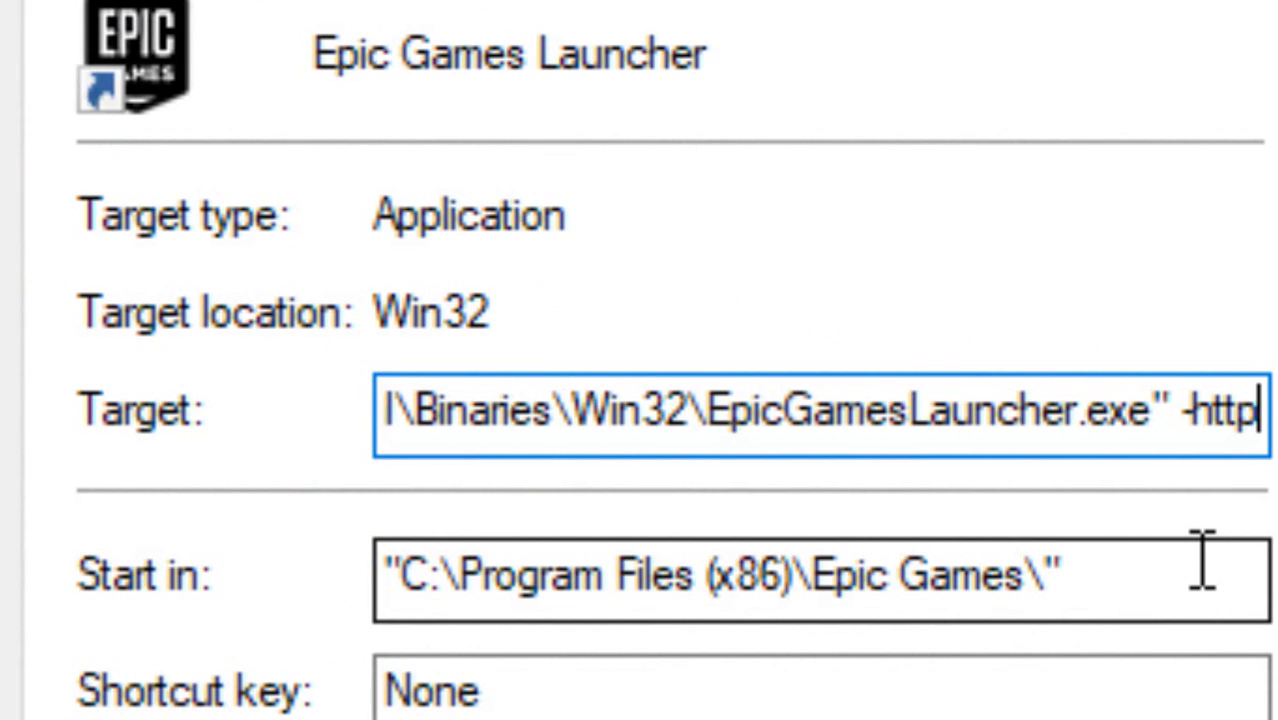
{"action": "type", "text": "=wininet -OpenGL"}
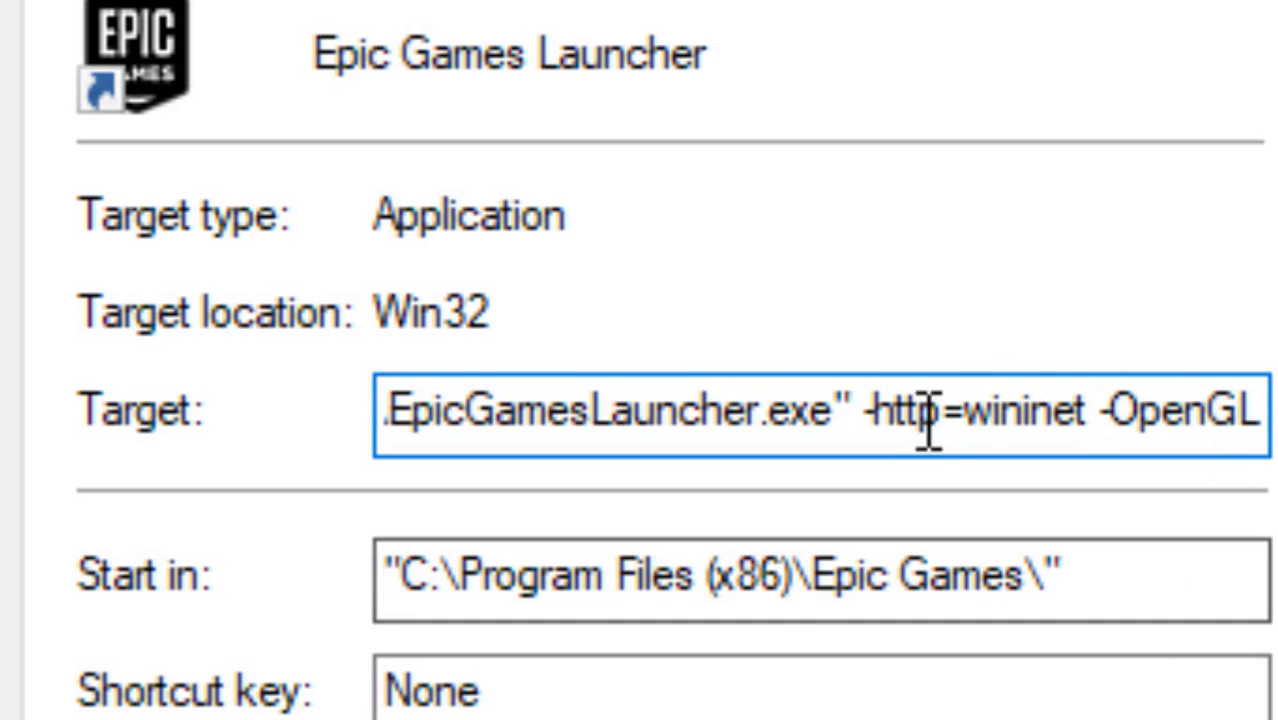
{"action": "left_click_drag", "start_coordinate": [880, 410], "coordinate": [1260, 410]}
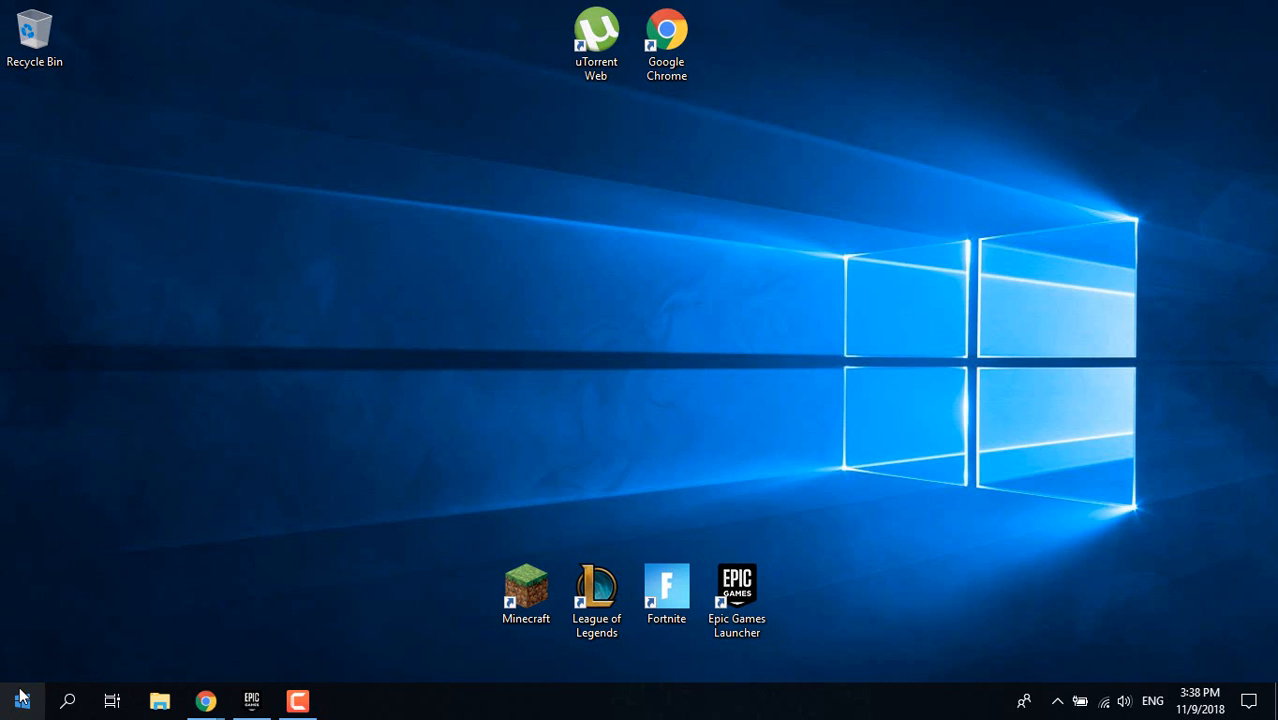
Step: Launch Task Manager from the Start button's quick system tools list
{"action": "right_click", "coordinate": [18, 700]}
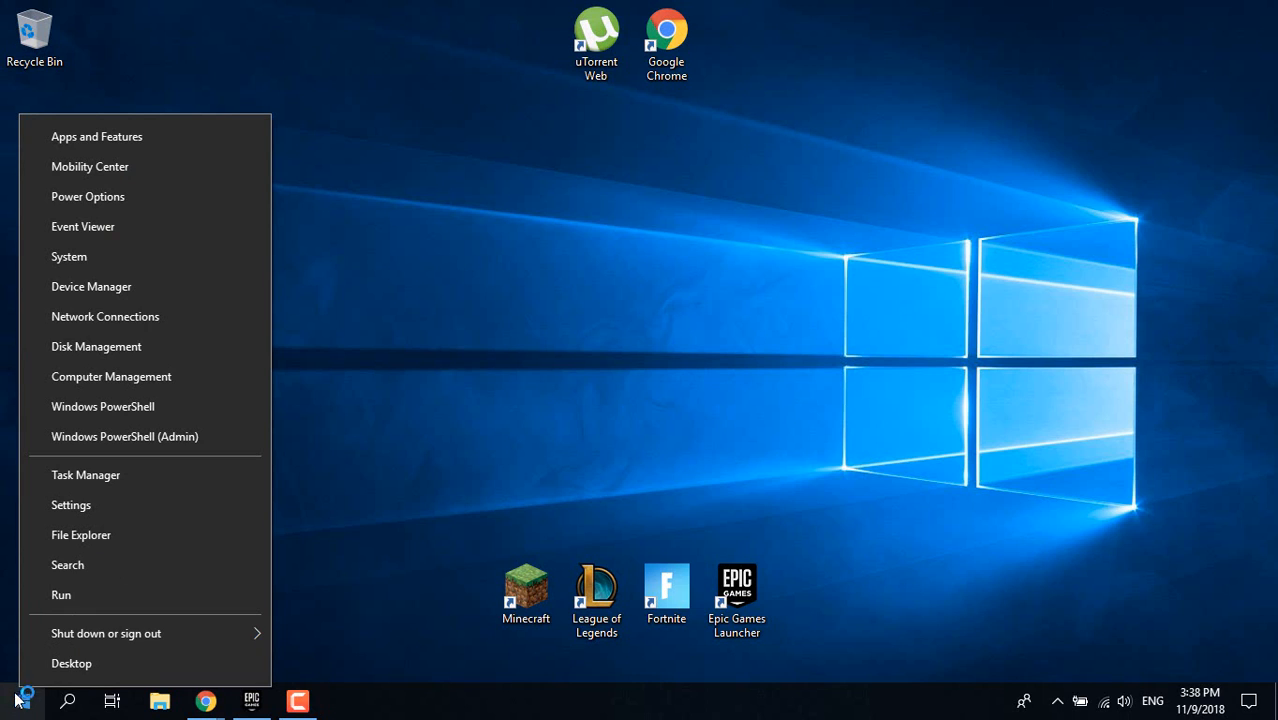
{"action": "mouse_move", "coordinate": [96, 346]}
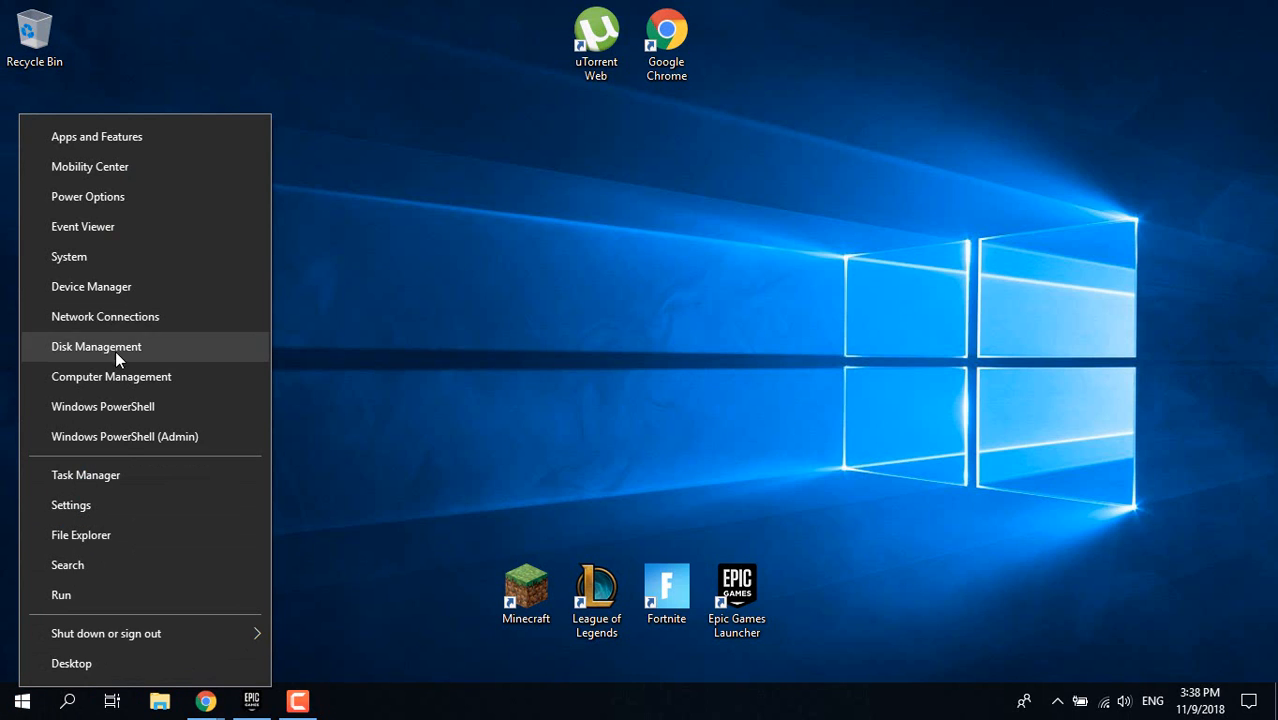
{"action": "mouse_move", "coordinate": [148, 420]}
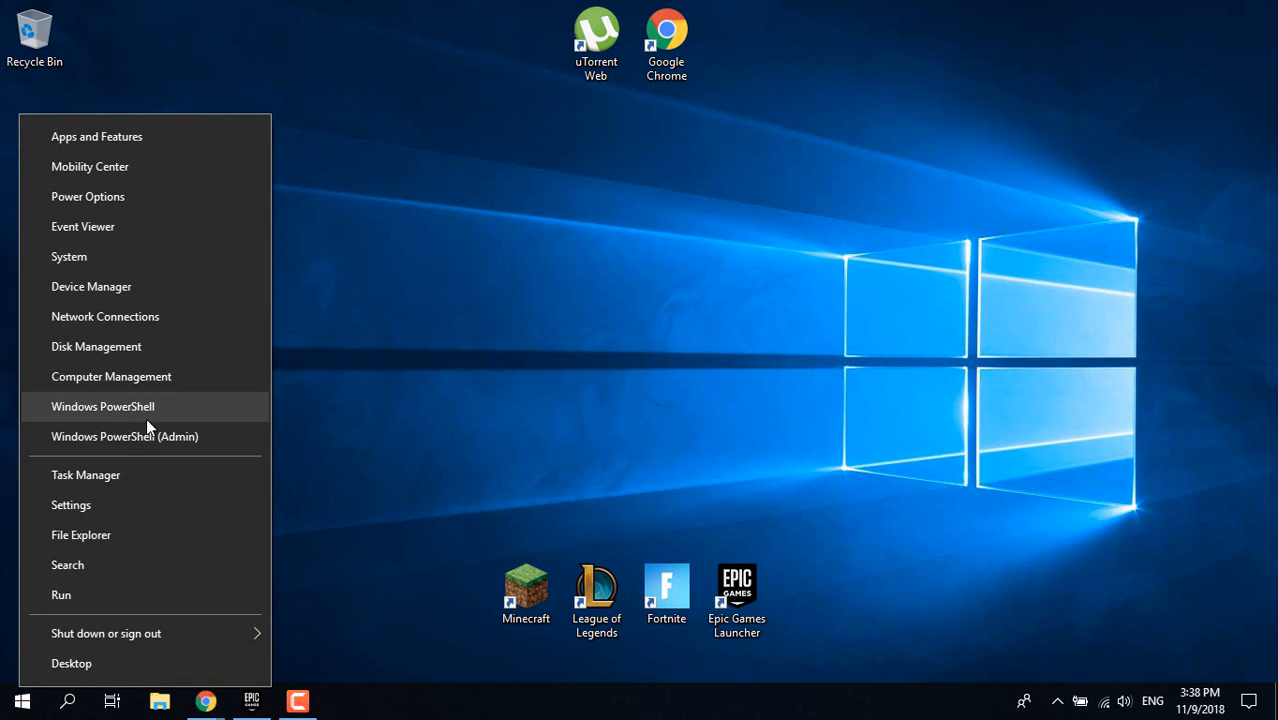
{"action": "left_click", "coordinate": [728, 364]}
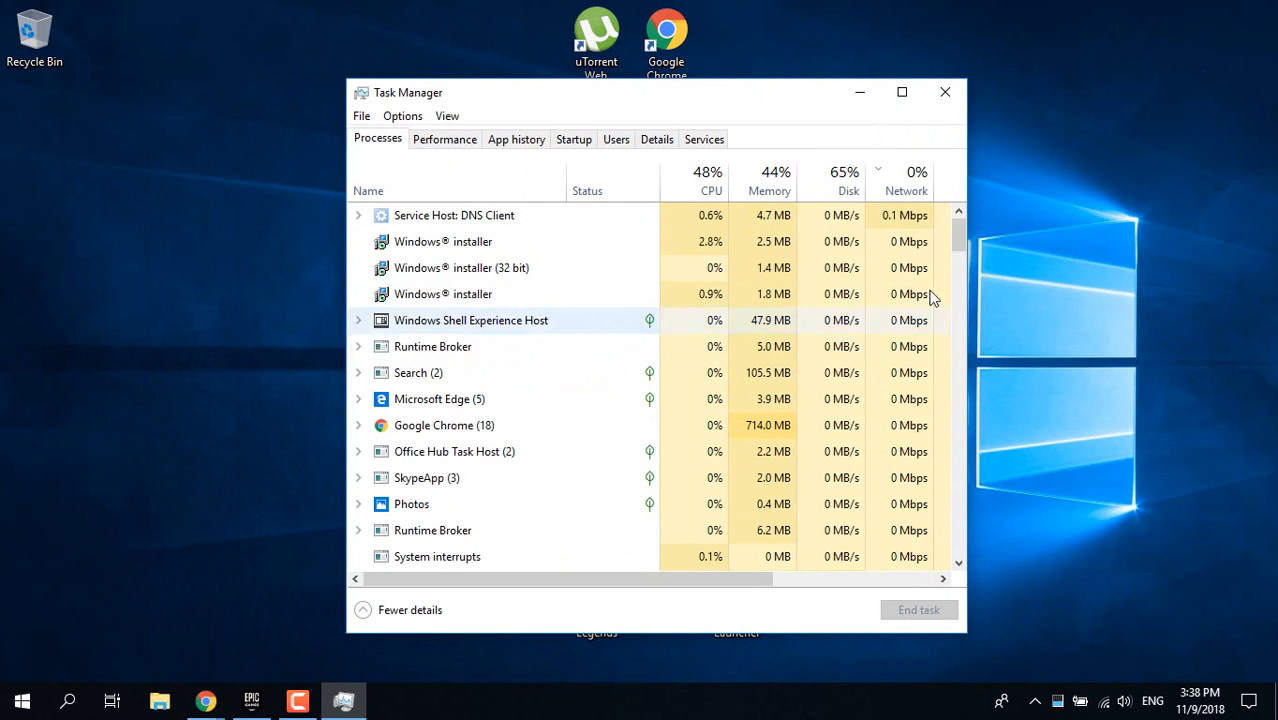
{"action": "mouse_move", "coordinate": [452, 198]}
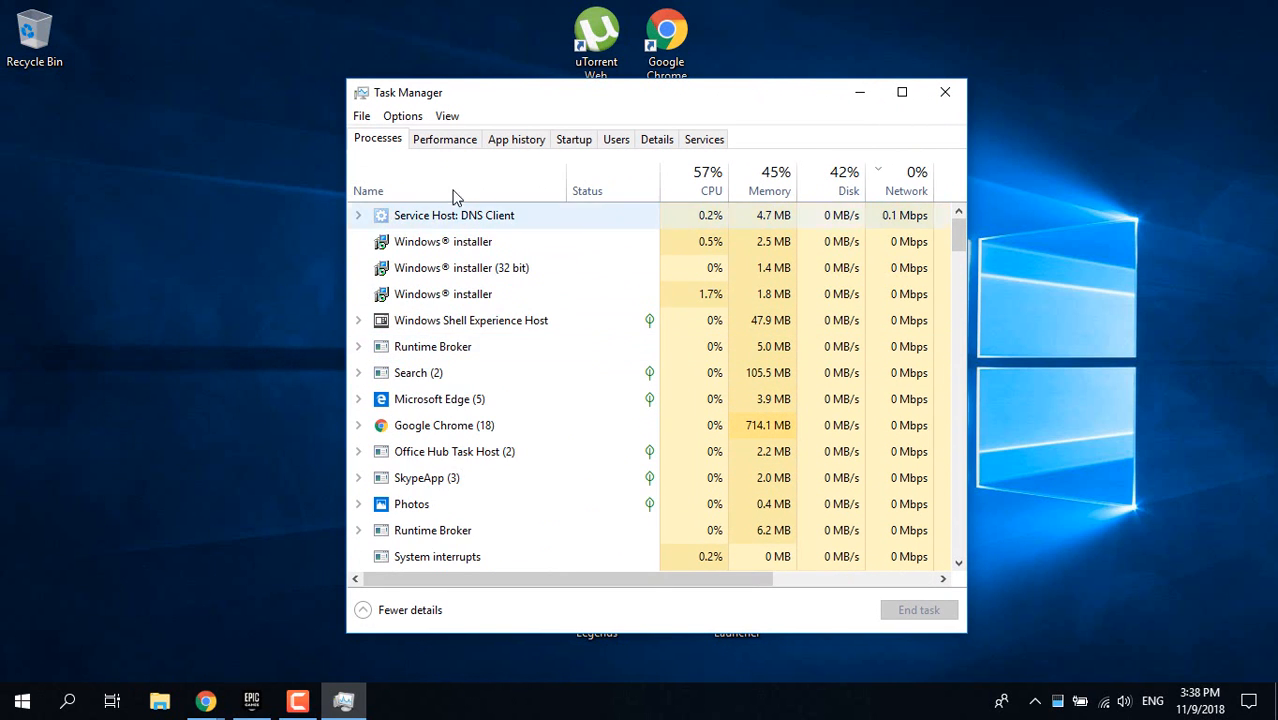
Step: Scroll the Processes list to locate the EpicGamesLauncher process
{"action": "scroll", "scroll_direction": "down", "scroll_amount": 3}
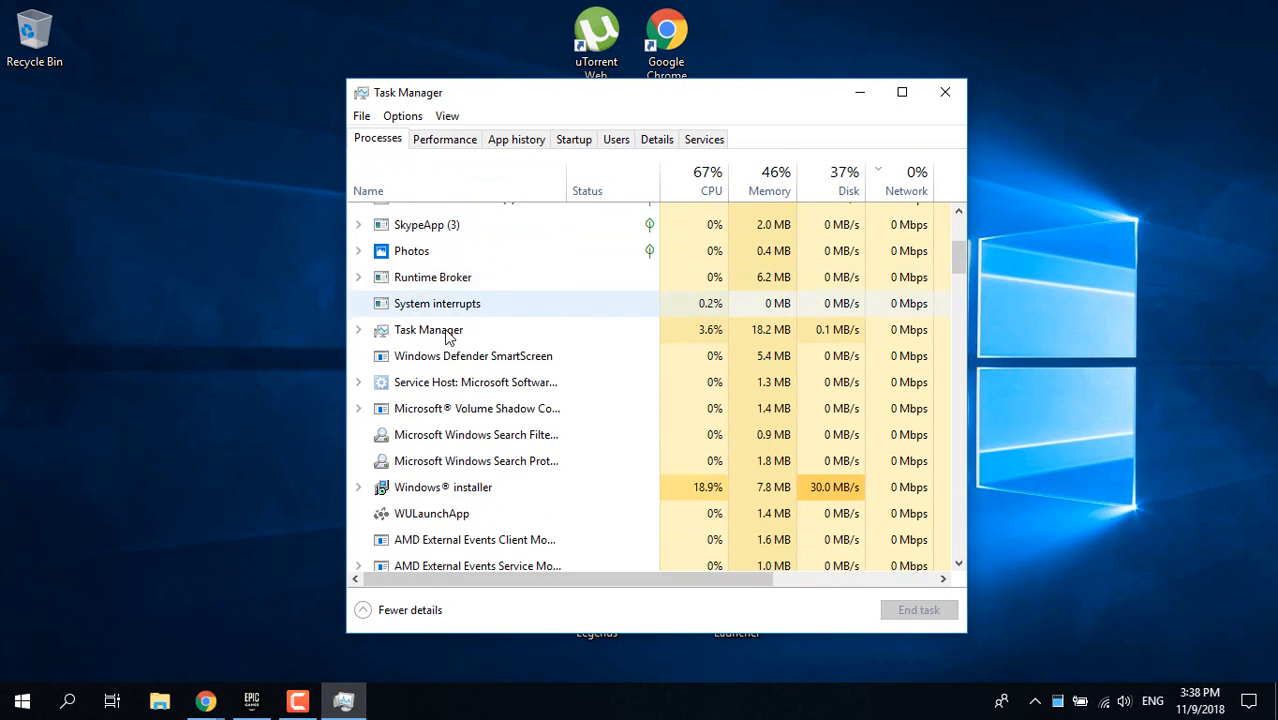
{"action": "scroll", "scroll_direction": "down", "scroll_amount": 3}
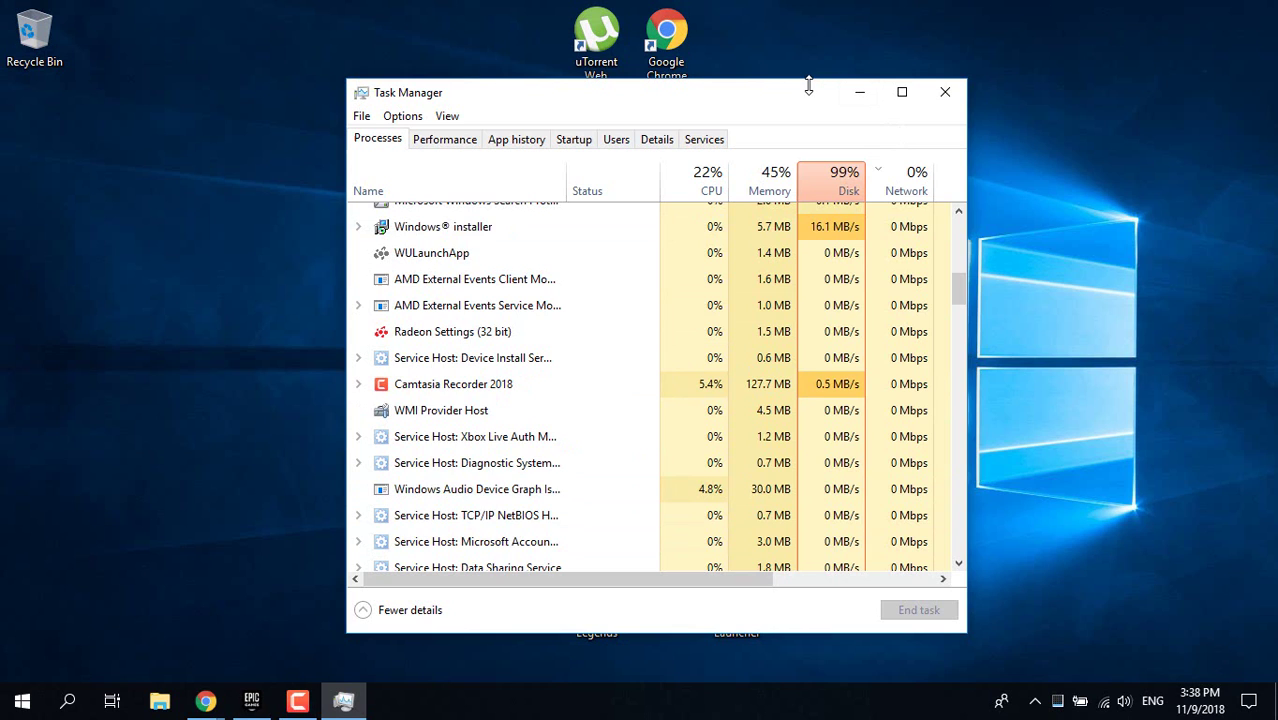
{"action": "scroll", "scroll_direction": "up", "scroll_amount": 3}
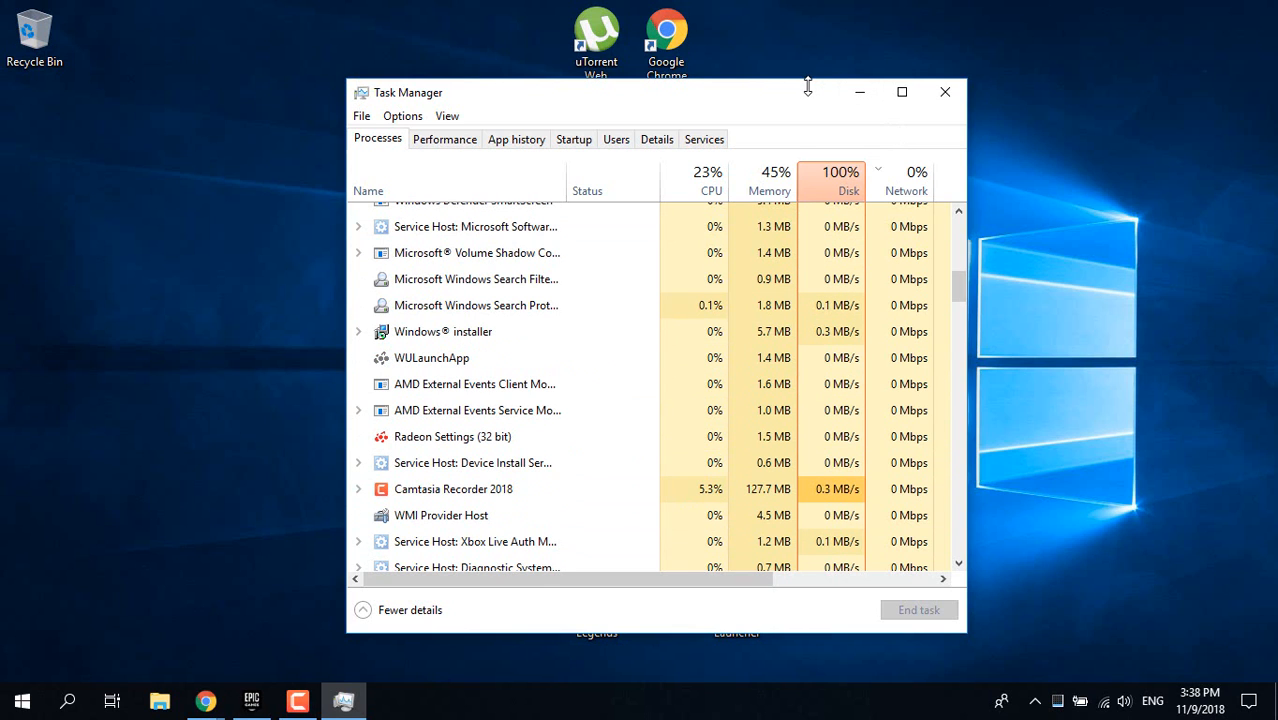
{"action": "scroll", "scroll_direction": "down", "scroll_amount": 3}
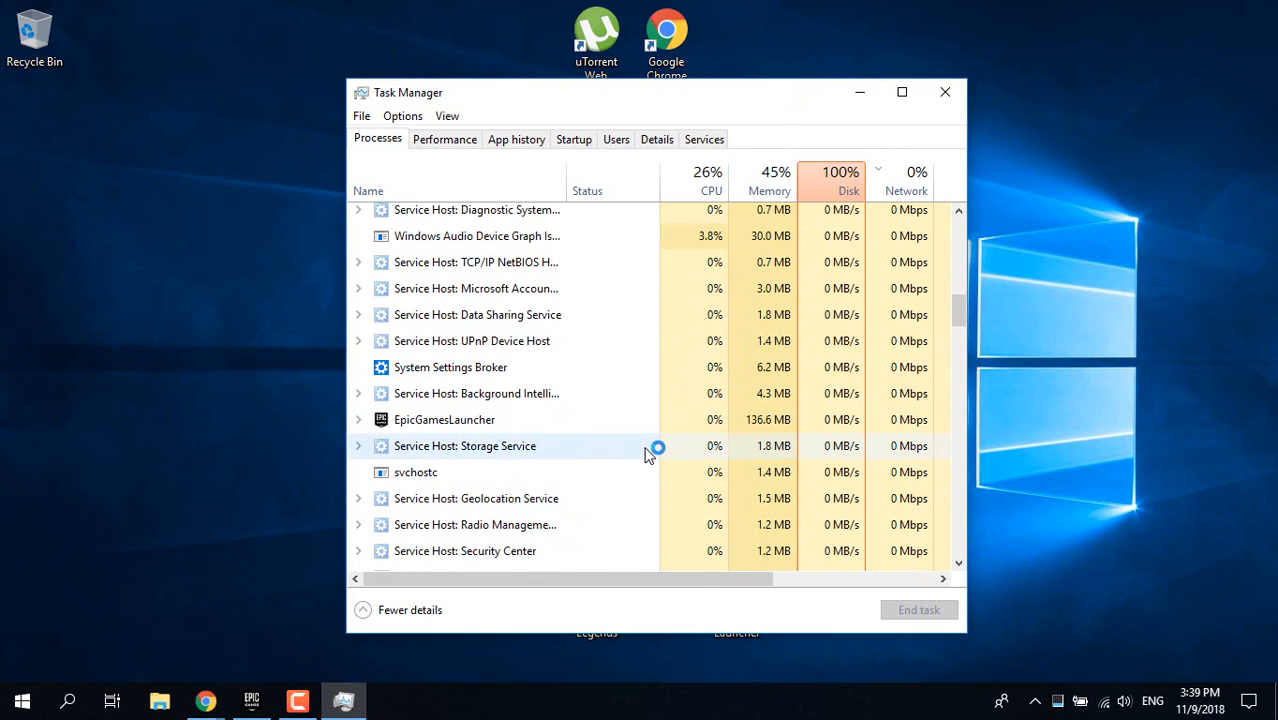
{"action": "scroll", "scroll_direction": "down", "scroll_amount": 3}
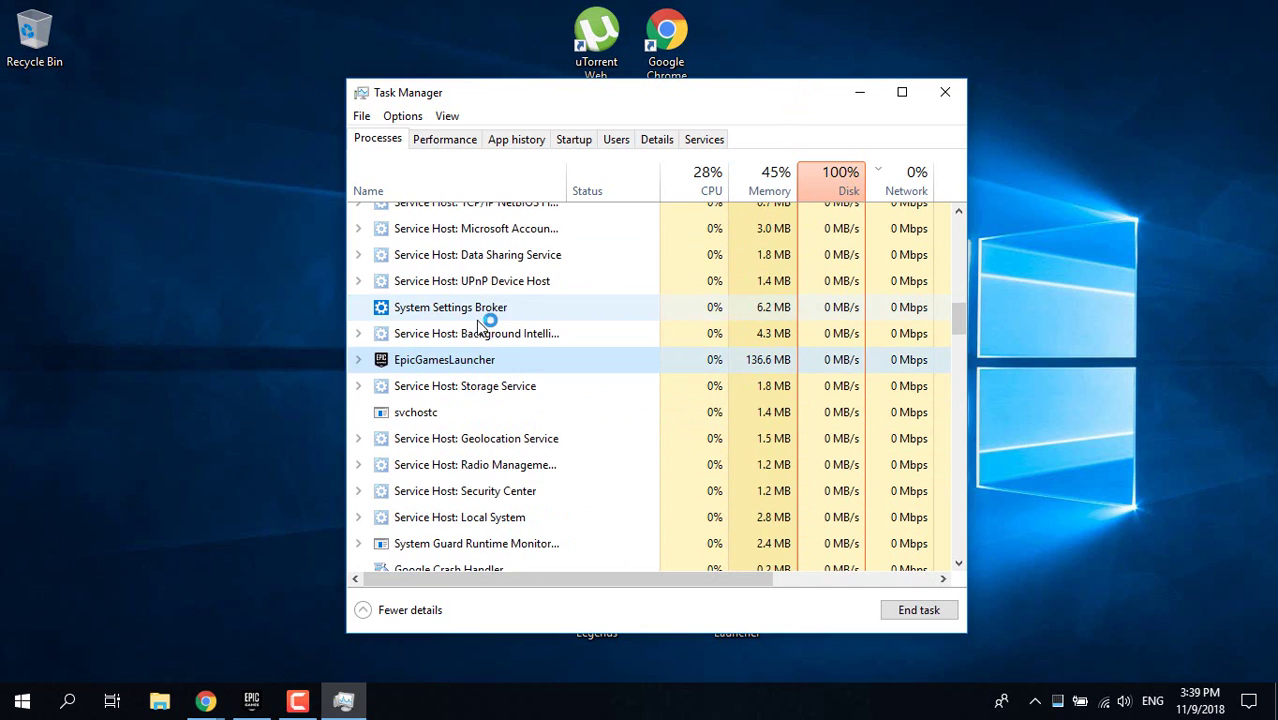
{"action": "scroll", "scroll_direction": "down", "scroll_amount": 3}
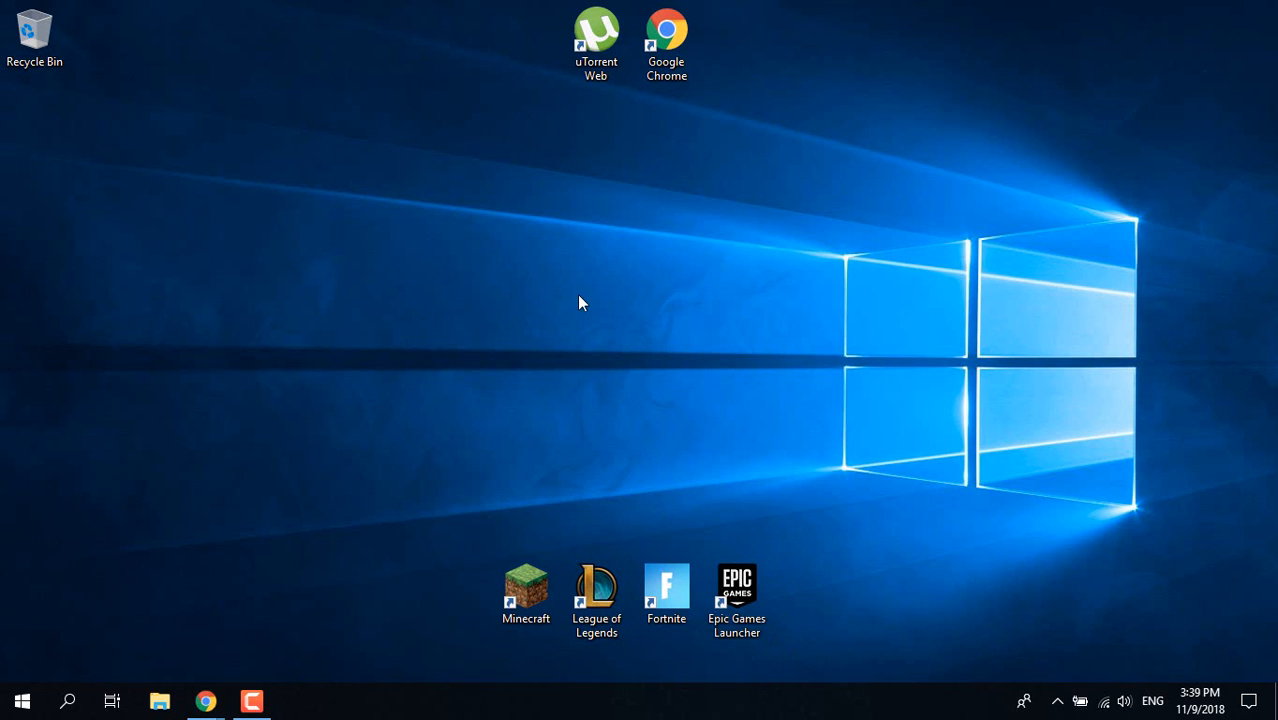
{"action": "left_click", "coordinate": [736, 600]}
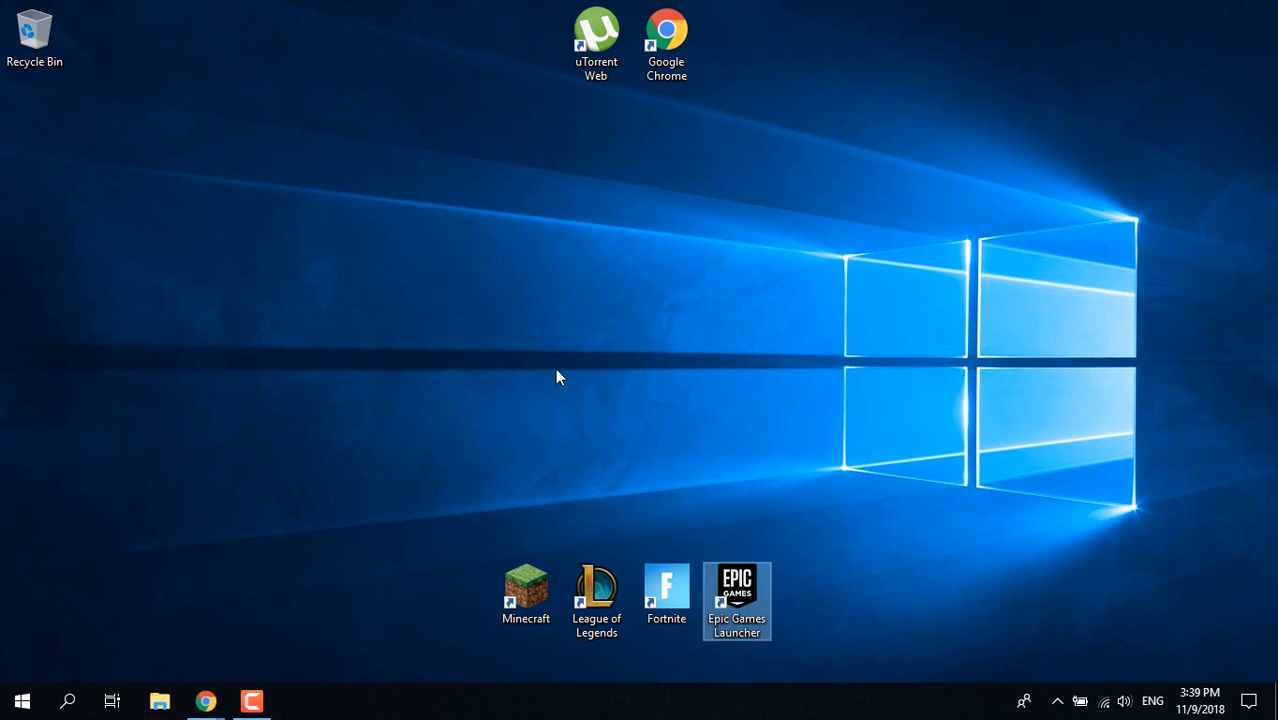
{"action": "mouse_move", "coordinate": [562, 342]}
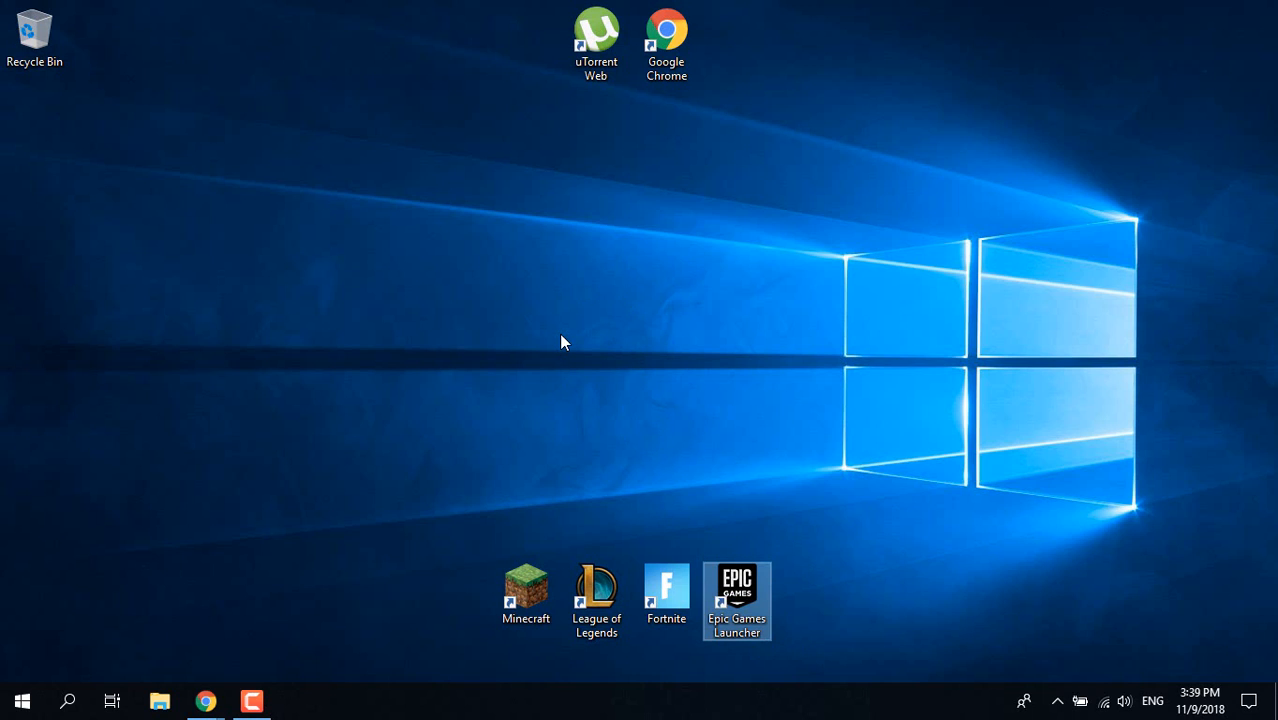
{"action": "mouse_move", "coordinate": [600, 320]}
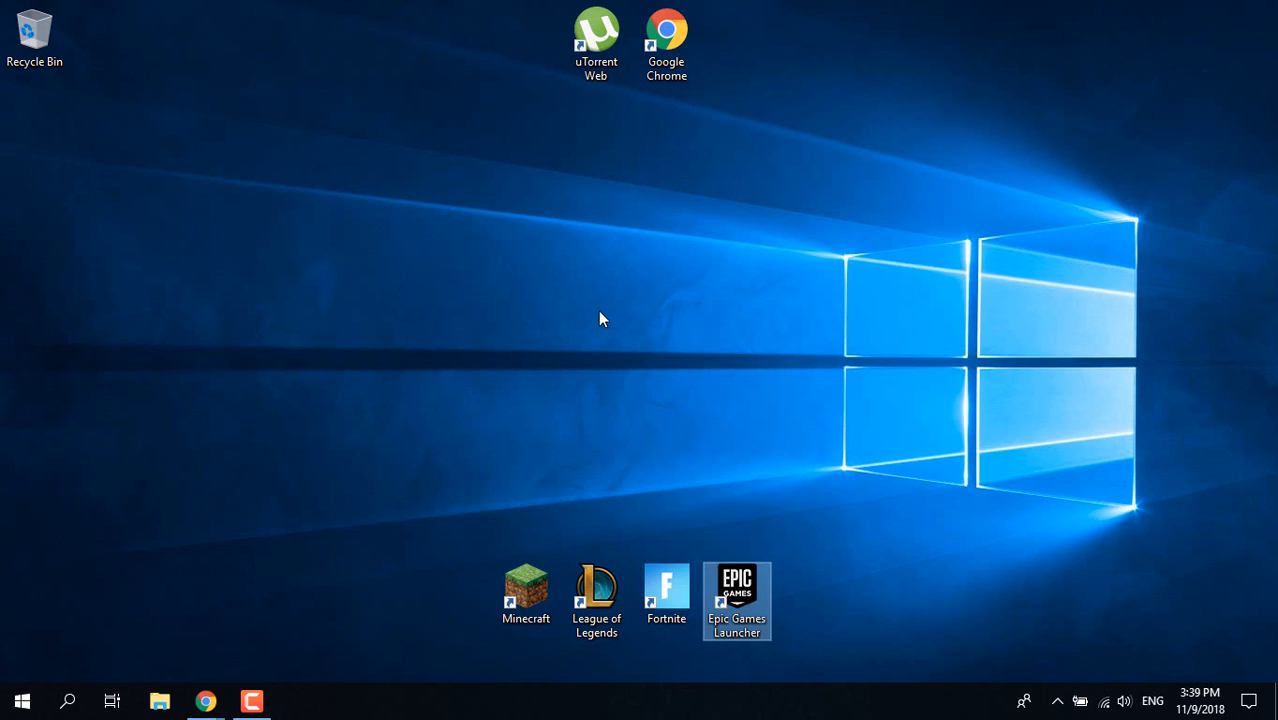
{"action": "mouse_move", "coordinate": [616, 308]}
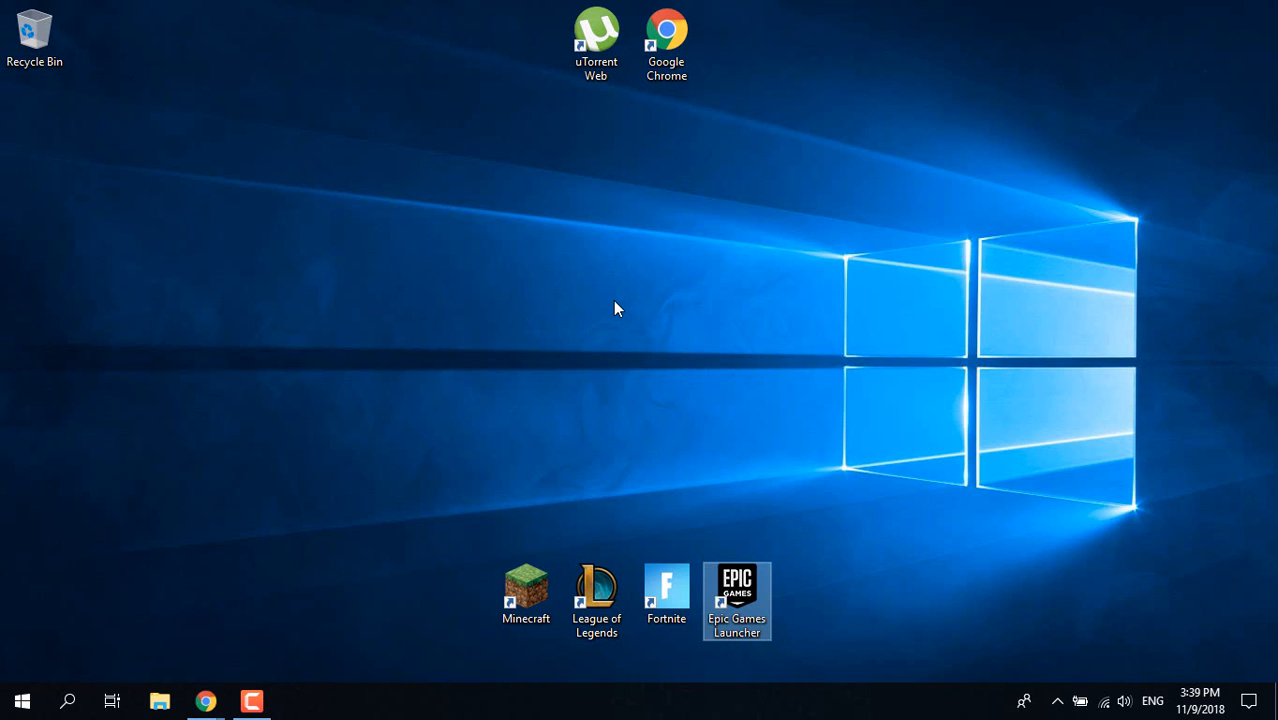
{"action": "mouse_move", "coordinate": [1230, 568]}
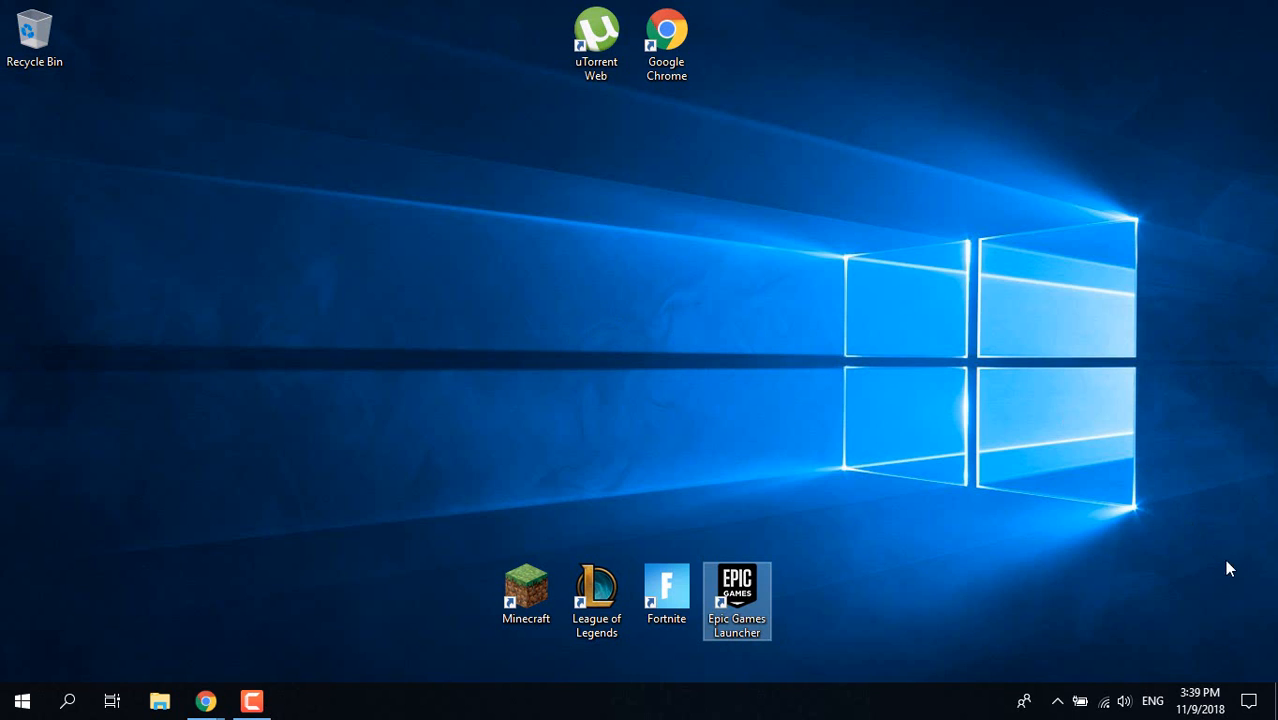
{"action": "mouse_move", "coordinate": [400, 344]}
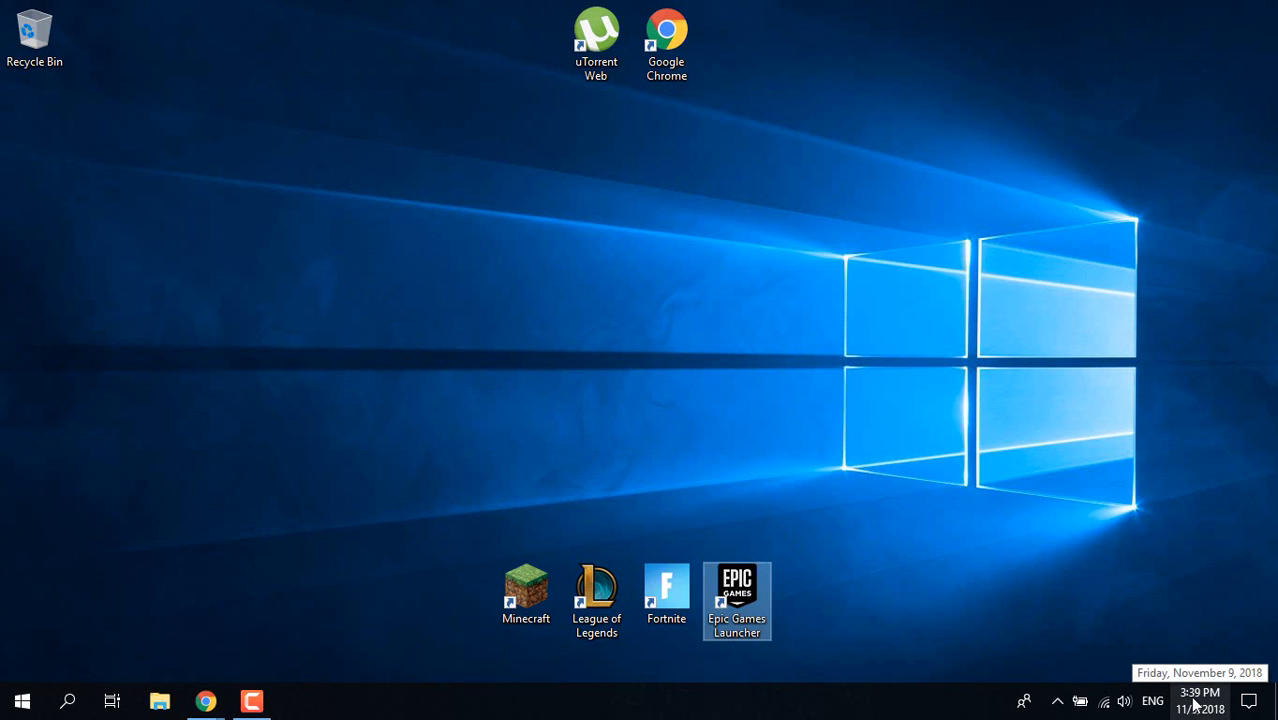
{"action": "right_click", "coordinate": [1200, 700]}
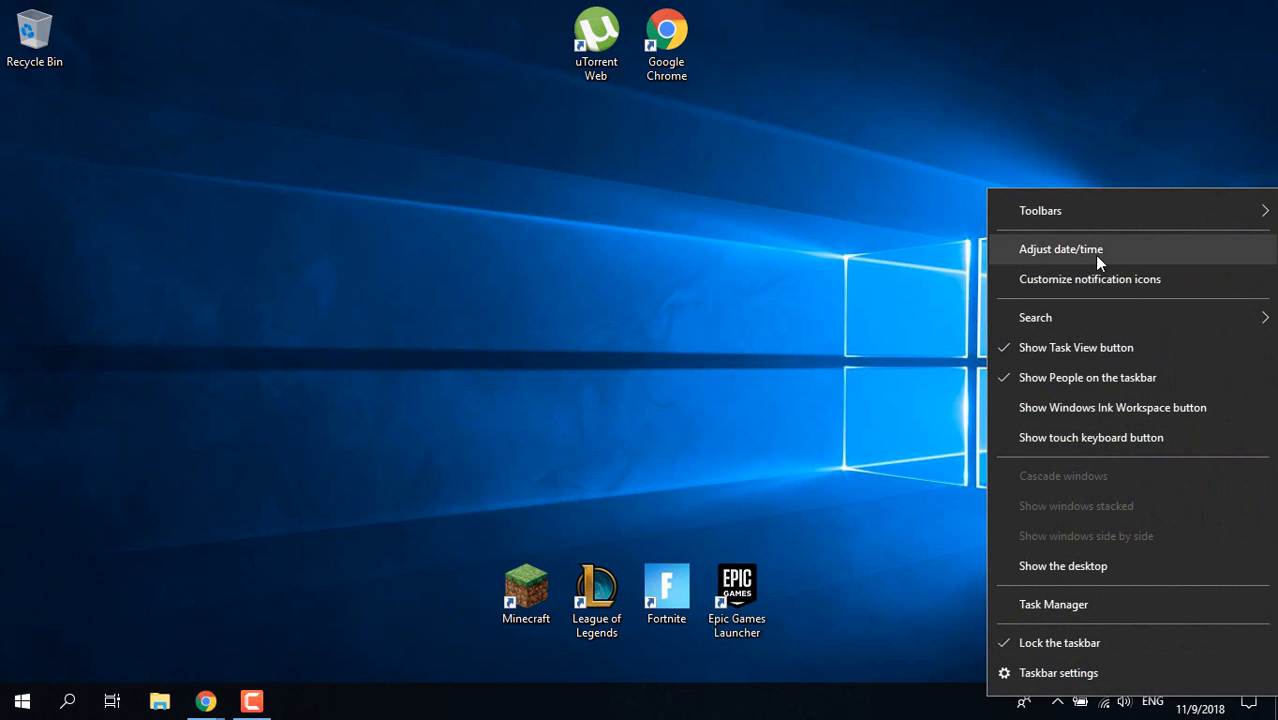
{"action": "left_click", "coordinate": [1060, 248]}
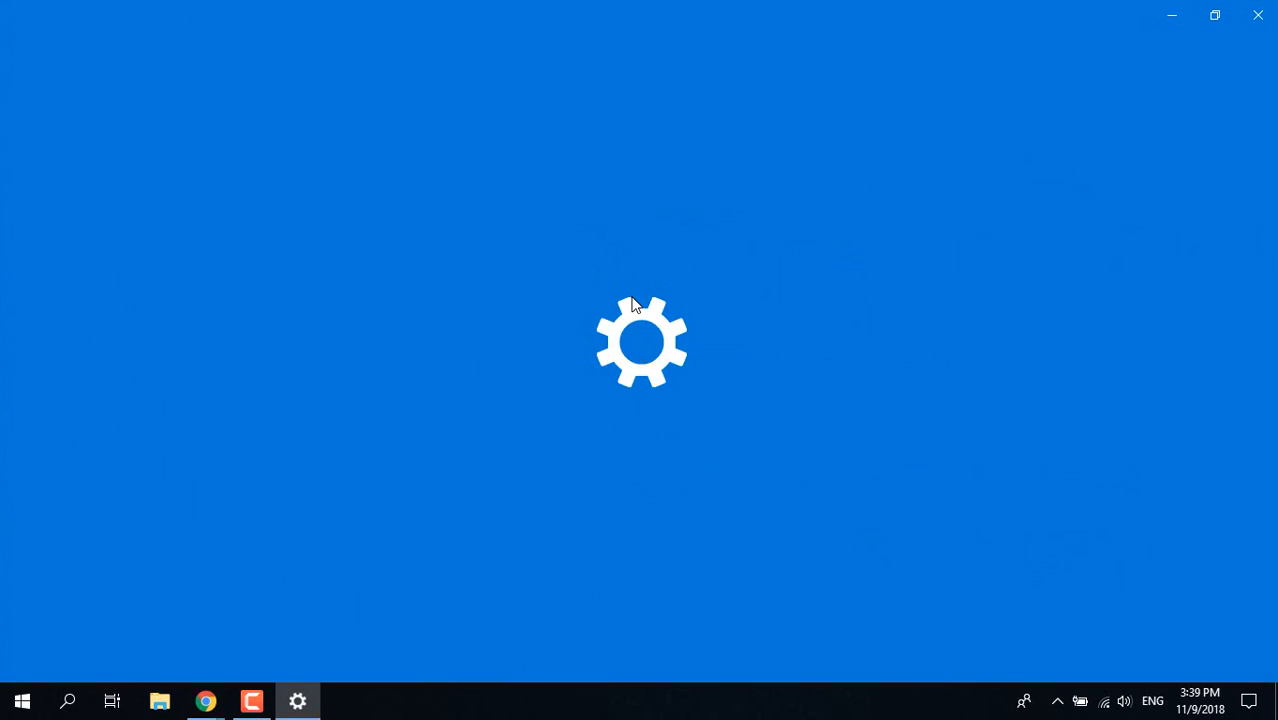
{"action": "mouse_move", "coordinate": [554, 300]}
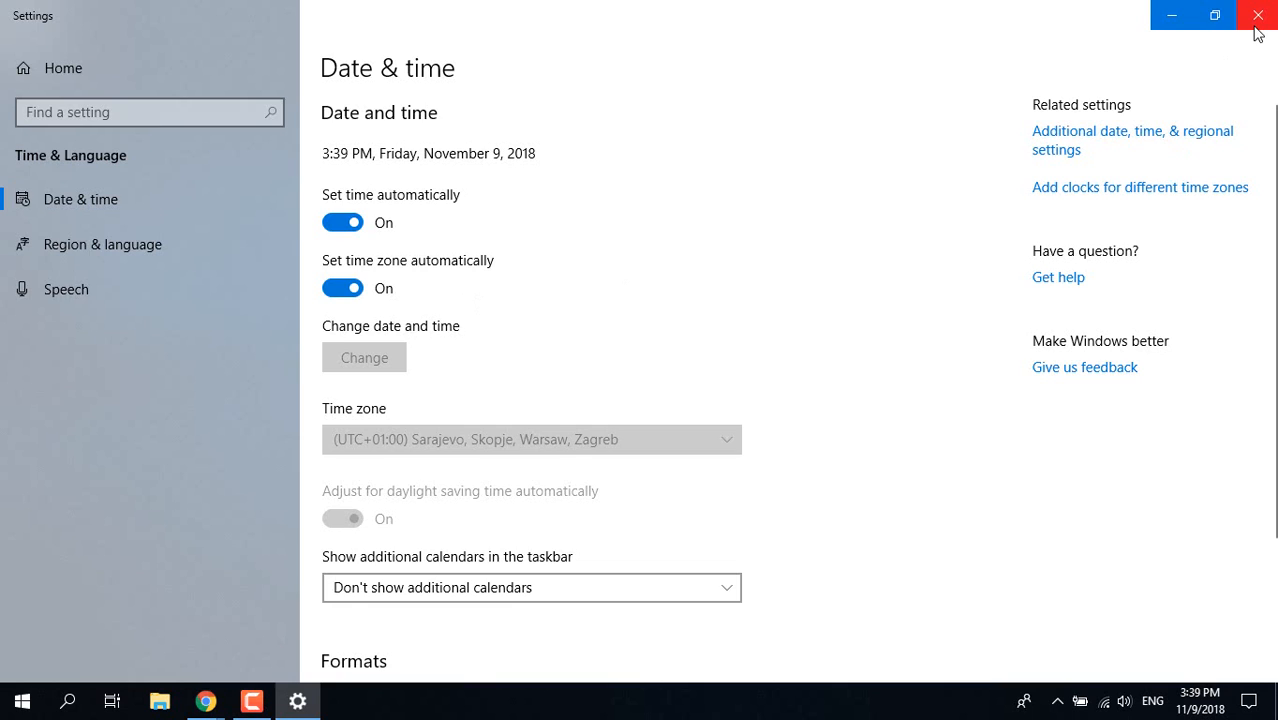
{"action": "left_click", "coordinate": [1256, 14]}
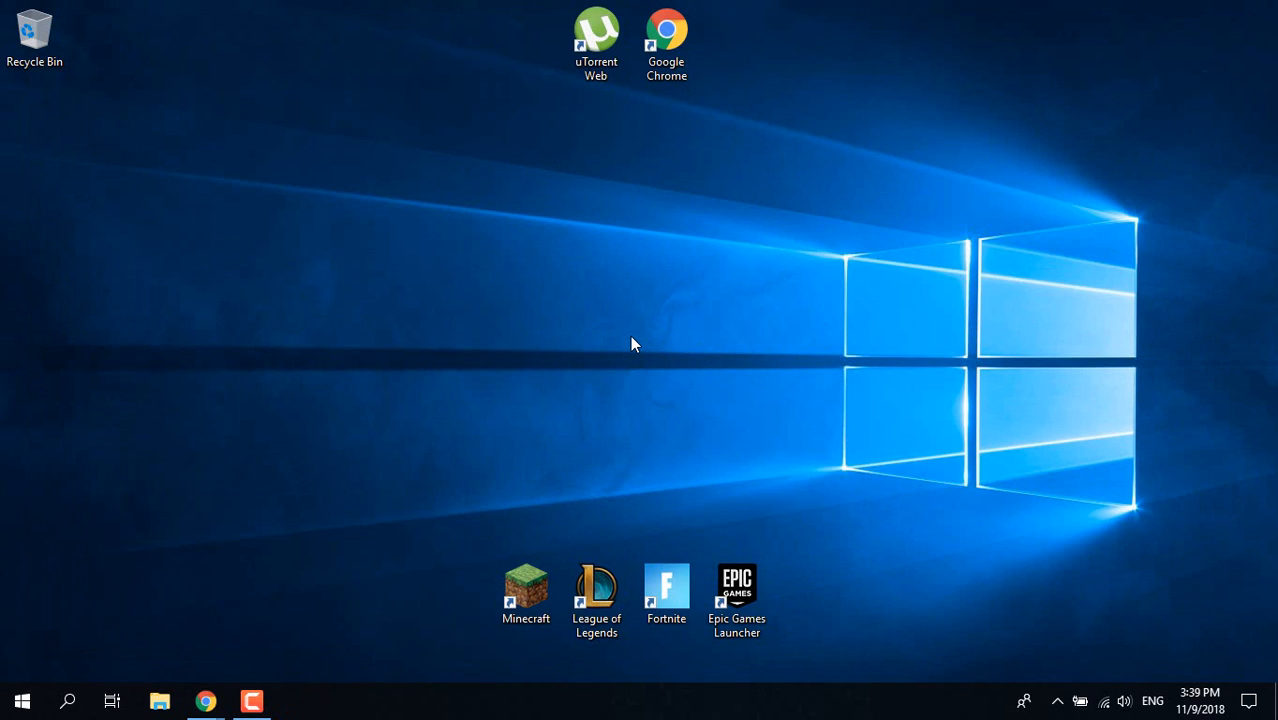
{"action": "left_click", "coordinate": [736, 584]}
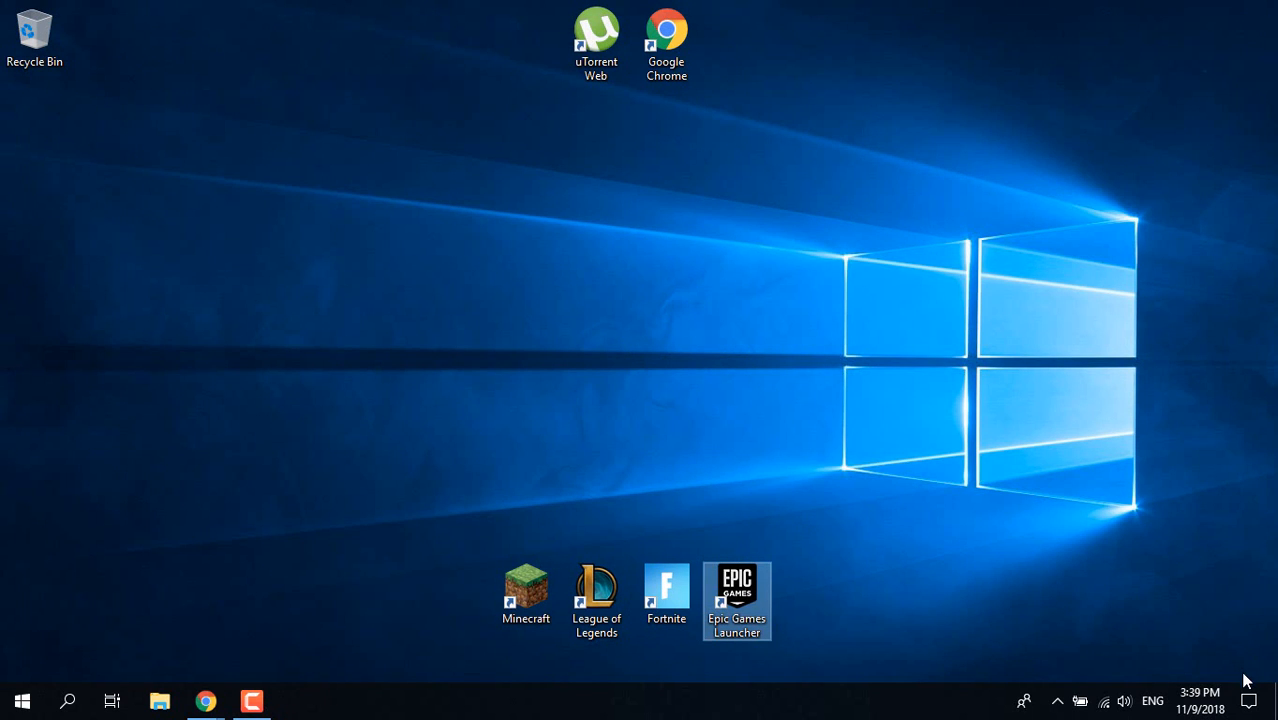
{"action": "mouse_move", "coordinate": [532, 390]}
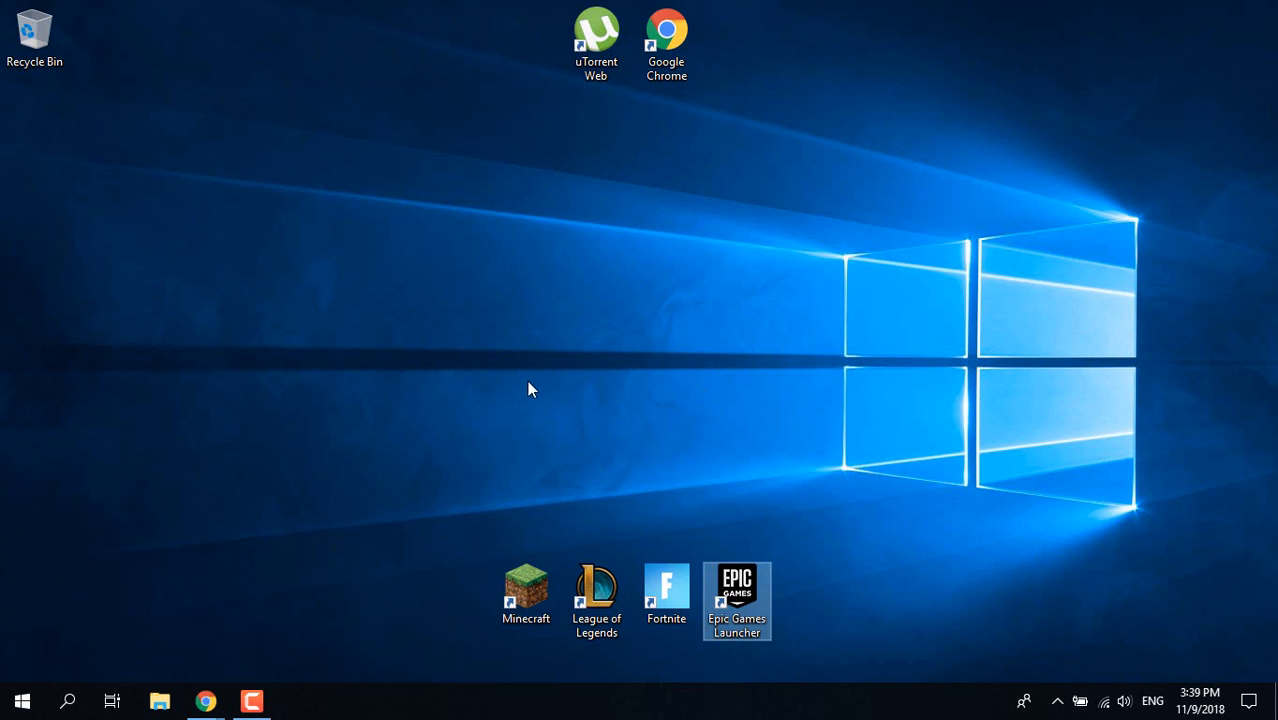
{"action": "mouse_move", "coordinate": [716, 380]}
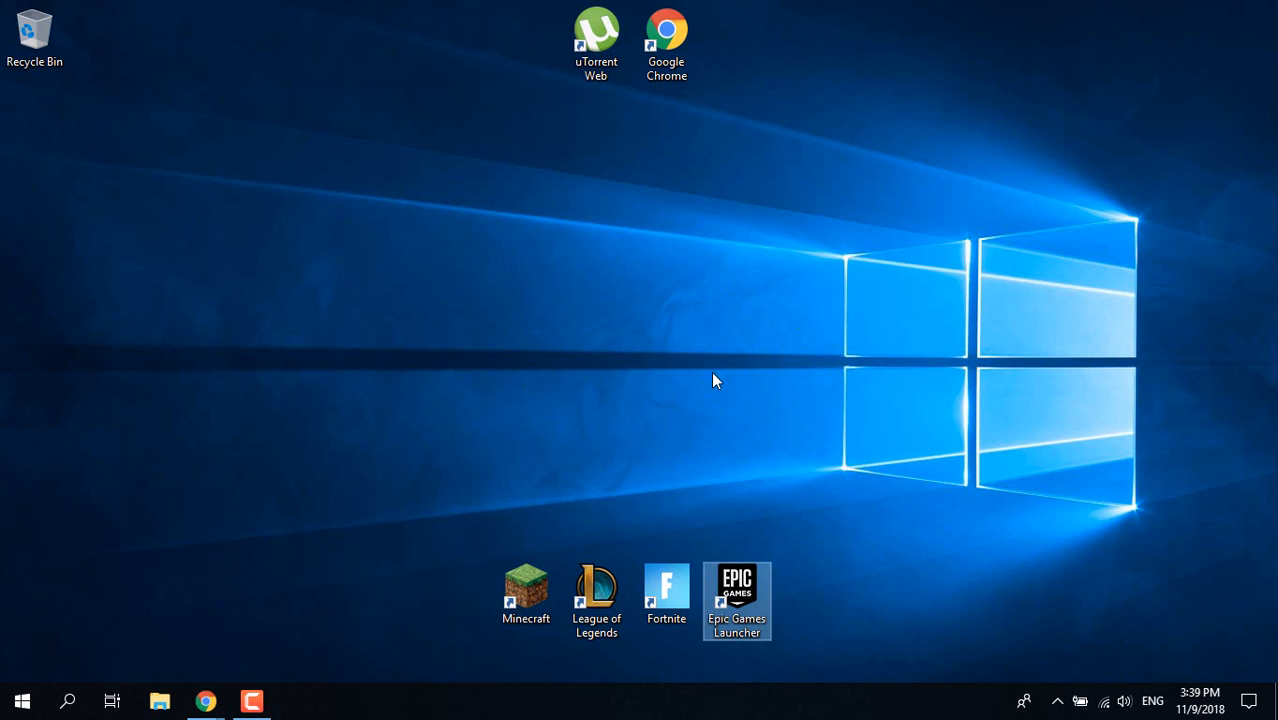
{"action": "mouse_move", "coordinate": [780, 556]}
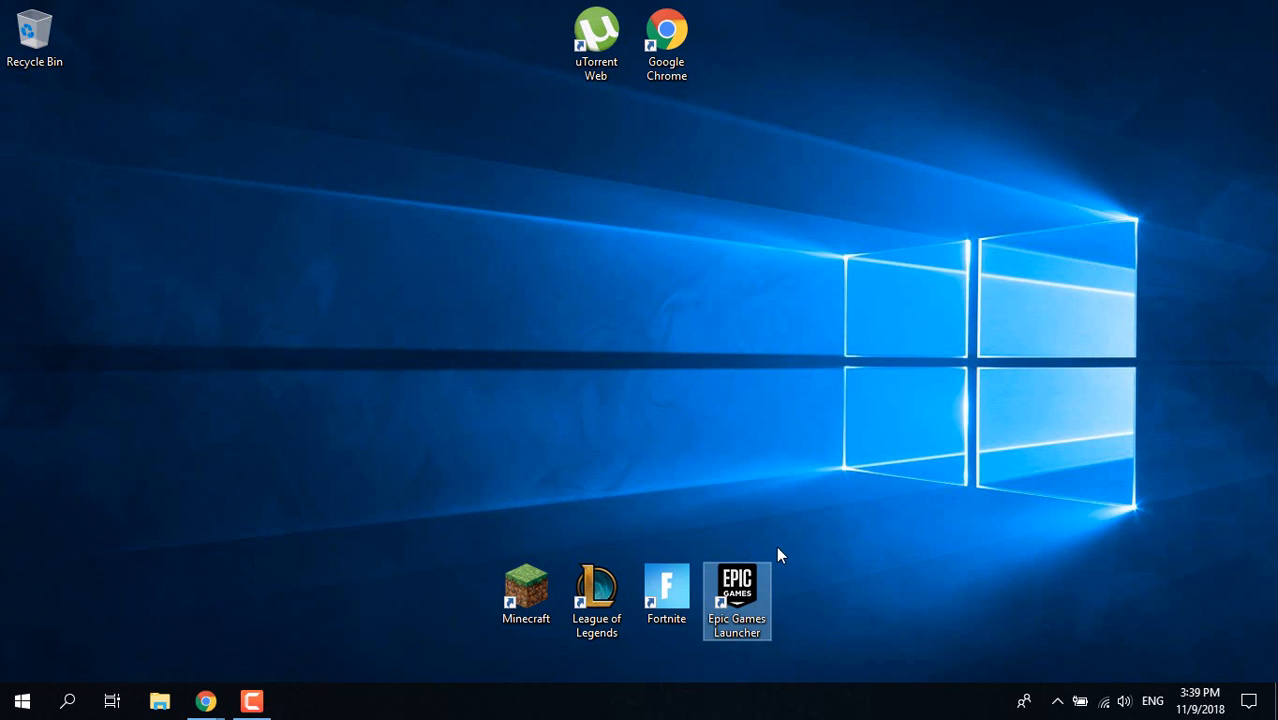
{"action": "mouse_move", "coordinate": [818, 630]}
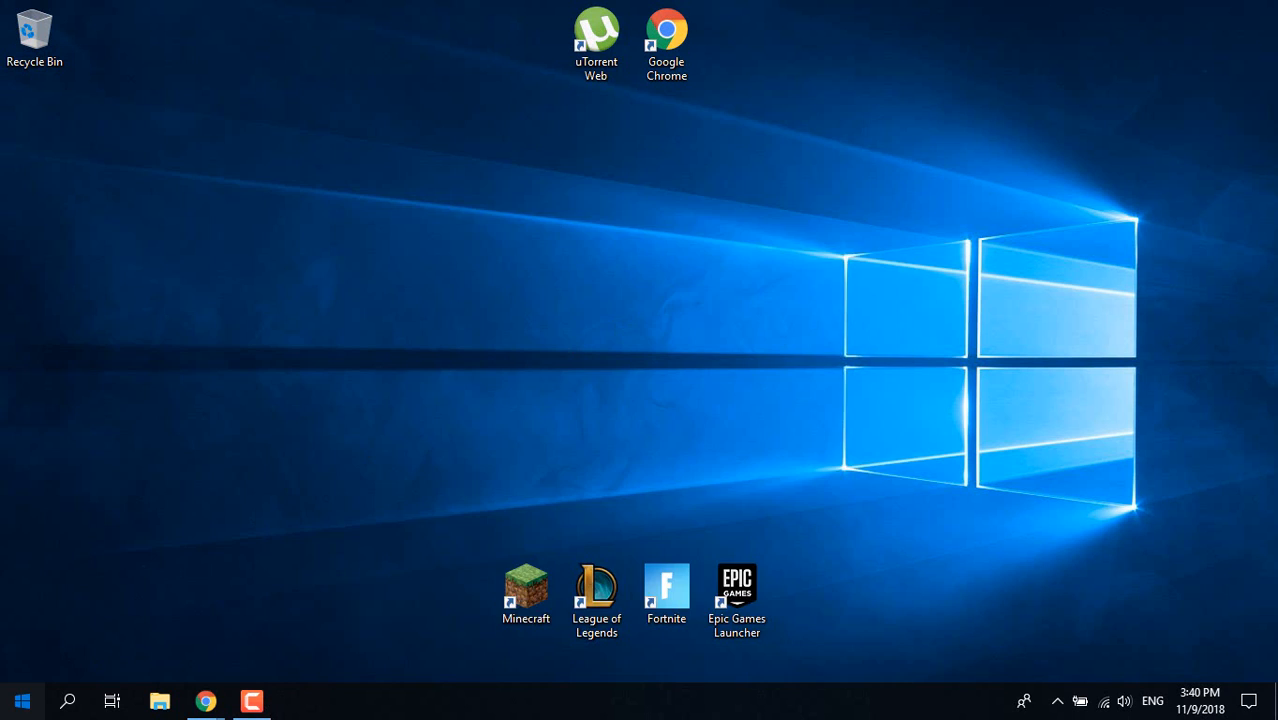
Step: Launch Command Prompt from search with administrator rights
{"action": "type", "text": "cmd"}
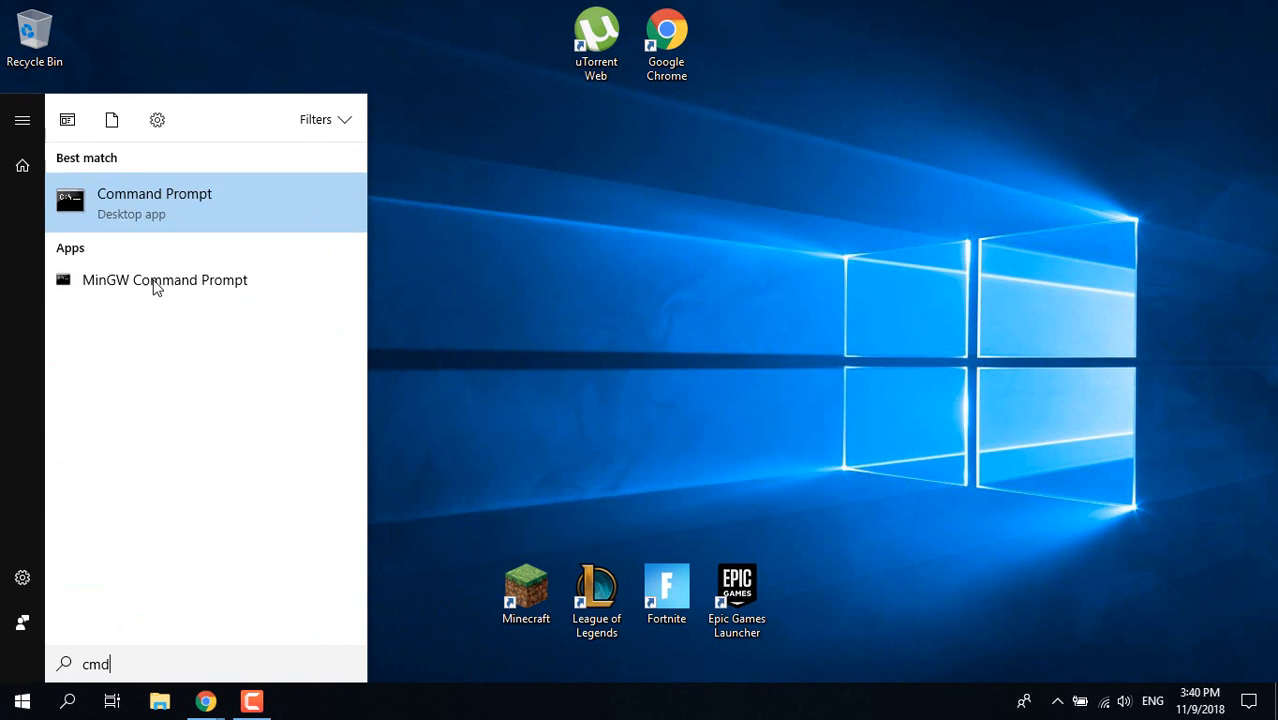
{"action": "right_click", "coordinate": [154, 200]}
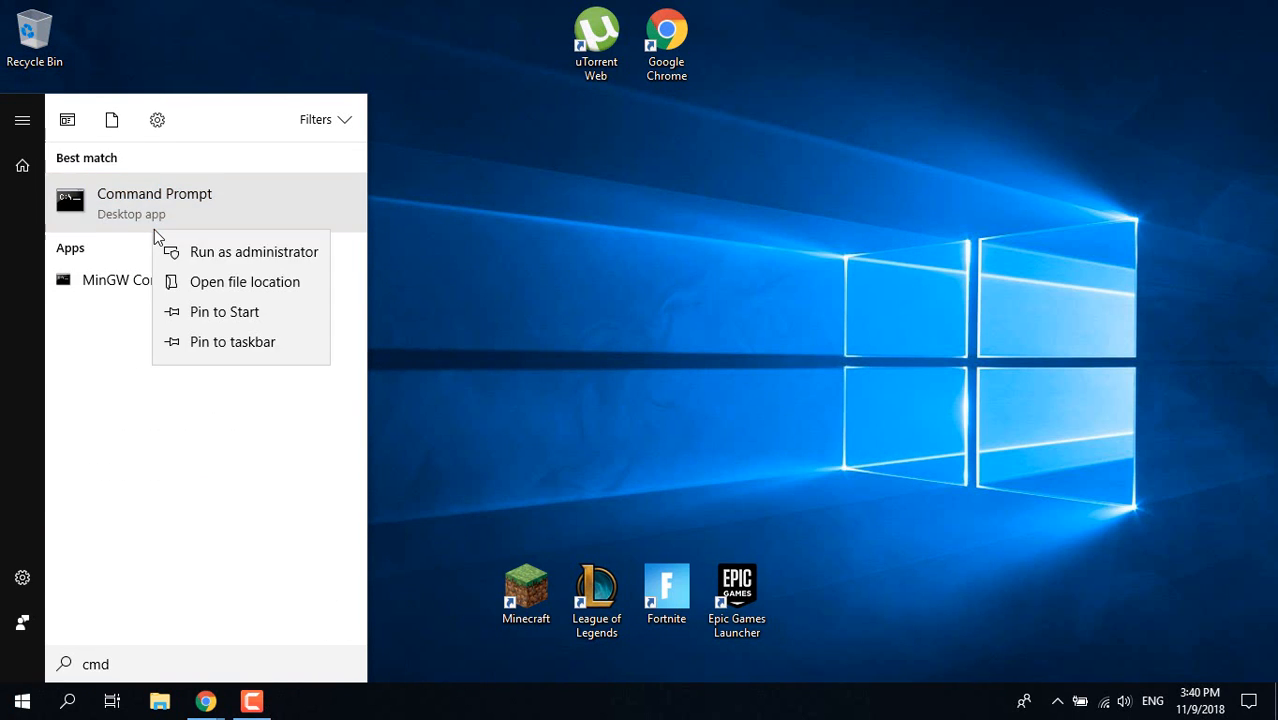
{"action": "left_click", "coordinate": [254, 252]}
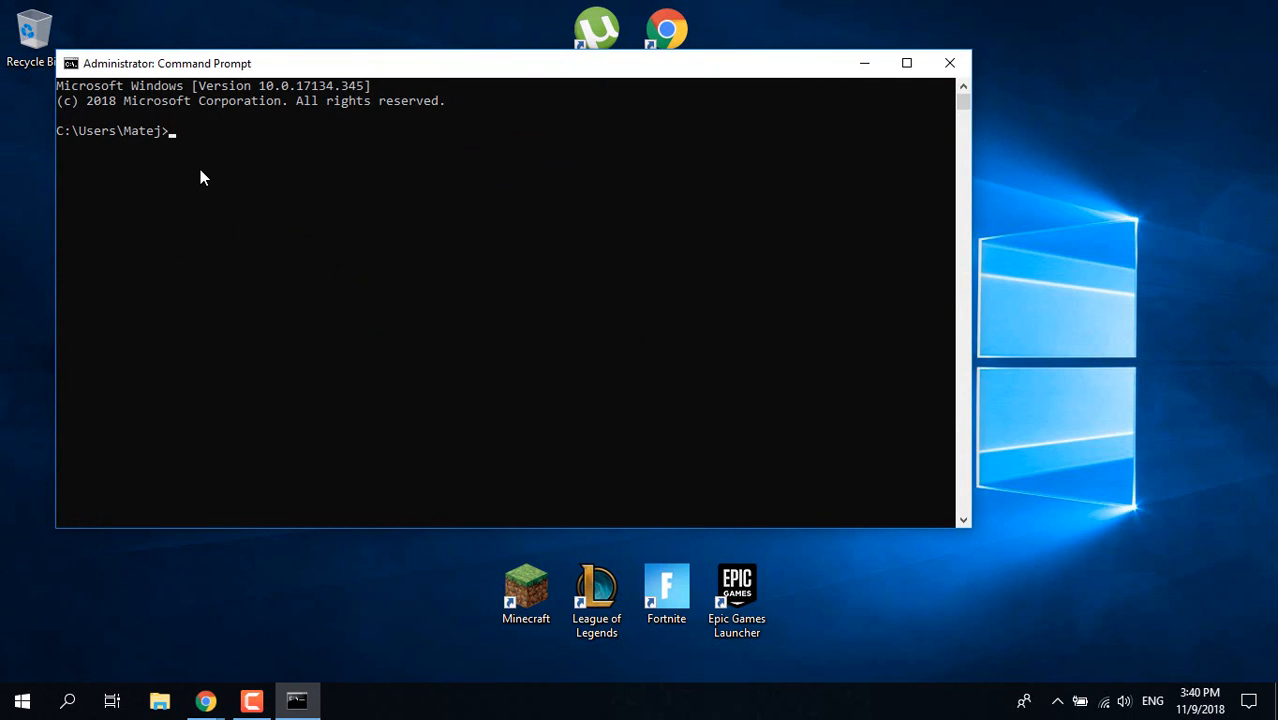
Step: Run ipconfig /renew to refresh the Wi-Fi adapter's IP address, then close the console
{"action": "type", "text": "ii"}
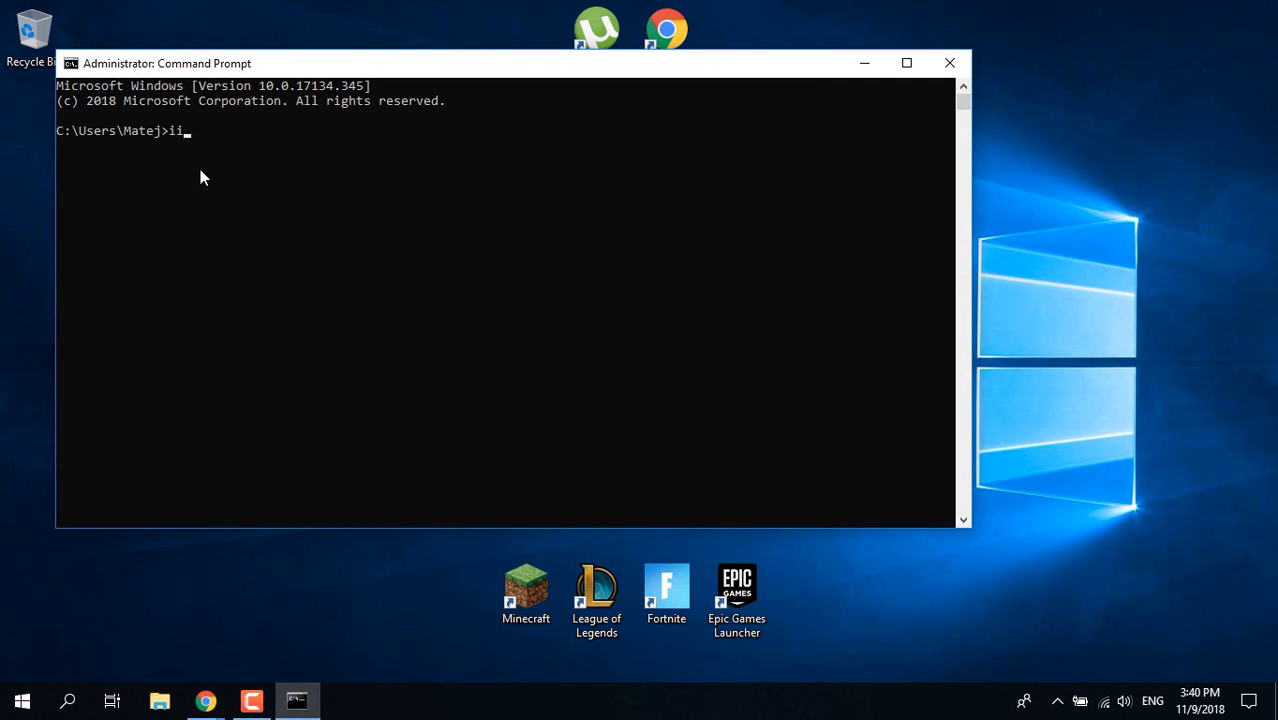
{"action": "type", "text": "pconfig"}
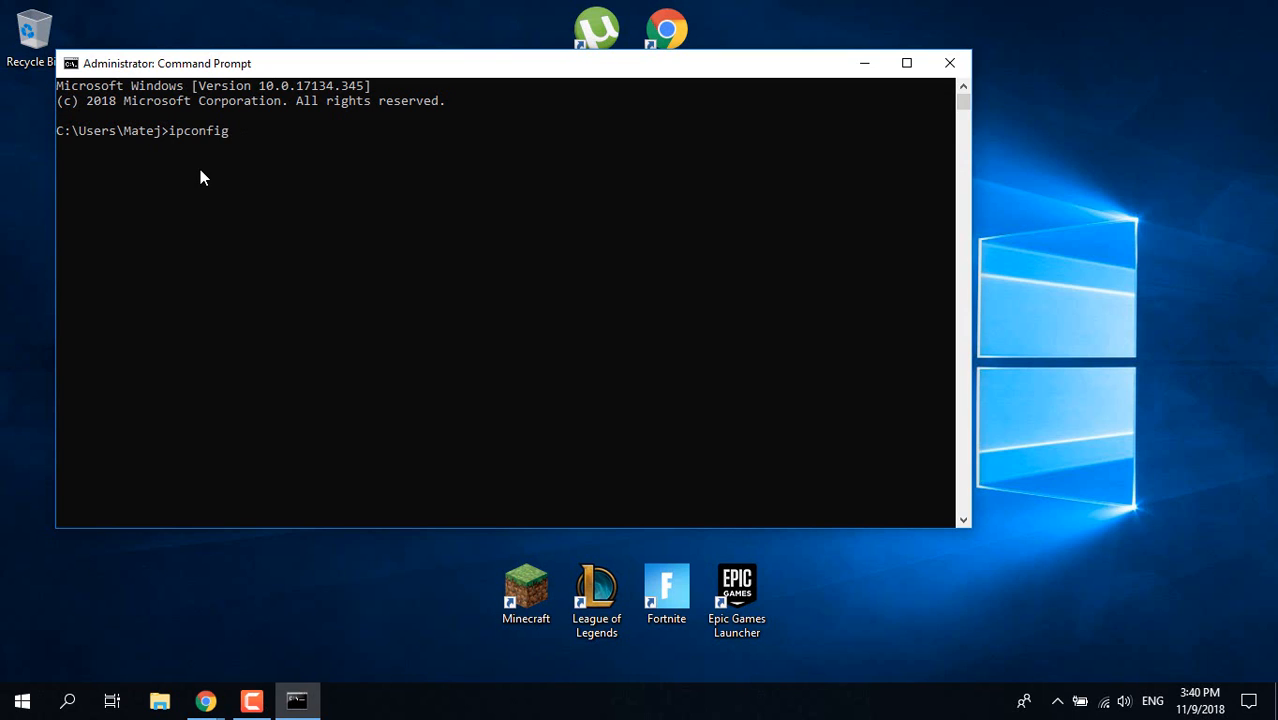
{"action": "type", "text": "/renee"}
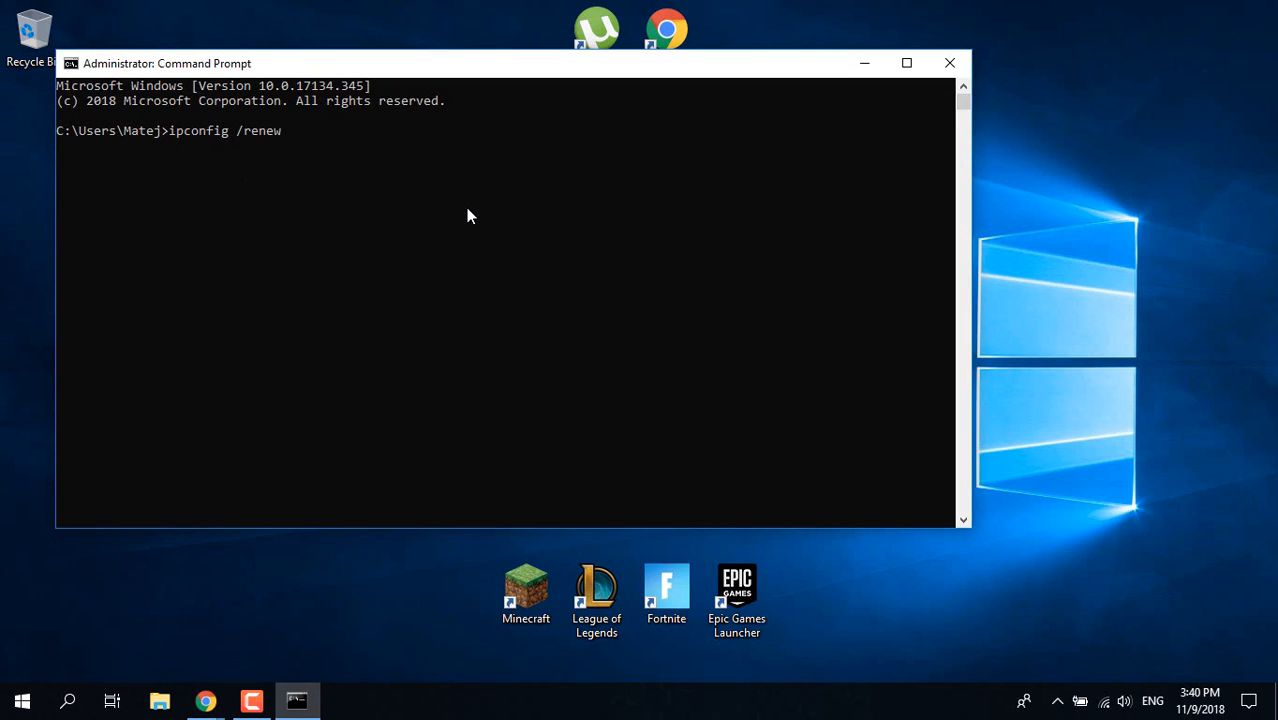
{"action": "key", "text": "Return"}
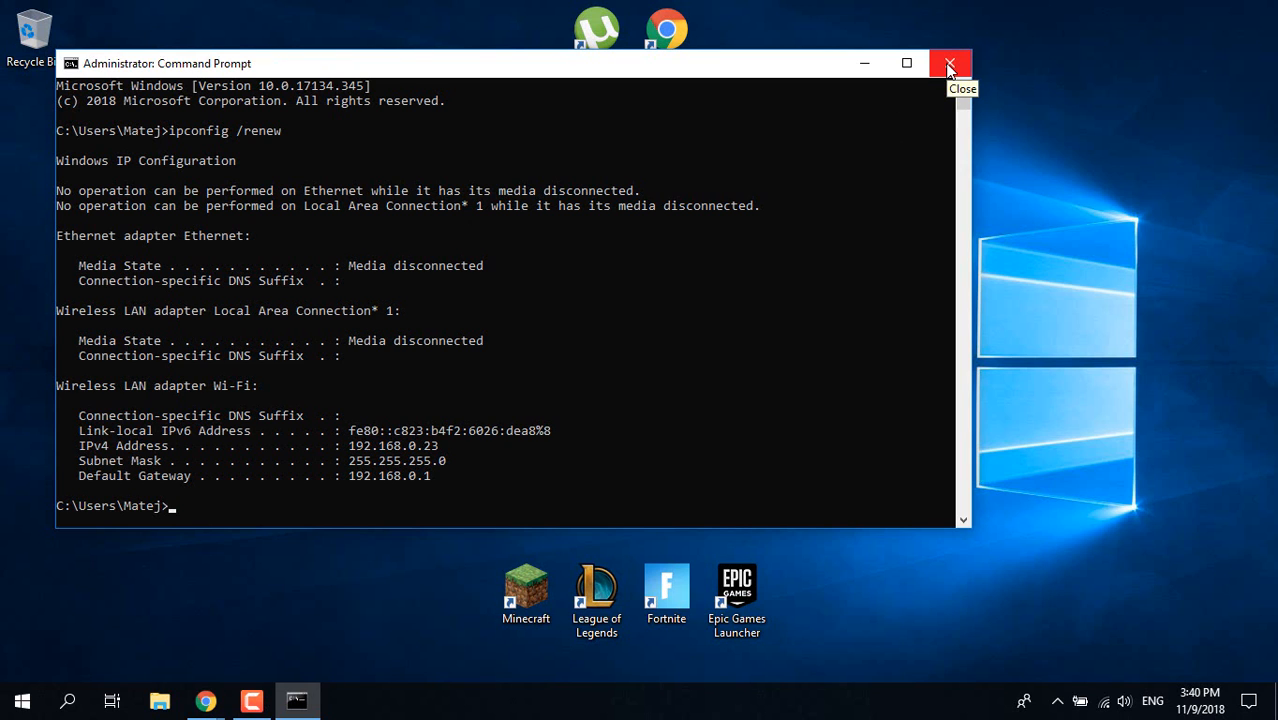
{"action": "left_click", "coordinate": [948, 62]}
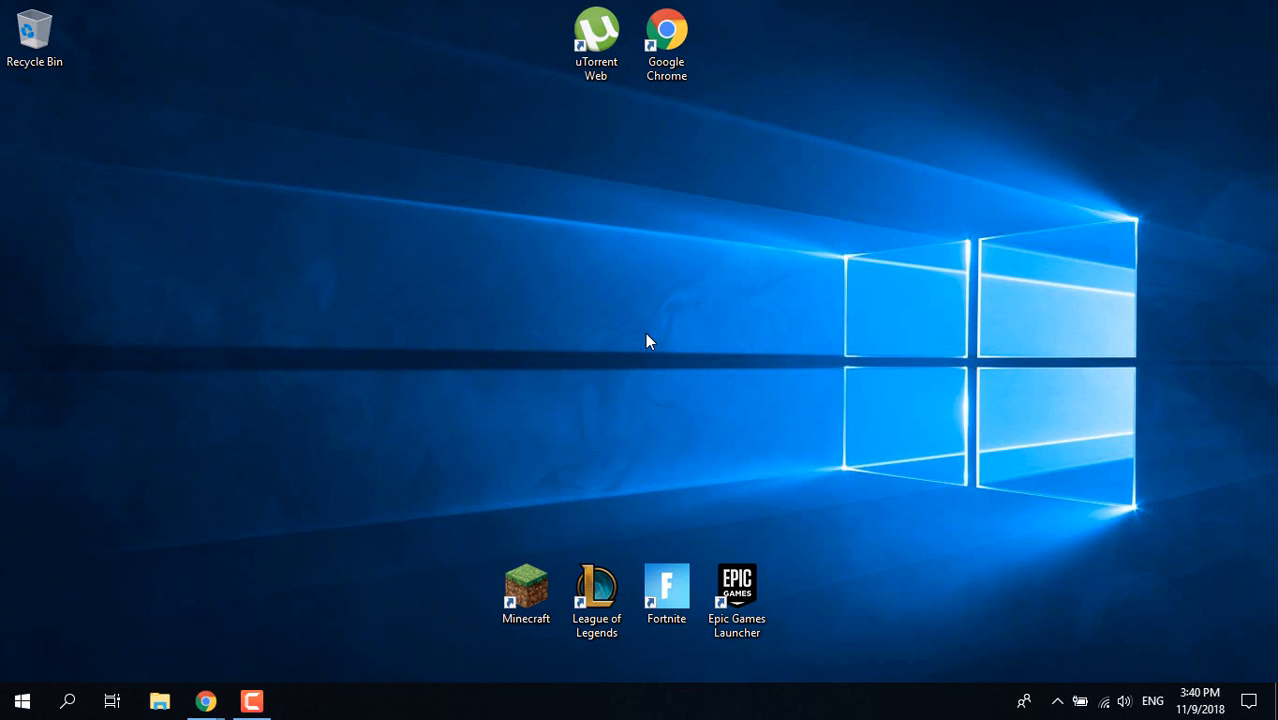
{"action": "mouse_move", "coordinate": [70, 696]}
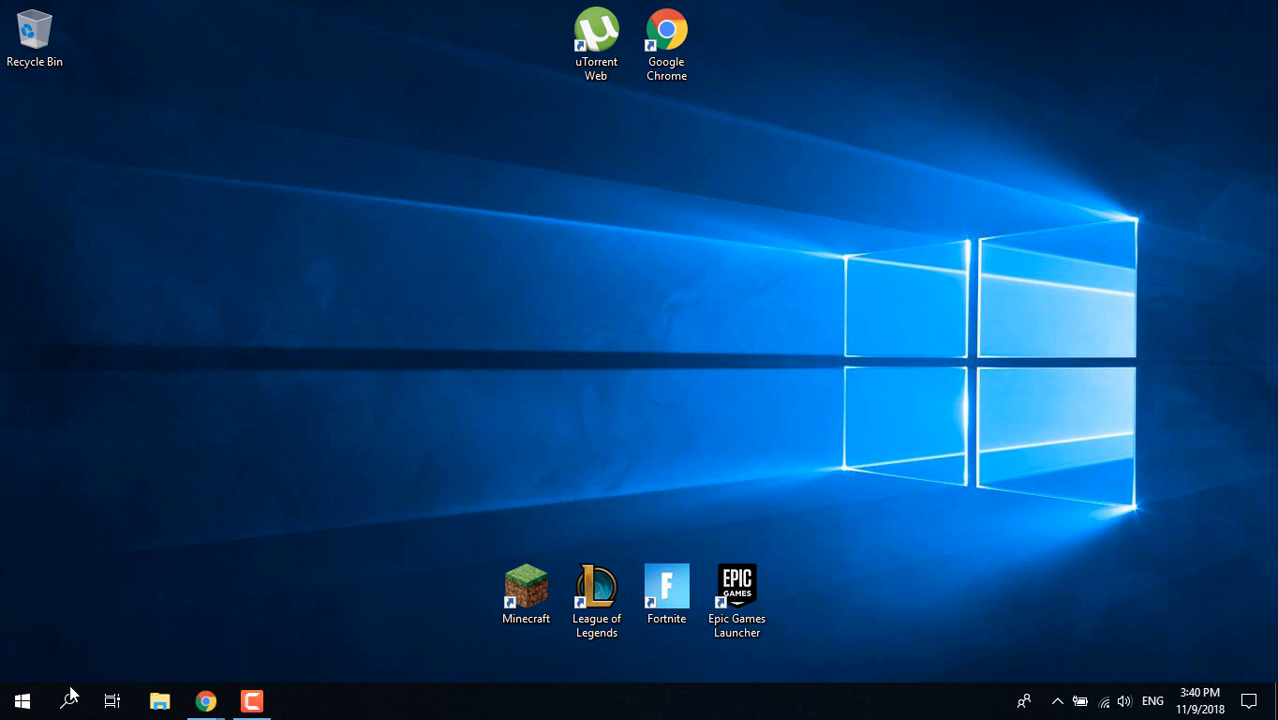
{"action": "left_click", "coordinate": [68, 700]}
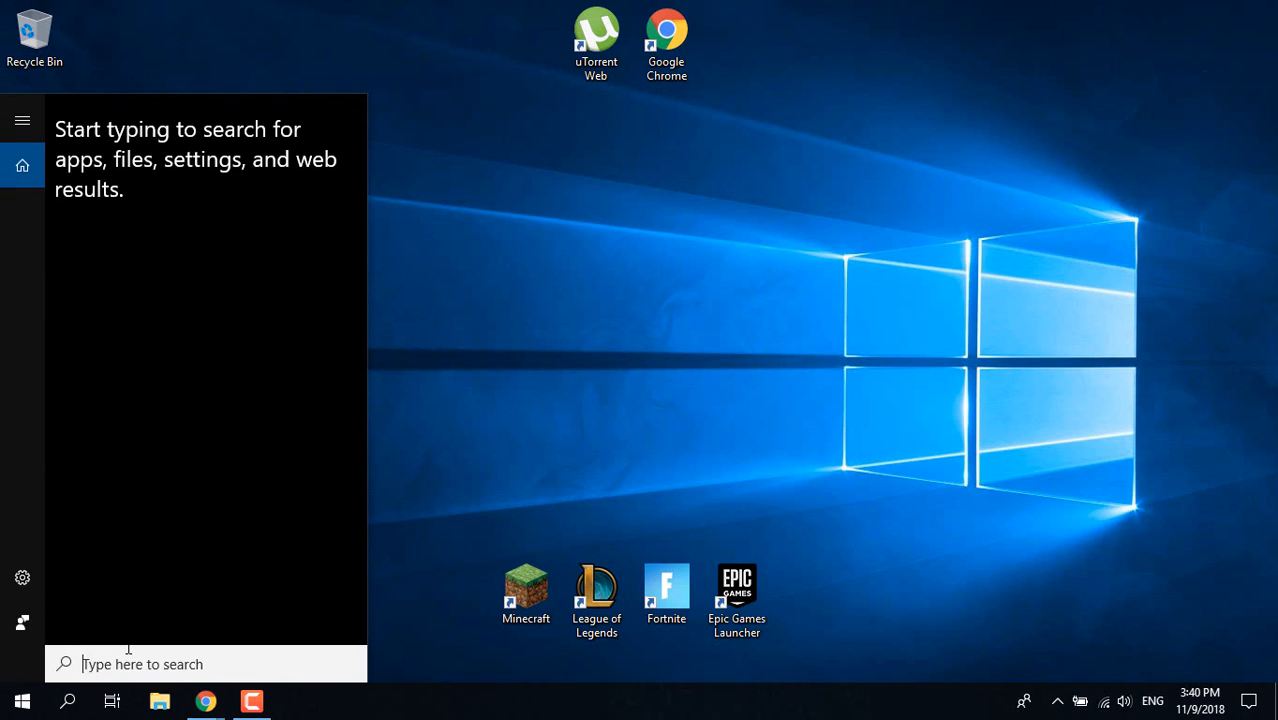
{"action": "type", "text": "Reset This PC"}
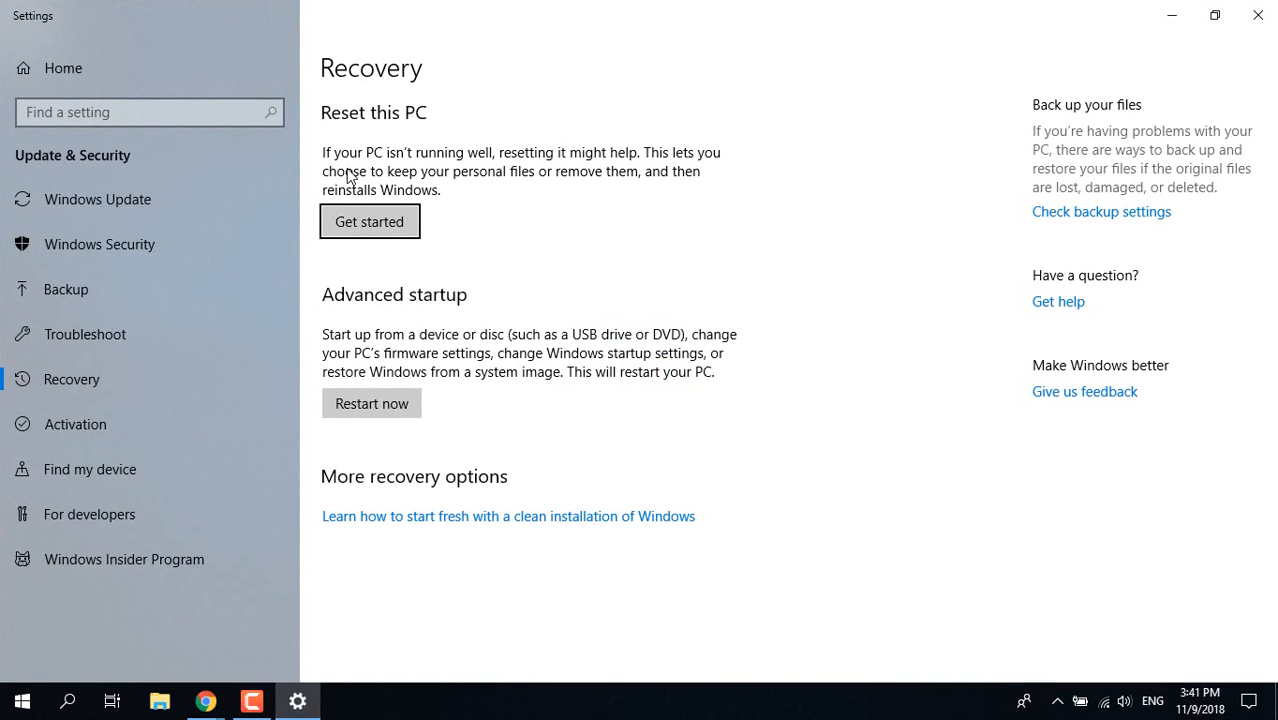
{"action": "mouse_move", "coordinate": [596, 216]}
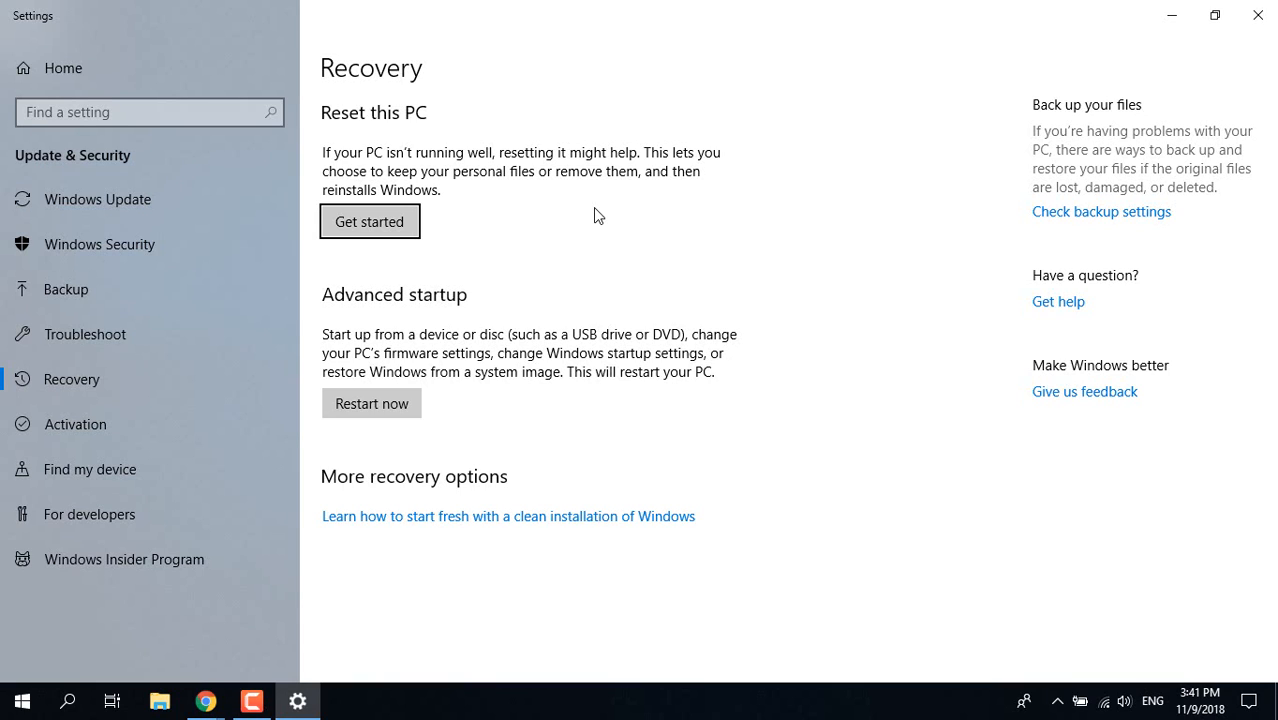
{"action": "mouse_move", "coordinate": [628, 210]}
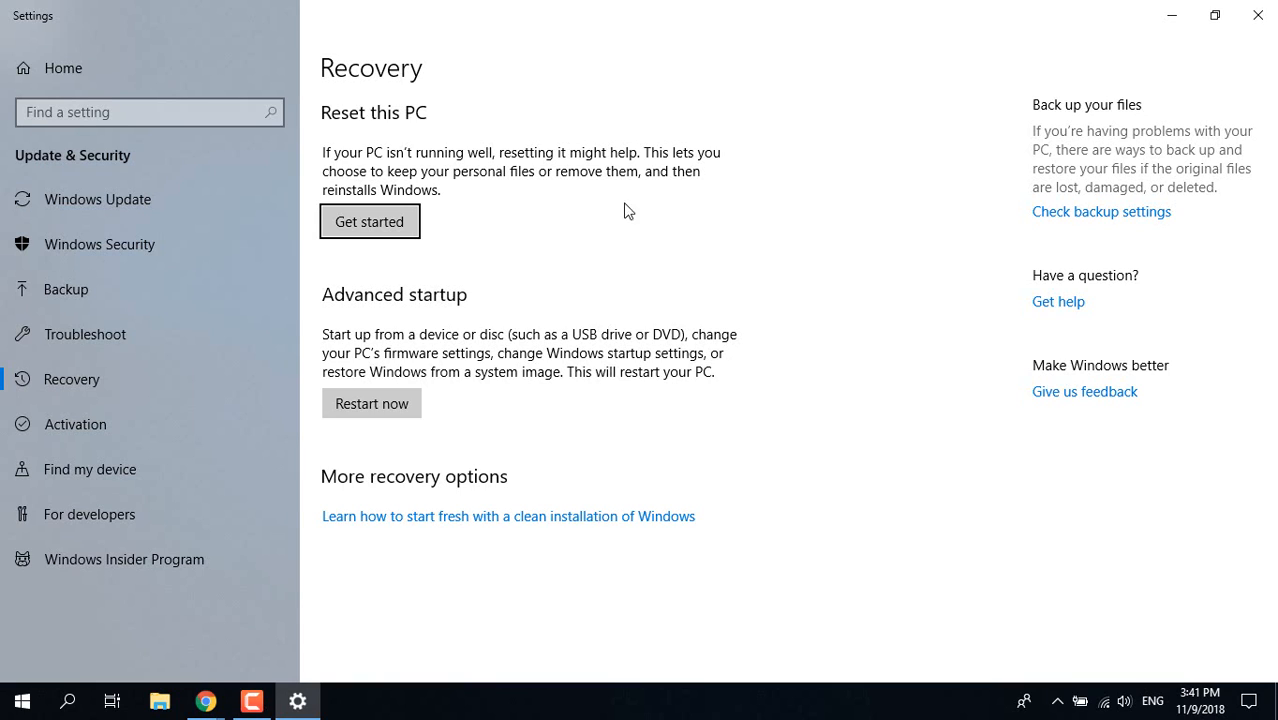
{"action": "mouse_move", "coordinate": [504, 164]}
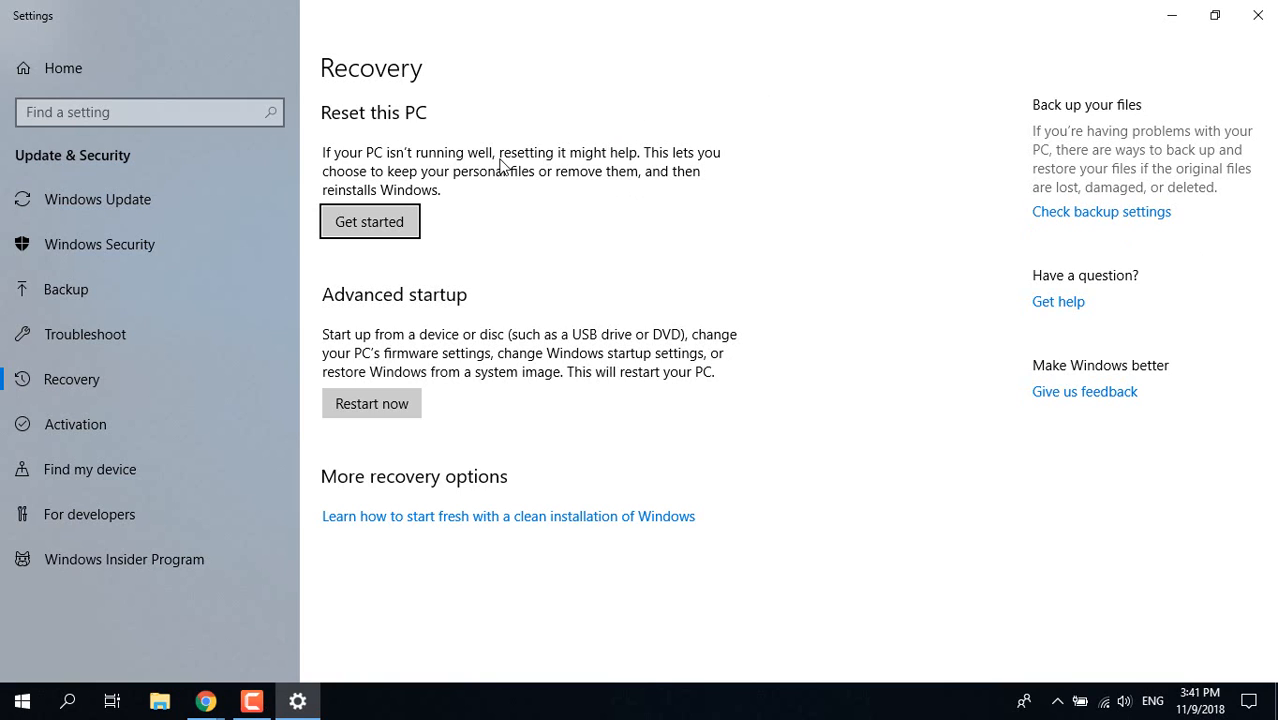
{"action": "mouse_move", "coordinate": [816, 88]}
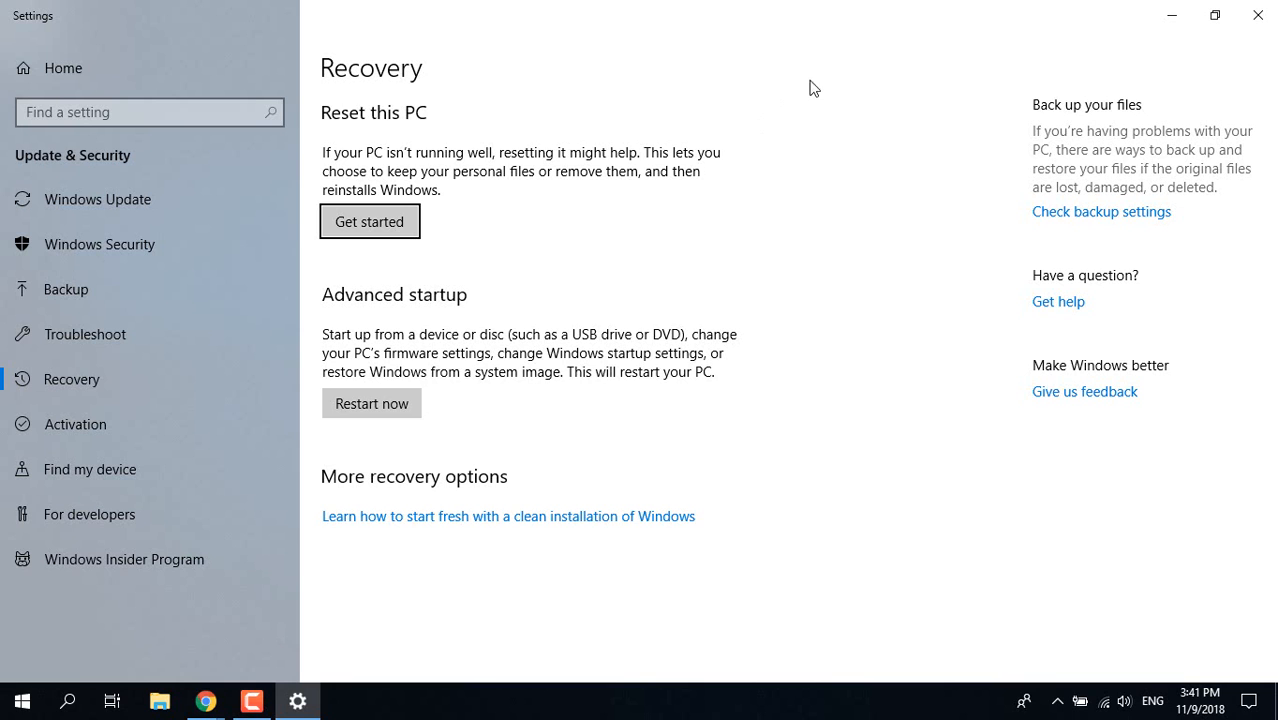
{"action": "mouse_move", "coordinate": [674, 100]}
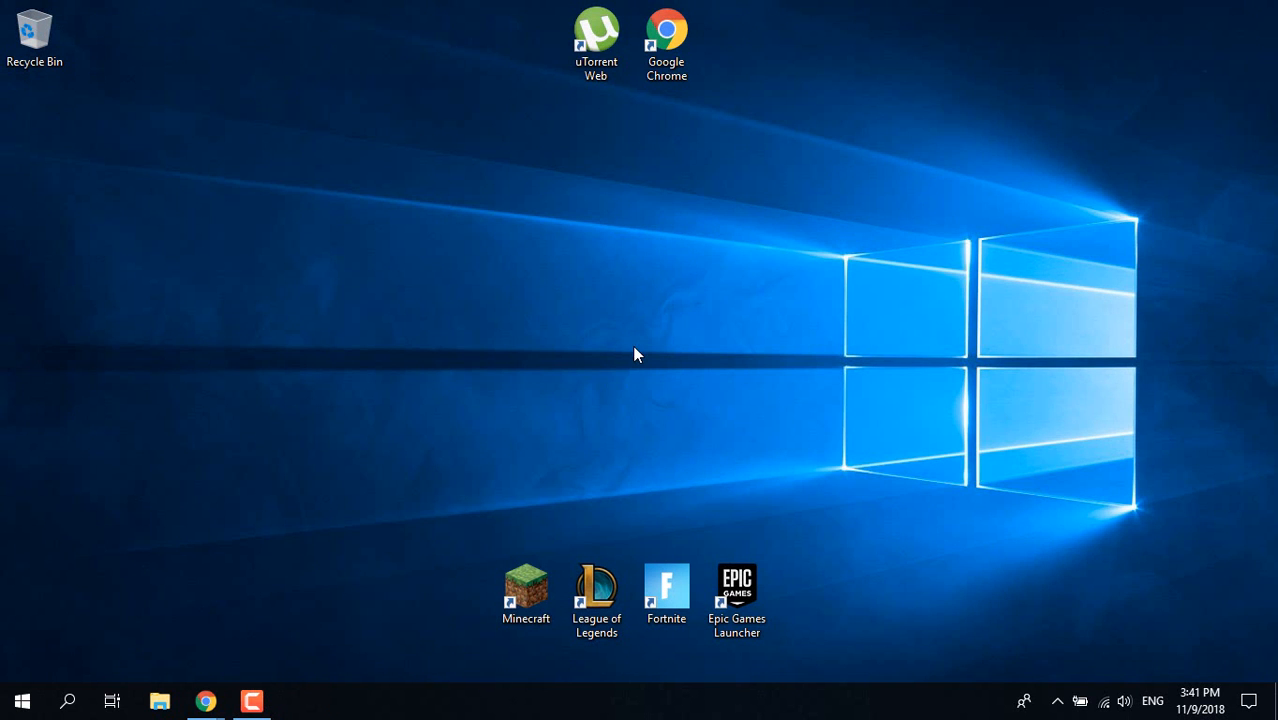
{"action": "mouse_move", "coordinate": [612, 380]}
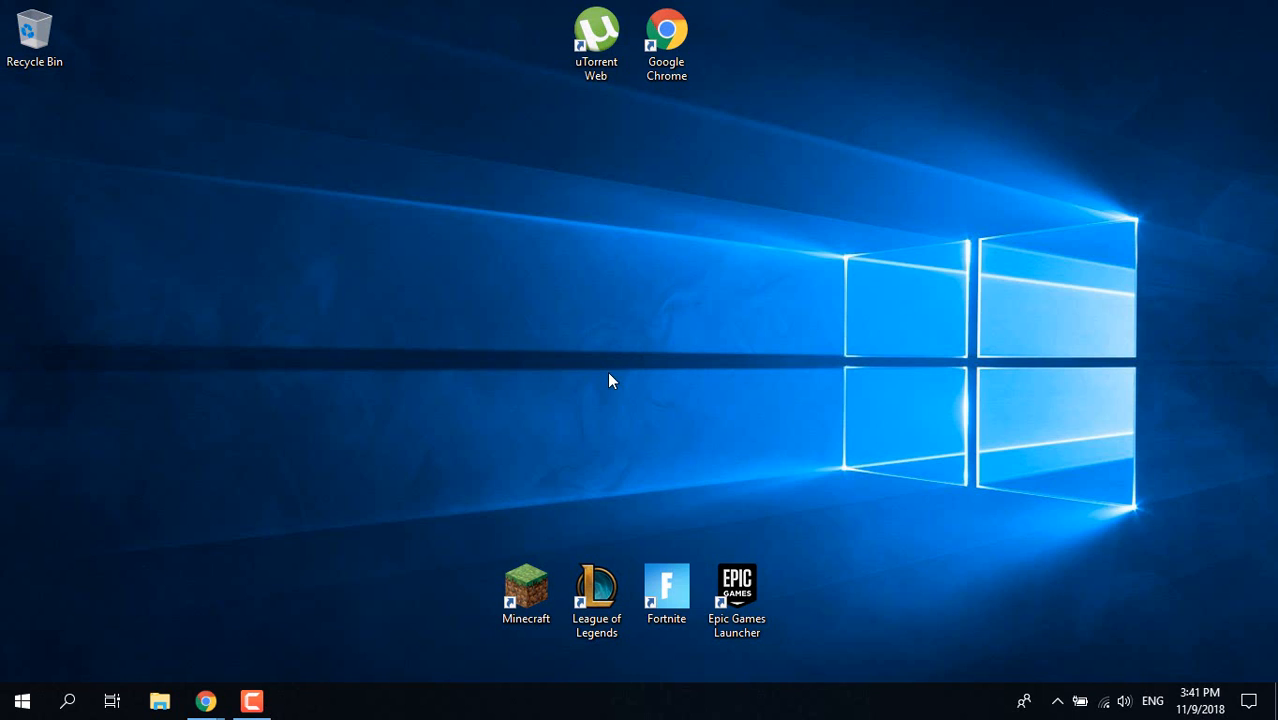